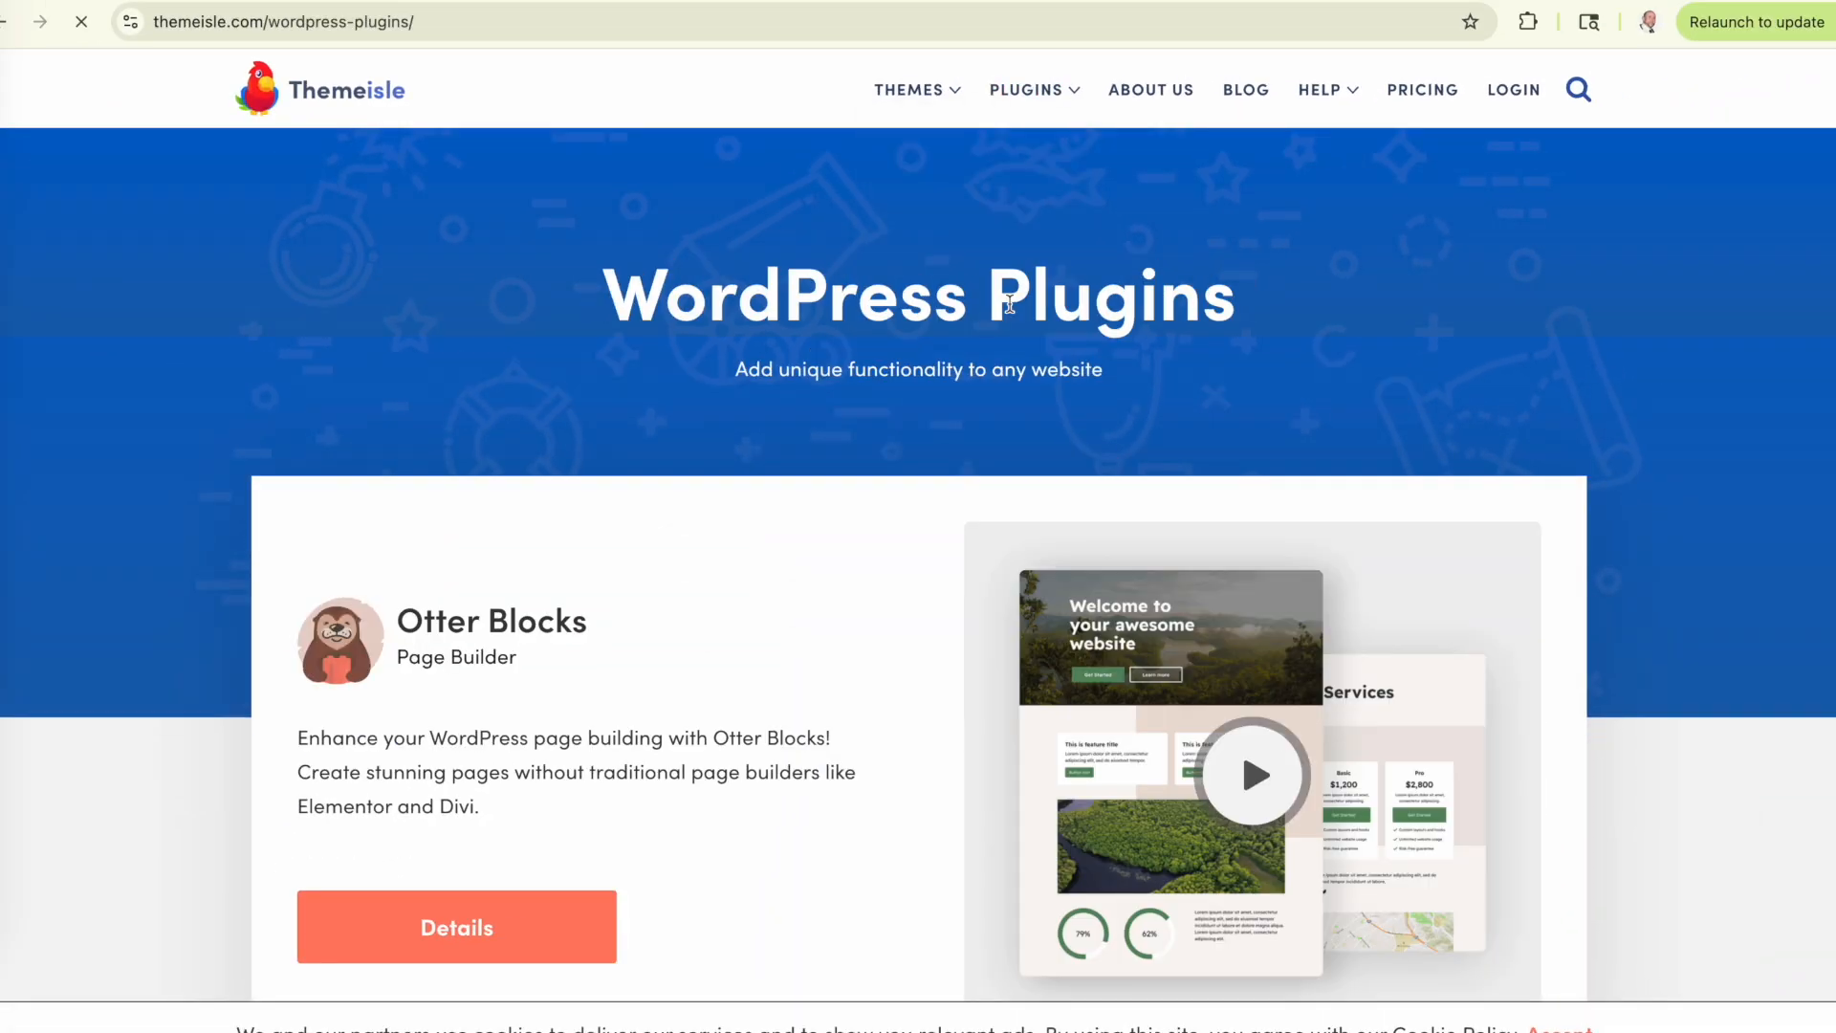
# Scroll down the Themeisle WordPress Plugins page.
pyautogui.scroll(-3)
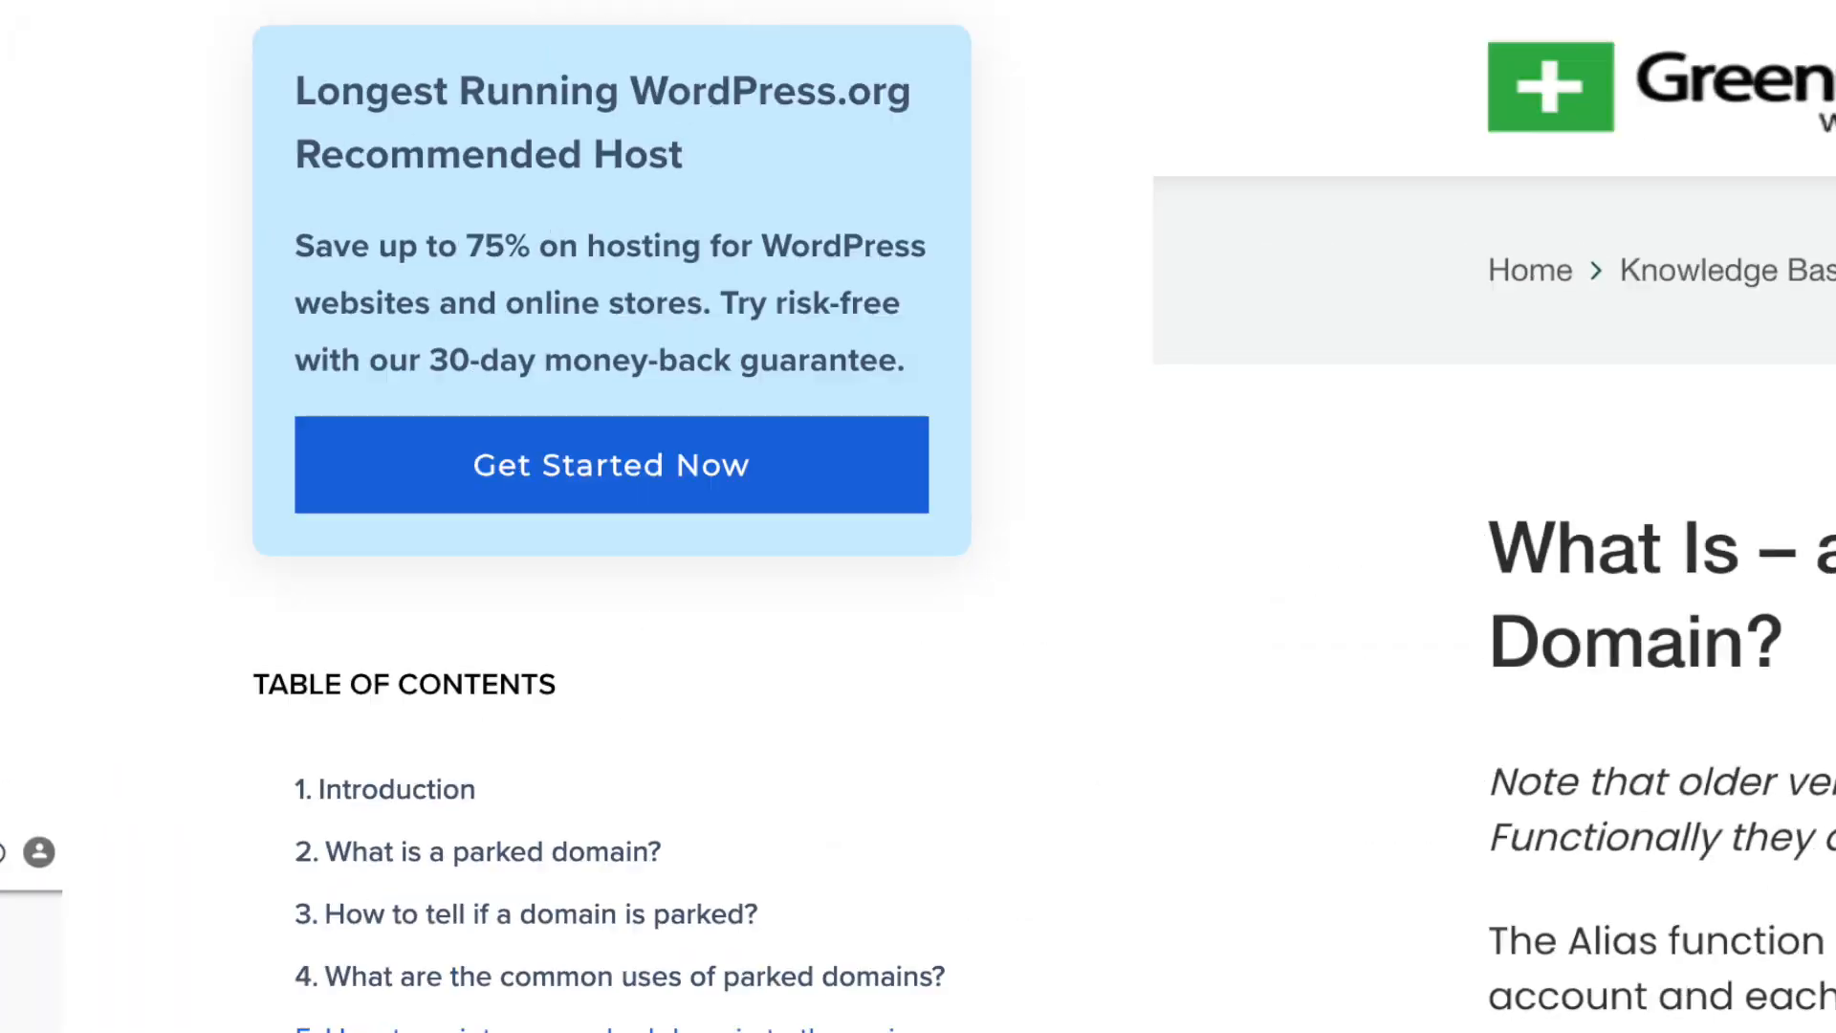
pyautogui.scroll(-3)
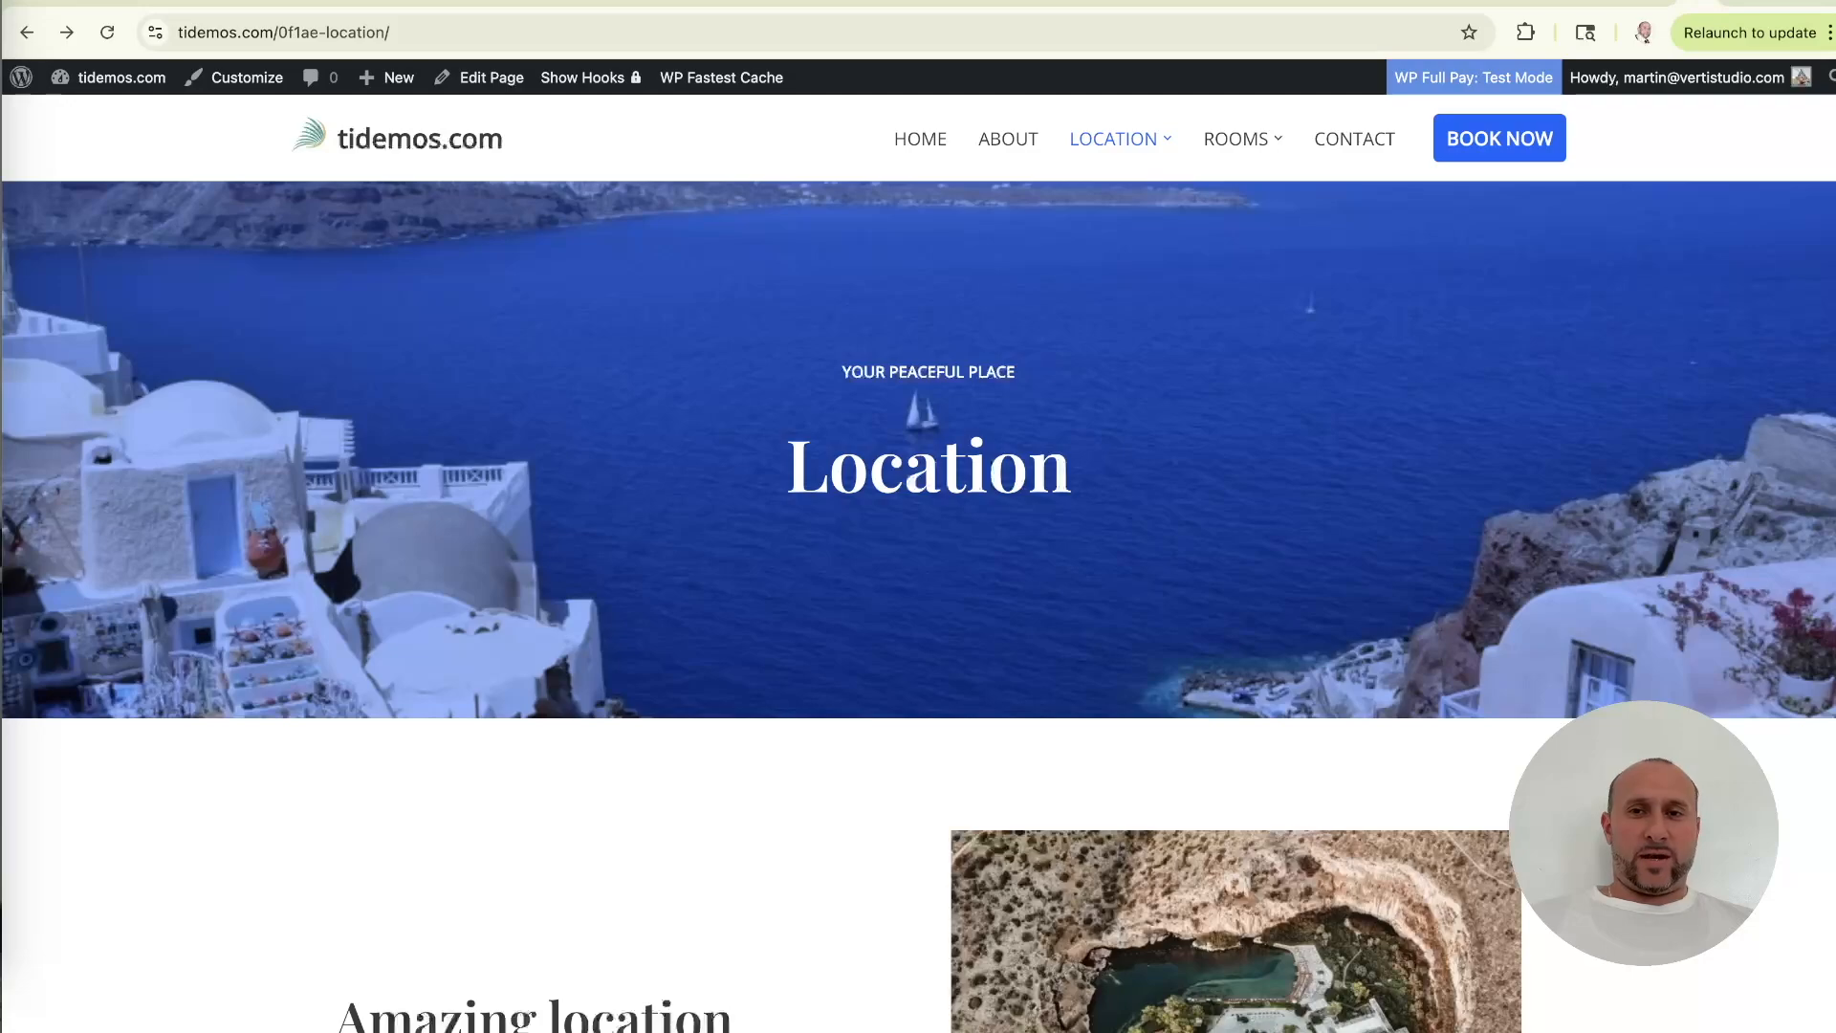
pyautogui.moveTo(1191, 709)
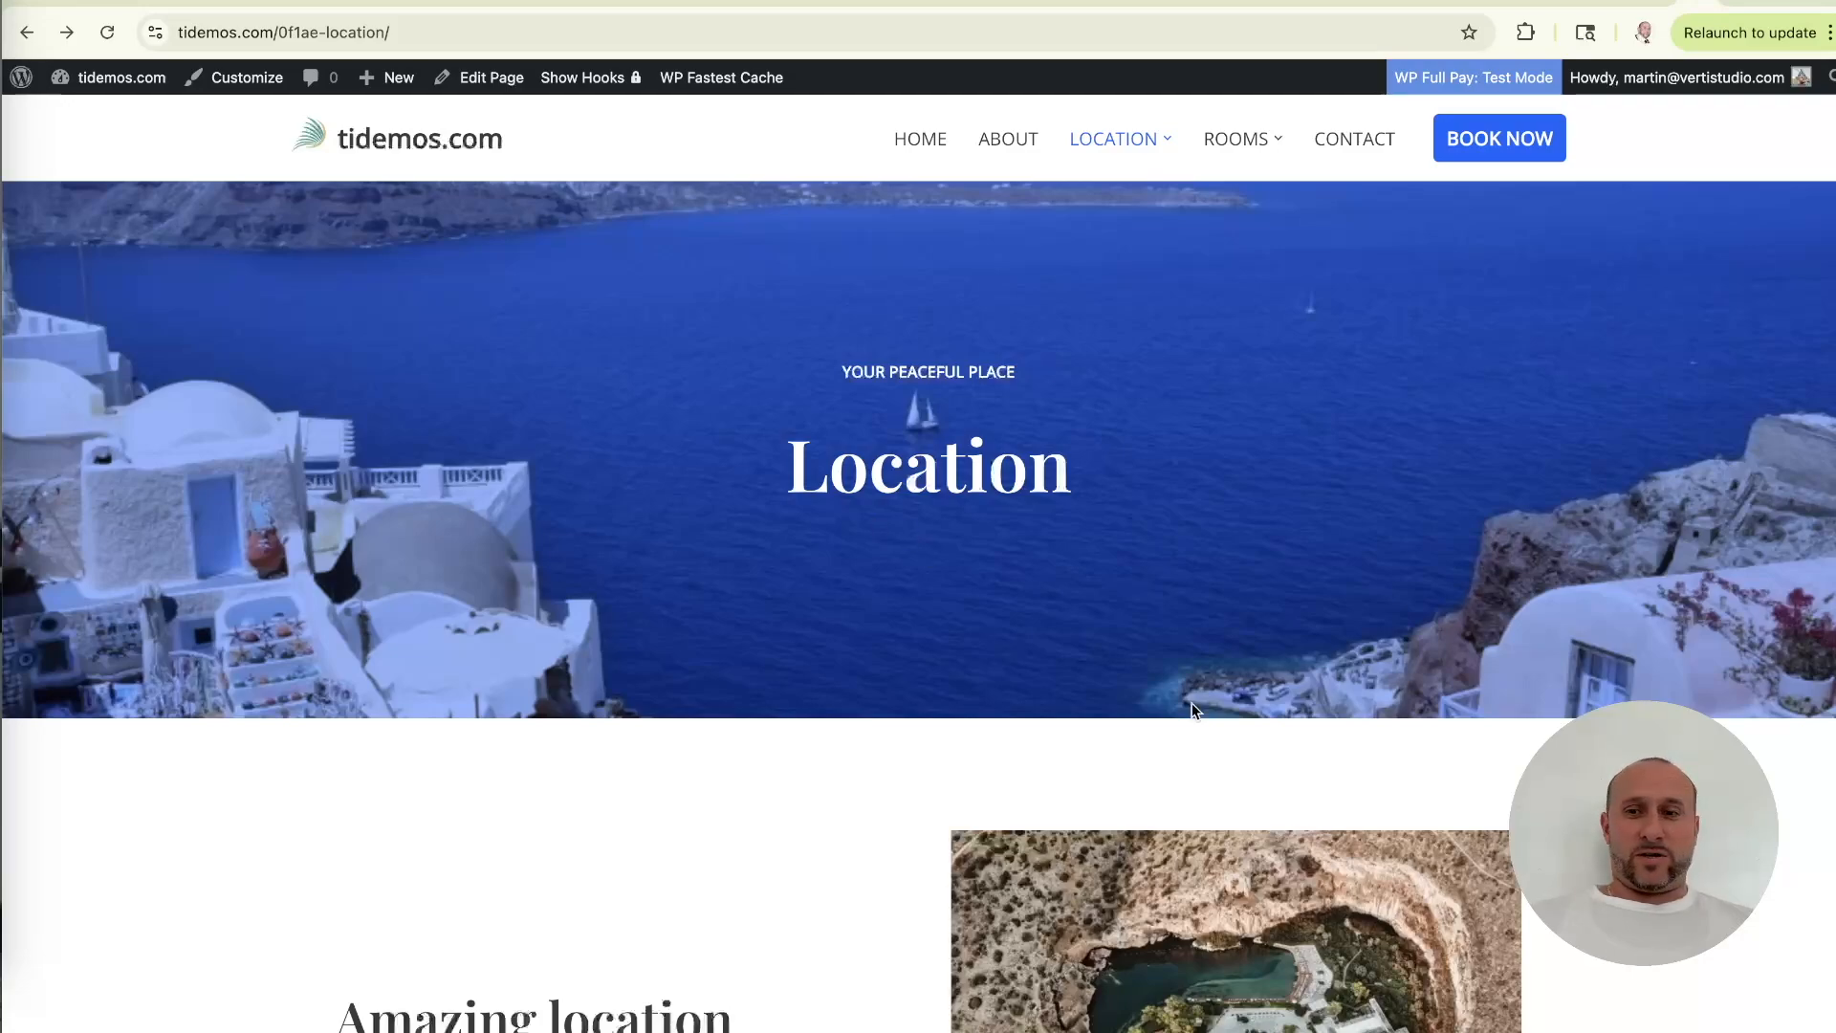
# Open CRETE LUXURY VILLA from the LOCATION menu and scroll through the /crete/ page.
pyautogui.scroll(-3)
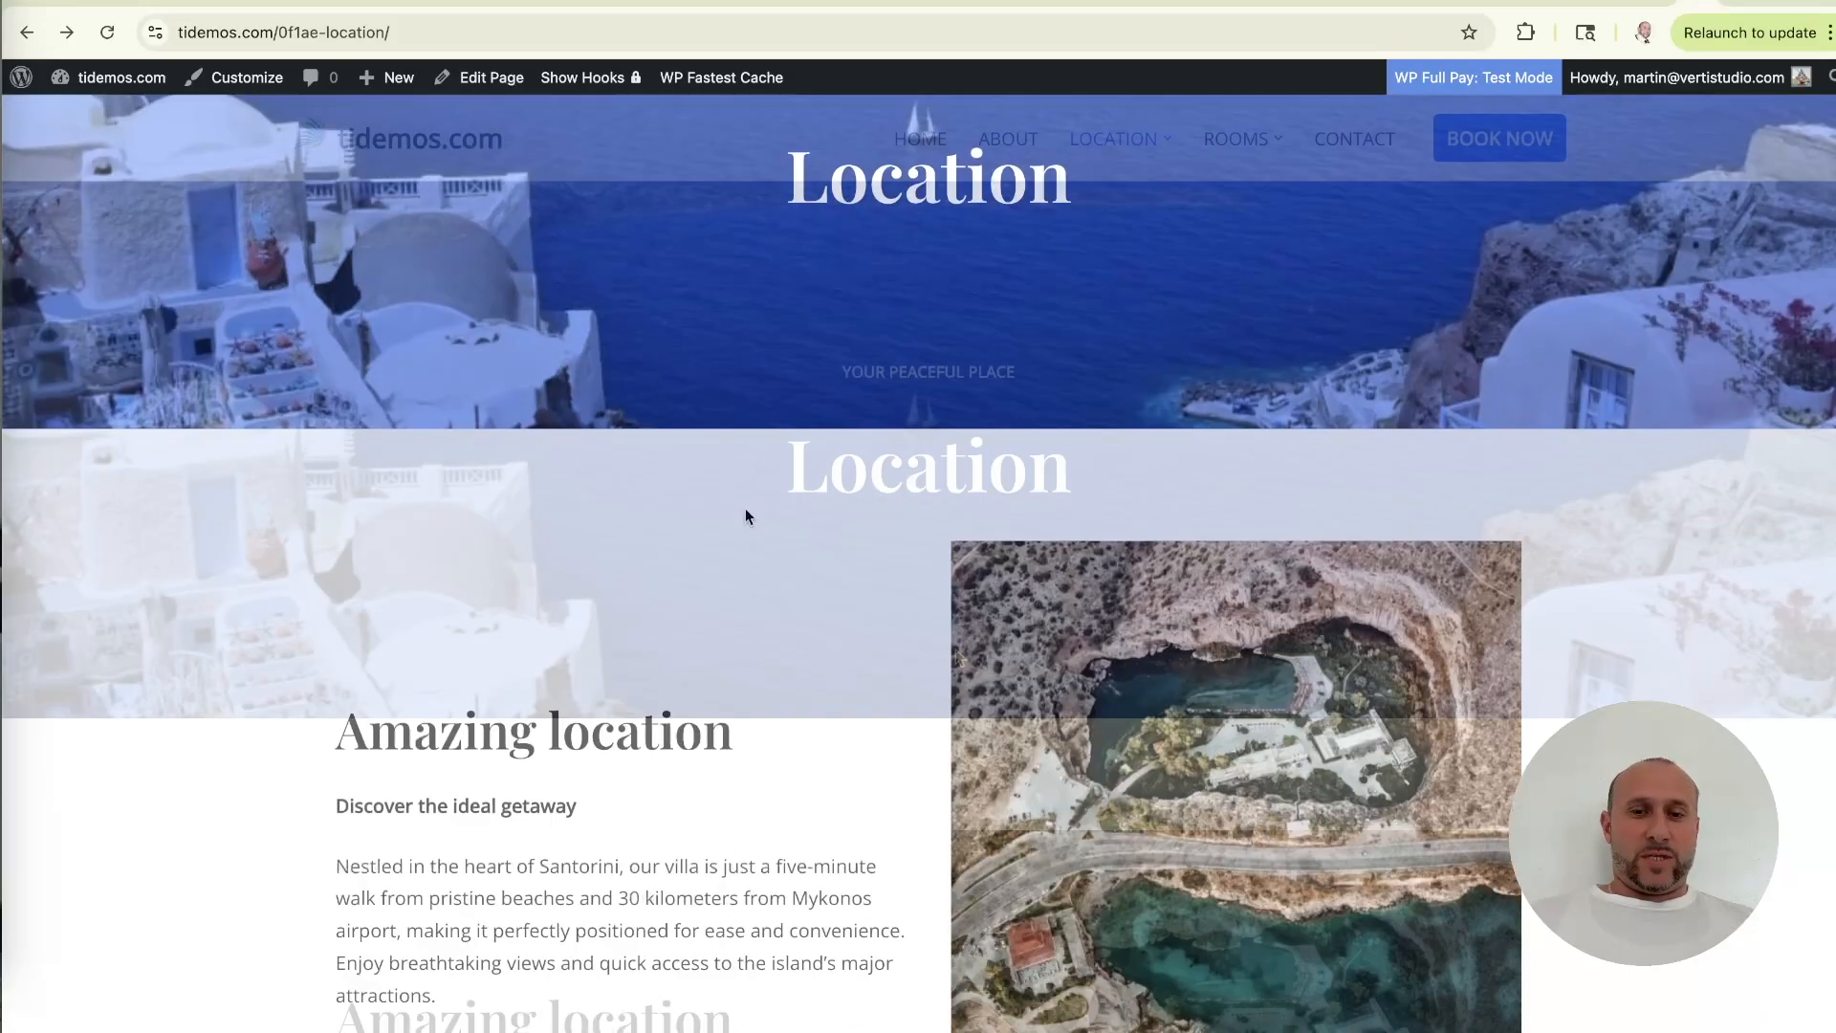
pyautogui.scroll(3)
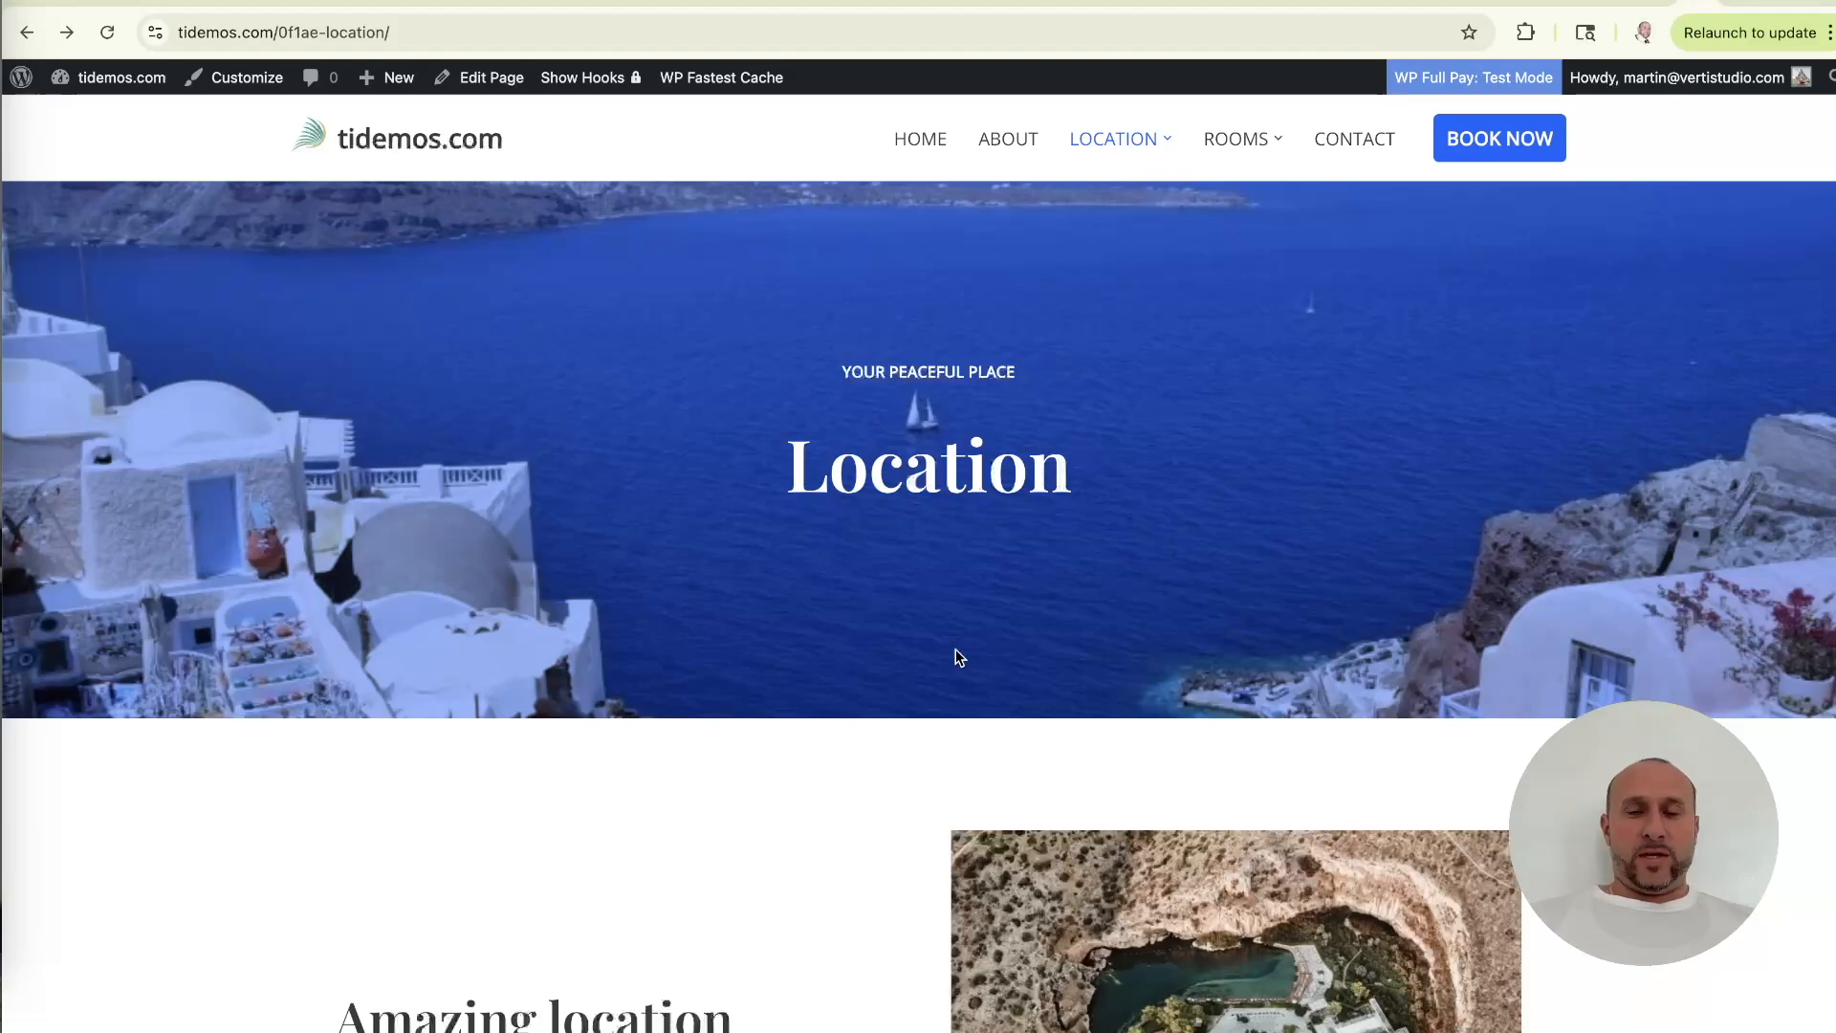
pyautogui.moveTo(1147, 289)
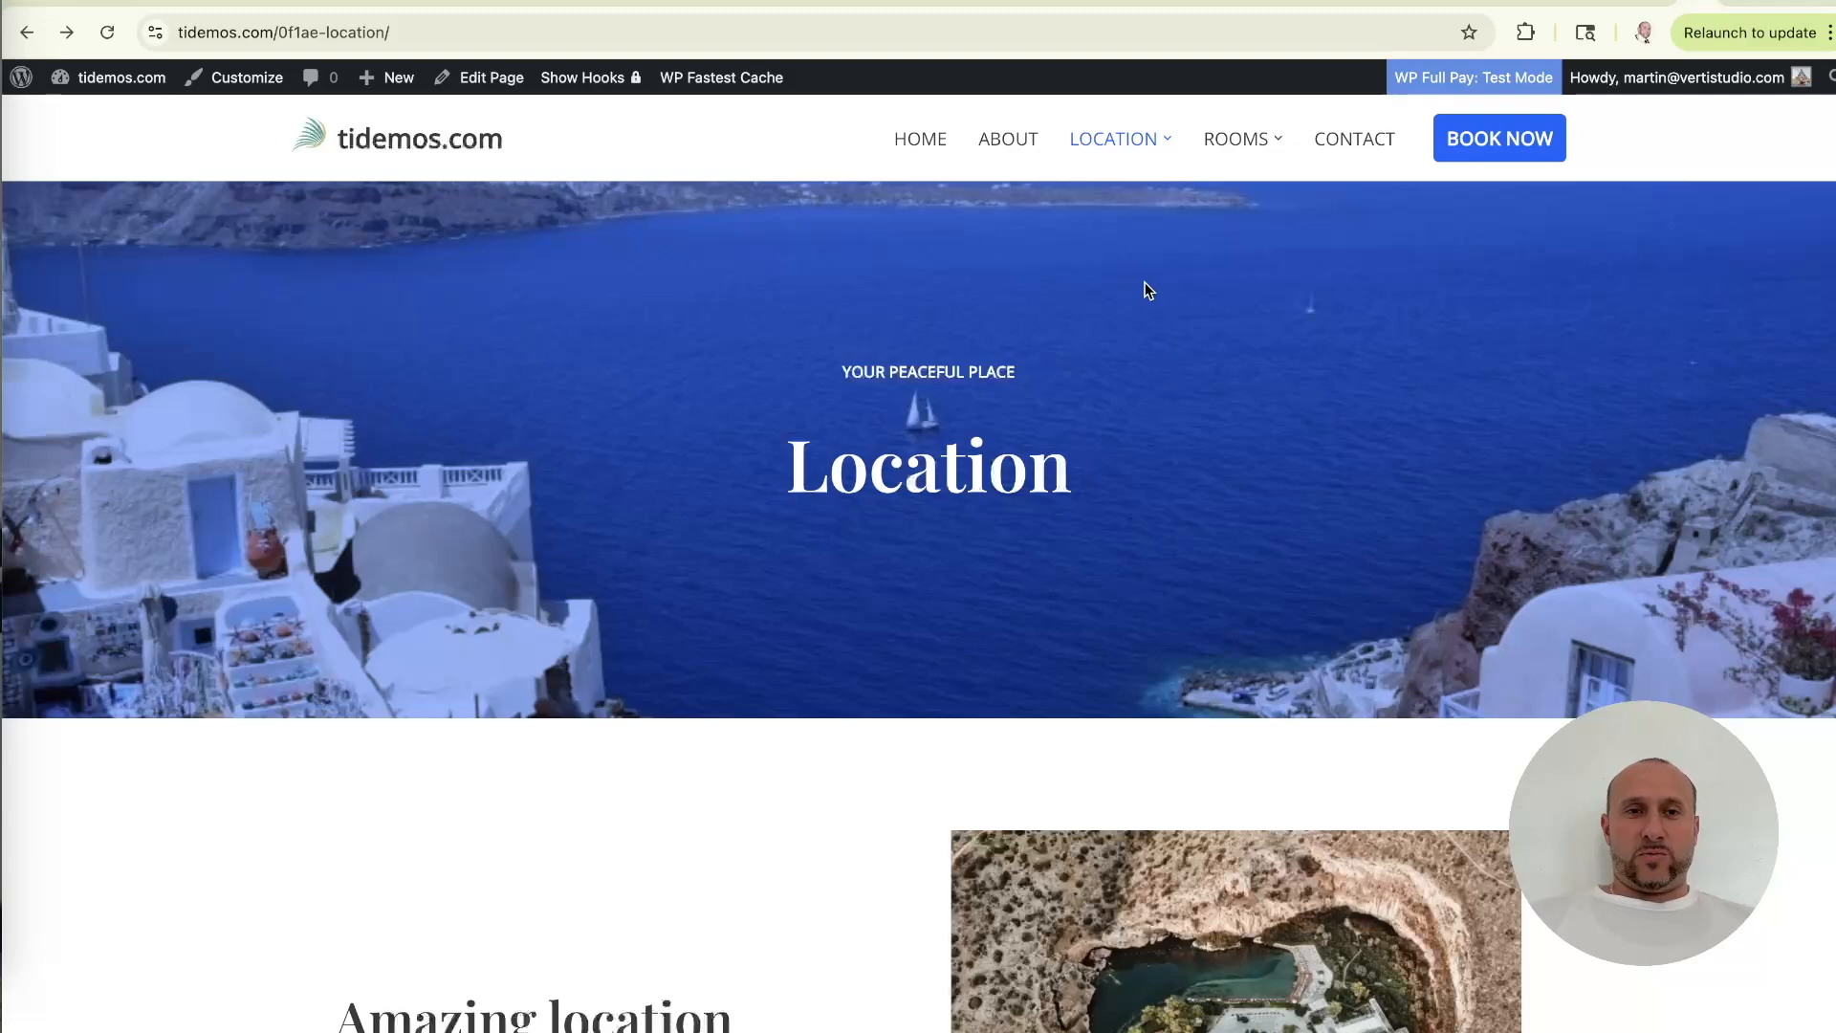
pyautogui.moveTo(1162, 176)
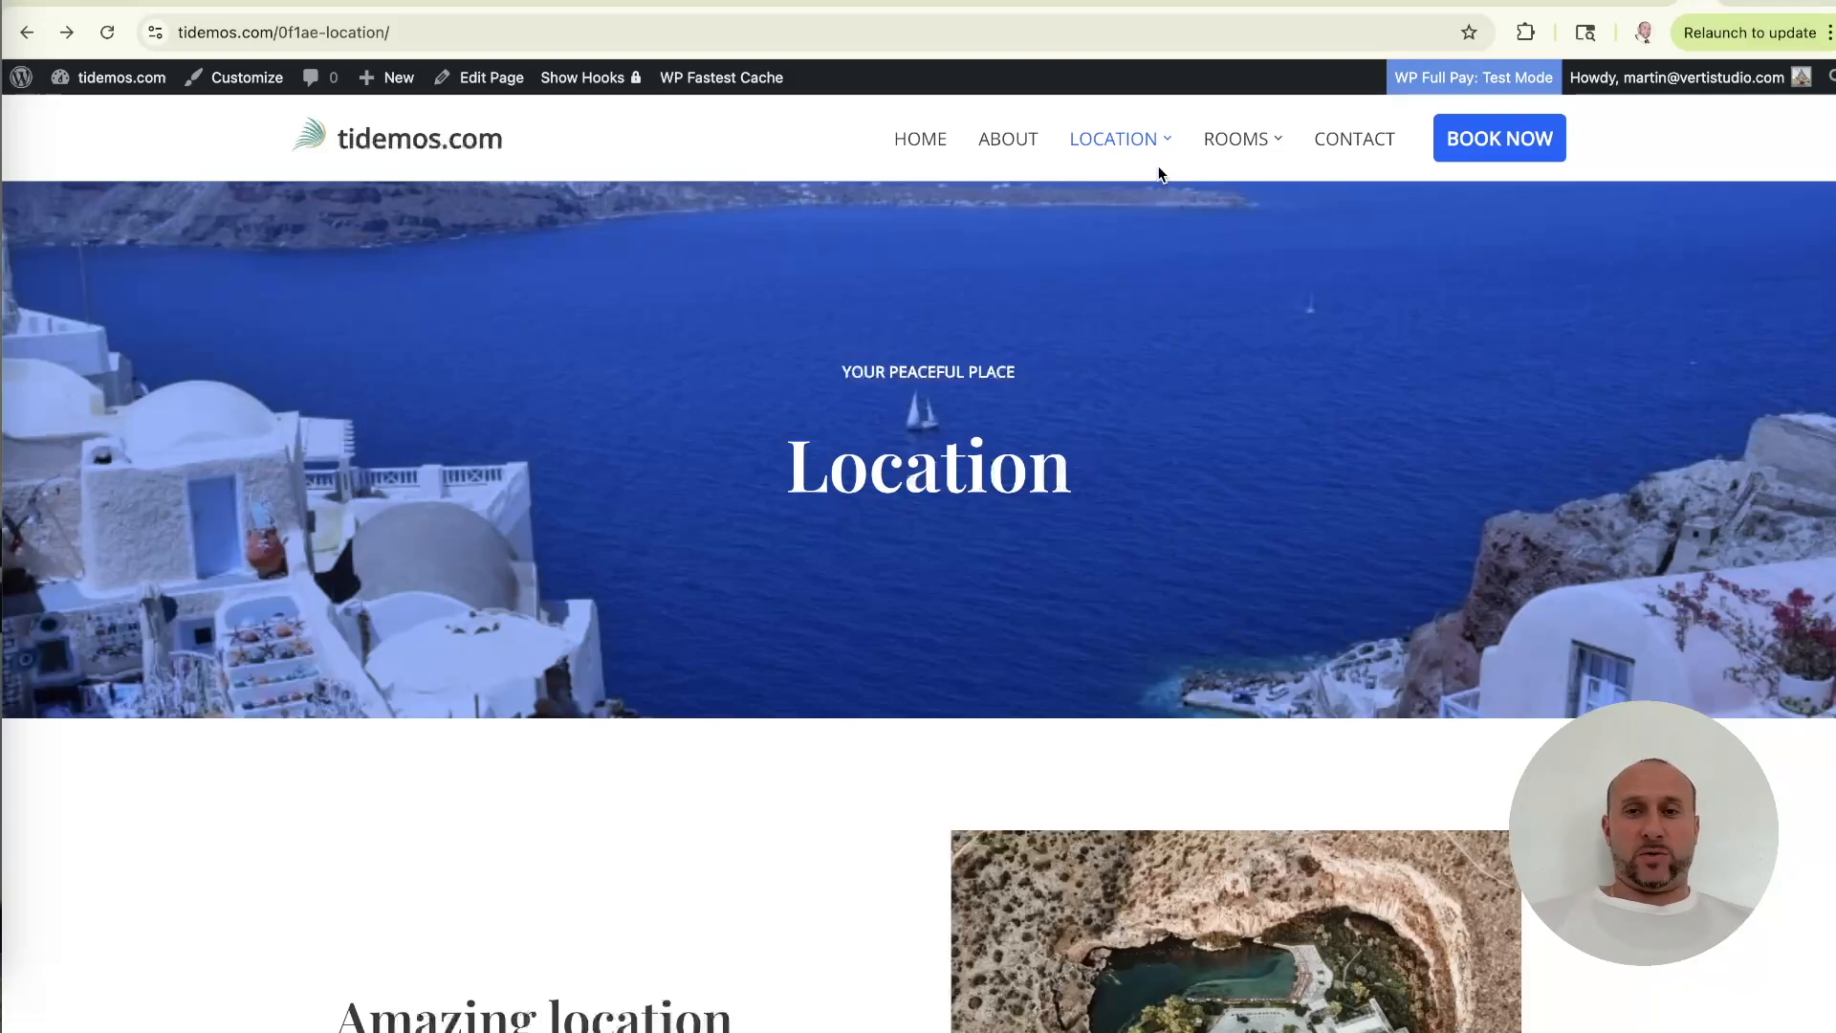
pyautogui.moveTo(1159, 152)
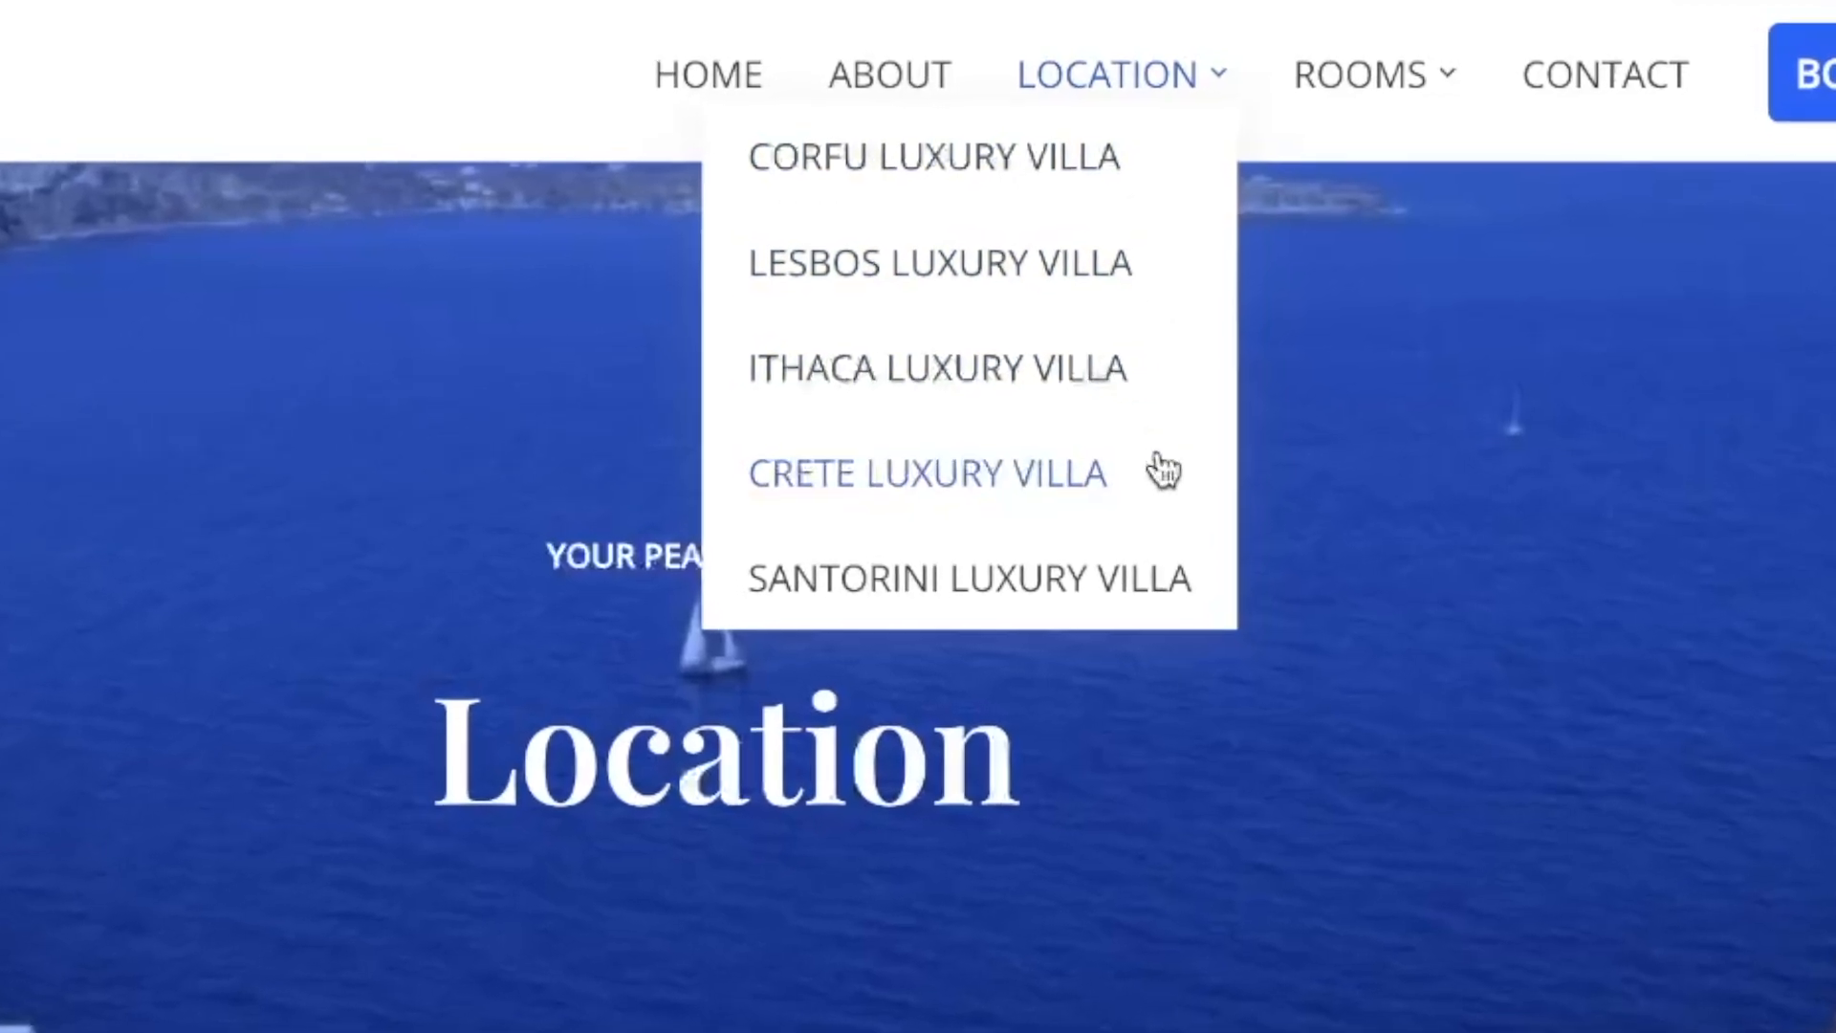
pyautogui.click(925, 474)
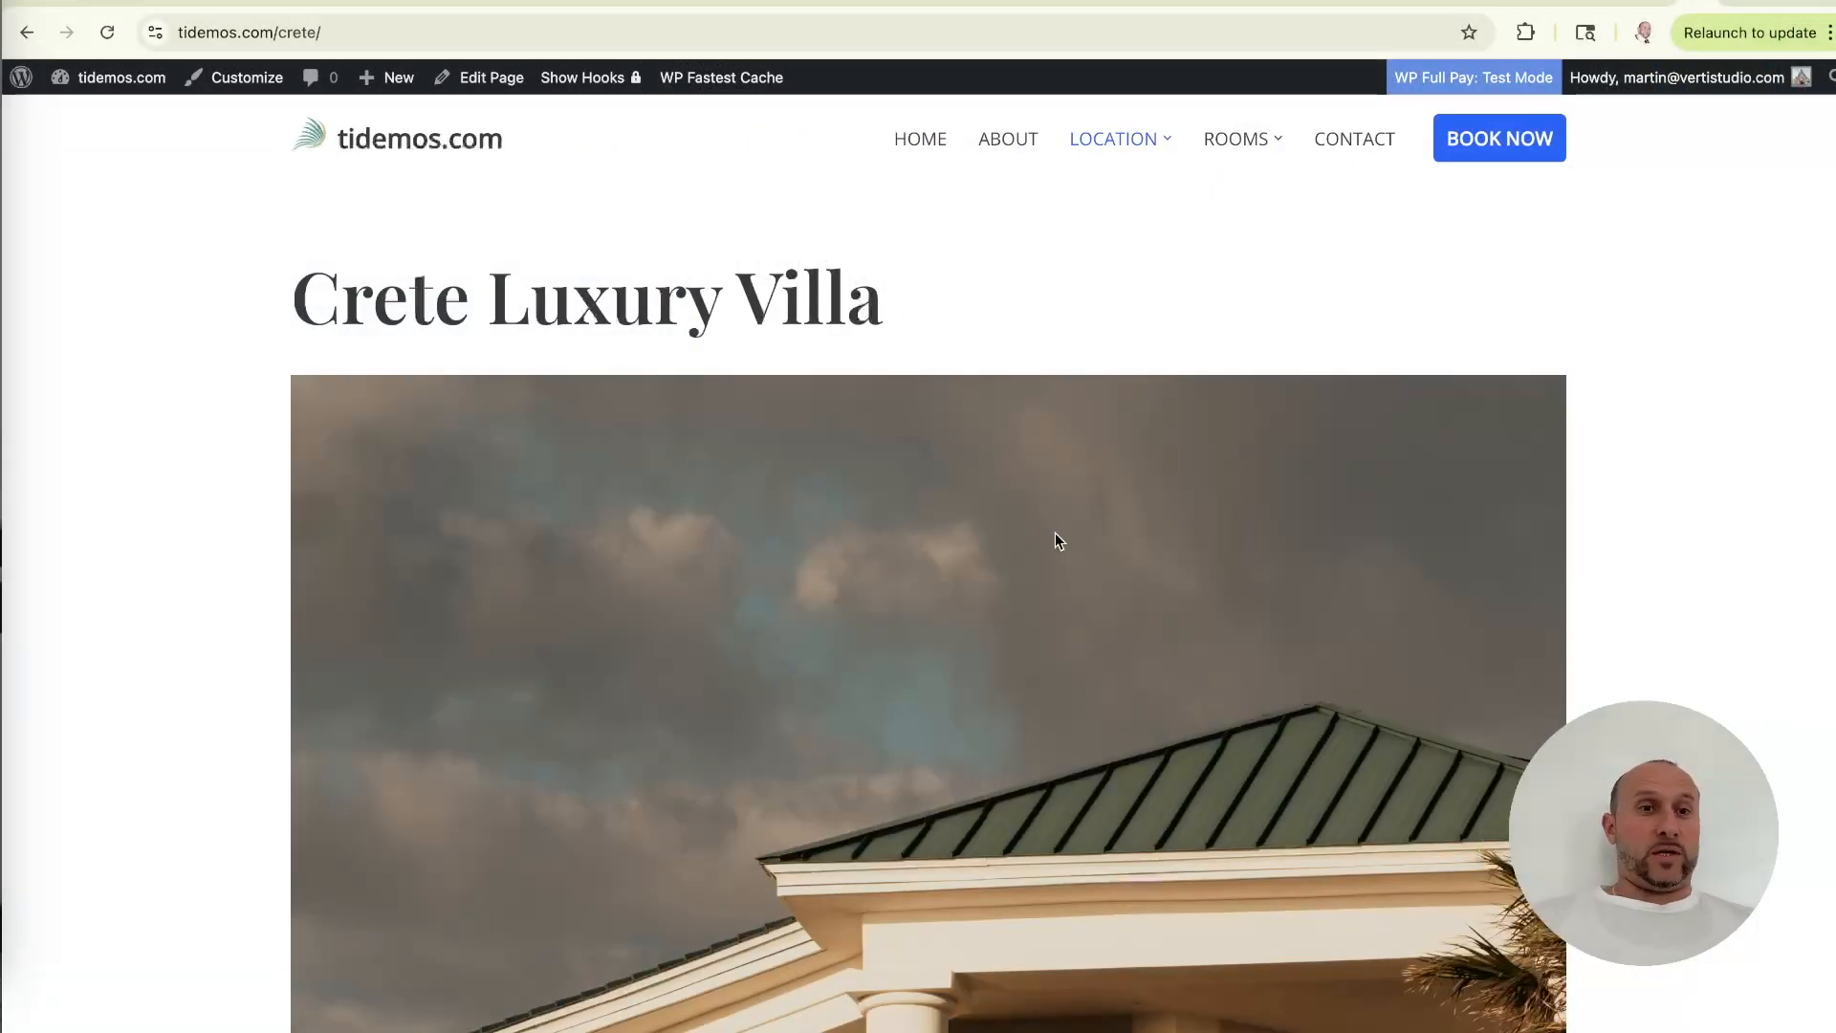
pyautogui.scroll(-3)
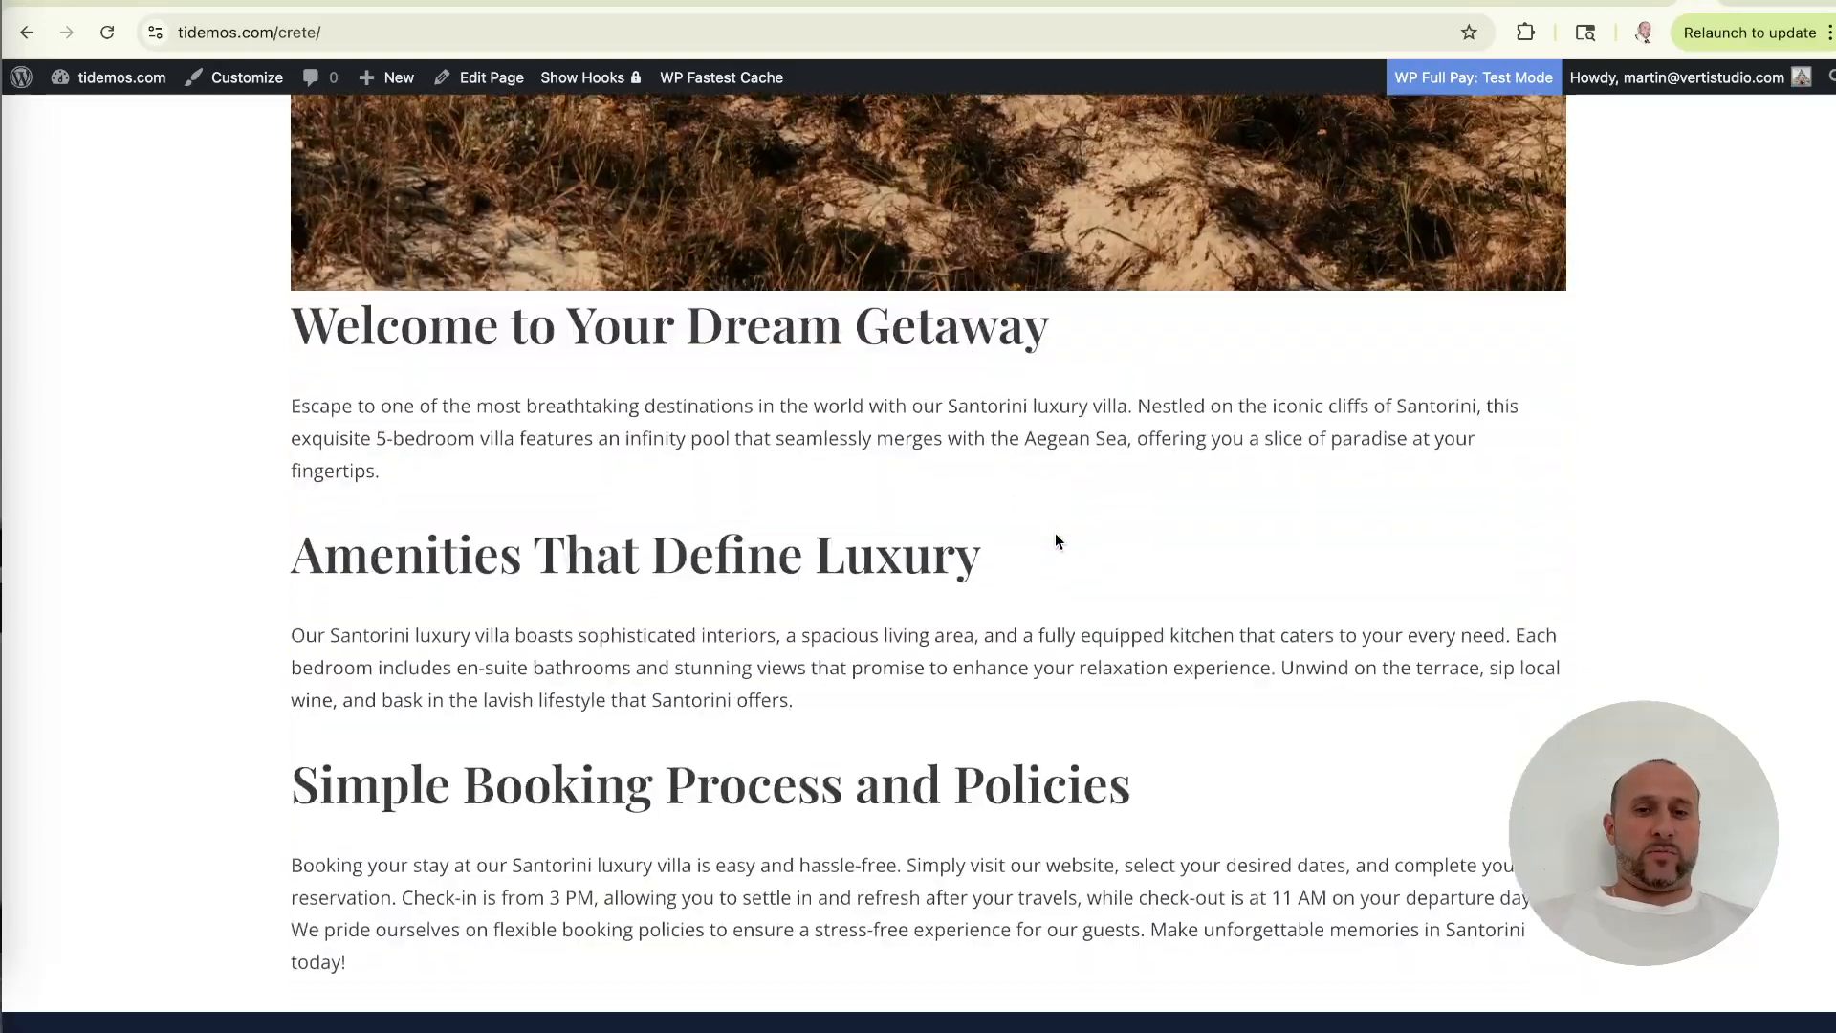
pyautogui.scroll(3)
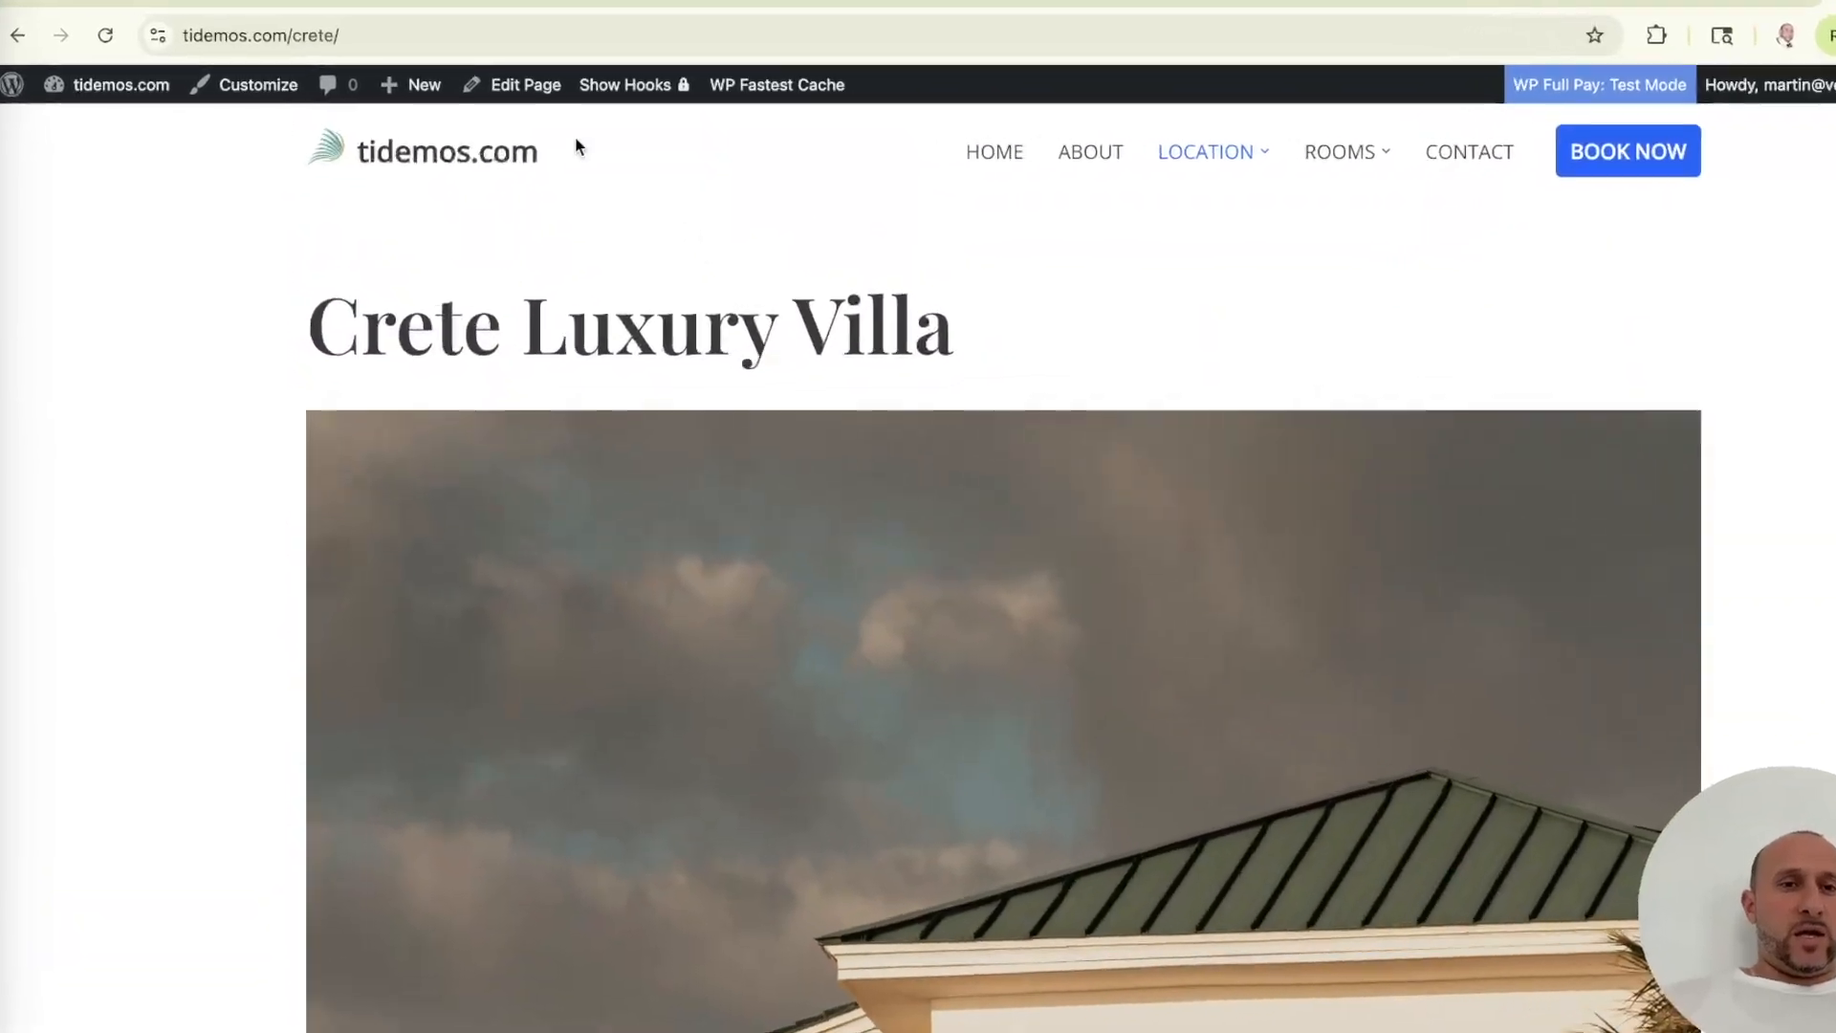
pyautogui.click(264, 35)
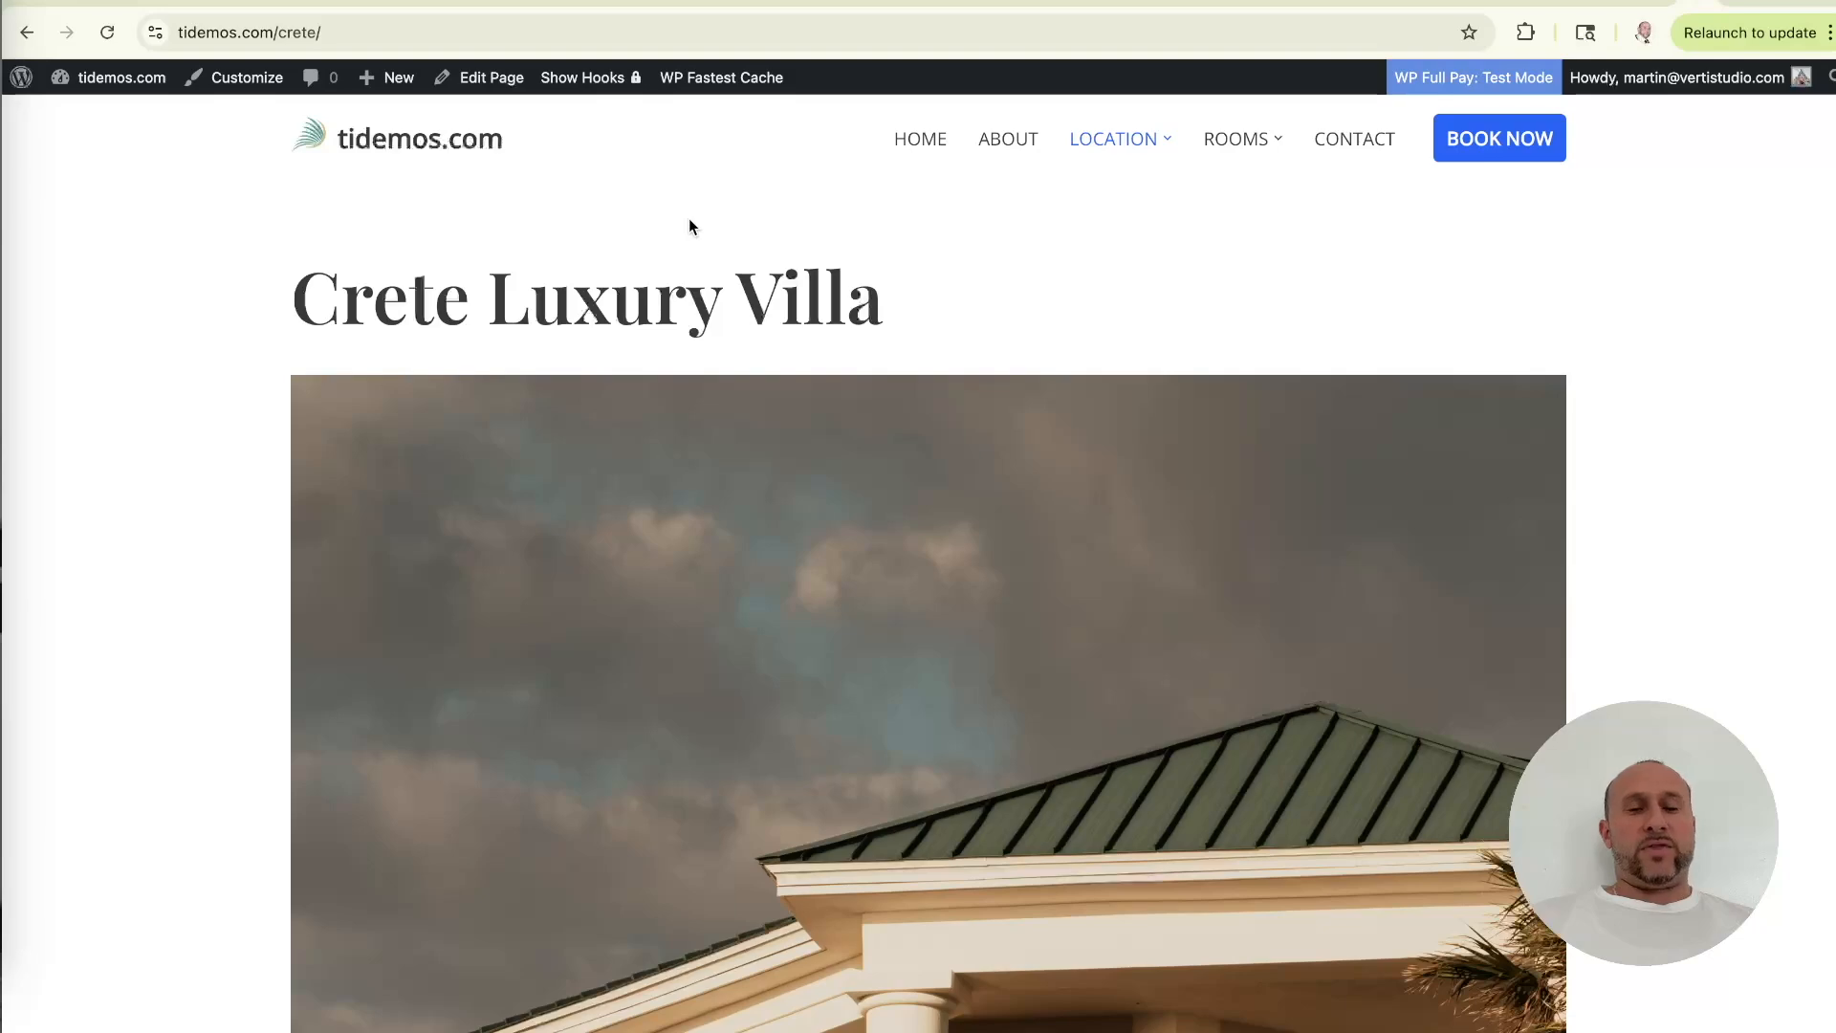
pyautogui.moveTo(402, 199)
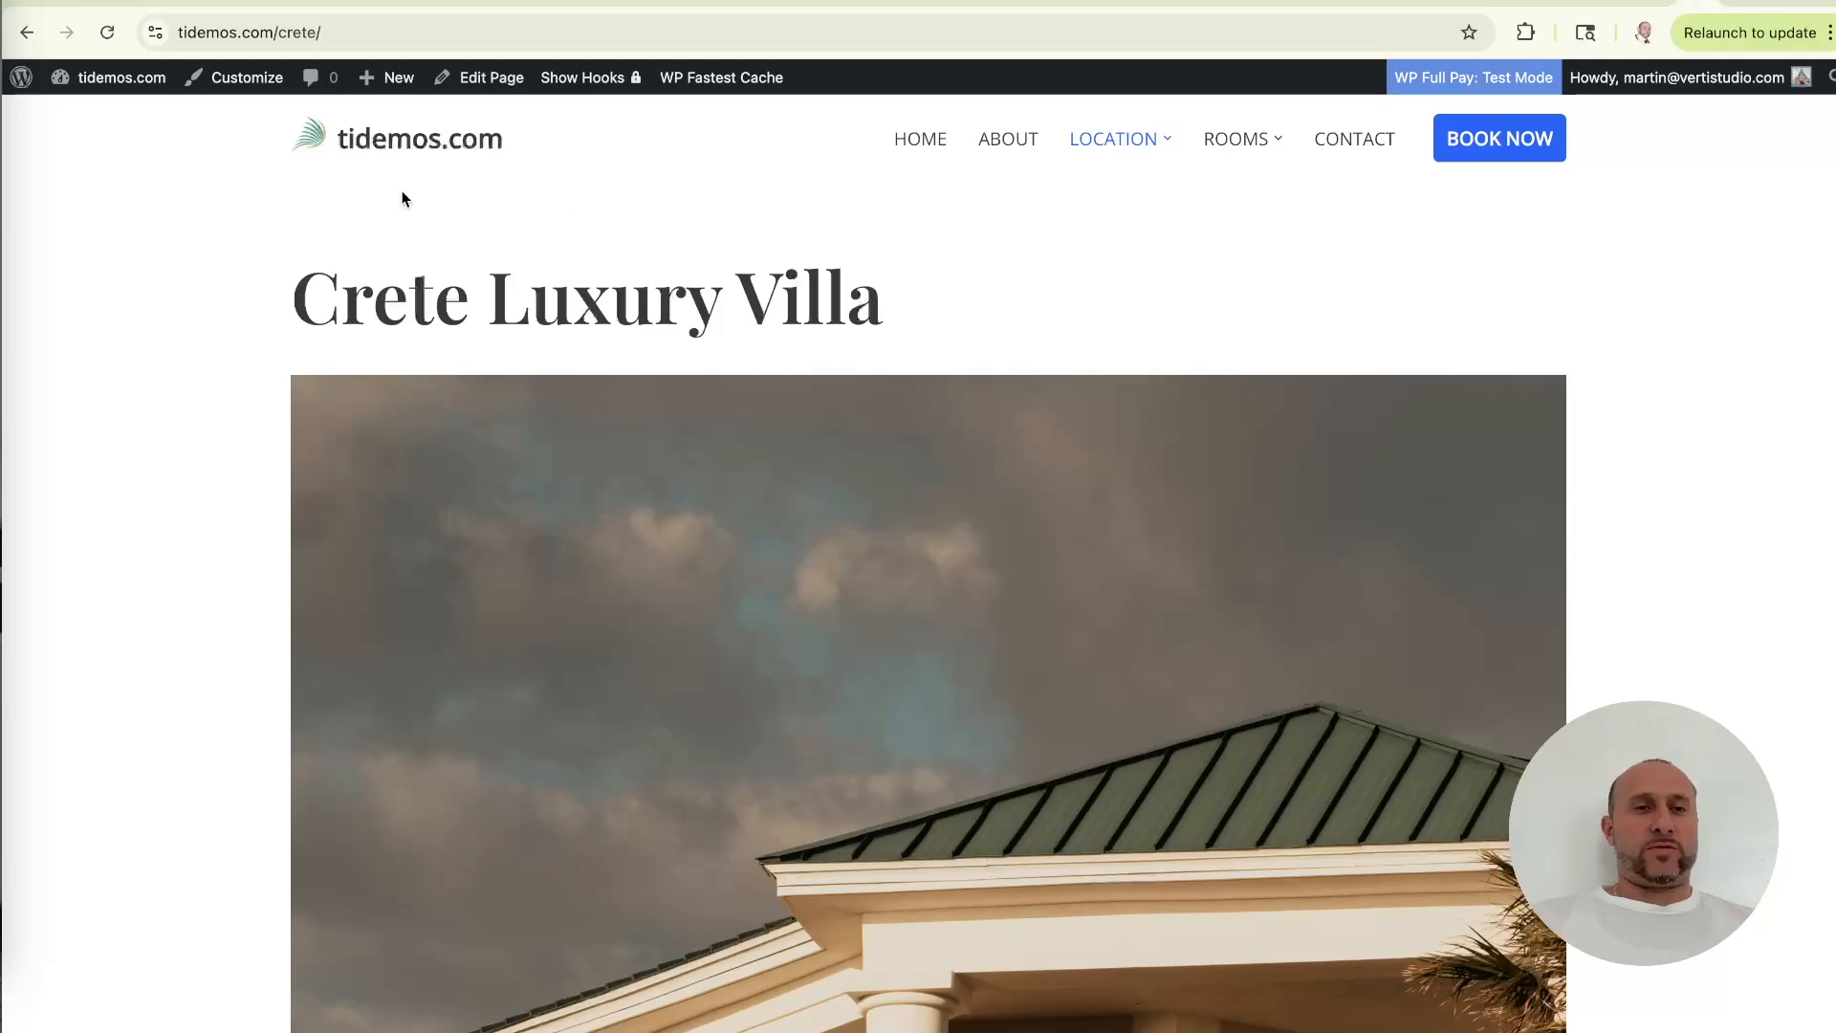
# Upload wp-landing-kit.zip through Plugins > Add Plugin > Upload Plugin and install it.
pyautogui.click(109, 78)
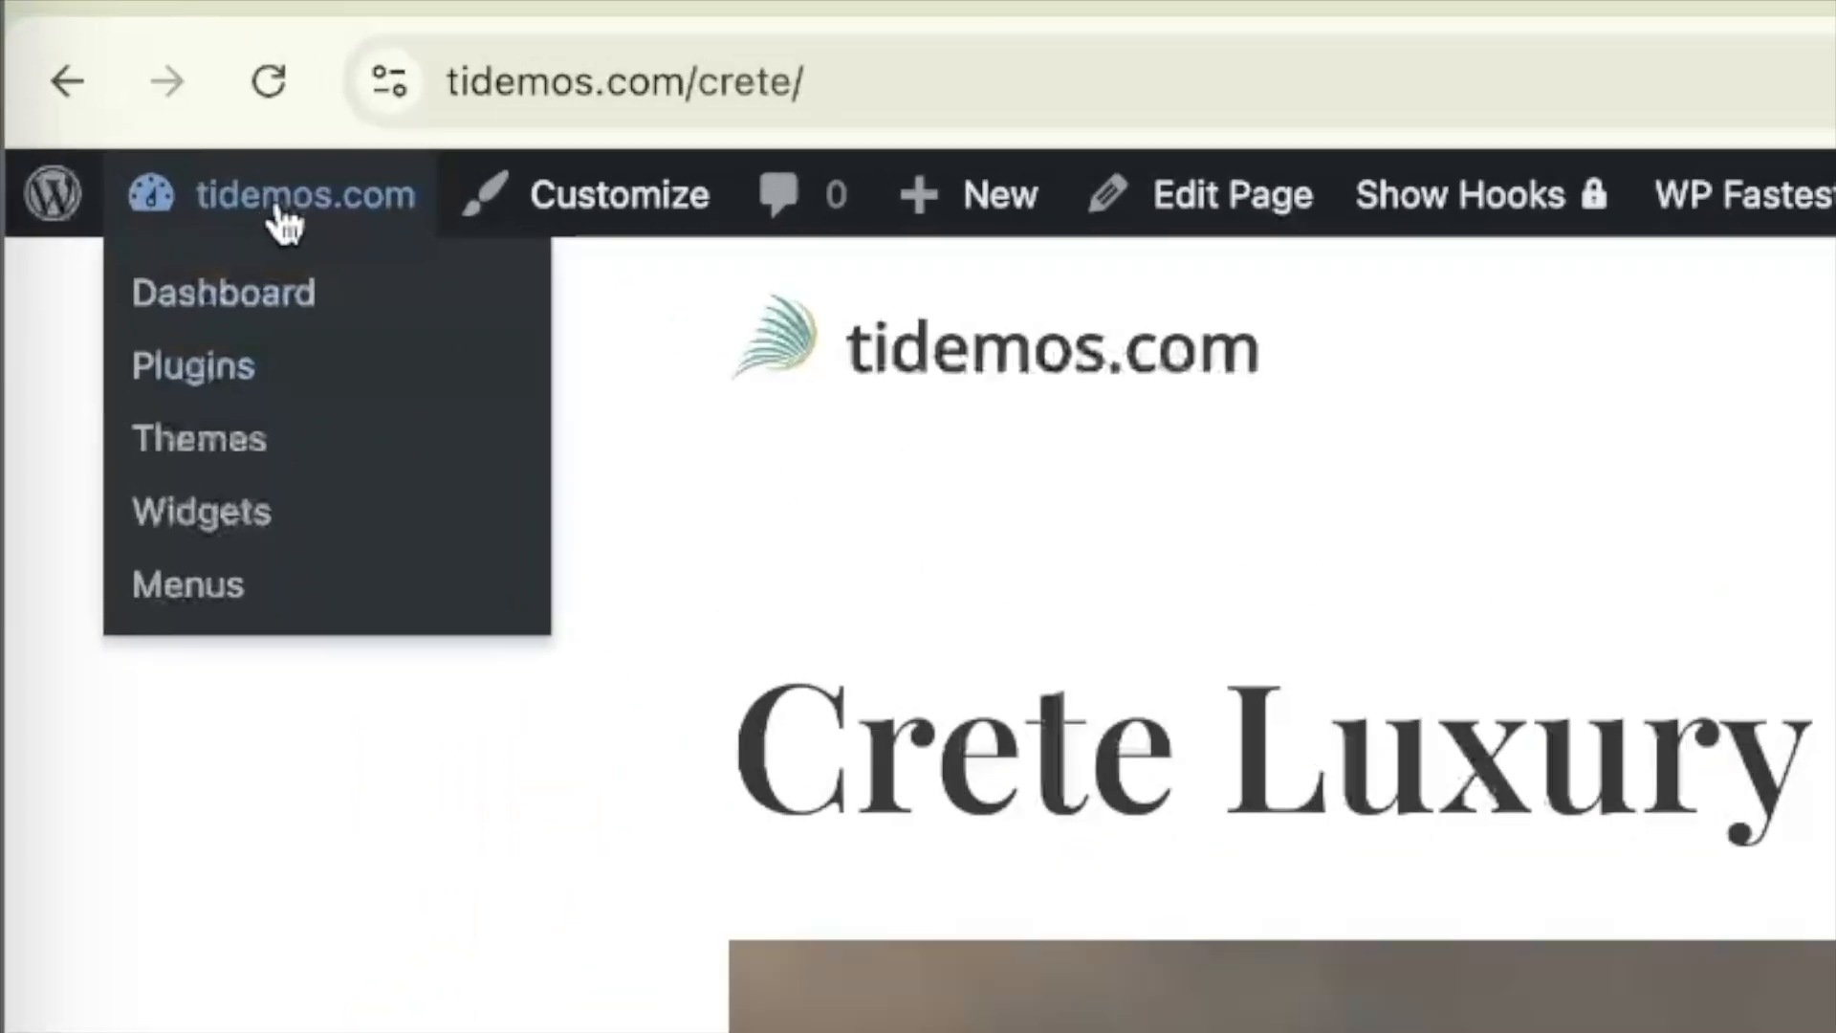
pyautogui.click(222, 292)
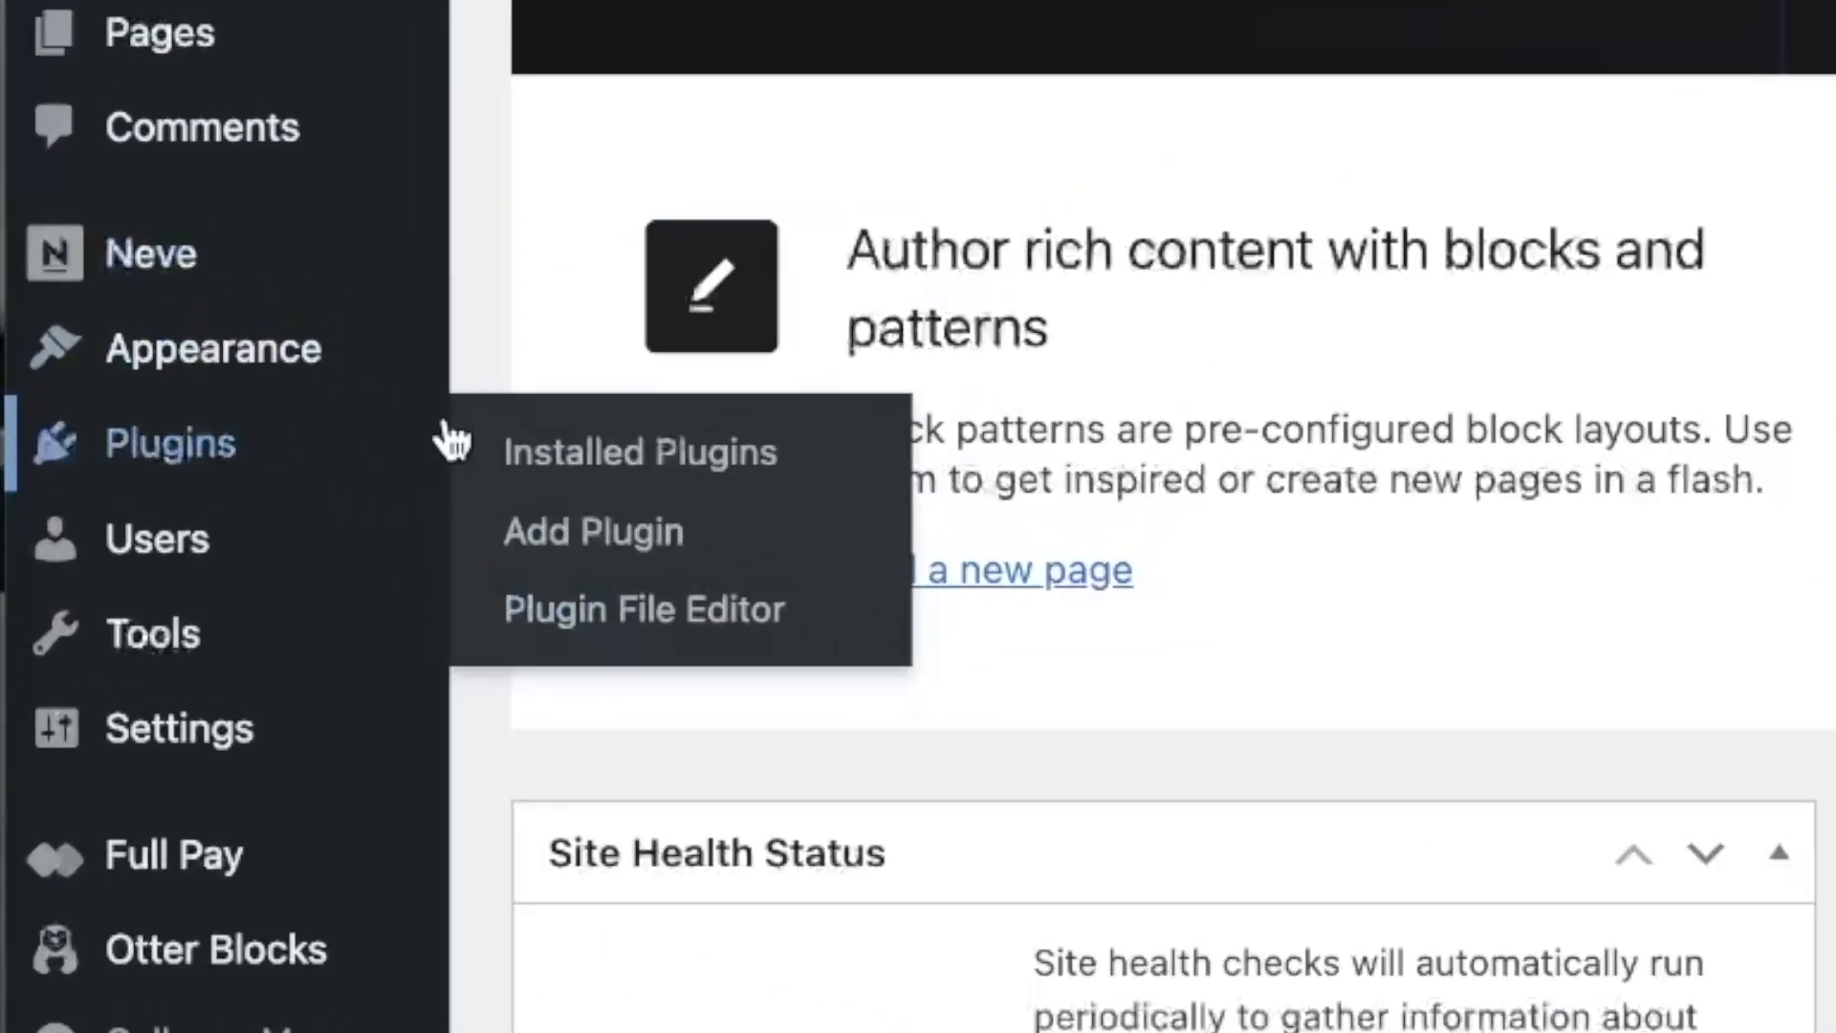
pyautogui.click(593, 531)
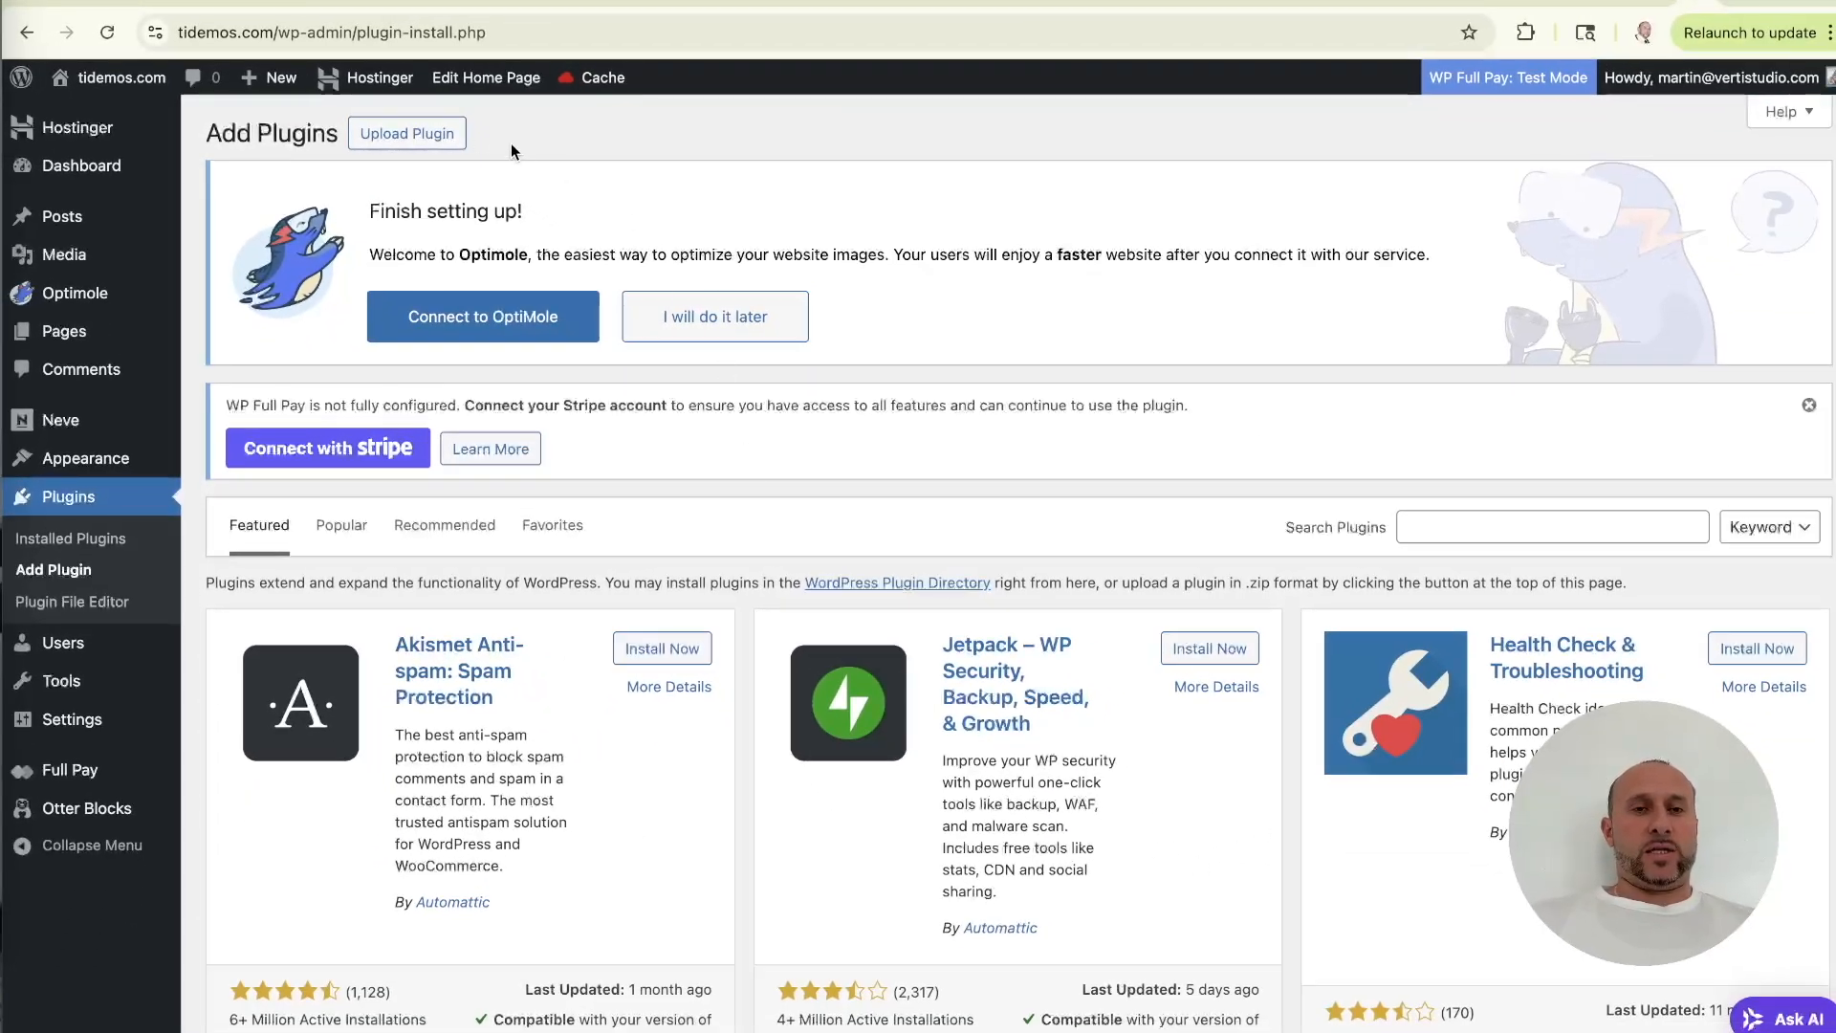
pyautogui.click(407, 132)
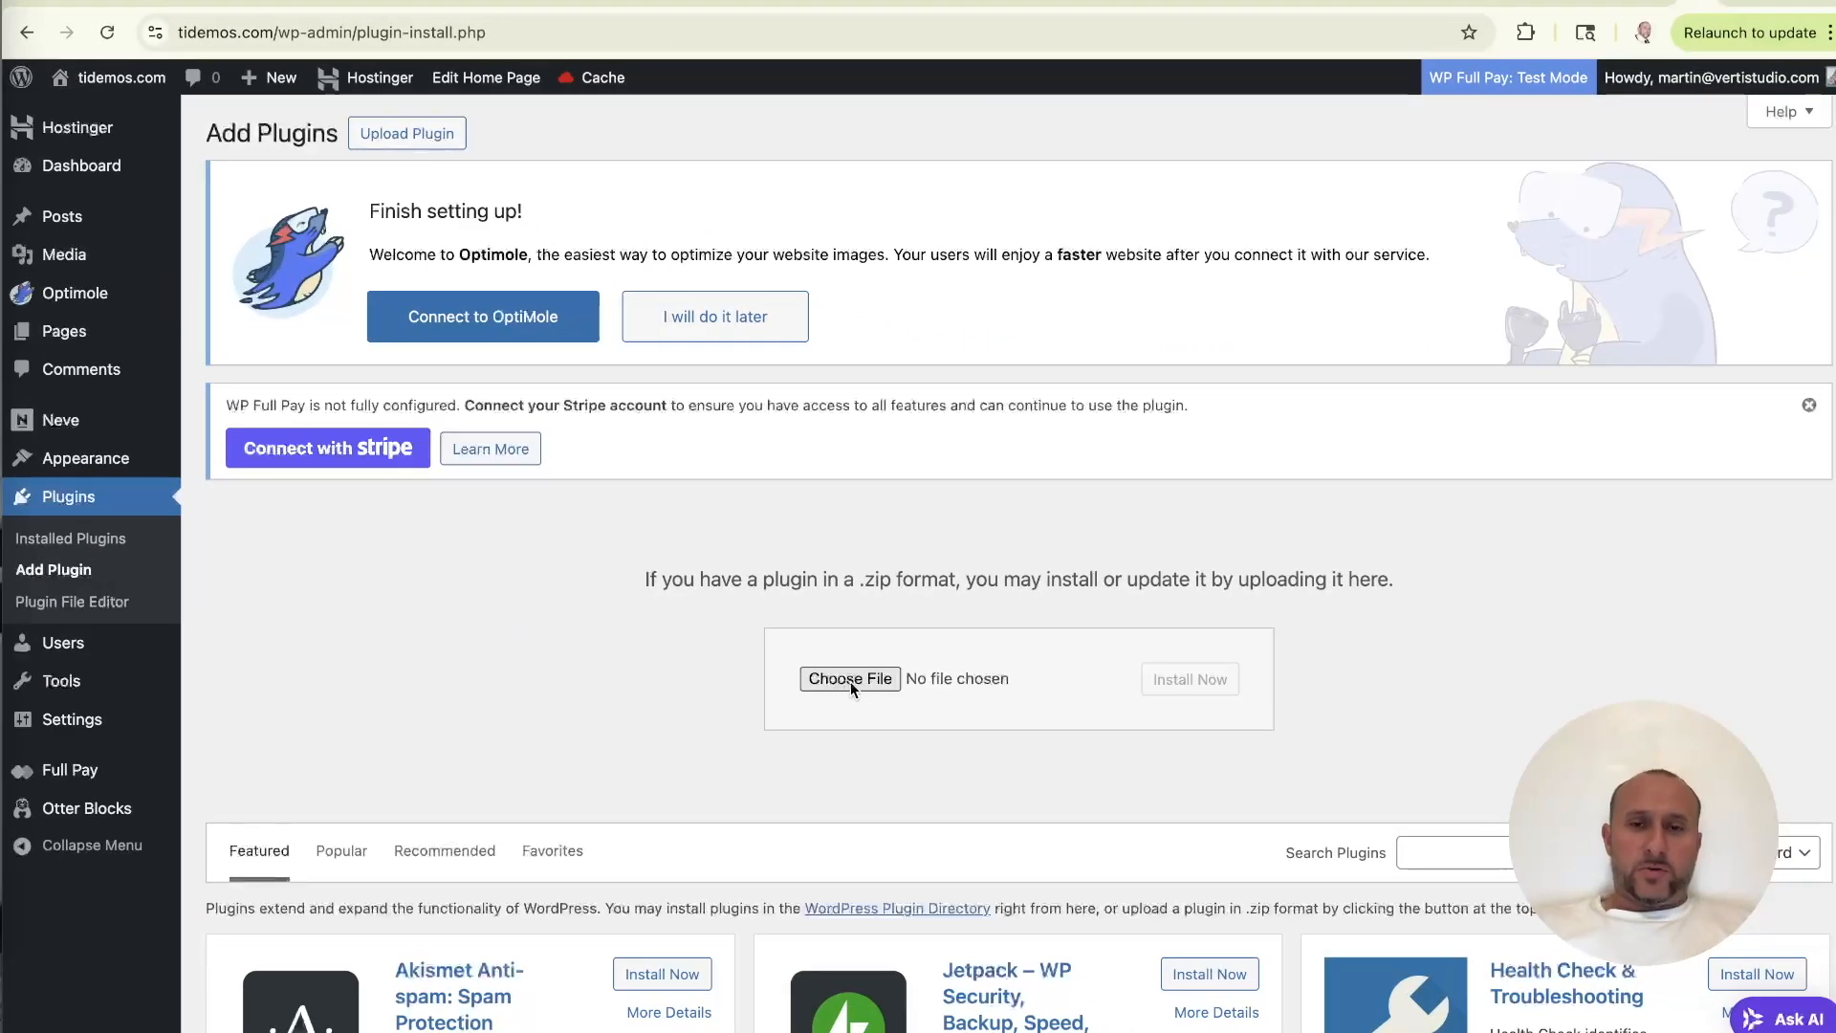
pyautogui.click(849, 679)
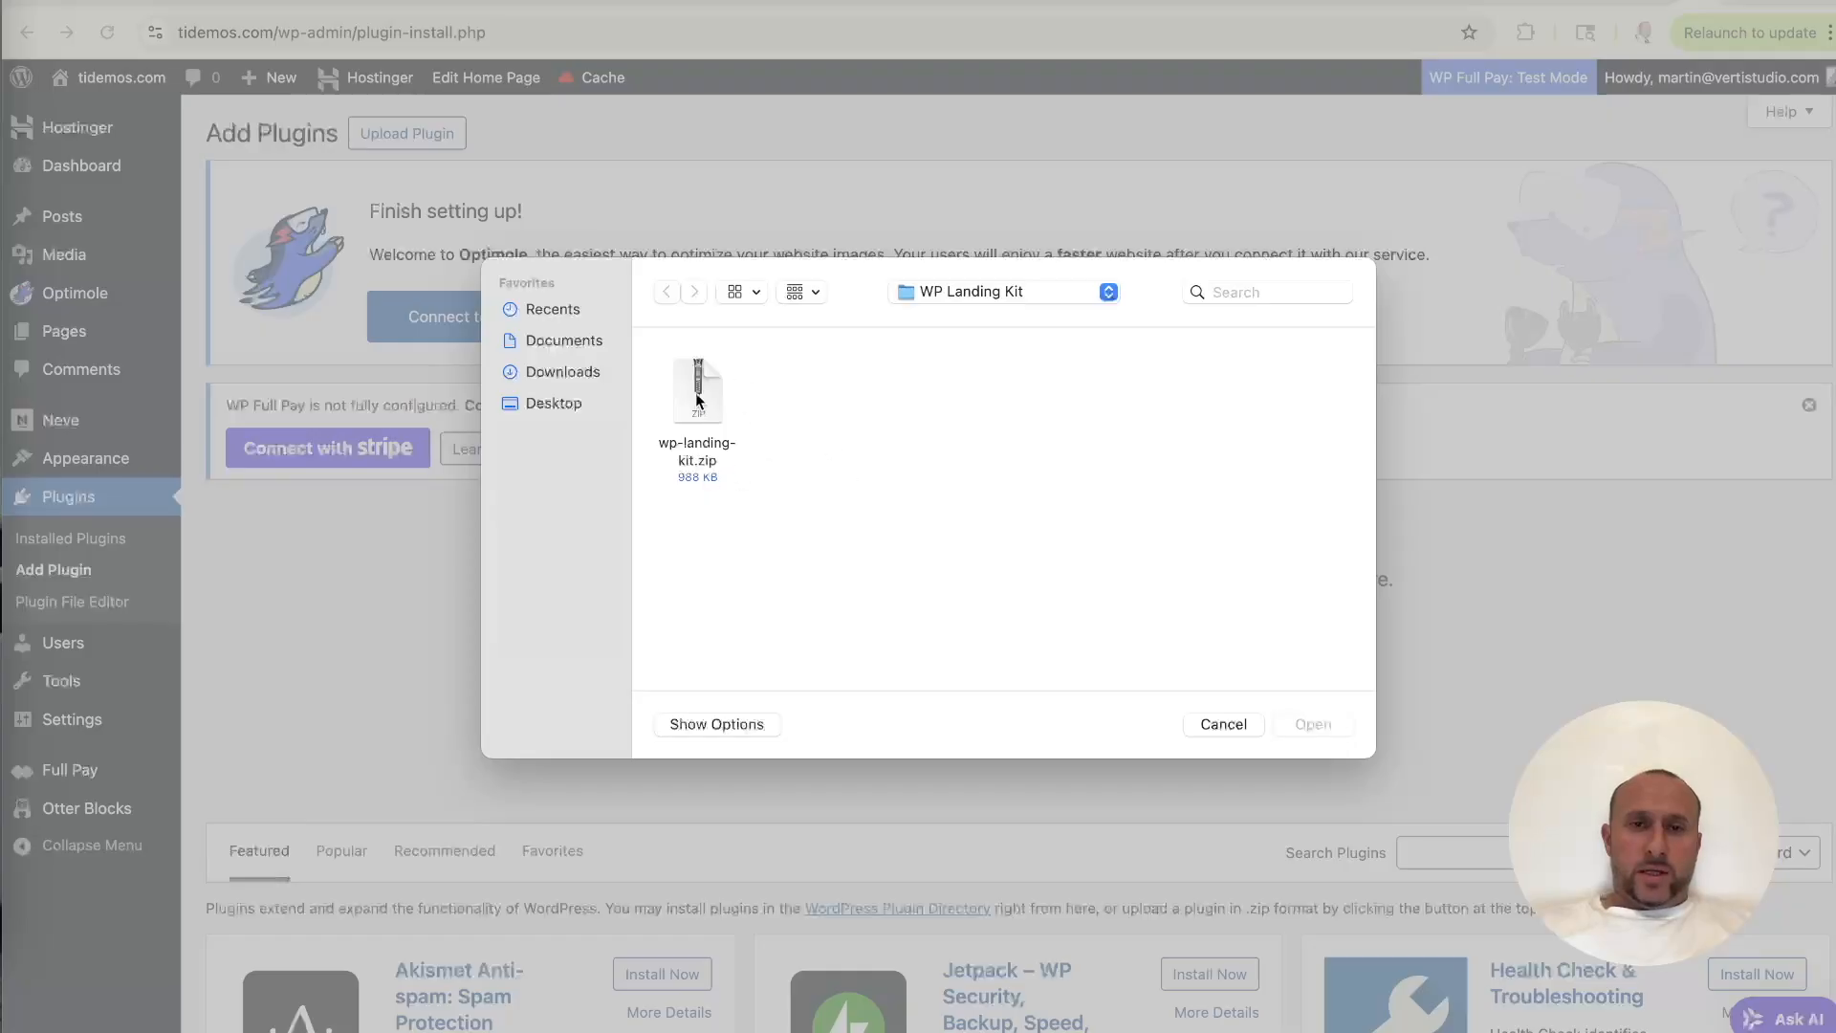
pyautogui.click(697, 392)
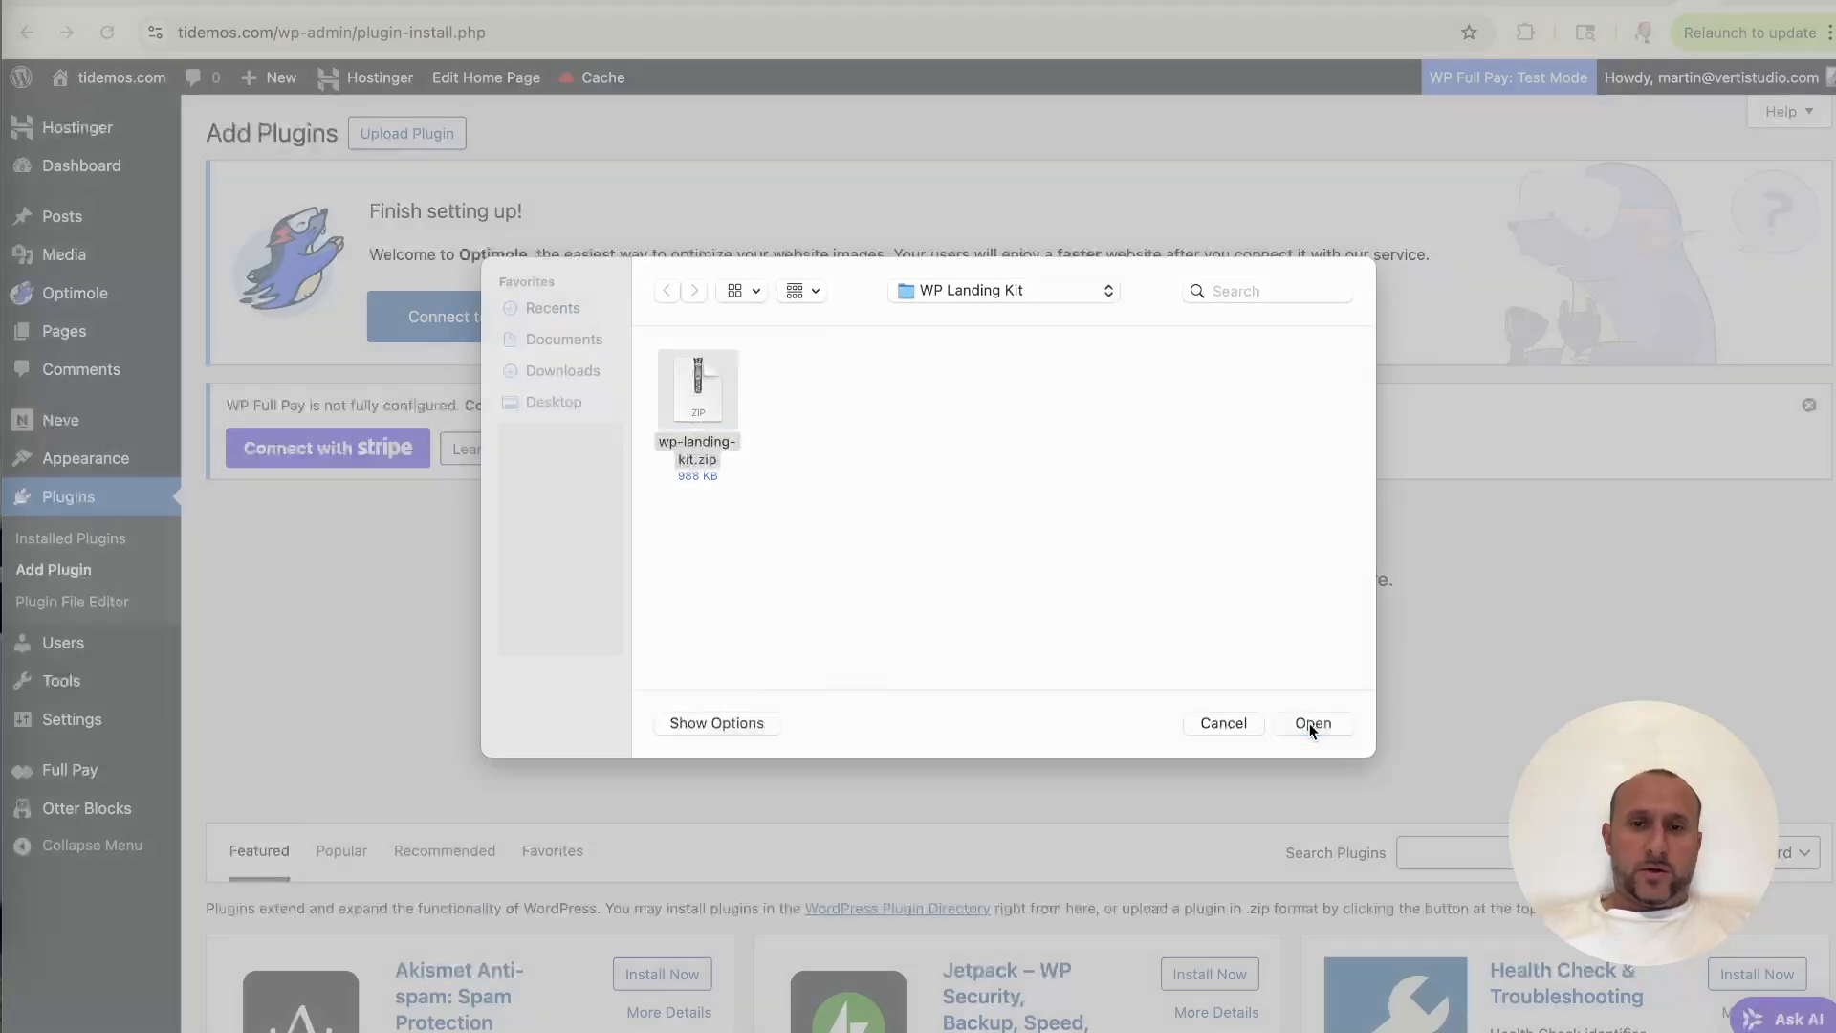
pyautogui.click(1311, 723)
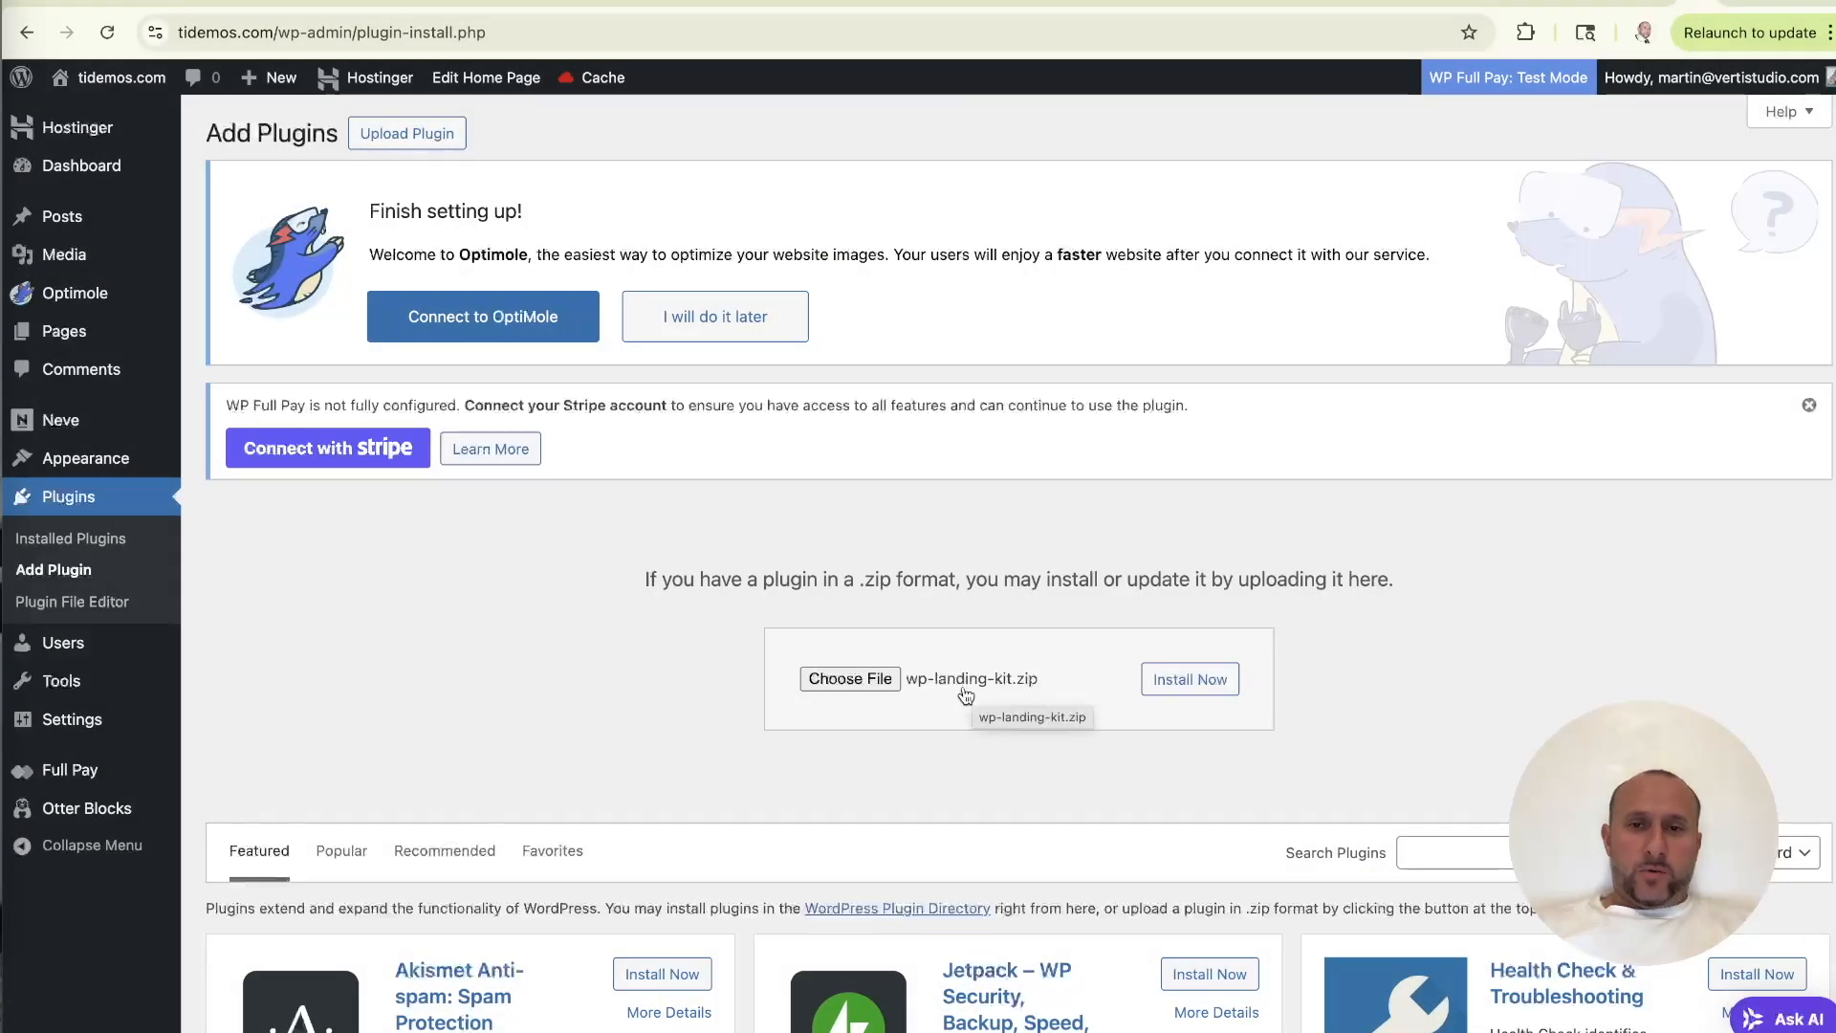
pyautogui.moveTo(1218, 714)
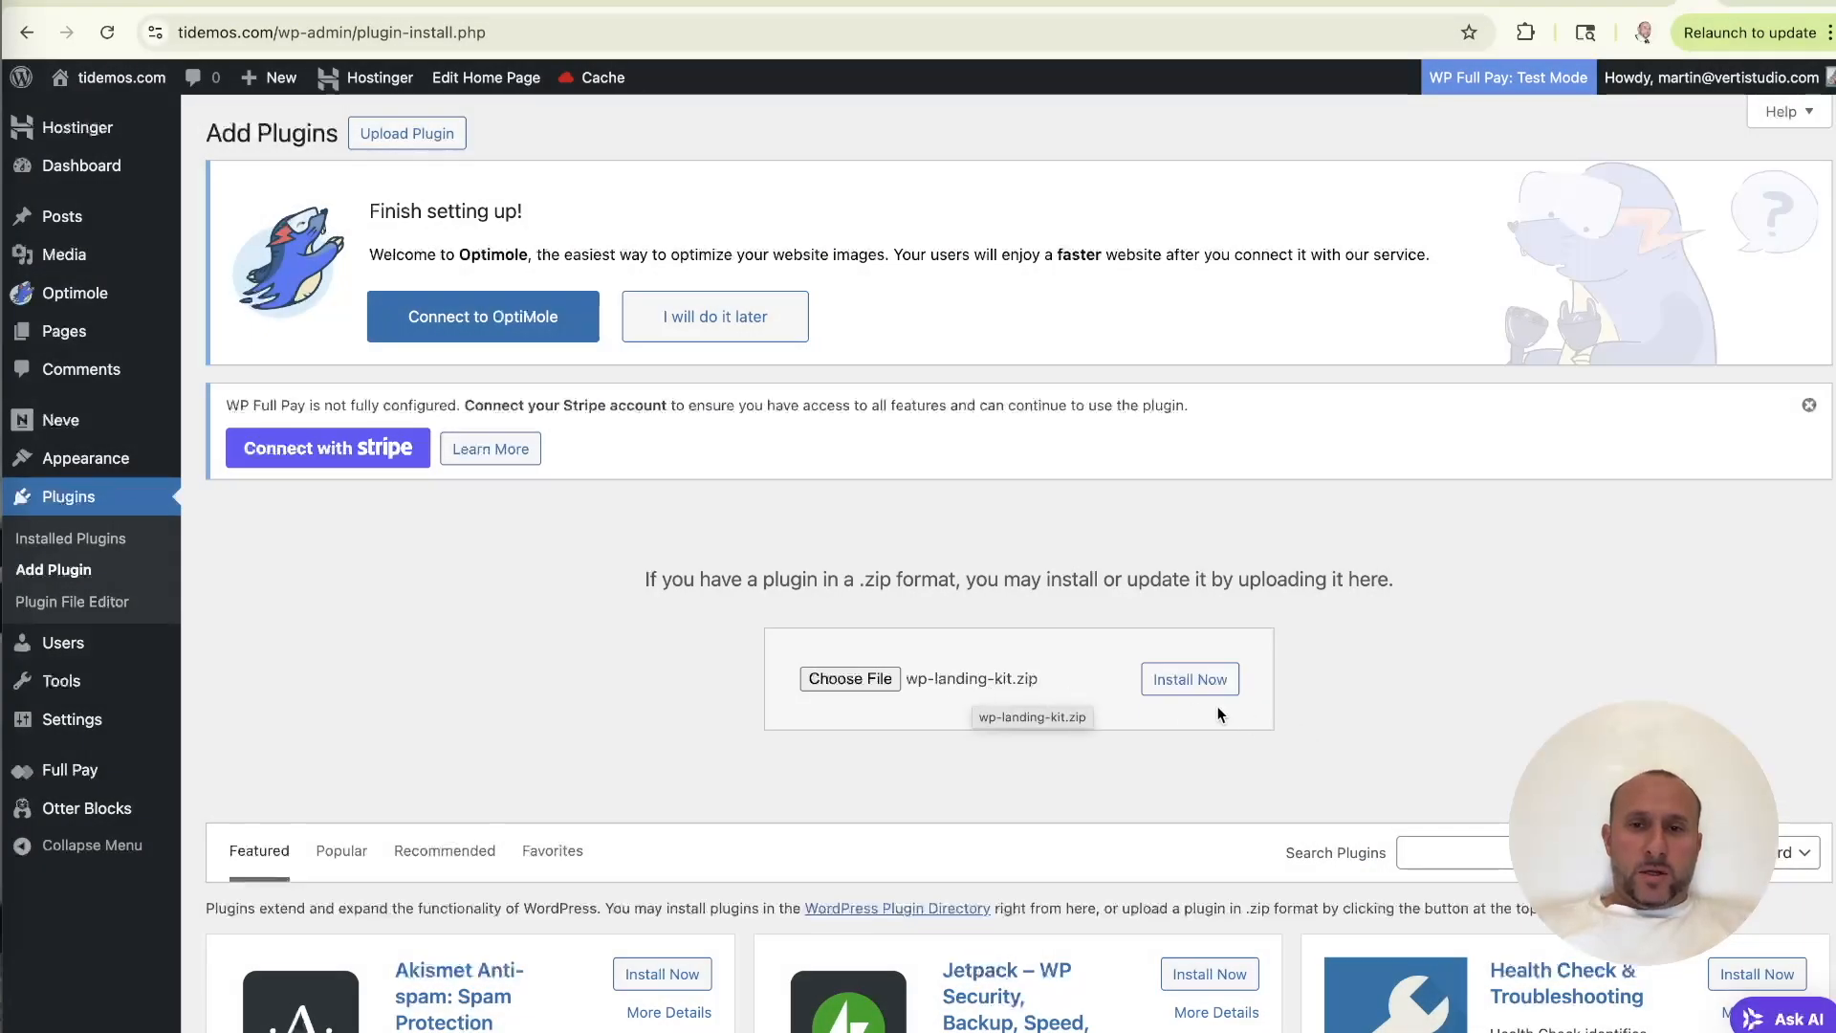
pyautogui.click(1188, 679)
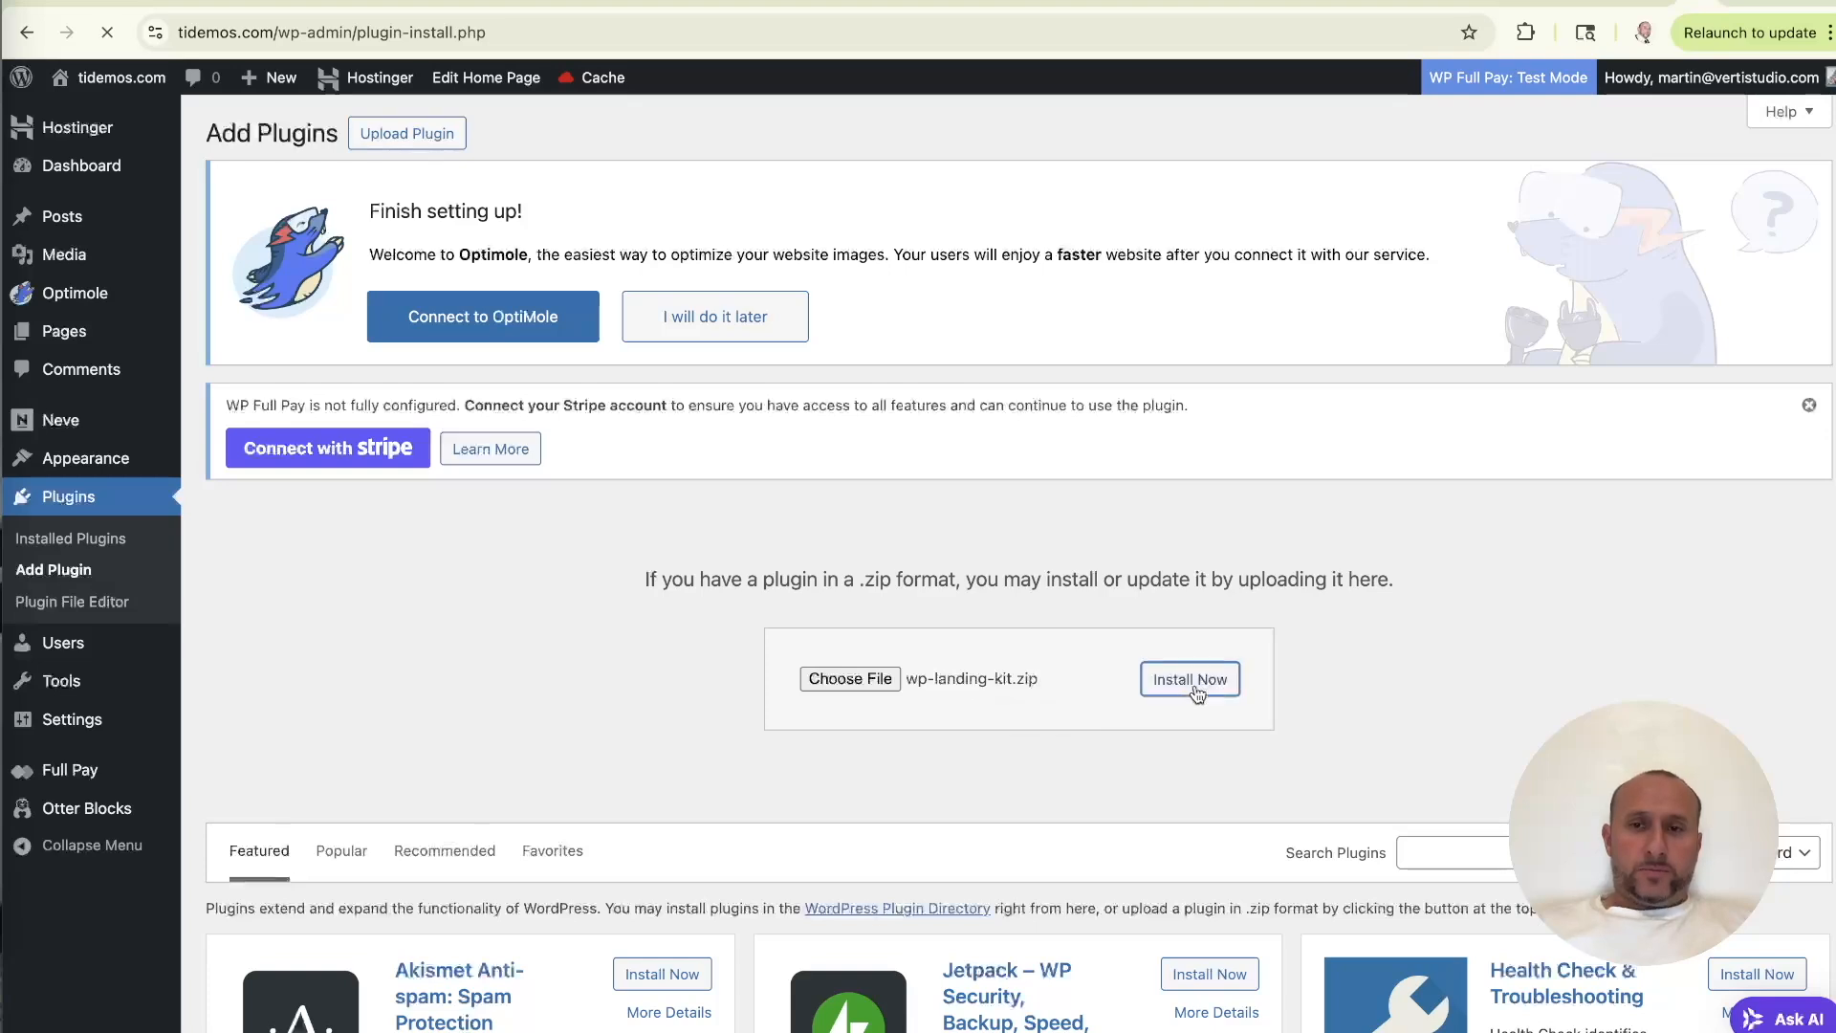
pyautogui.click(1189, 679)
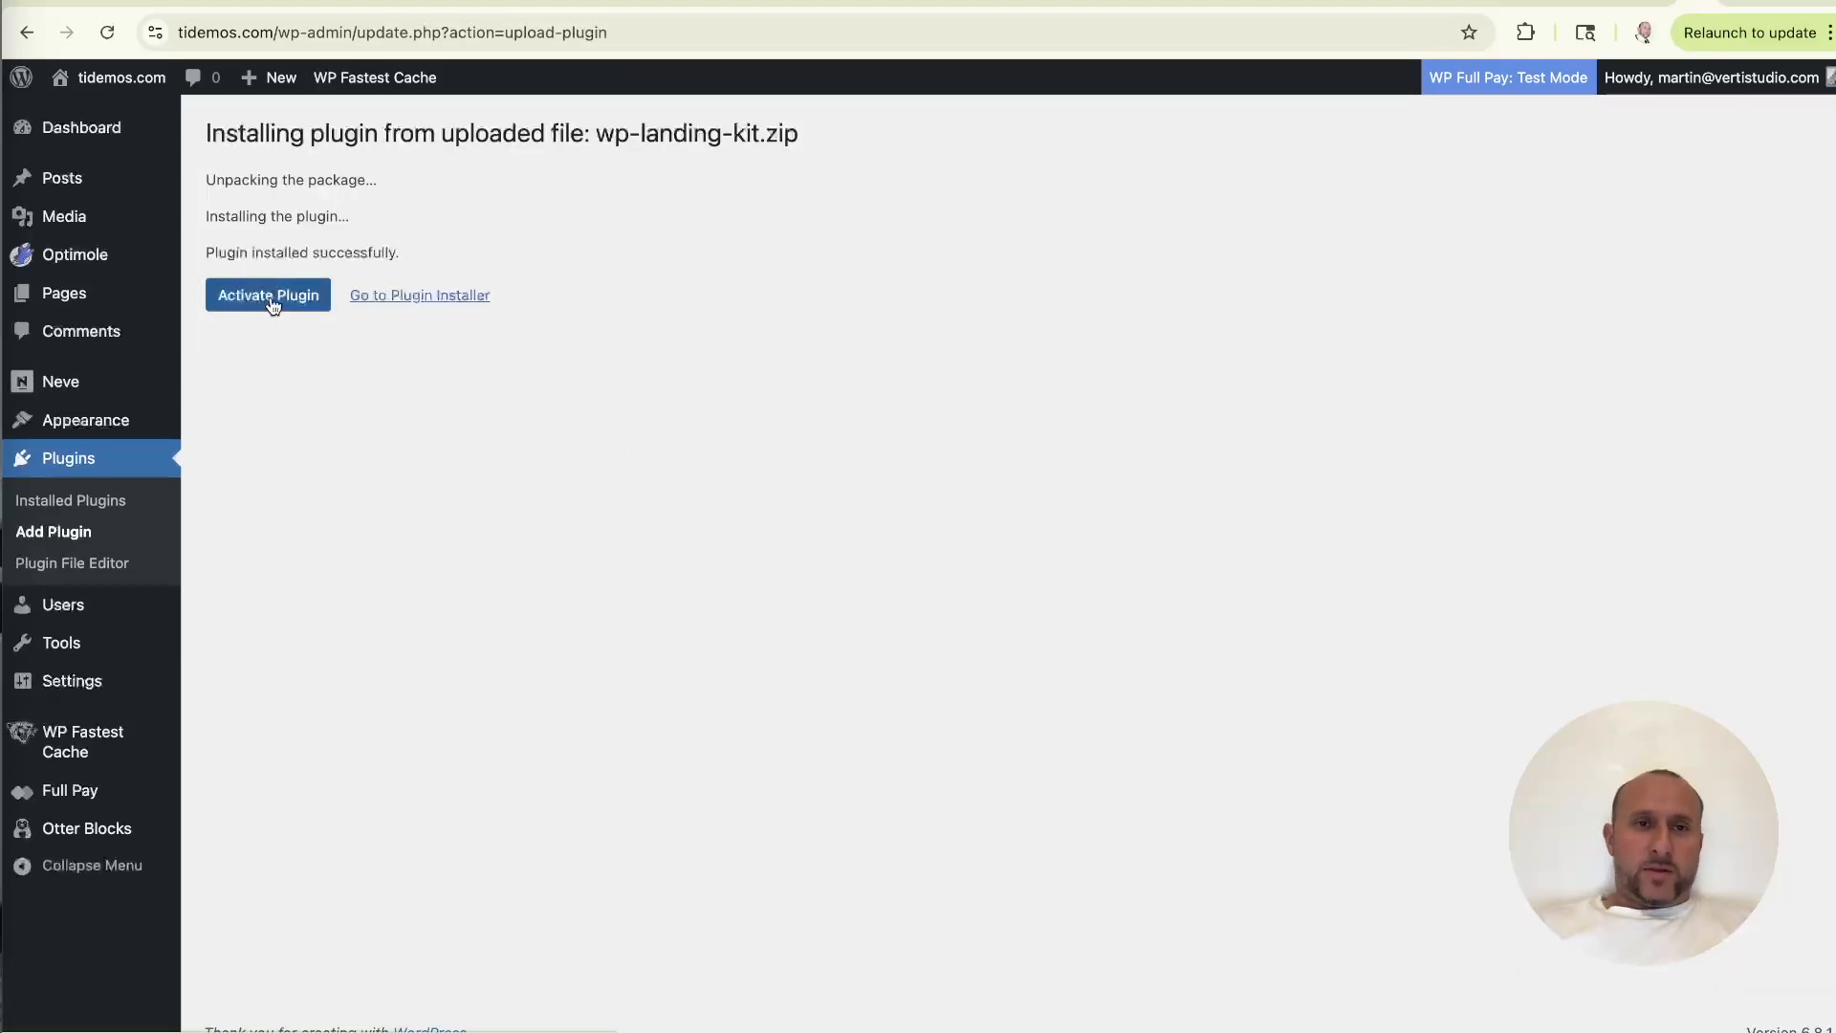
# Activate the installed WP Landing Kit plugin.
pyautogui.click(267, 294)
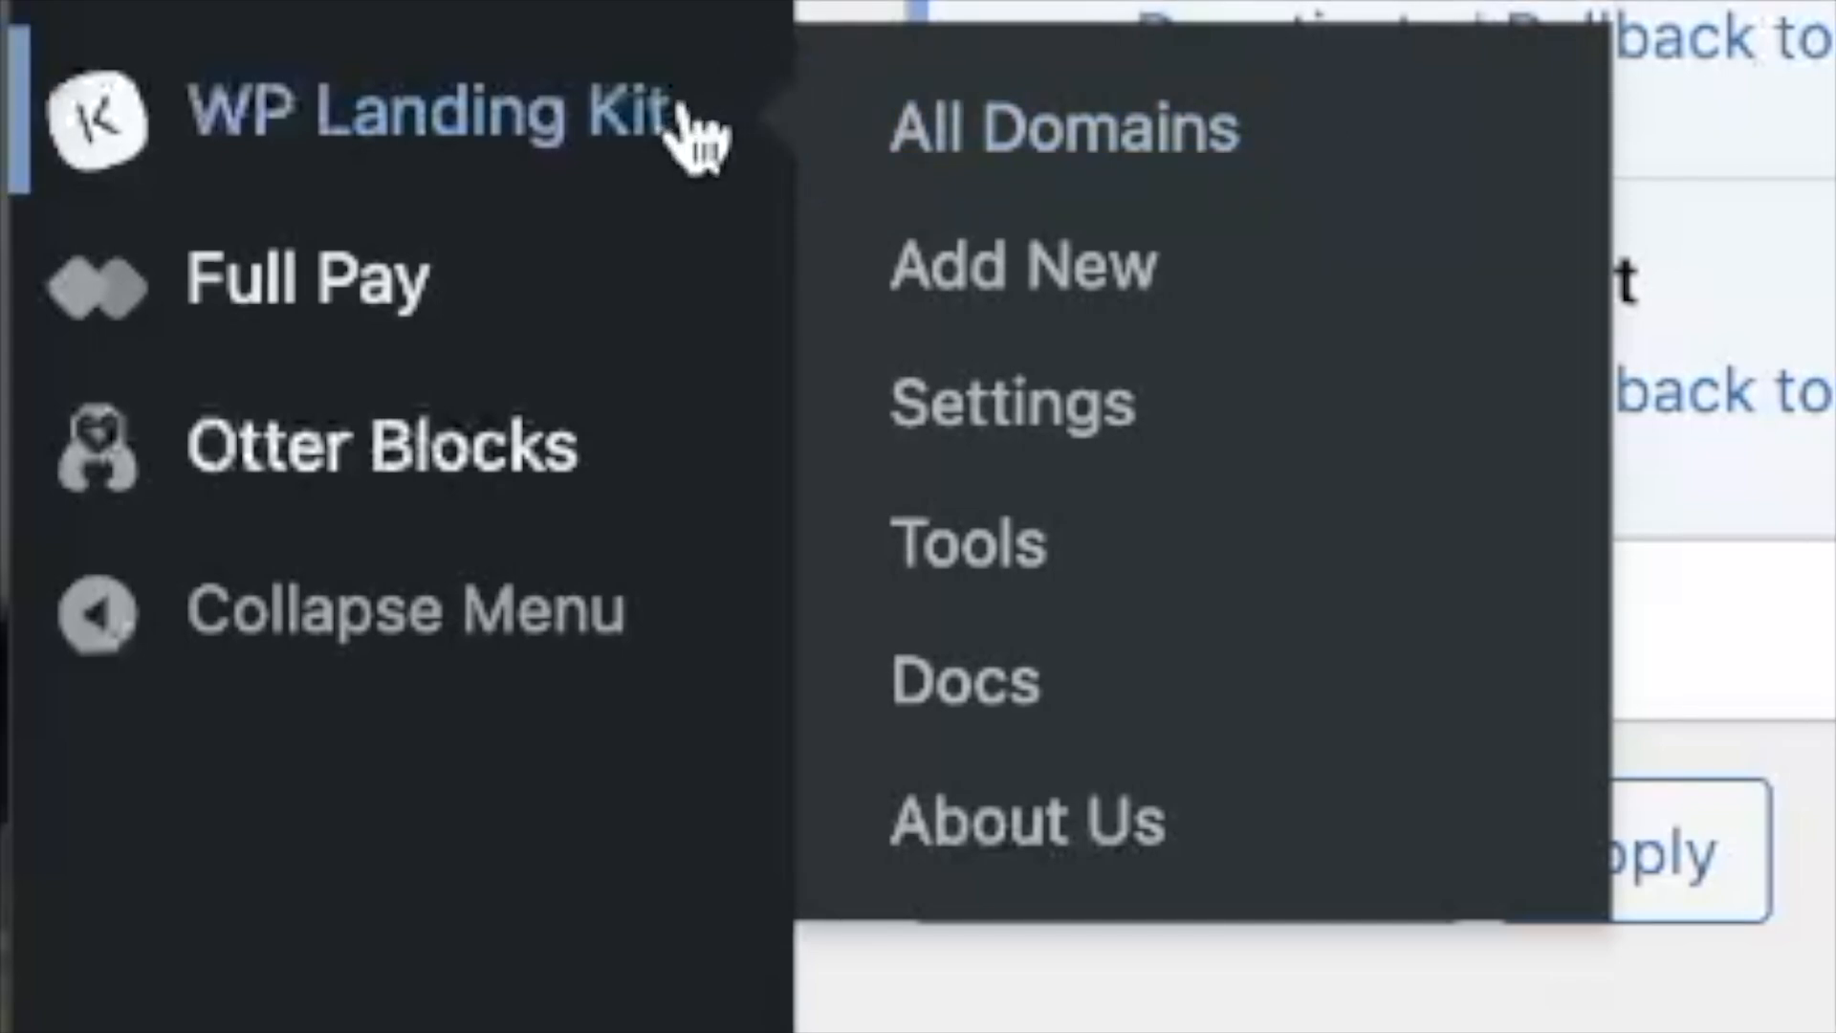
pyautogui.moveTo(533, 123)
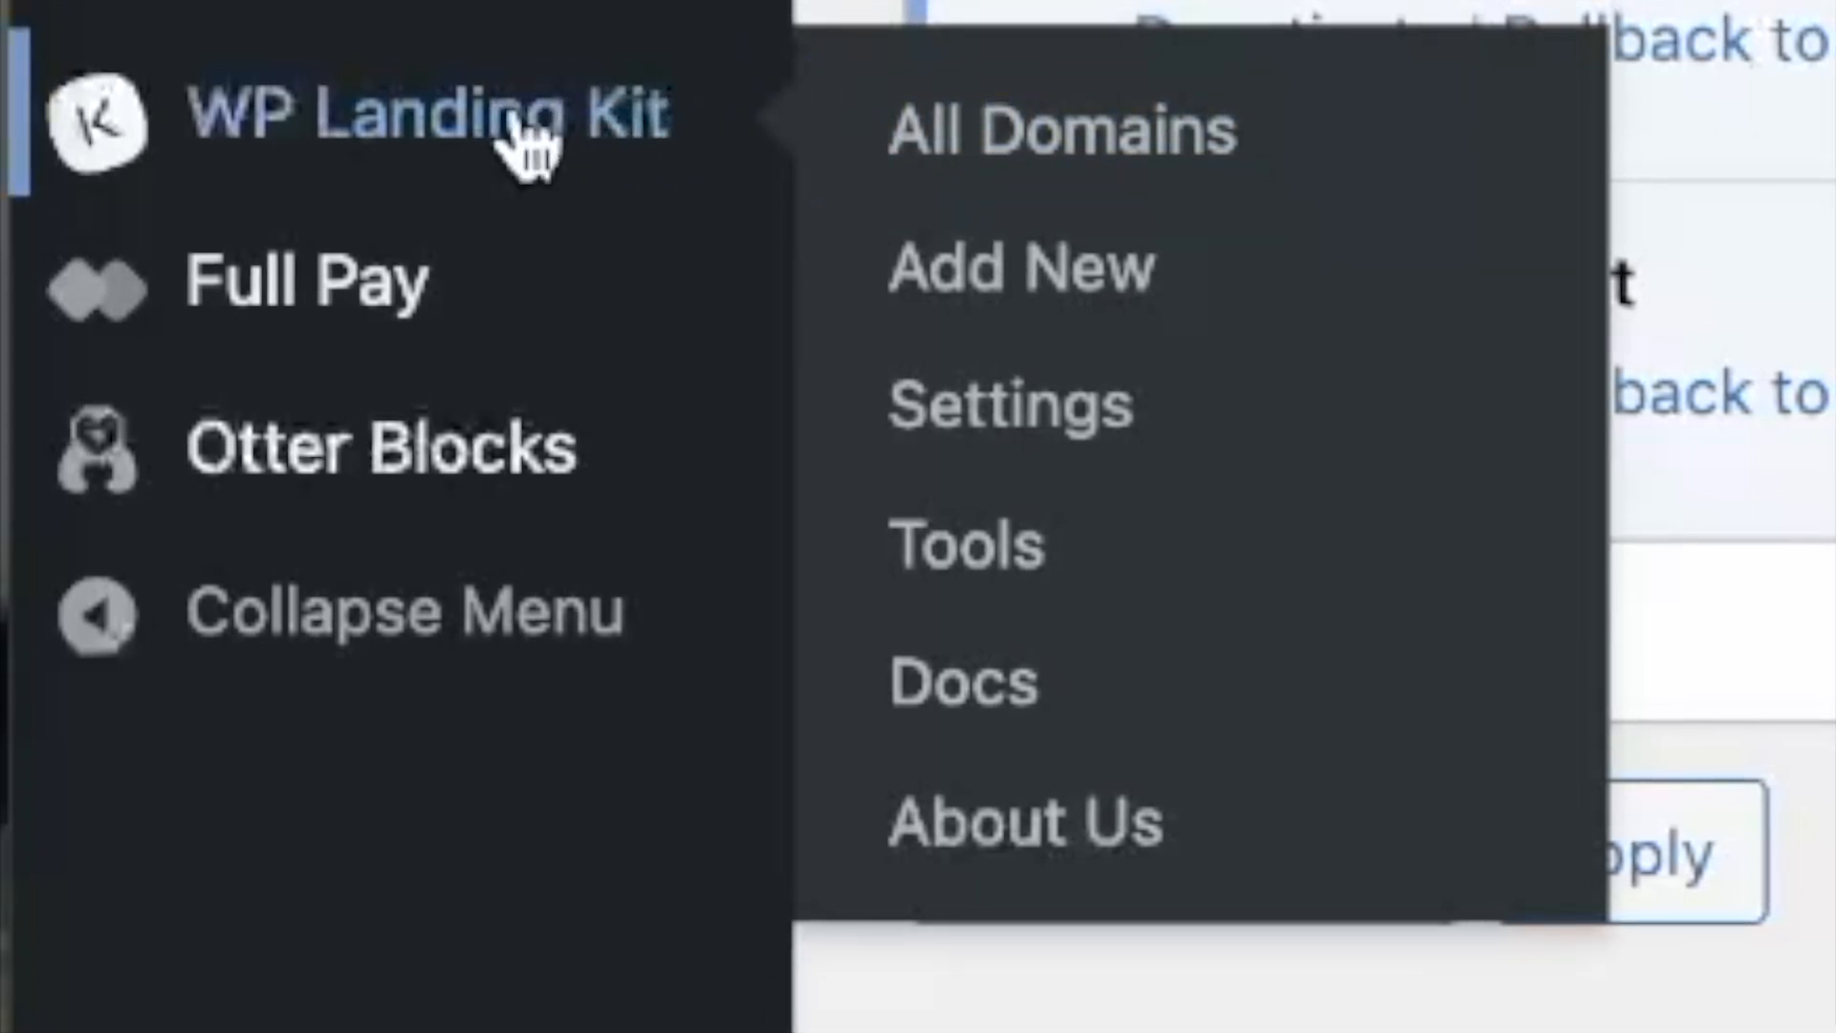
pyautogui.moveTo(1288, 188)
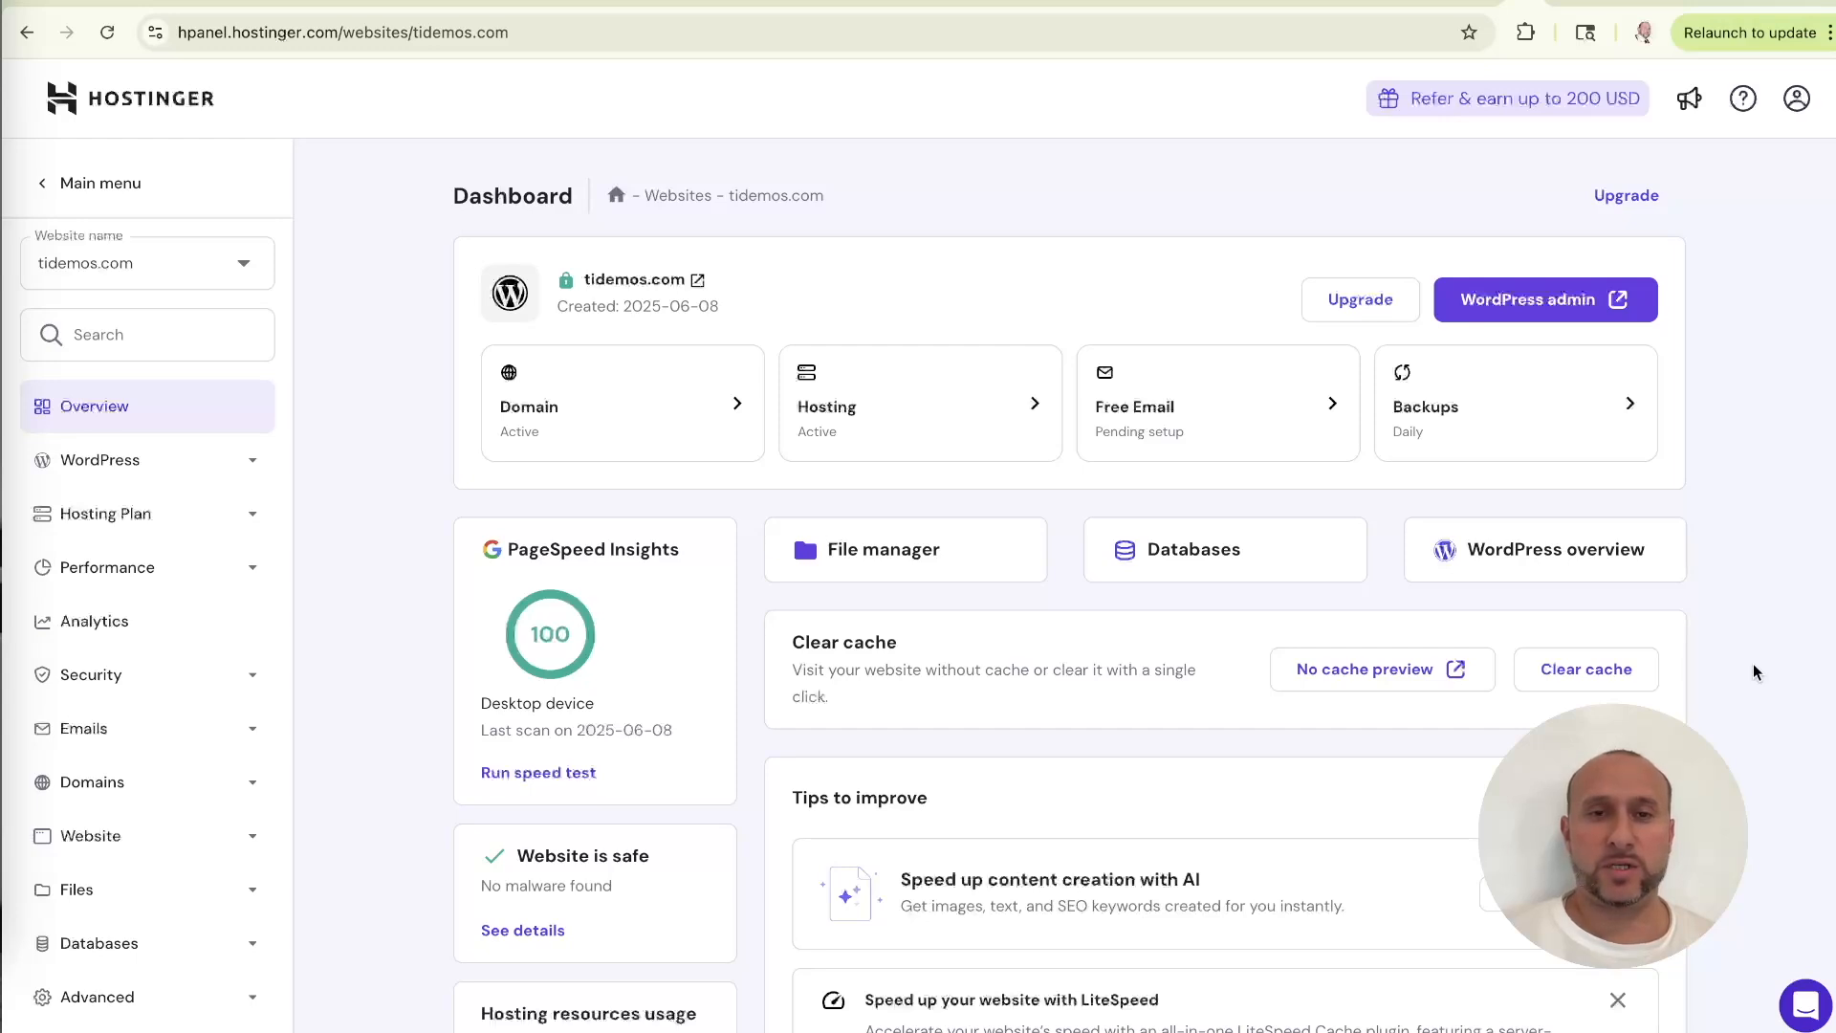
pyautogui.moveTo(1027, 166)
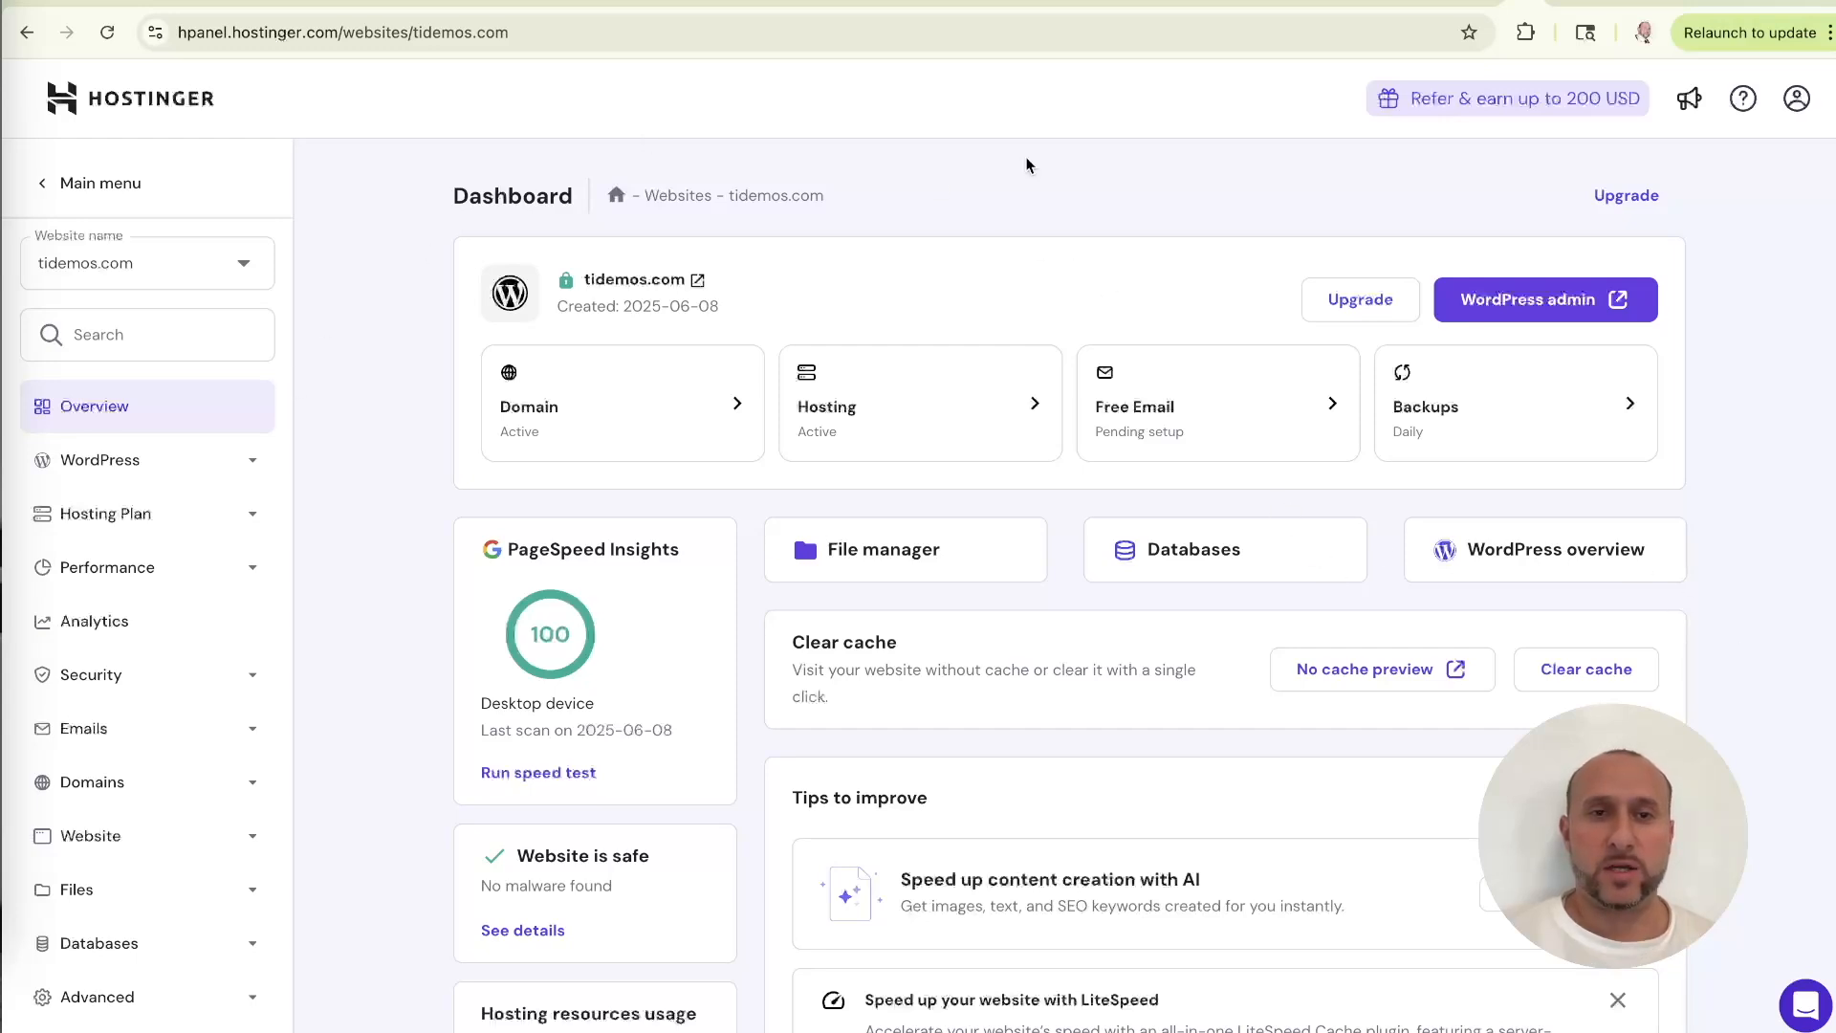
pyautogui.moveTo(830, 281)
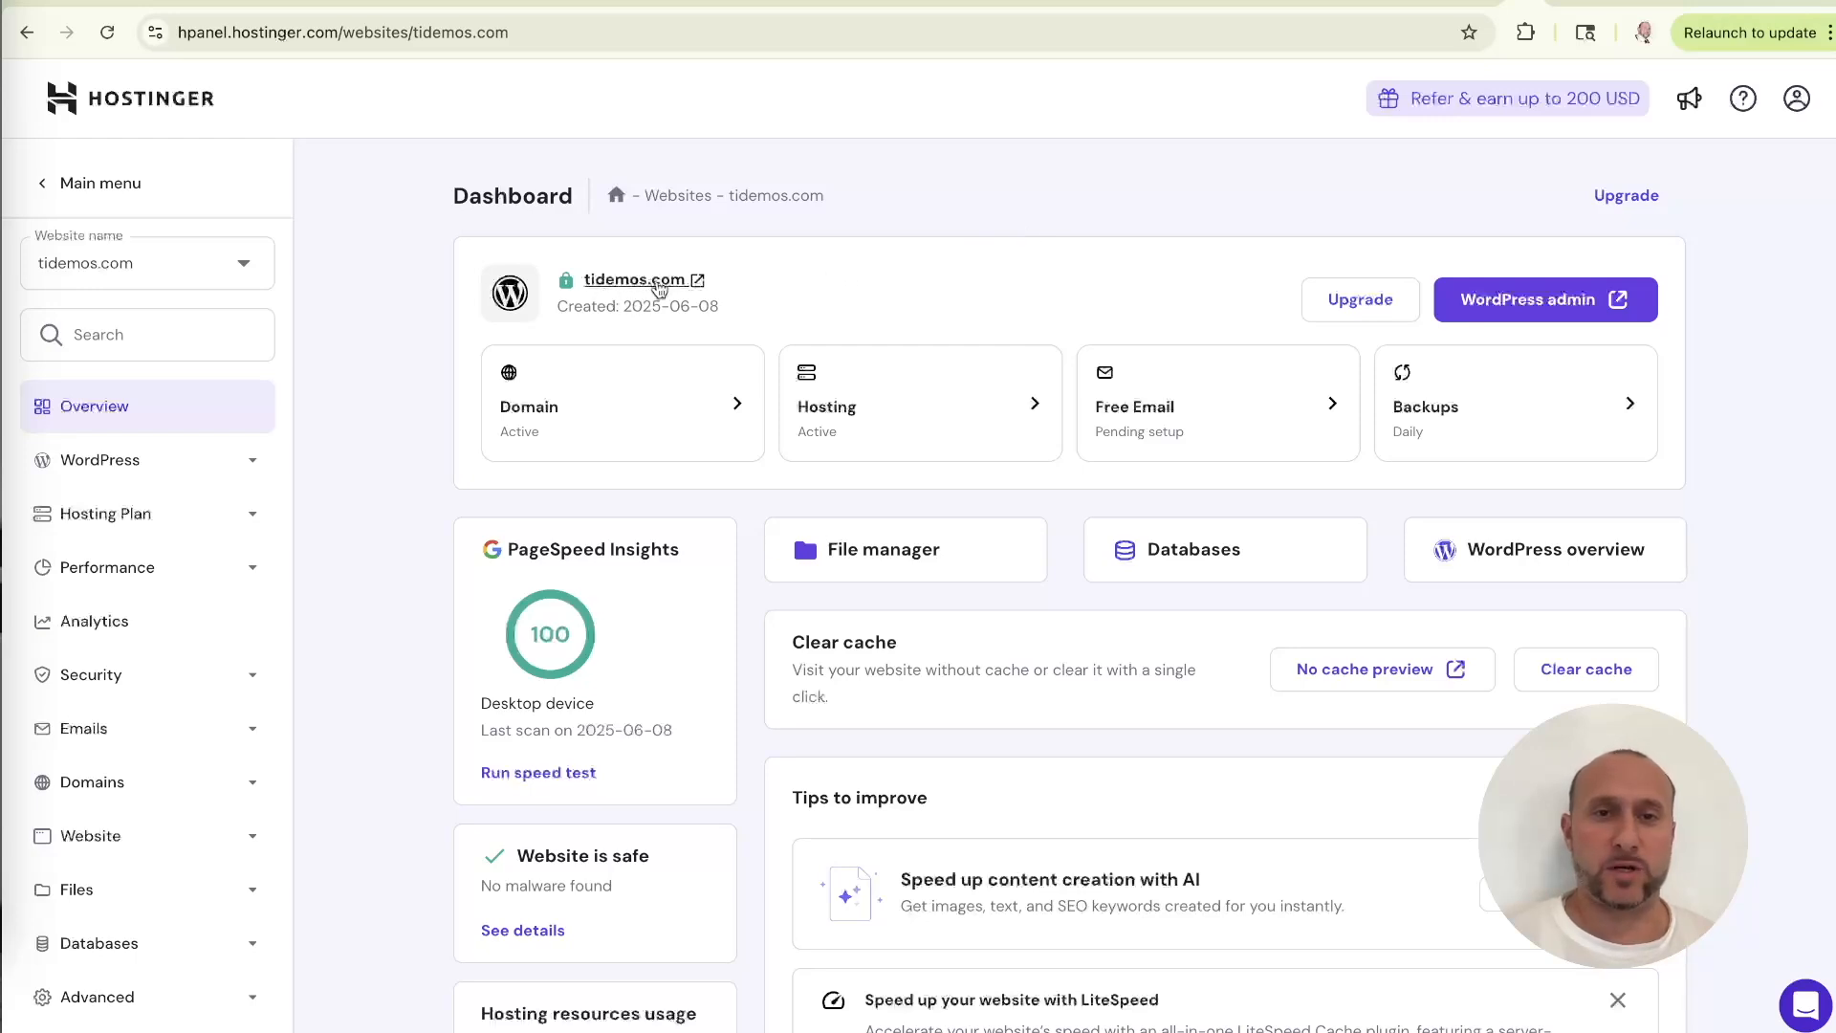
pyautogui.moveTo(417, 725)
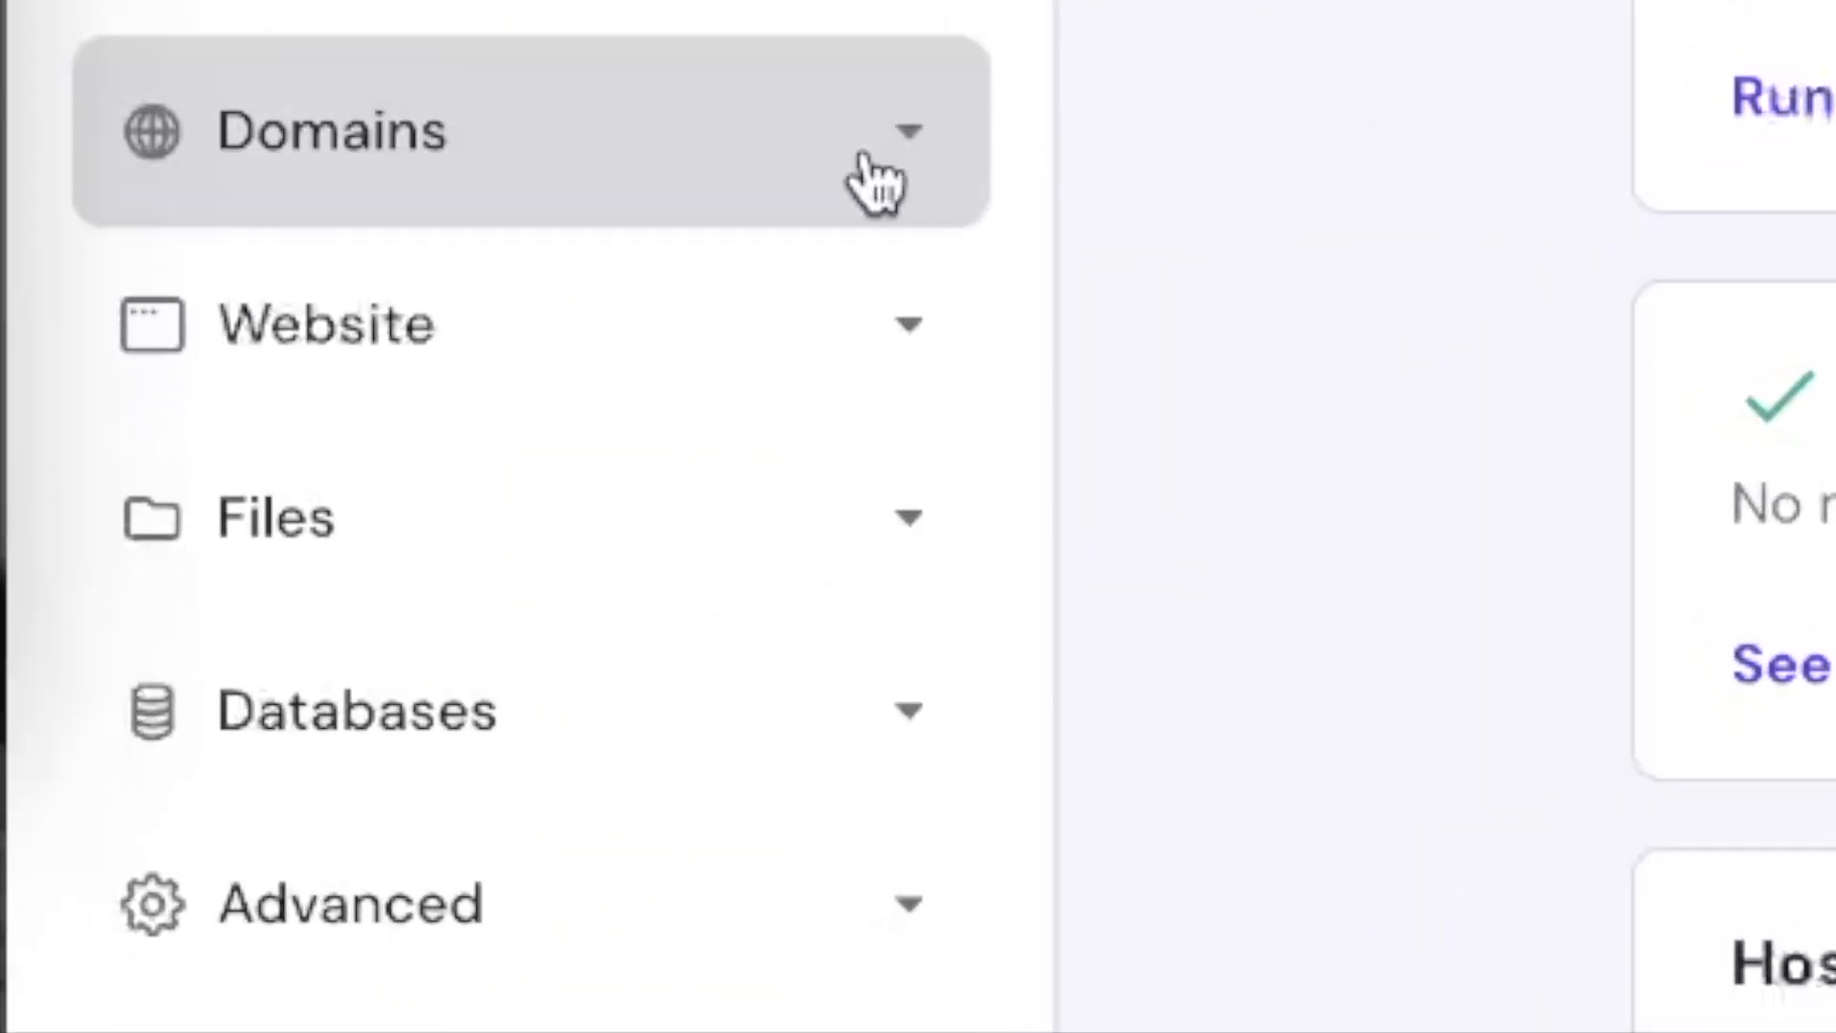
# Park crete.tidemos.com under Domains > Parked Domains and check the parked list.
pyautogui.click(527, 129)
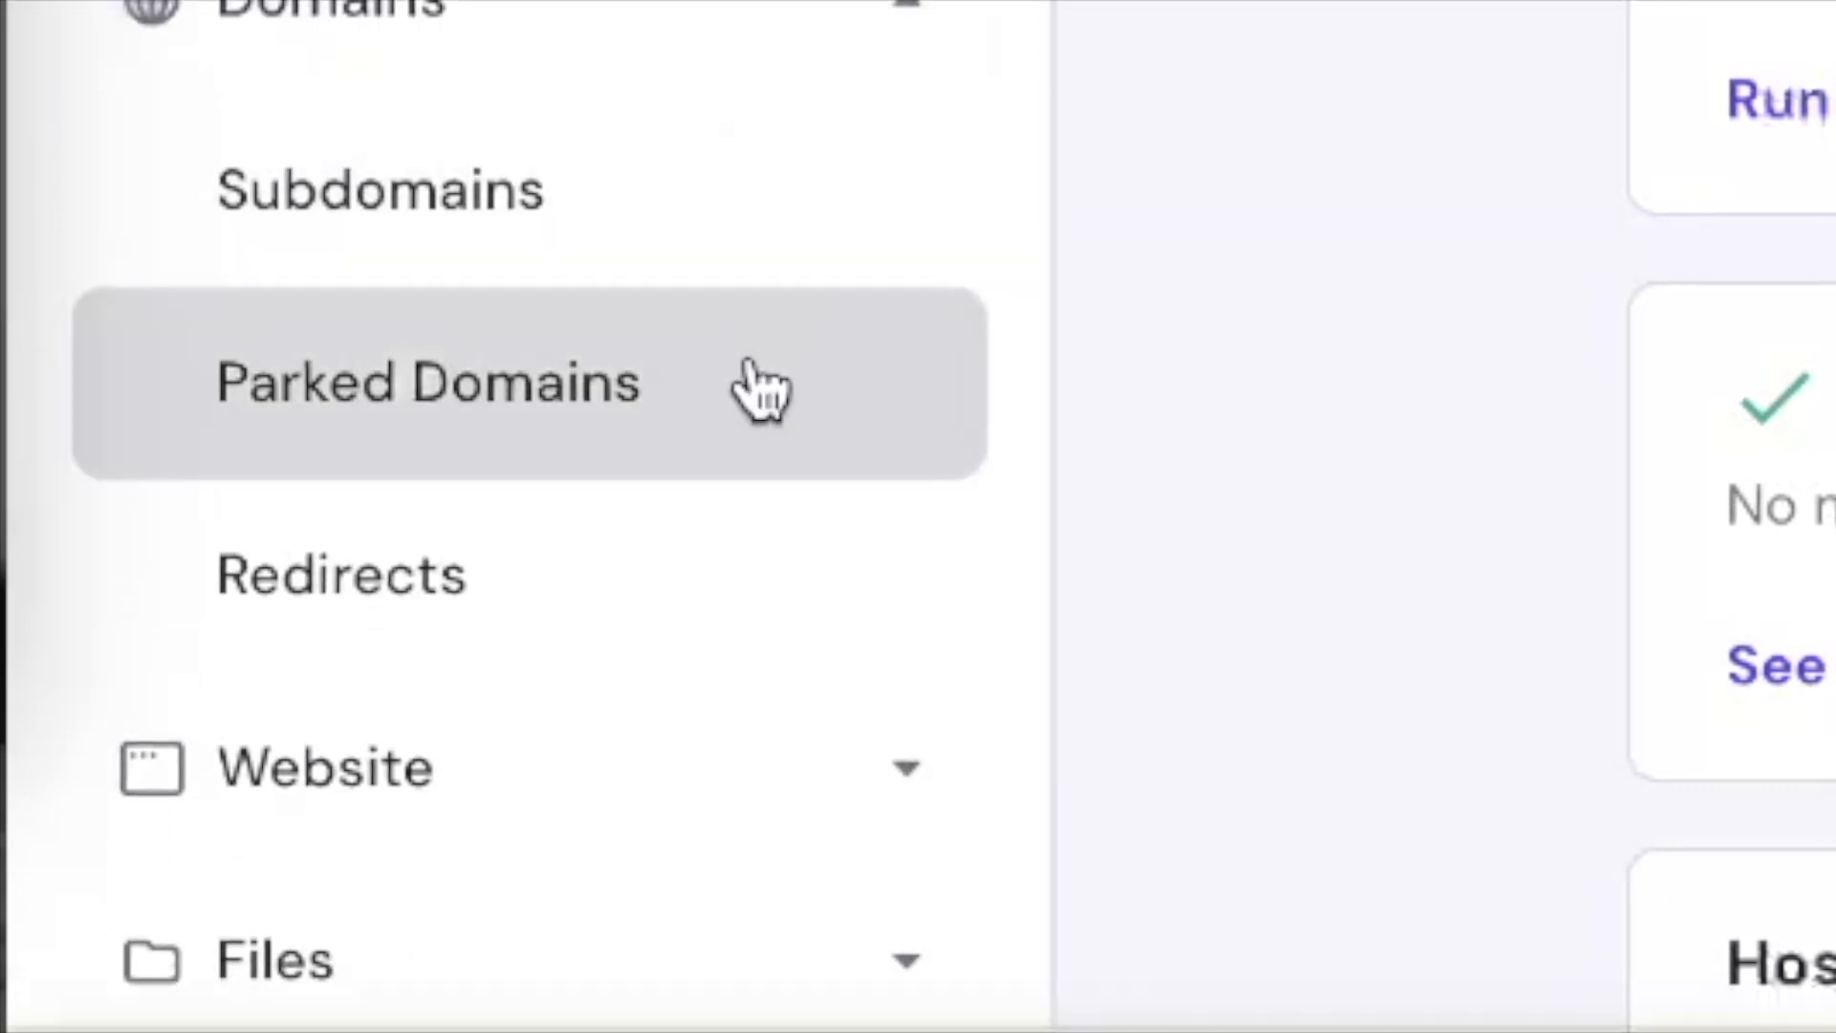
pyautogui.moveTo(709, 422)
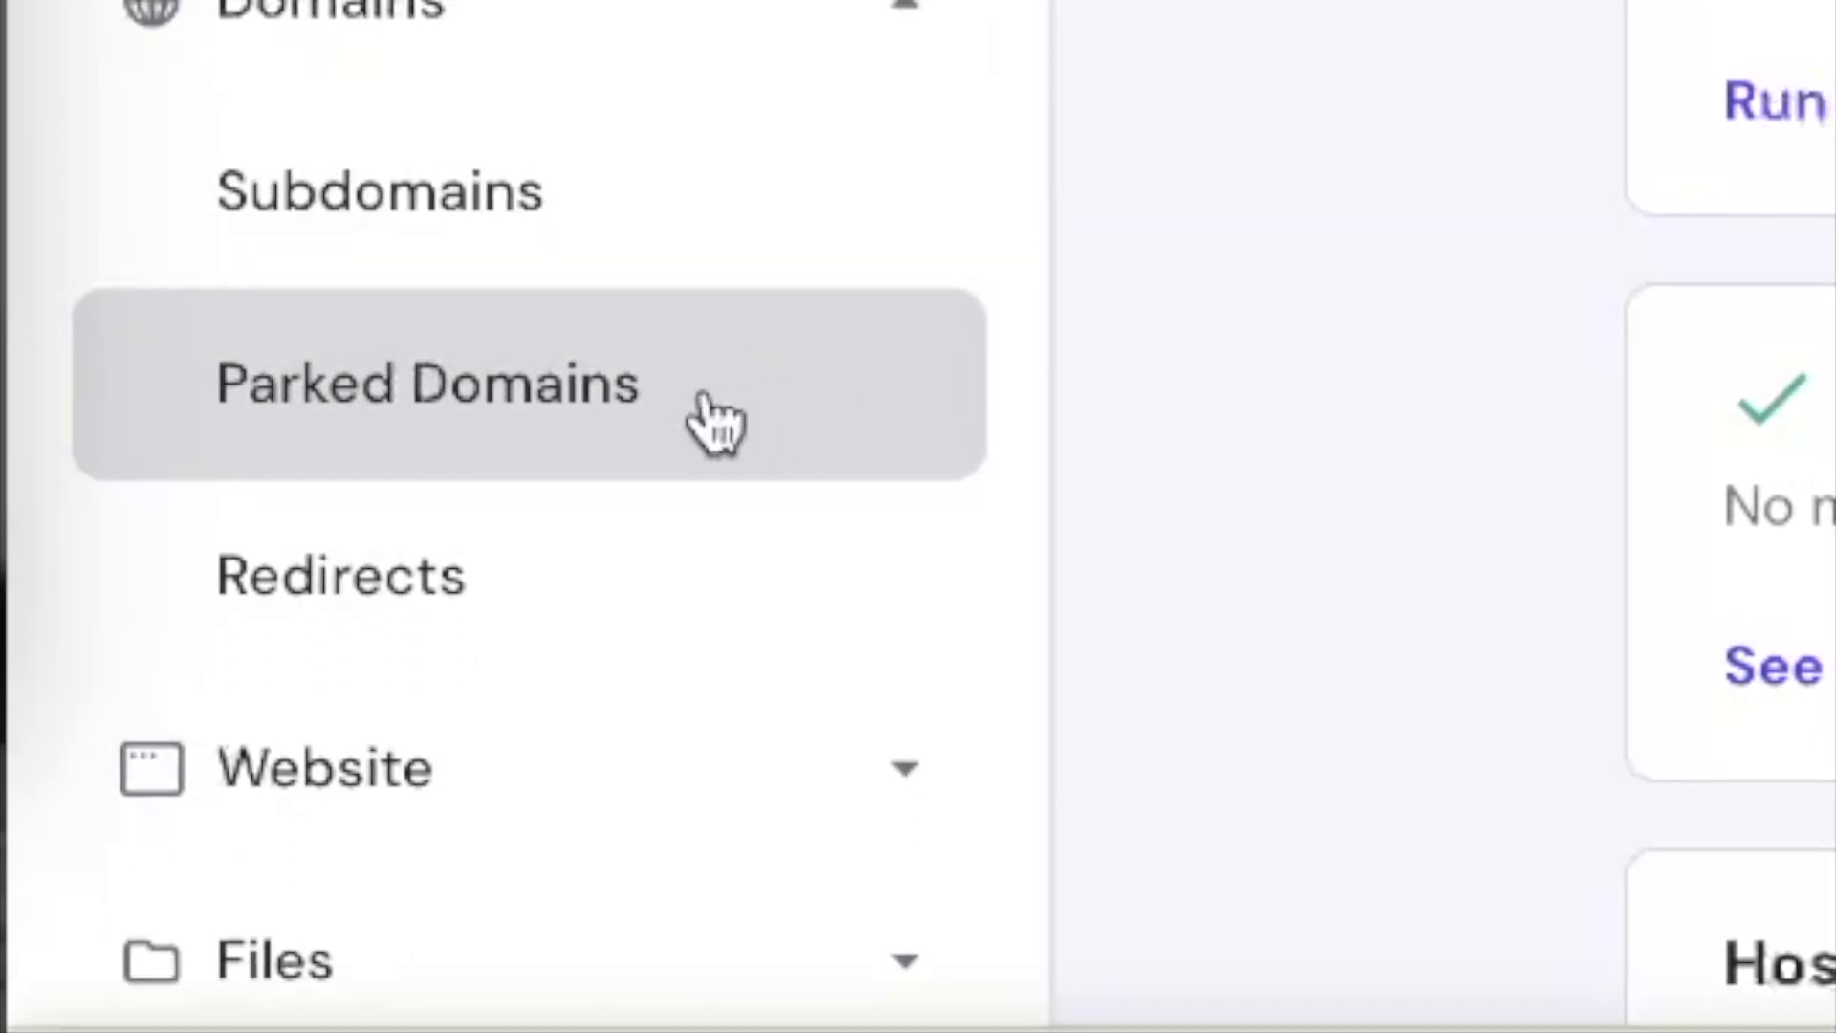
pyautogui.click(428, 382)
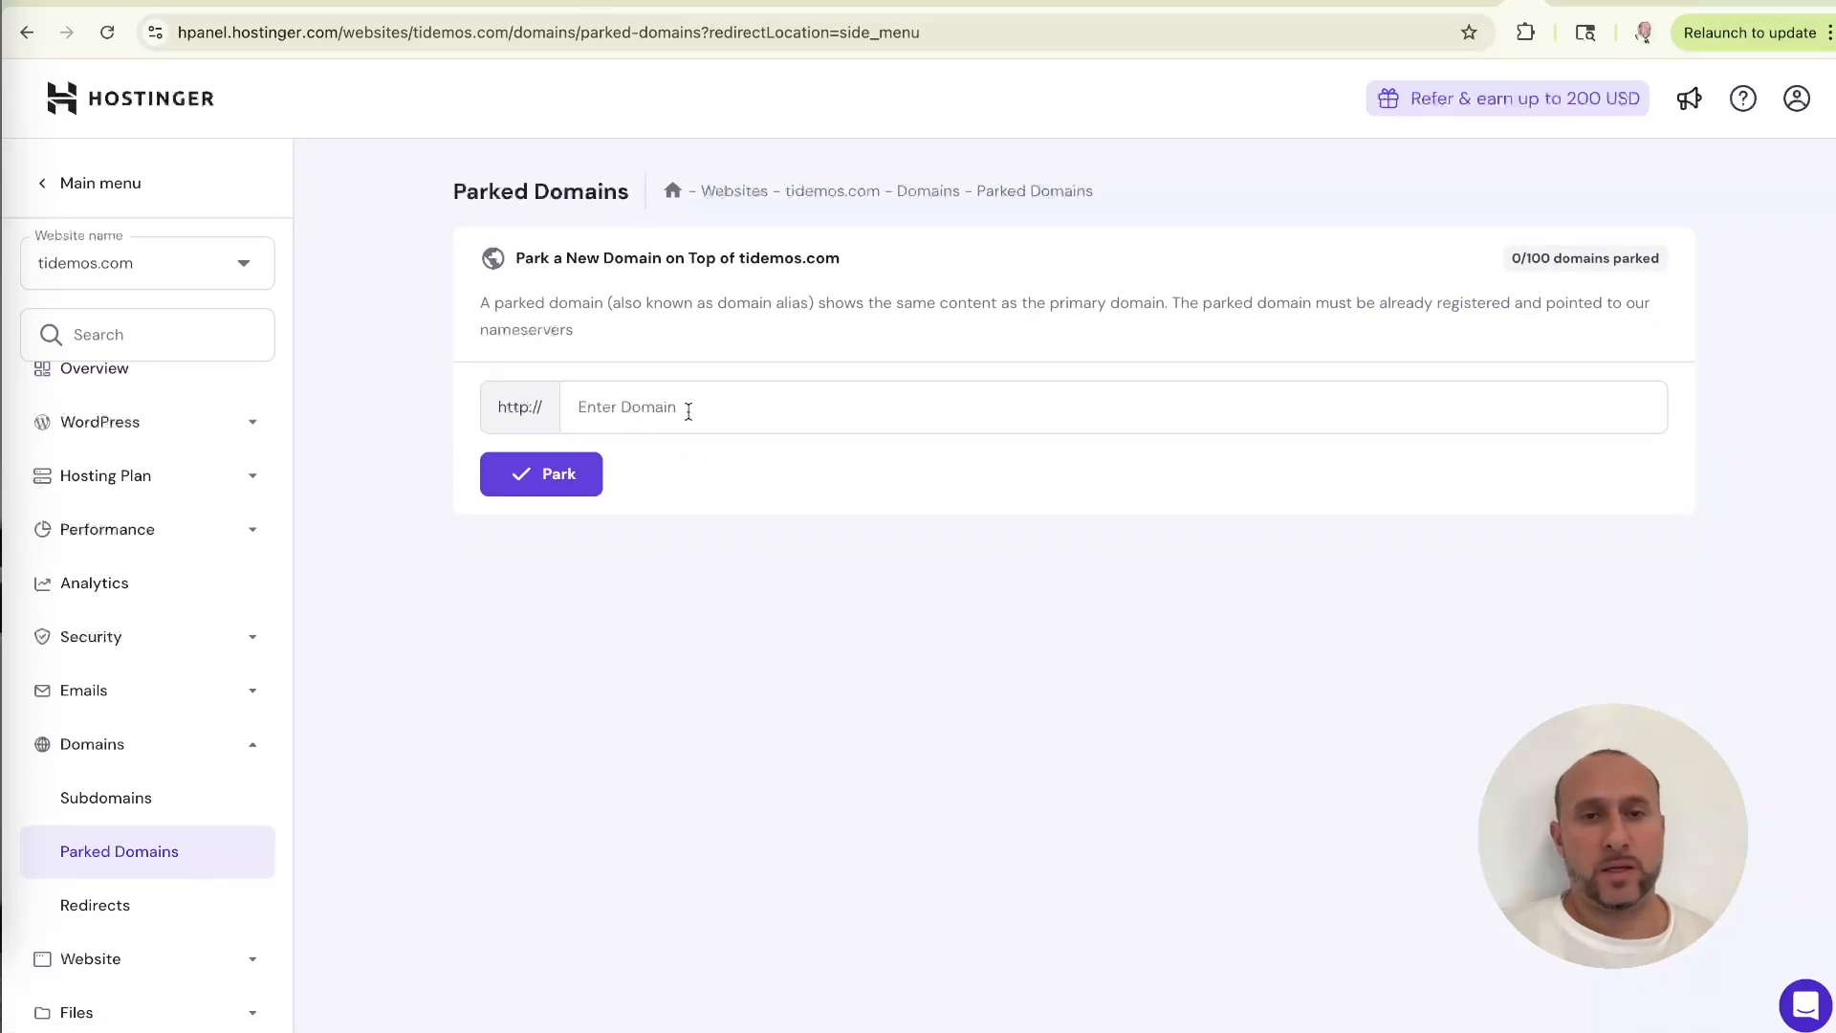
pyautogui.write('crete')
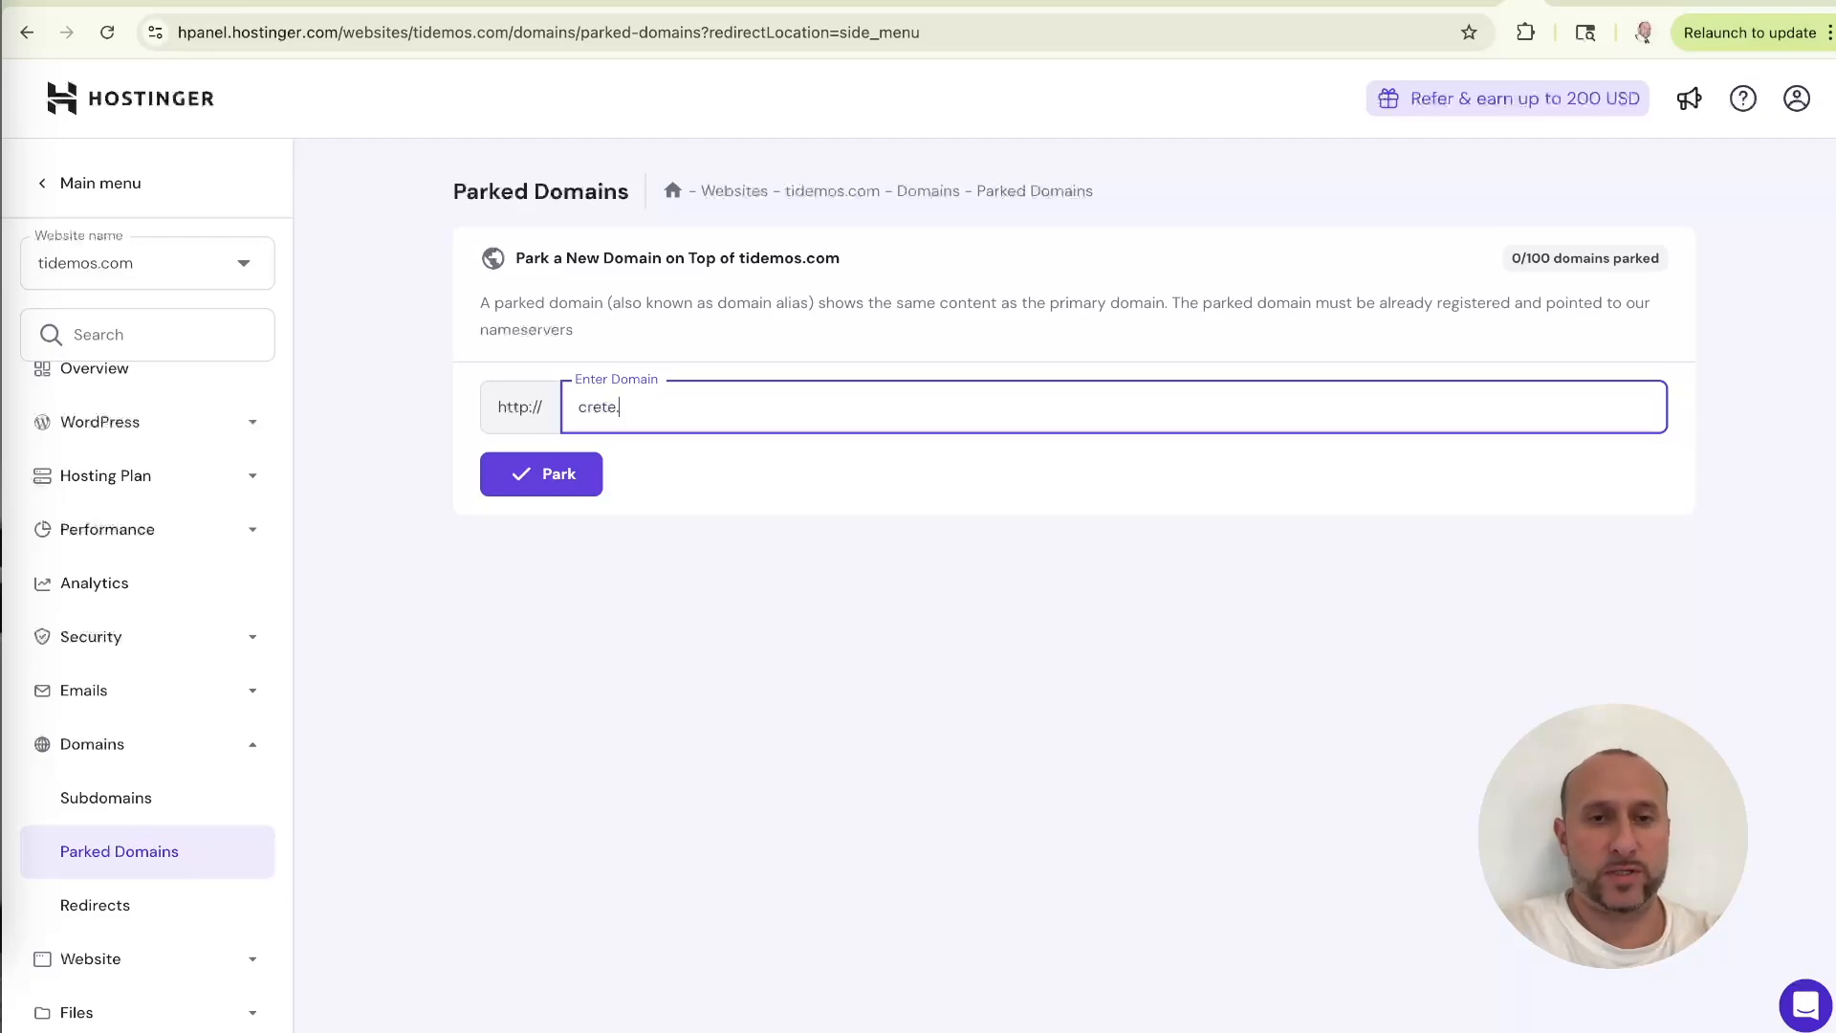
pyautogui.write('.tidemos')
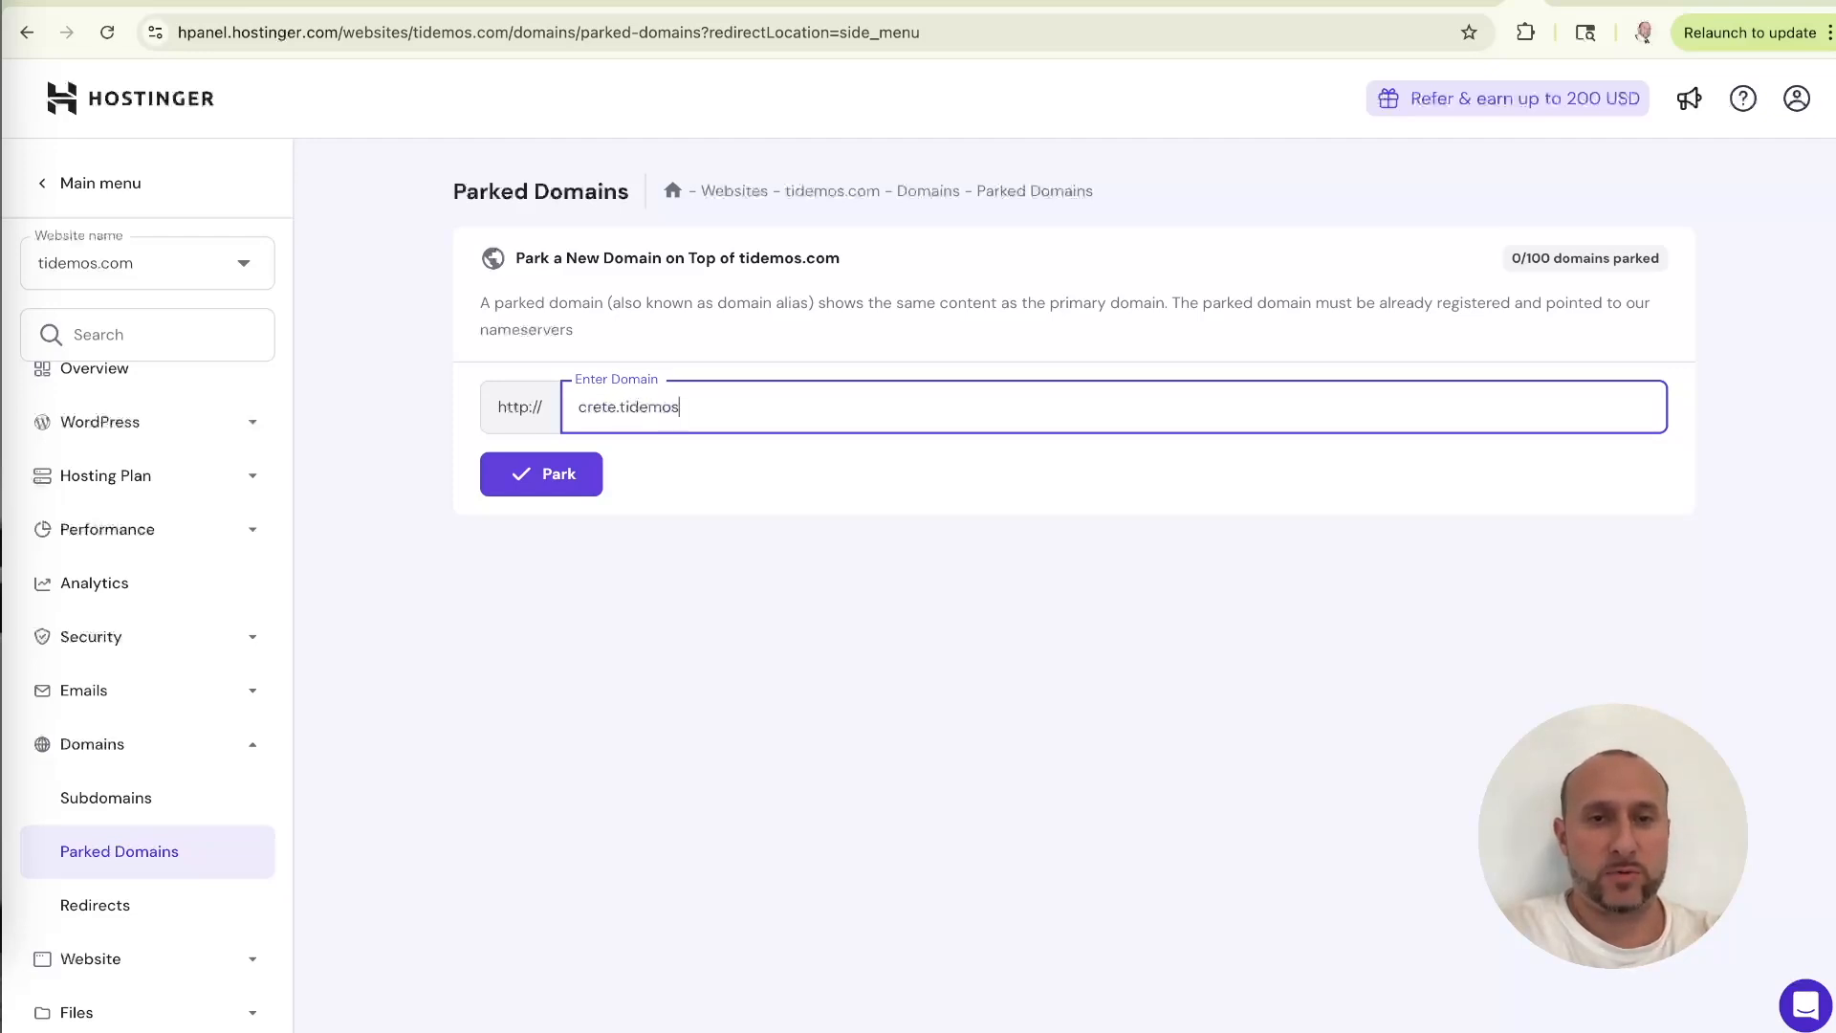
pyautogui.write('.com')
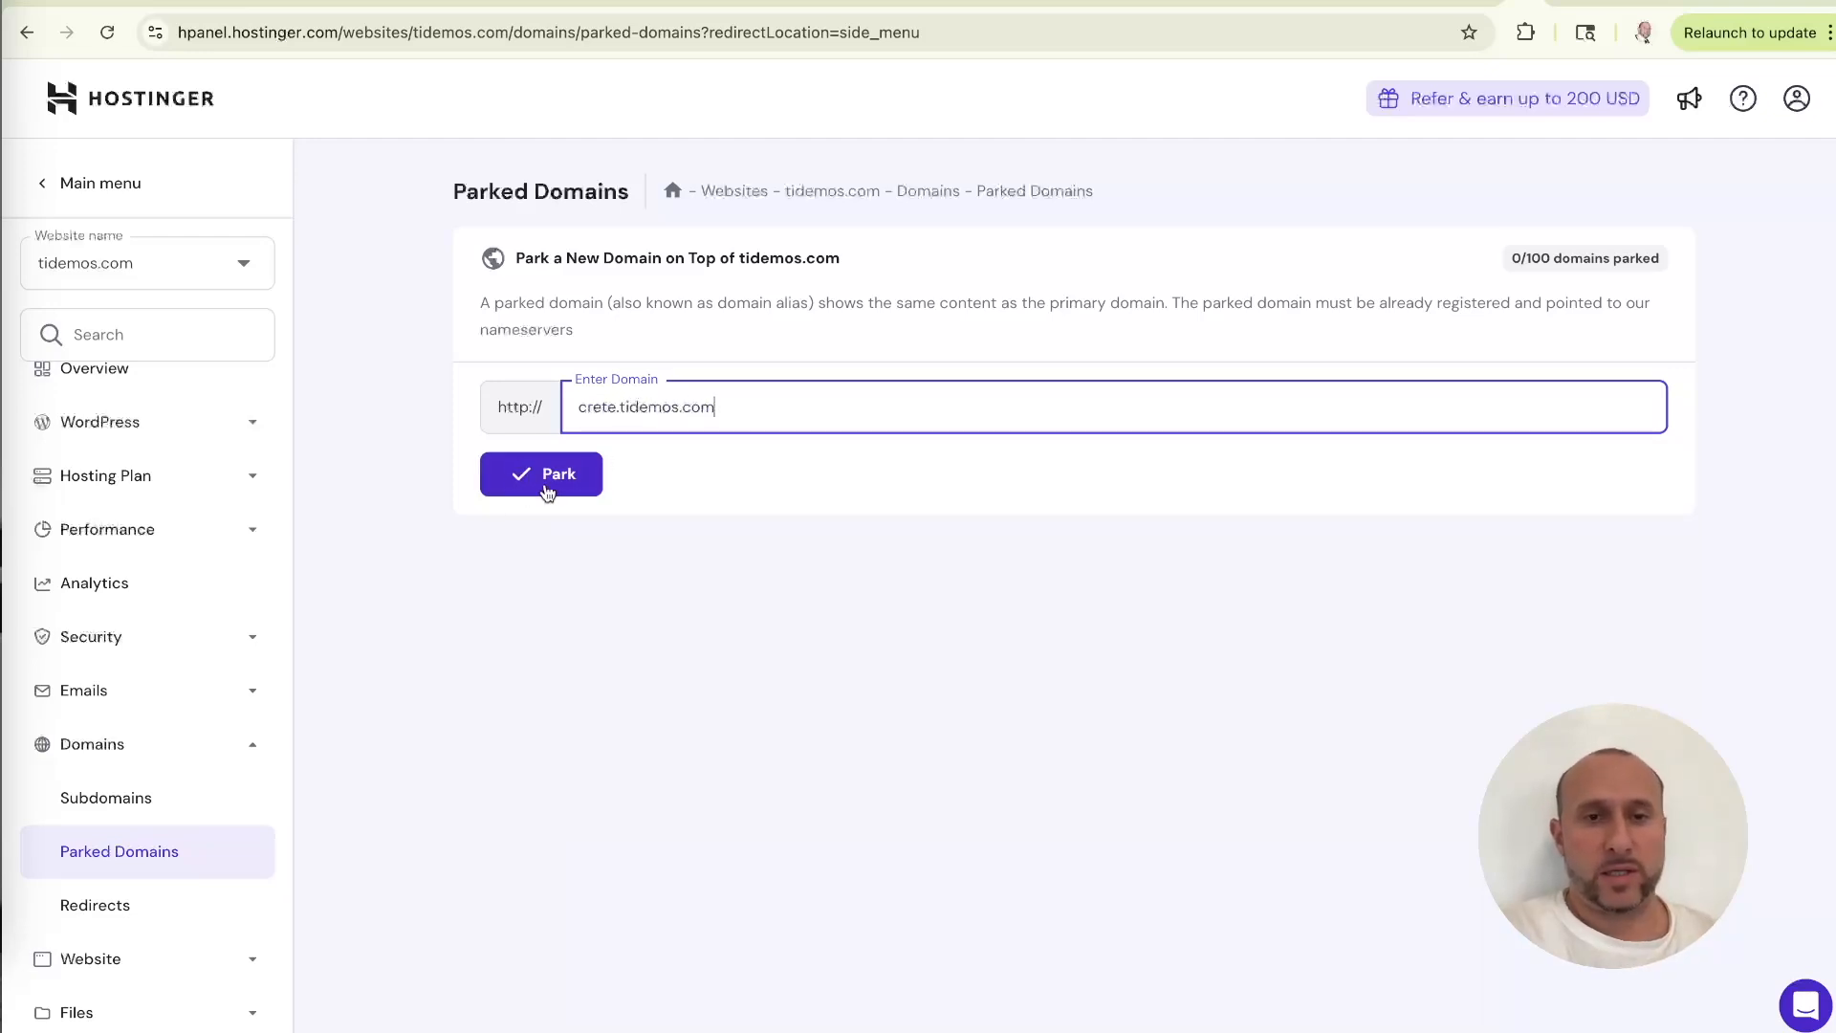
pyautogui.click(540, 475)
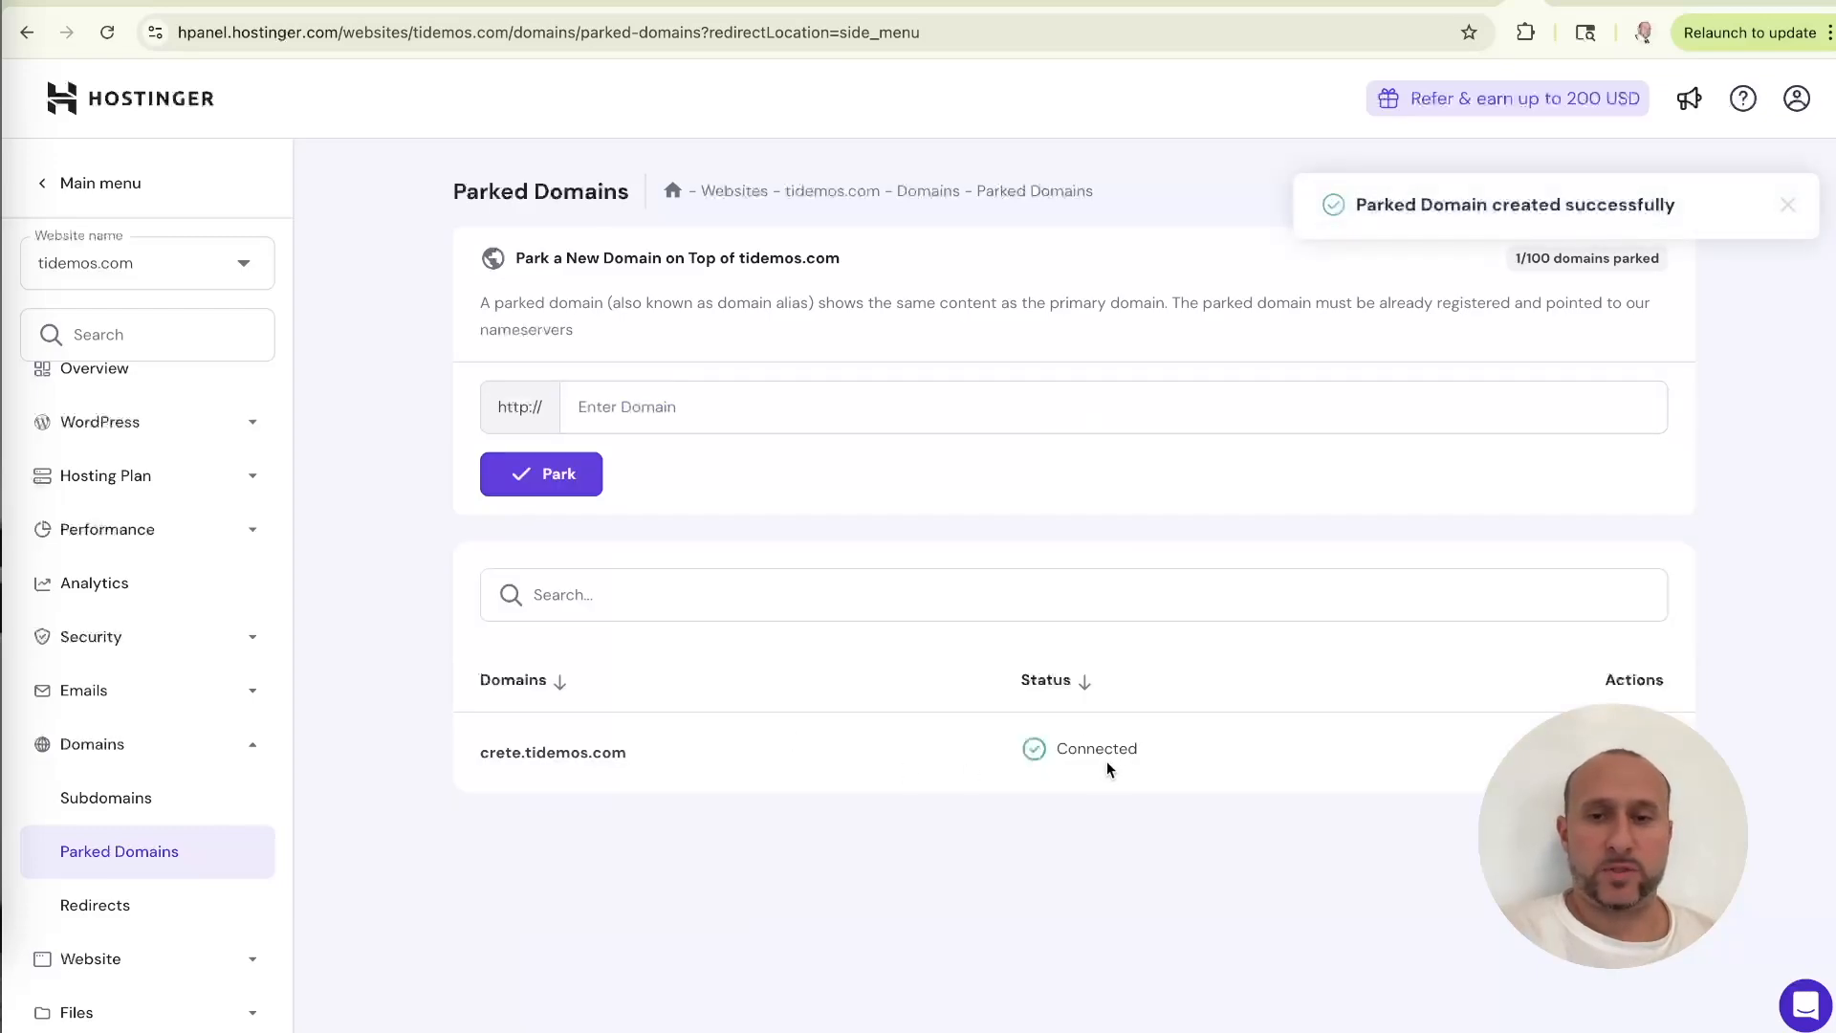
pyautogui.scroll(-3)
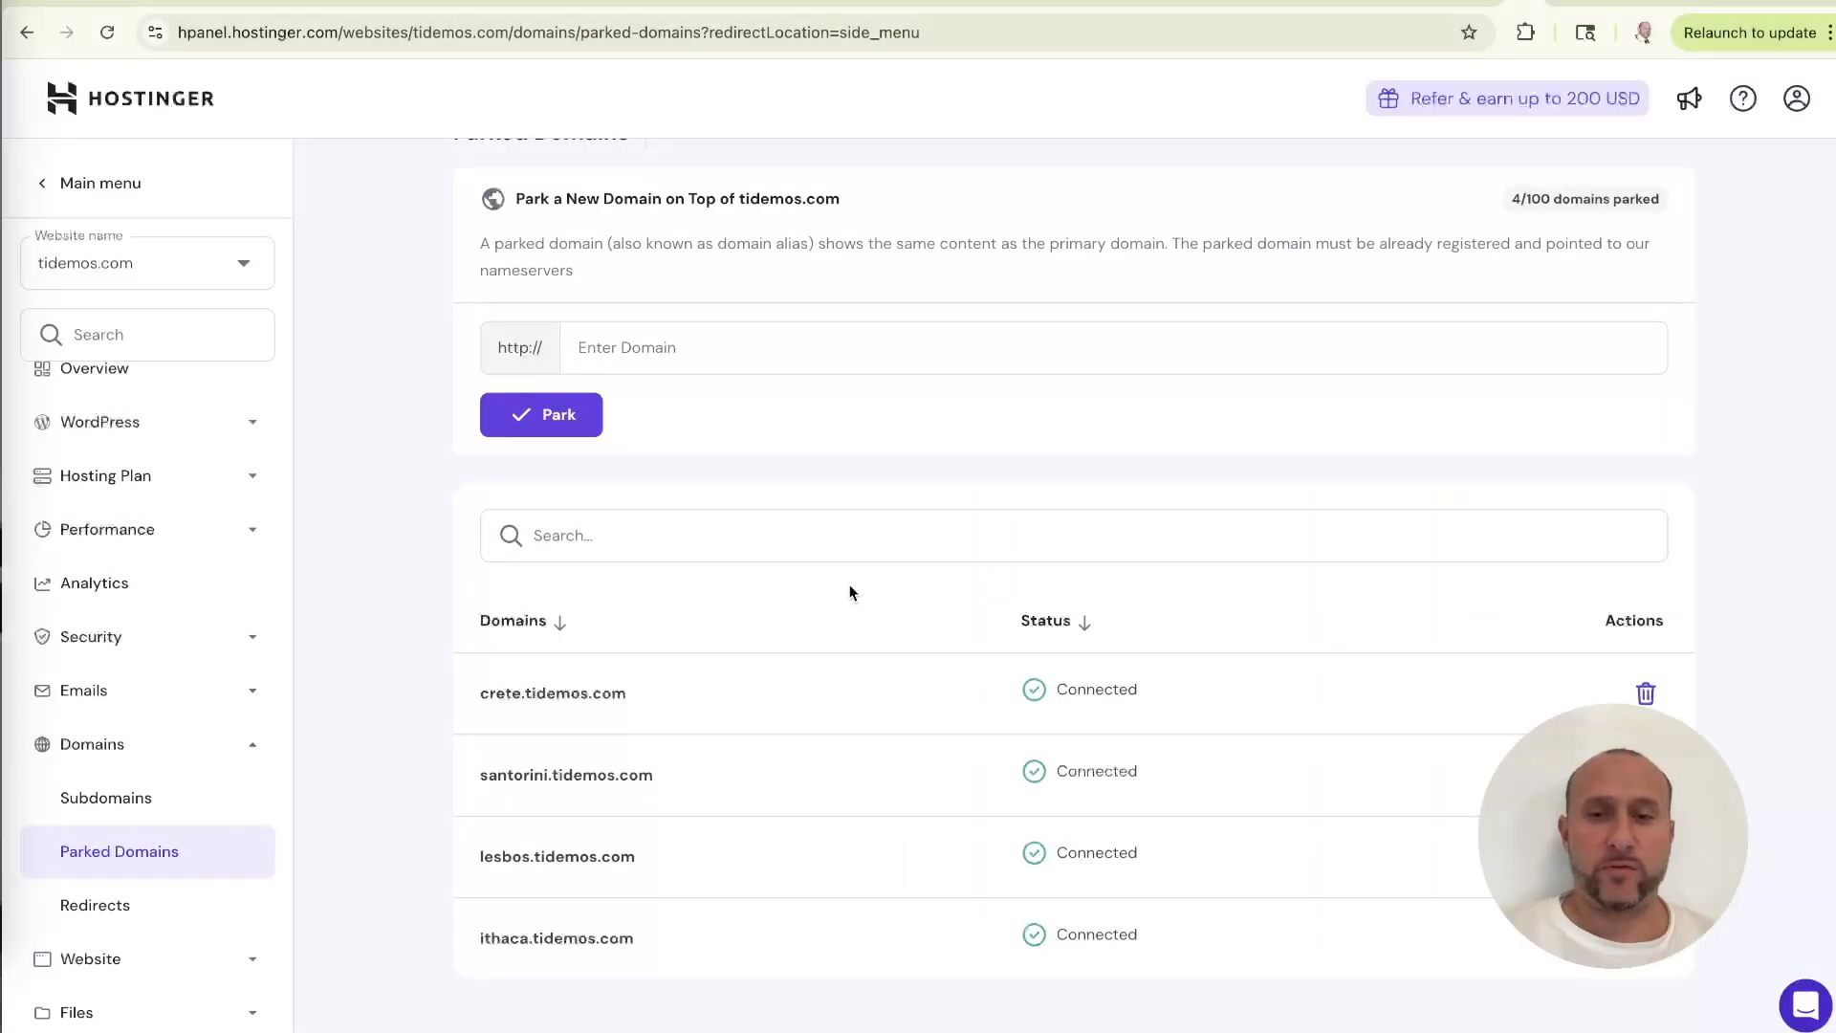
pyautogui.moveTo(518, 814)
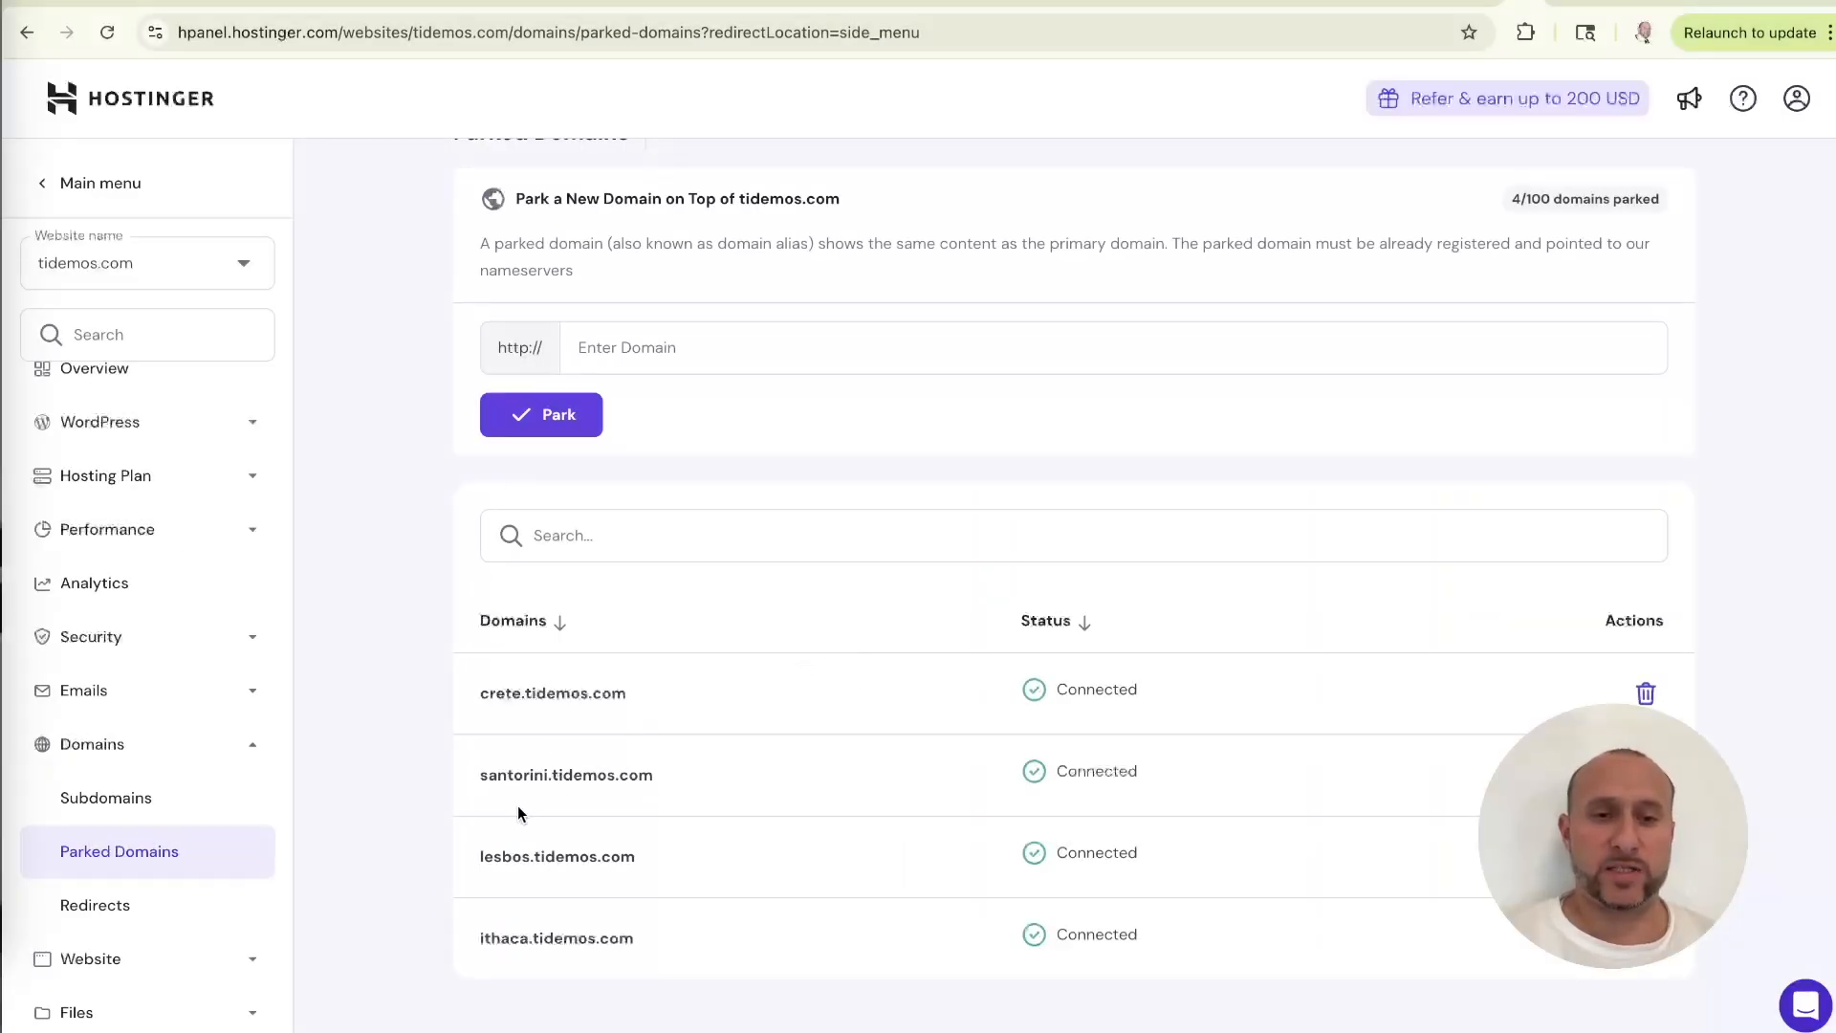
pyautogui.moveTo(908, 600)
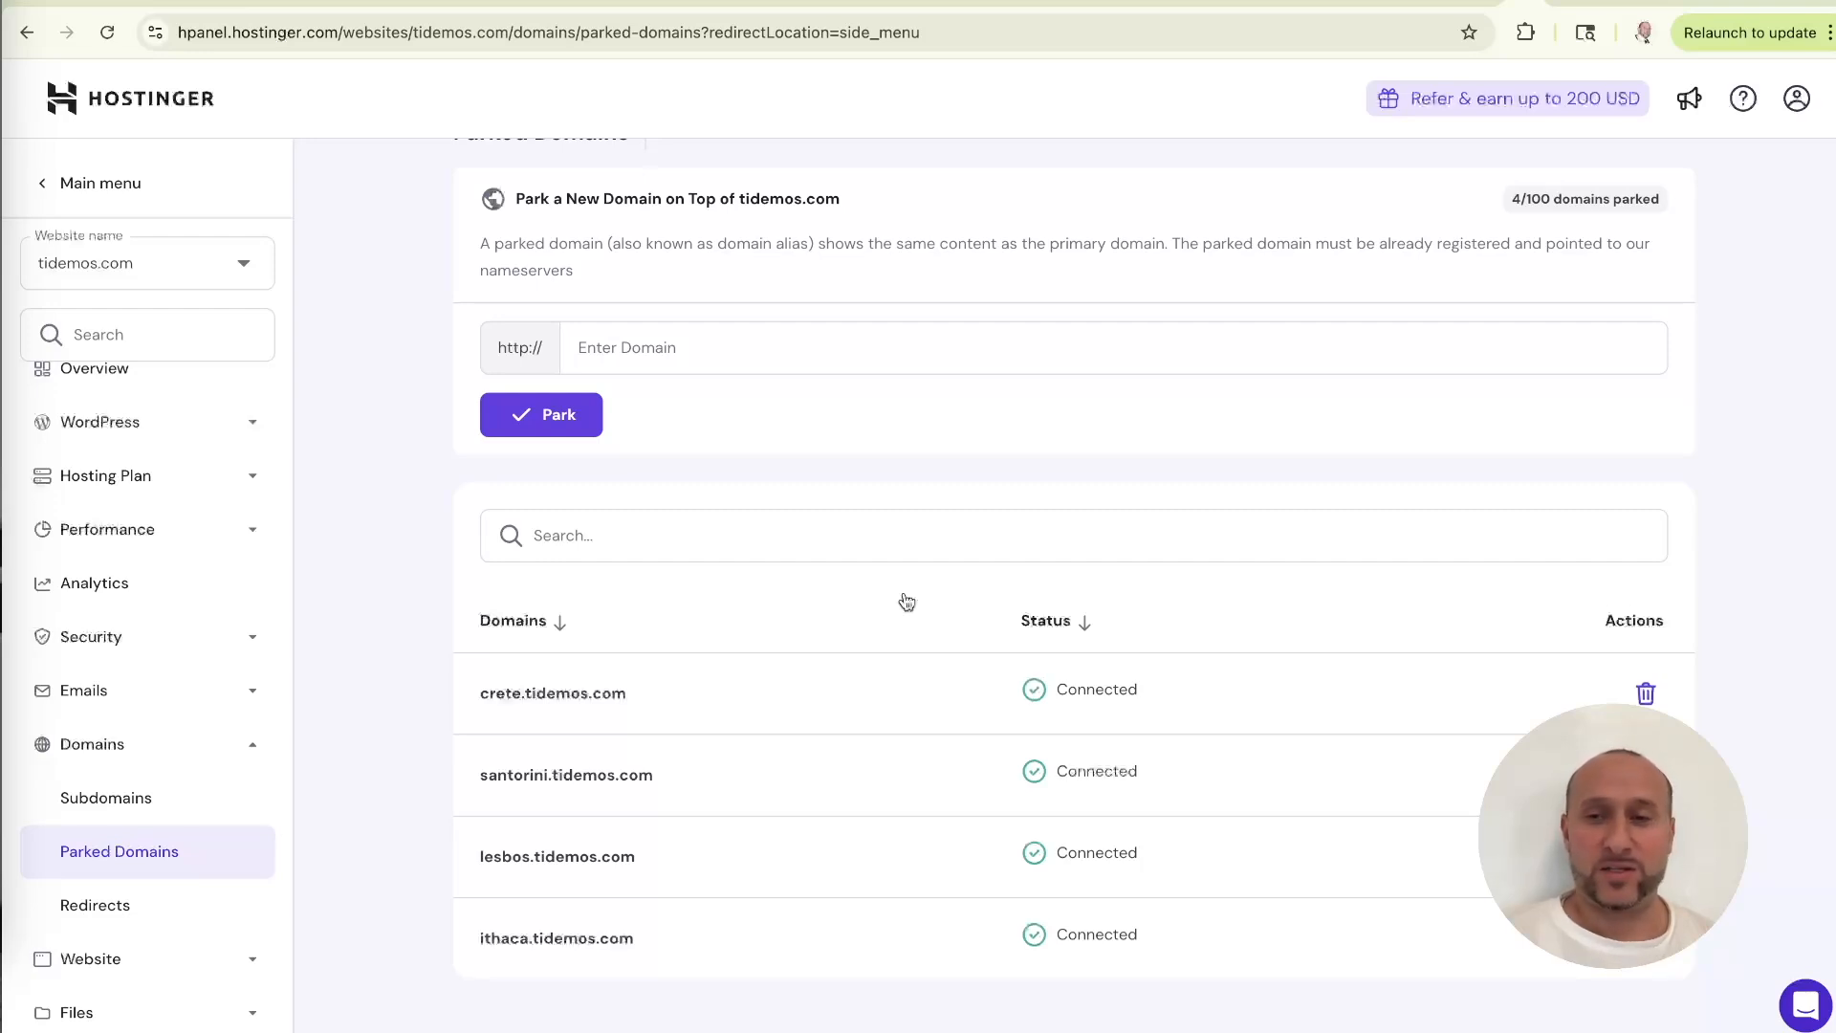
pyautogui.moveTo(867, 694)
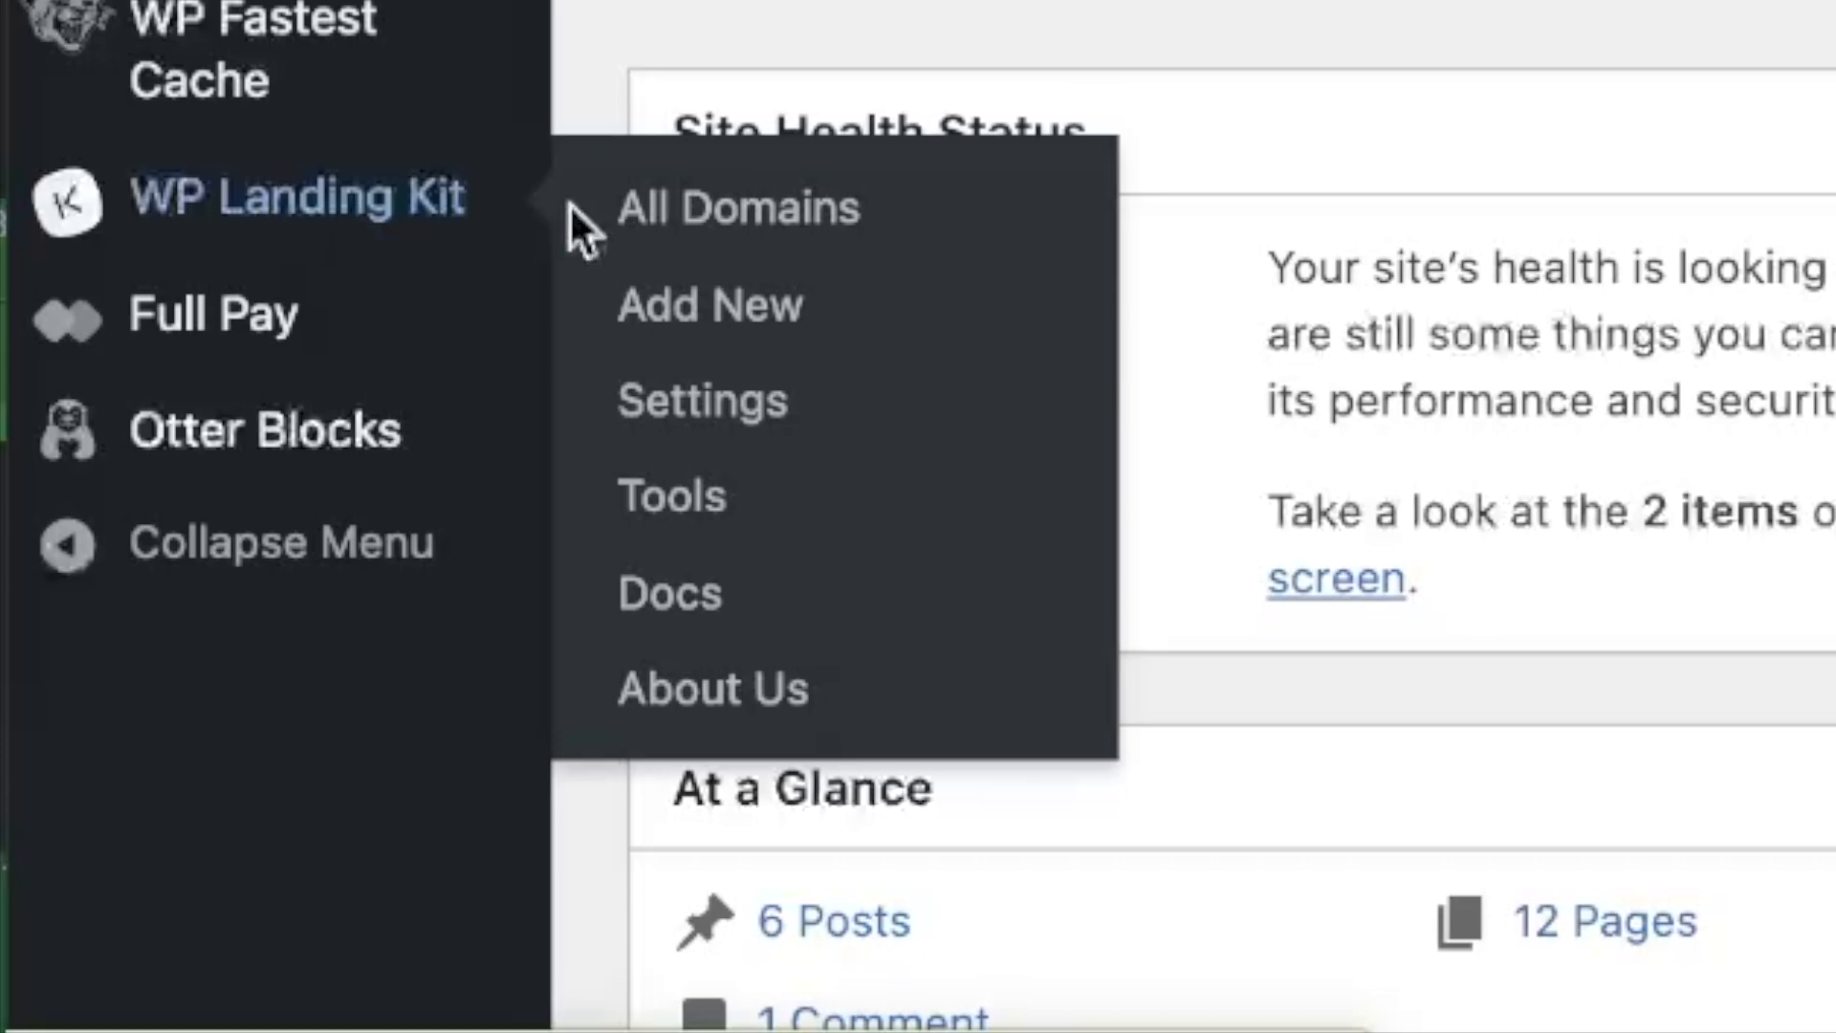
pyautogui.moveTo(924, 222)
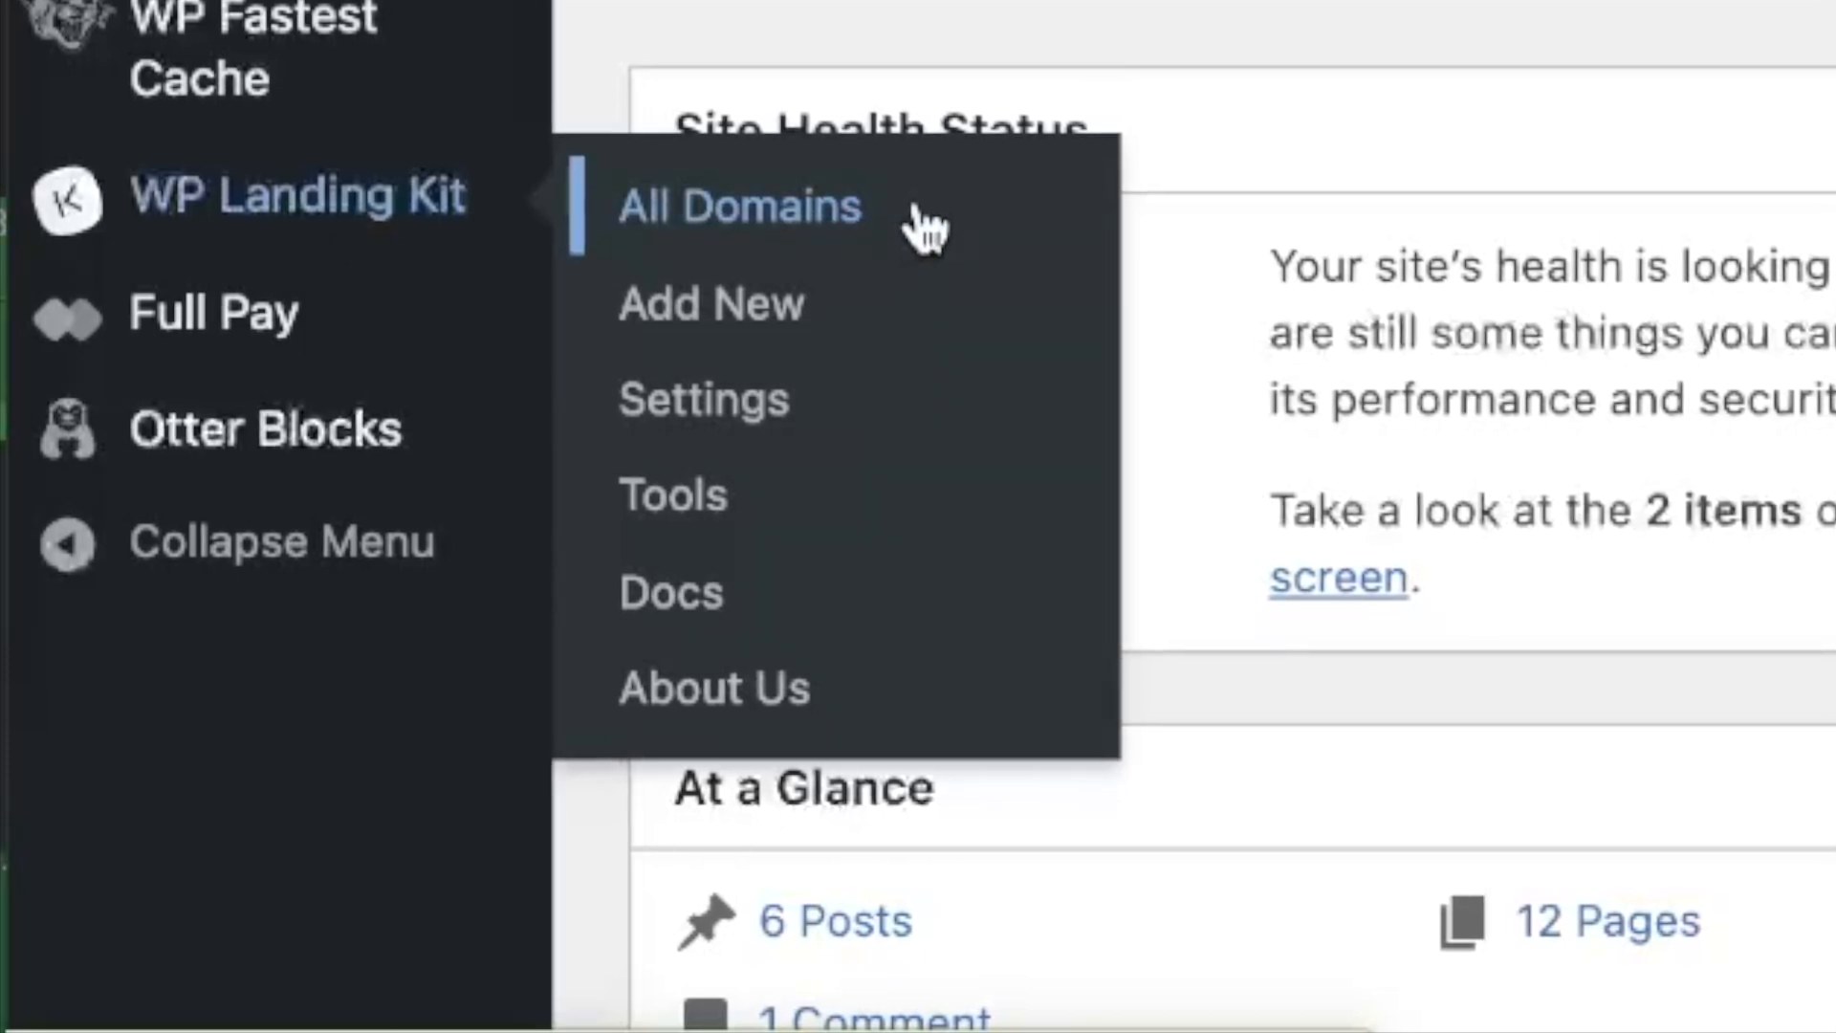
pyautogui.moveTo(819, 398)
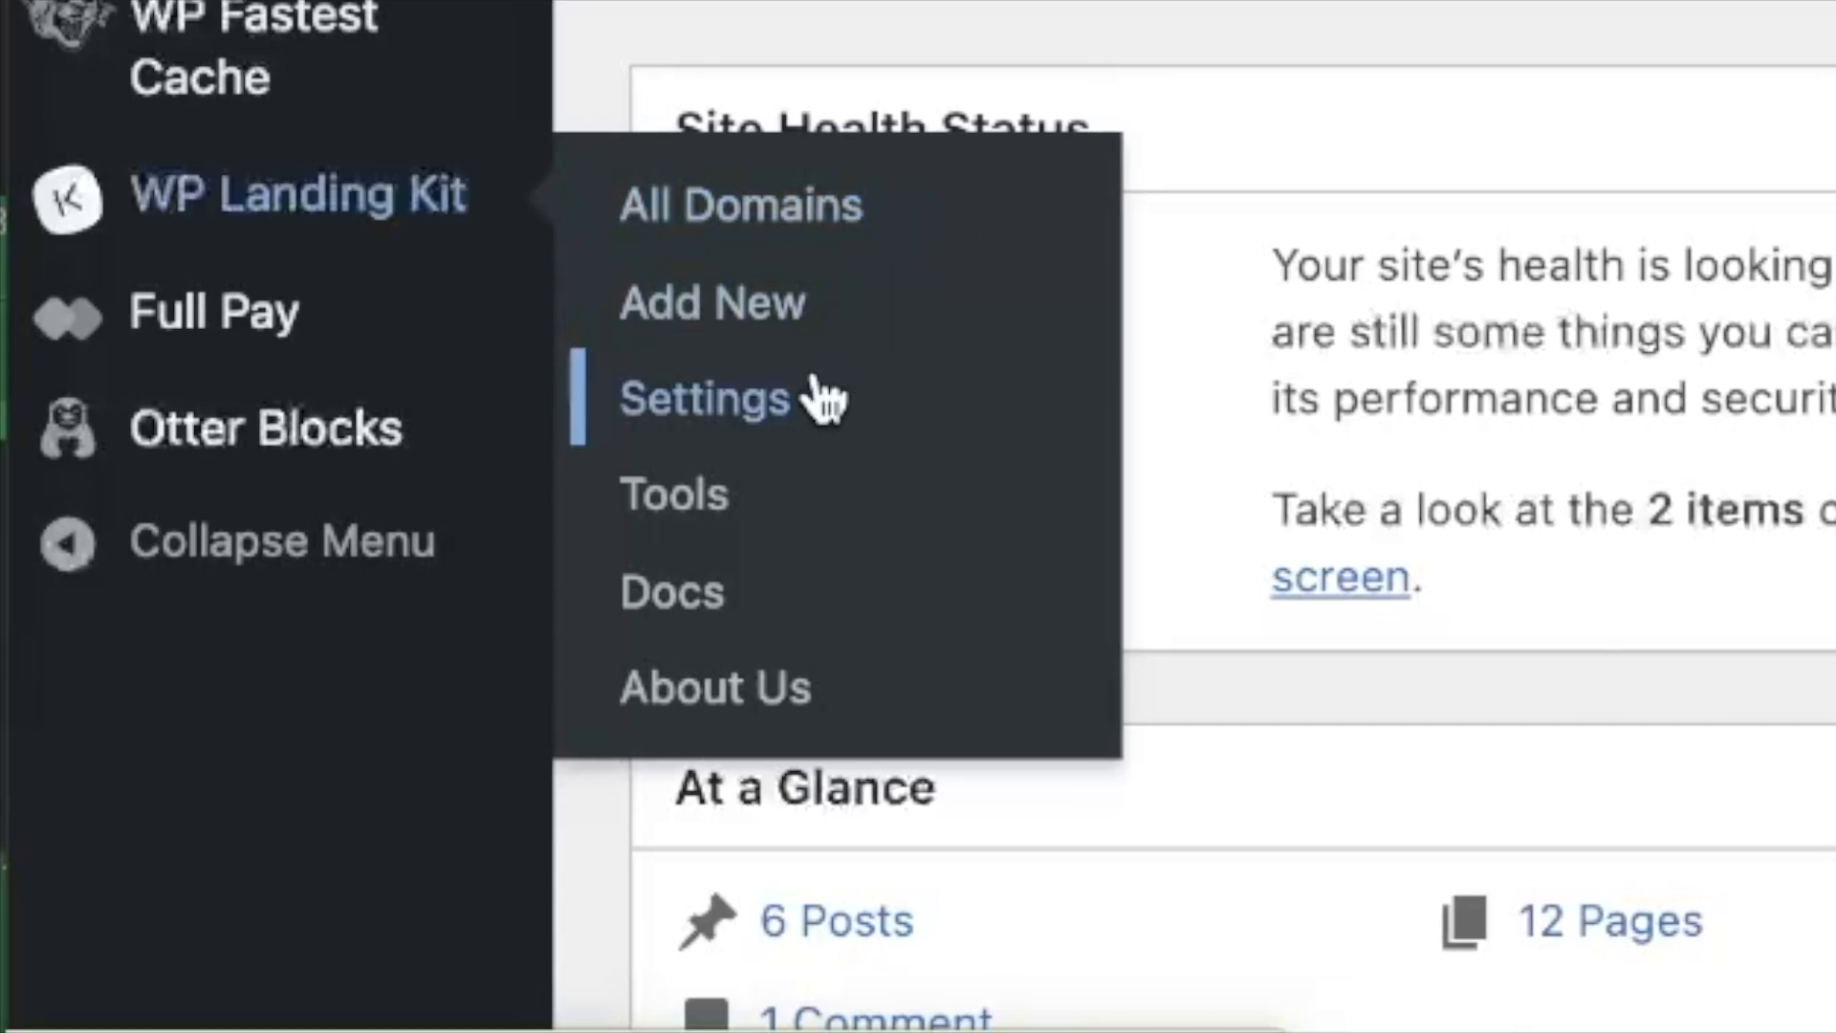
pyautogui.moveTo(866, 433)
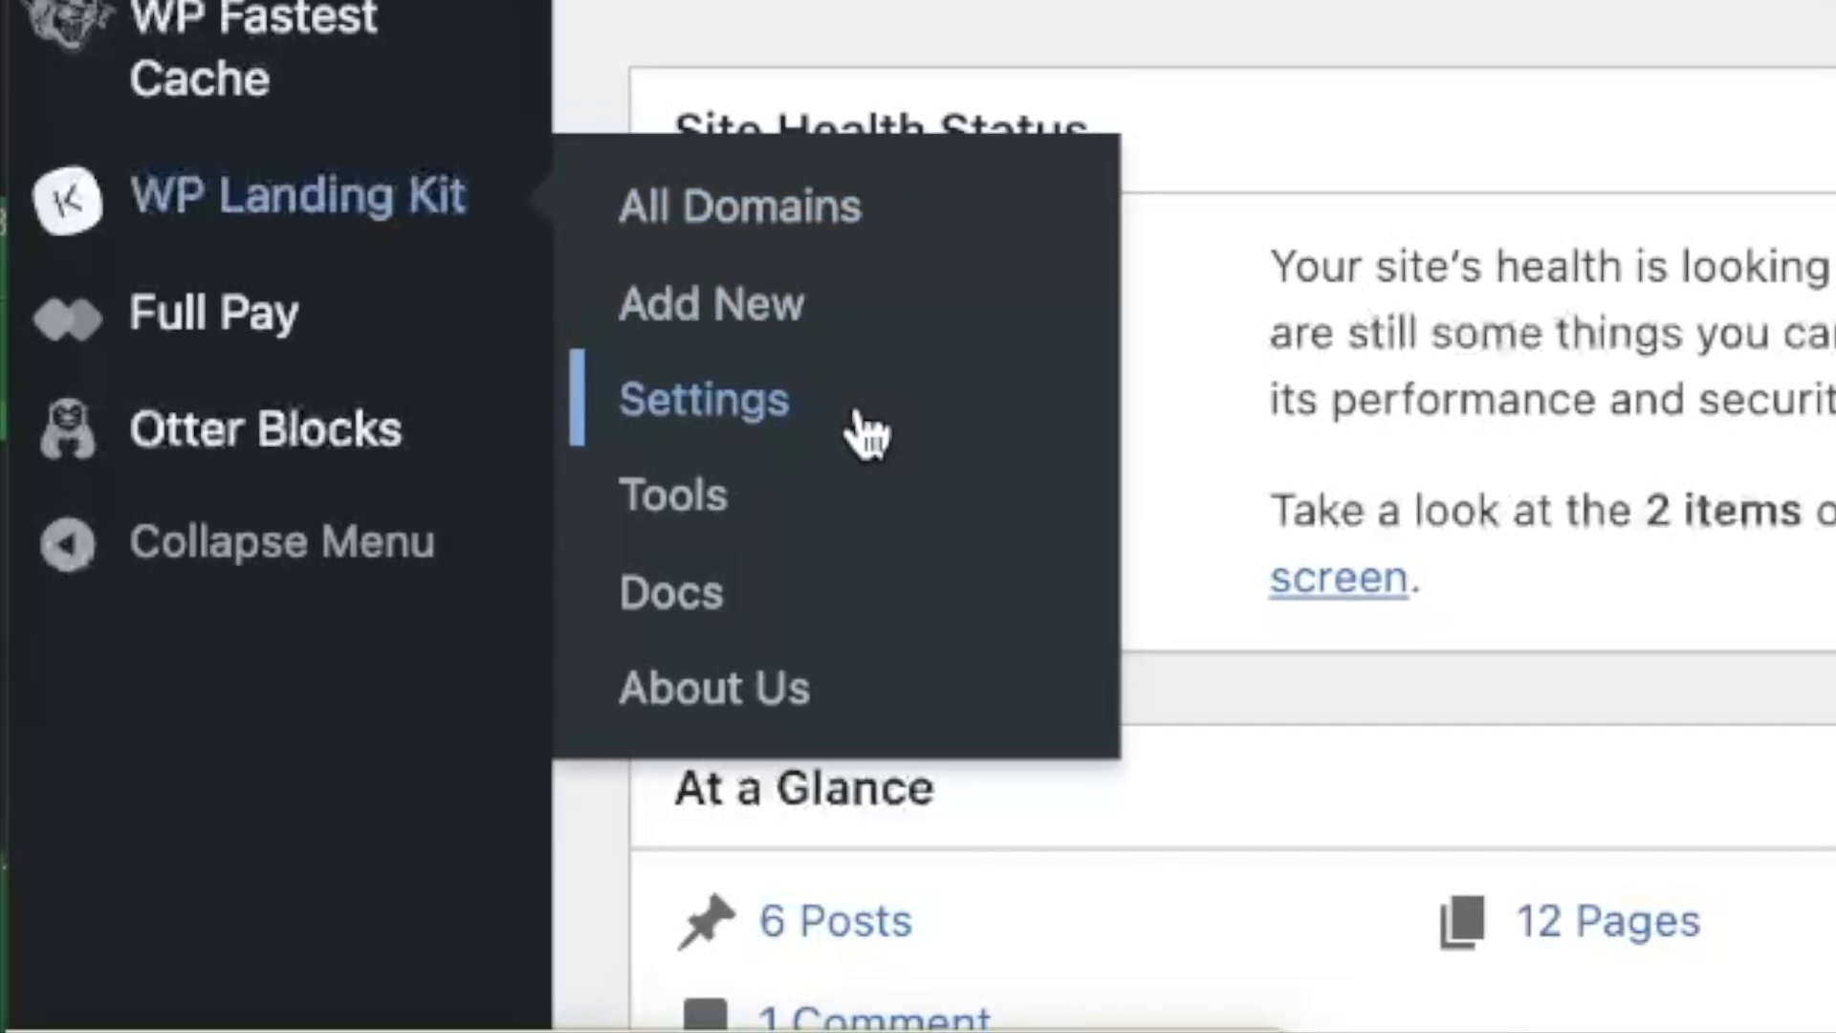
pyautogui.click(703, 397)
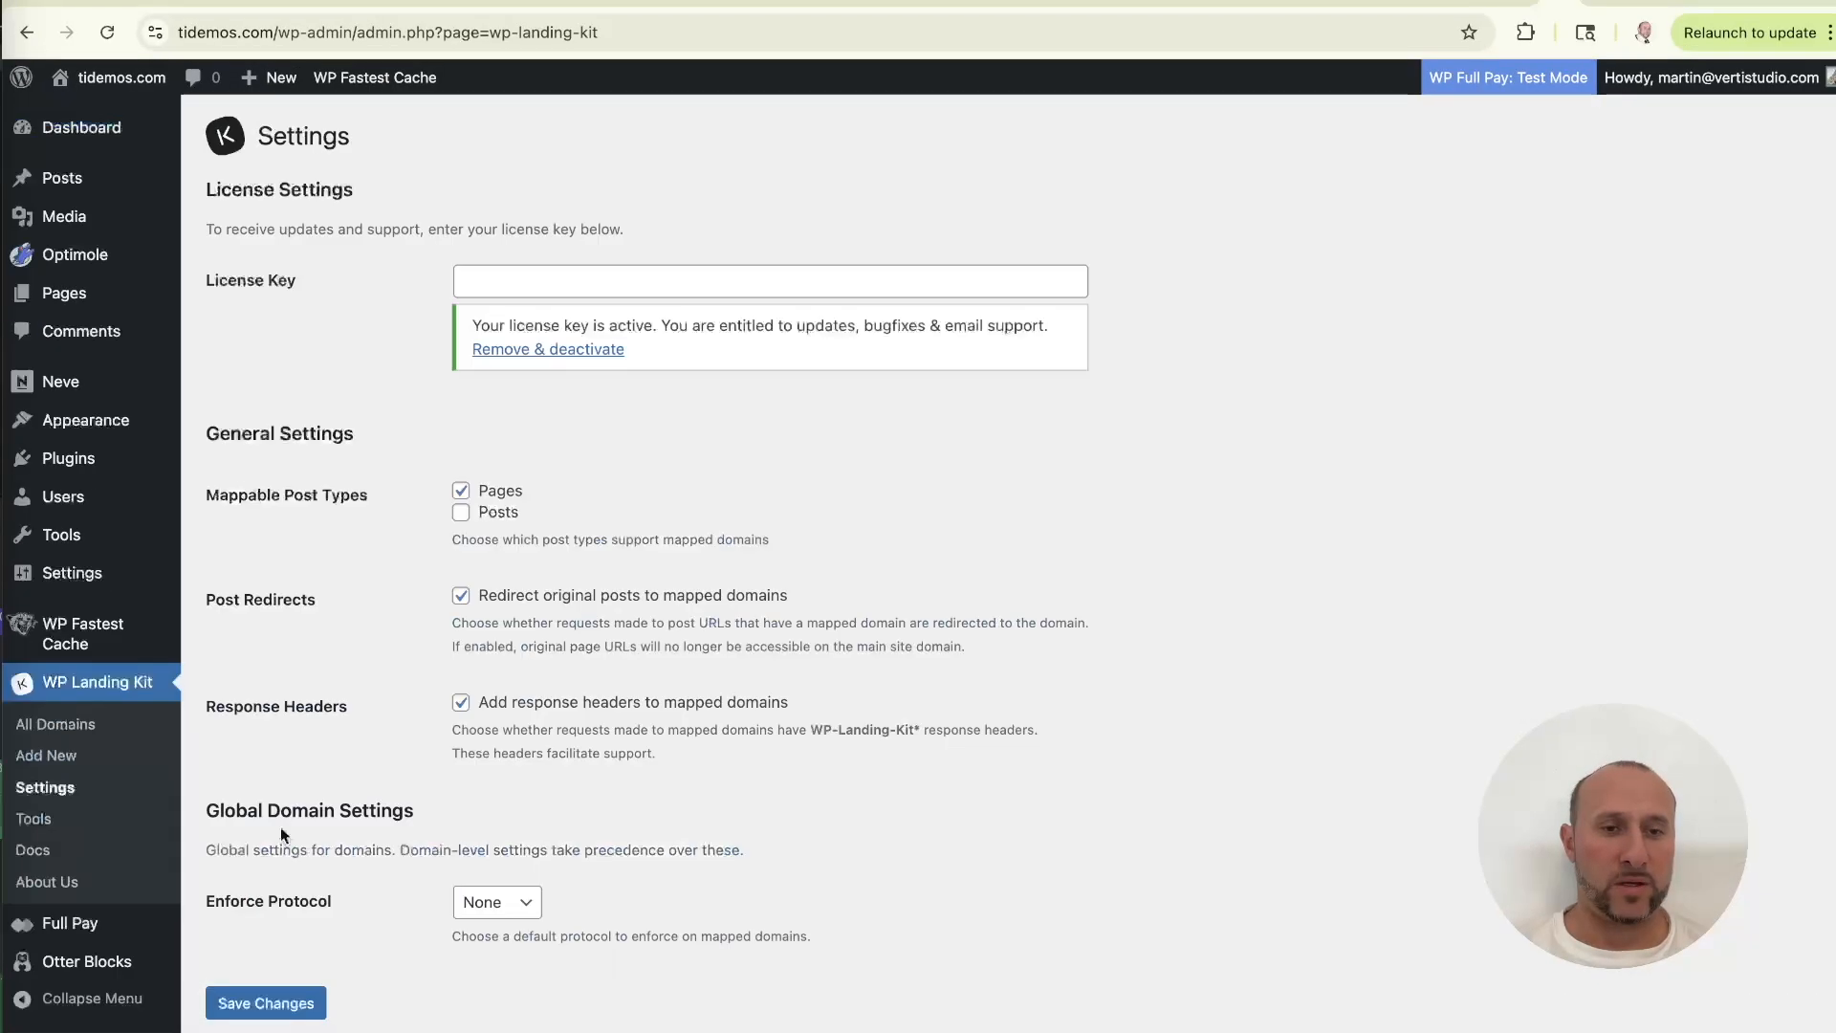
pyautogui.scroll(-3)
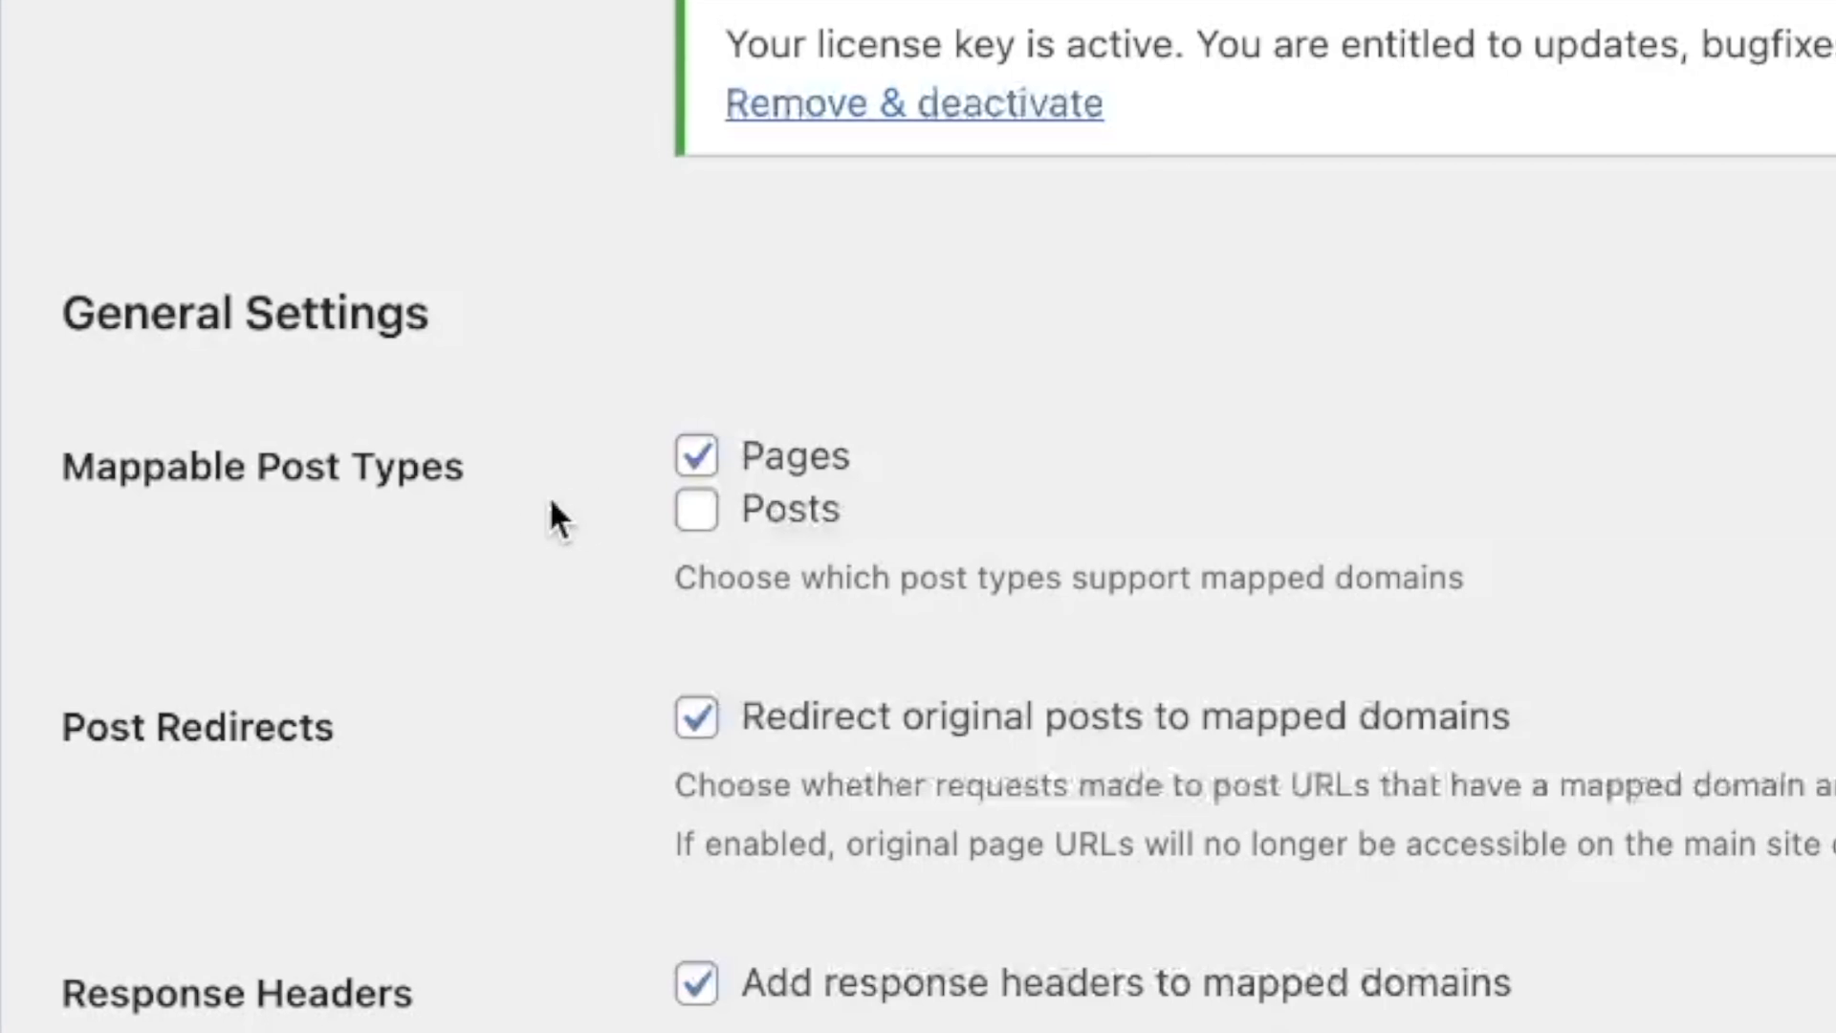
pyautogui.moveTo(872, 574)
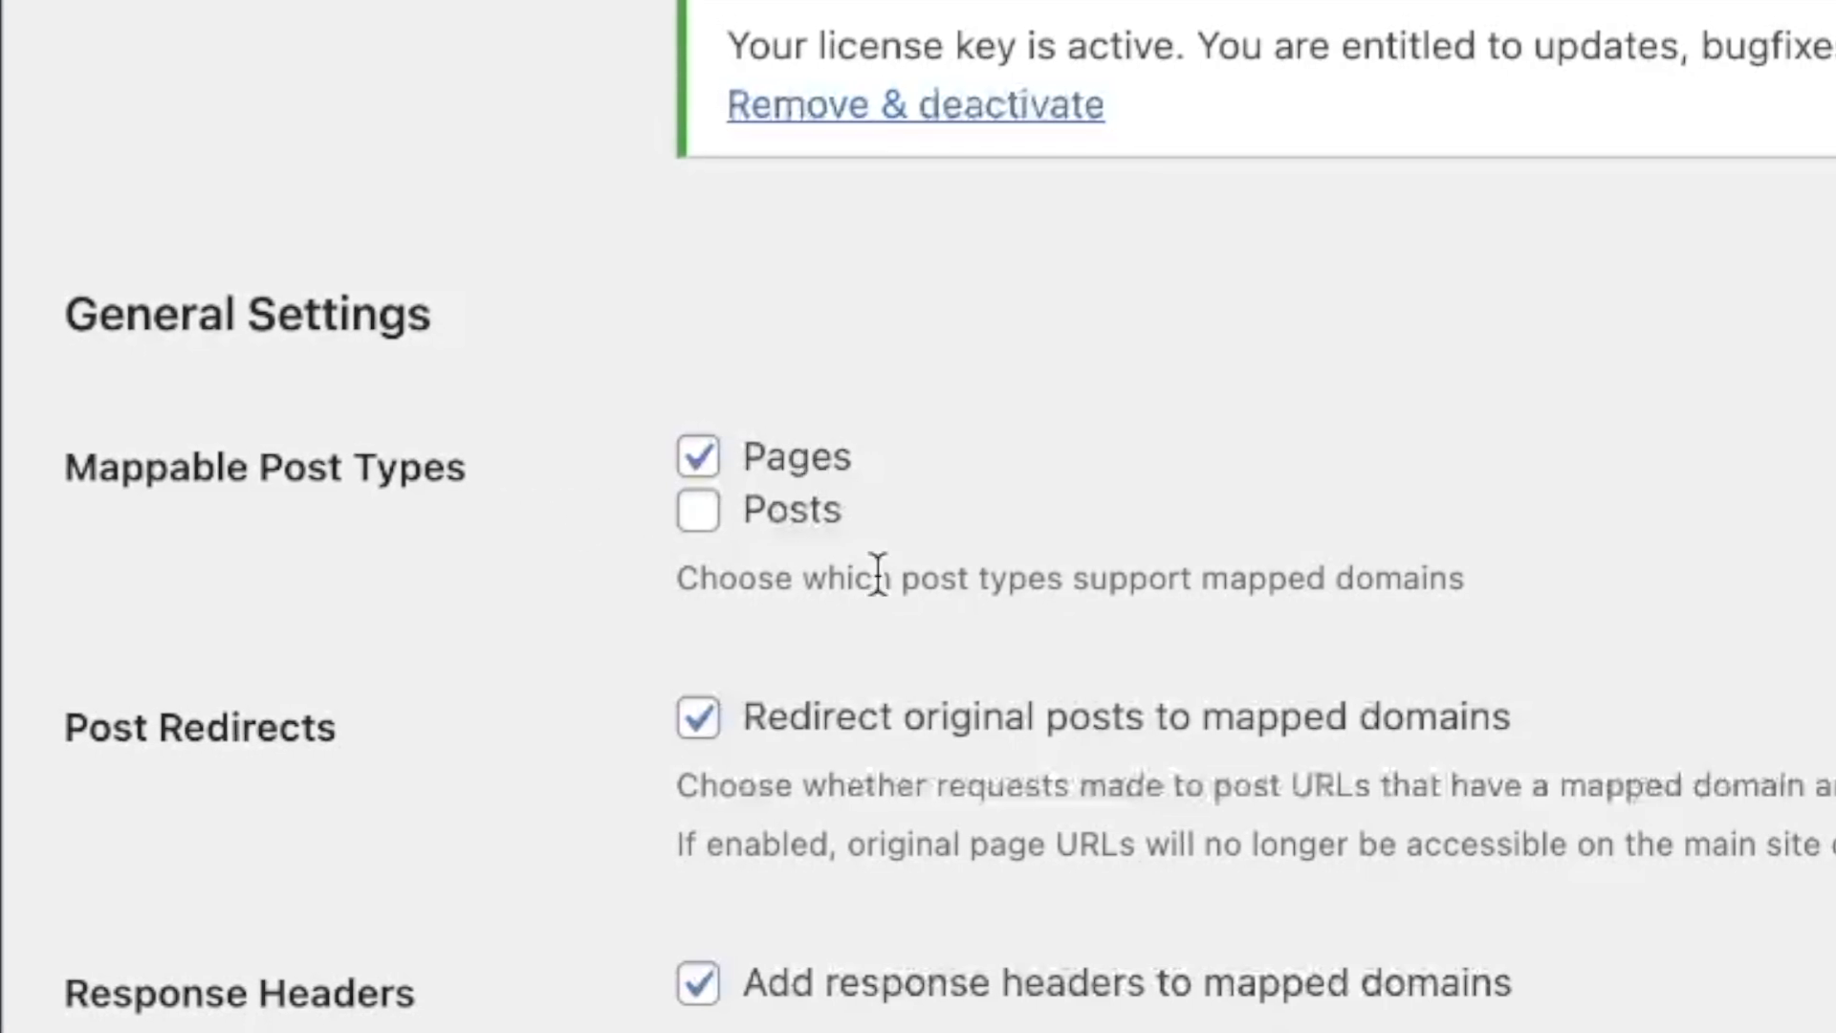
pyautogui.moveTo(697, 512)
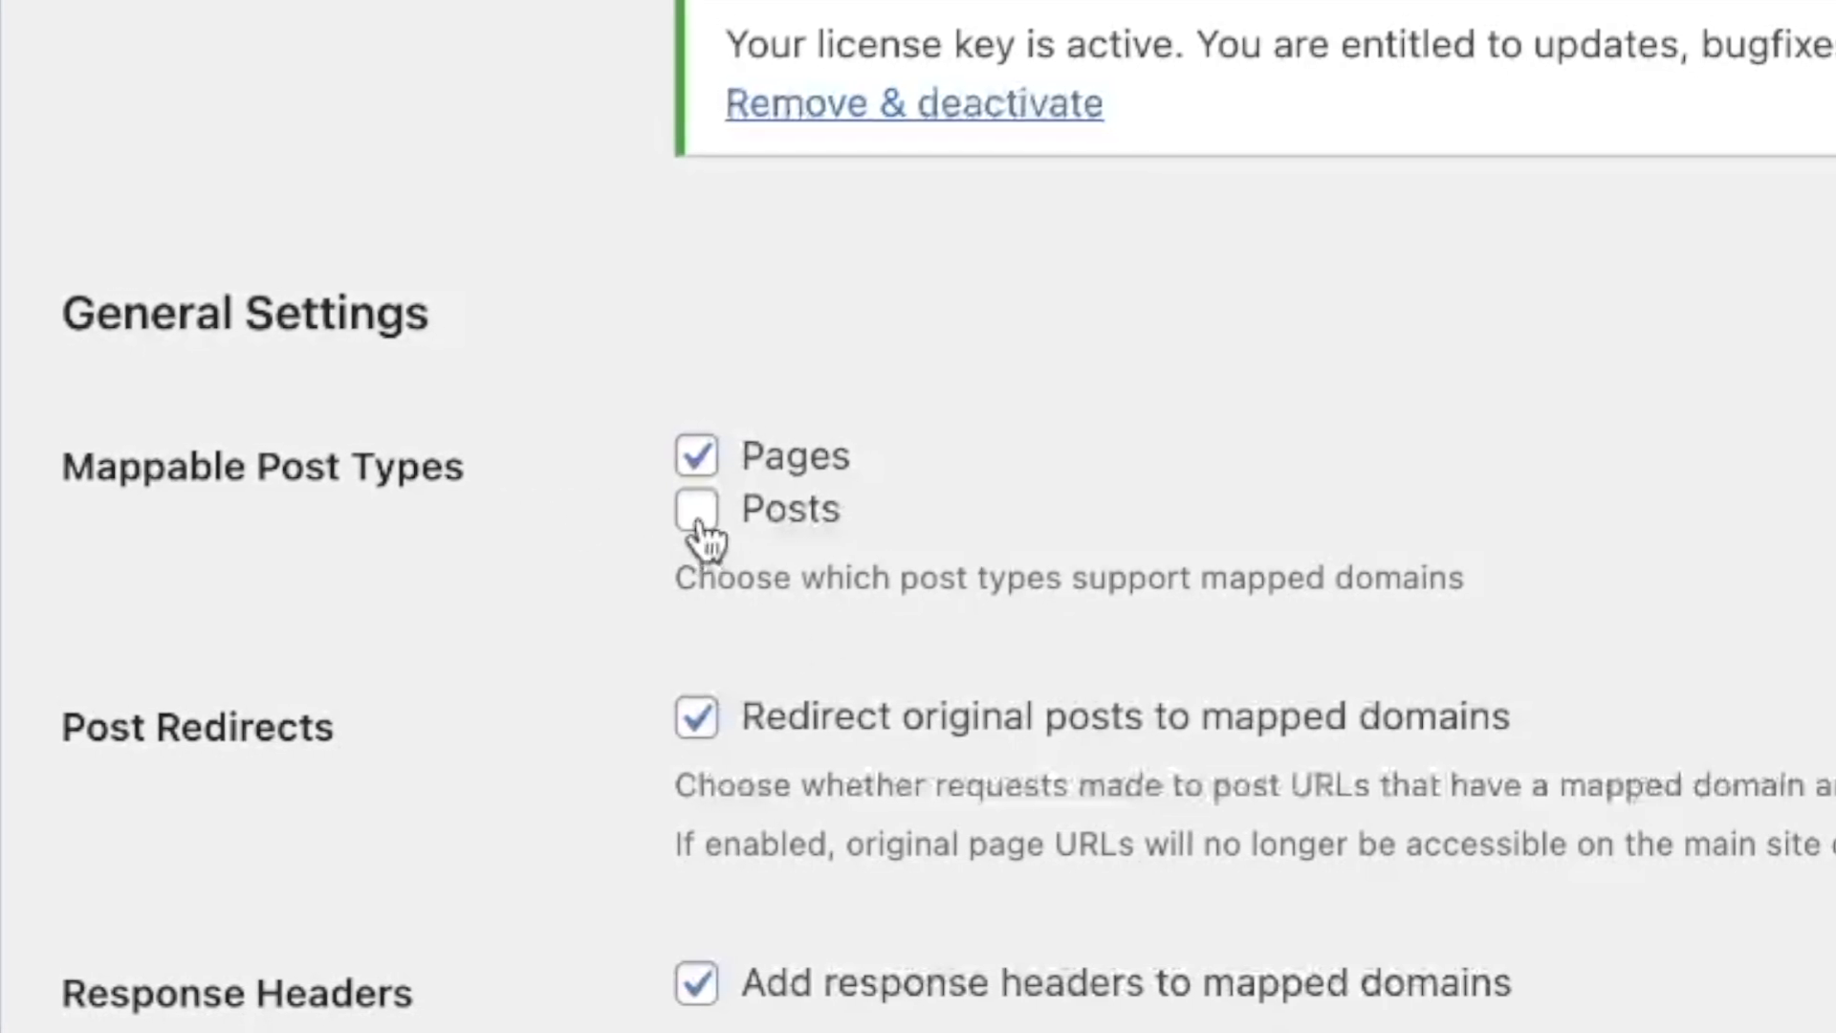
pyautogui.click(695, 508)
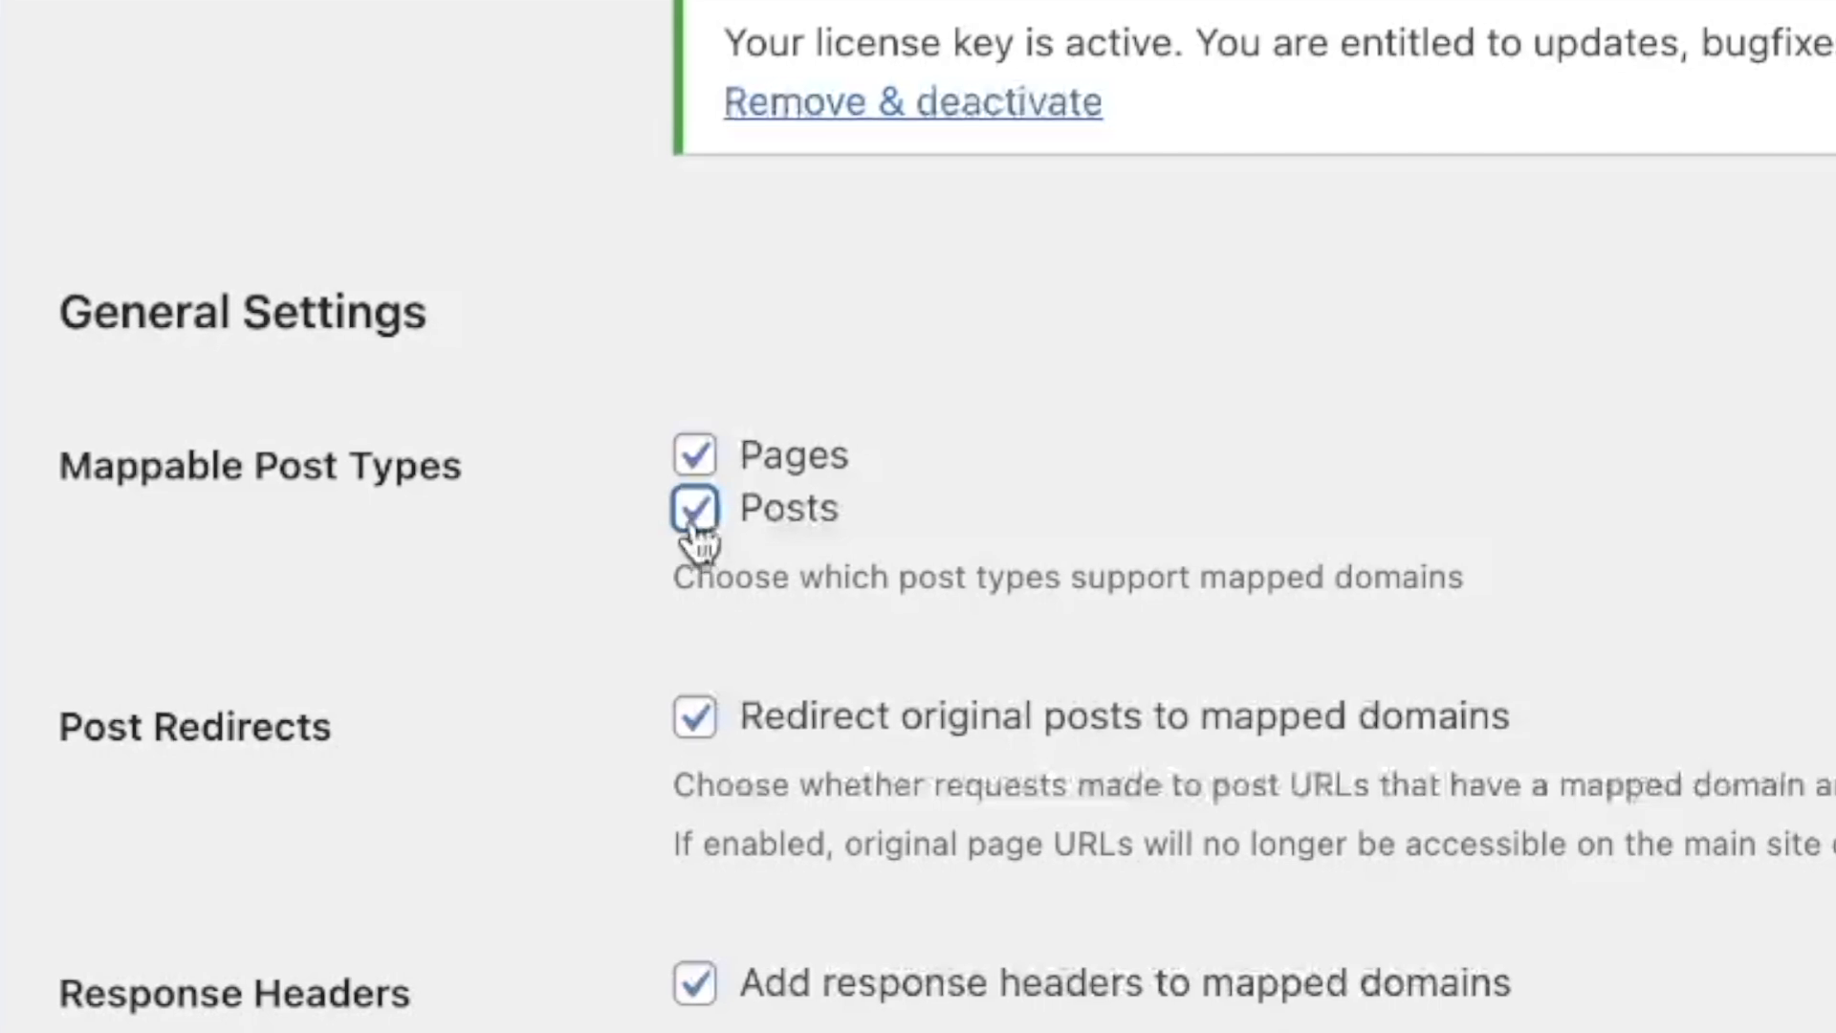
pyautogui.click(693, 508)
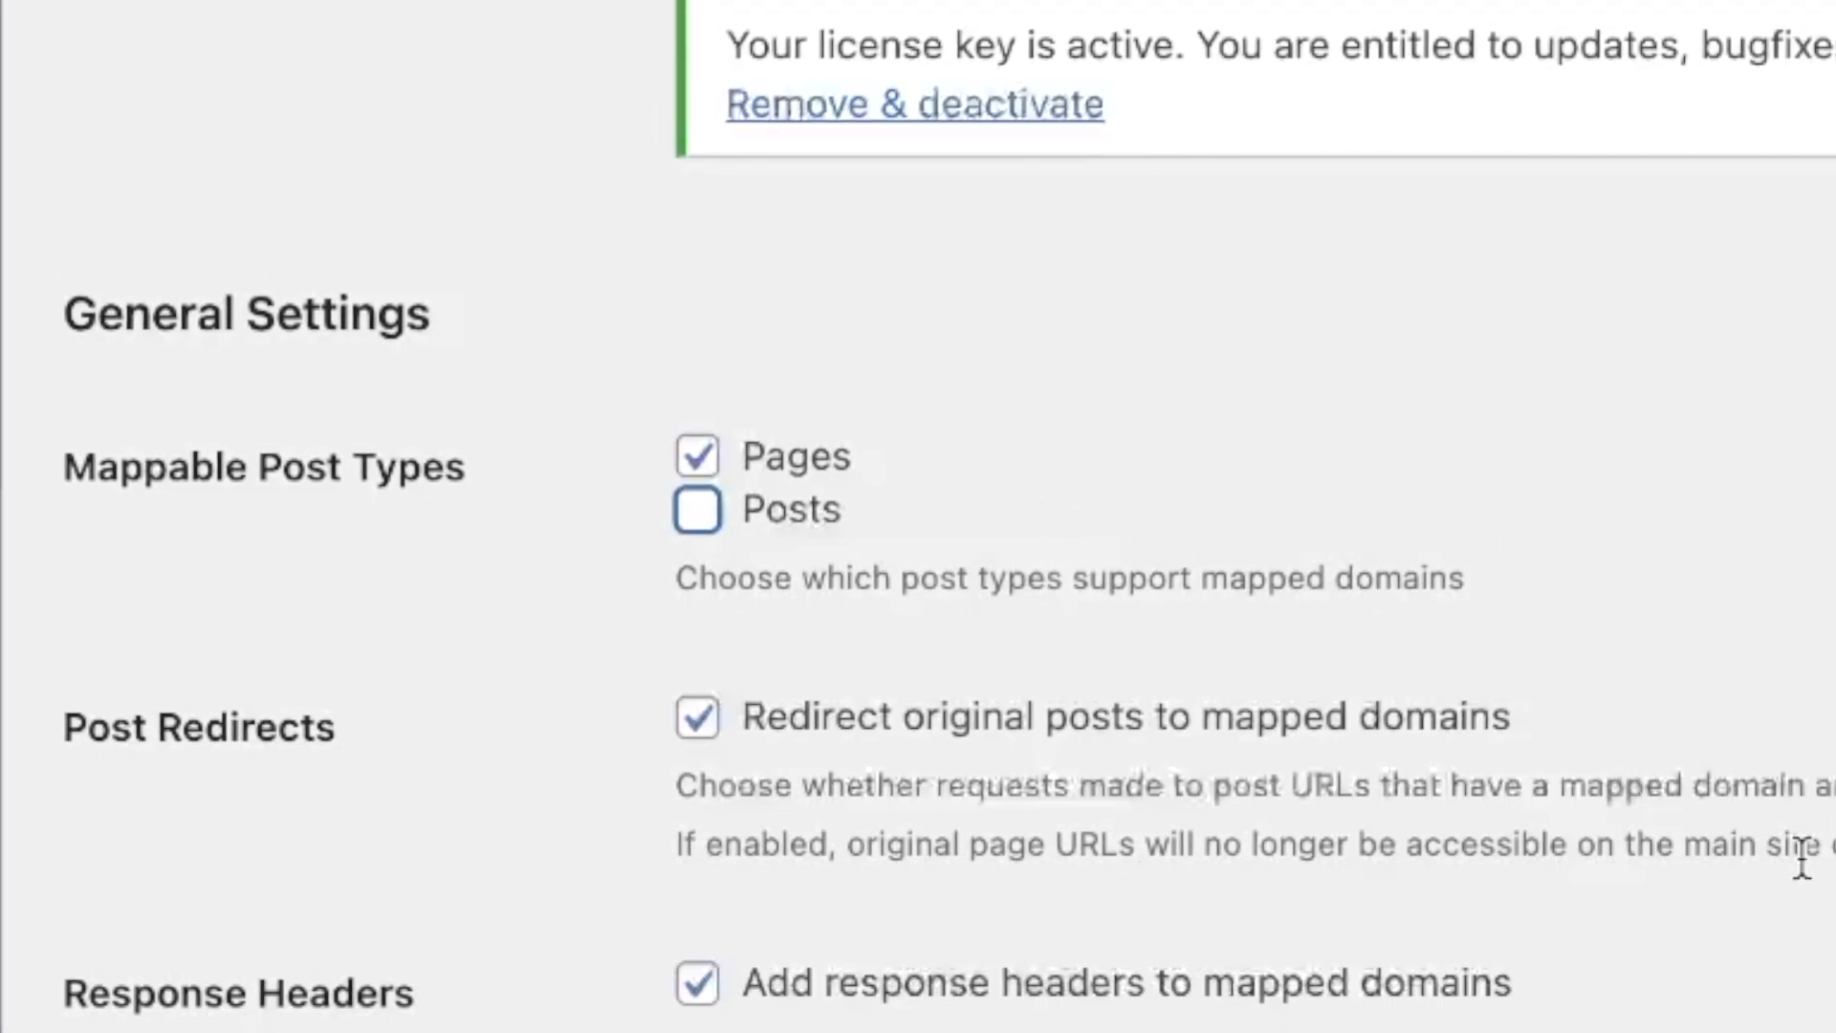
pyautogui.scroll(-3)
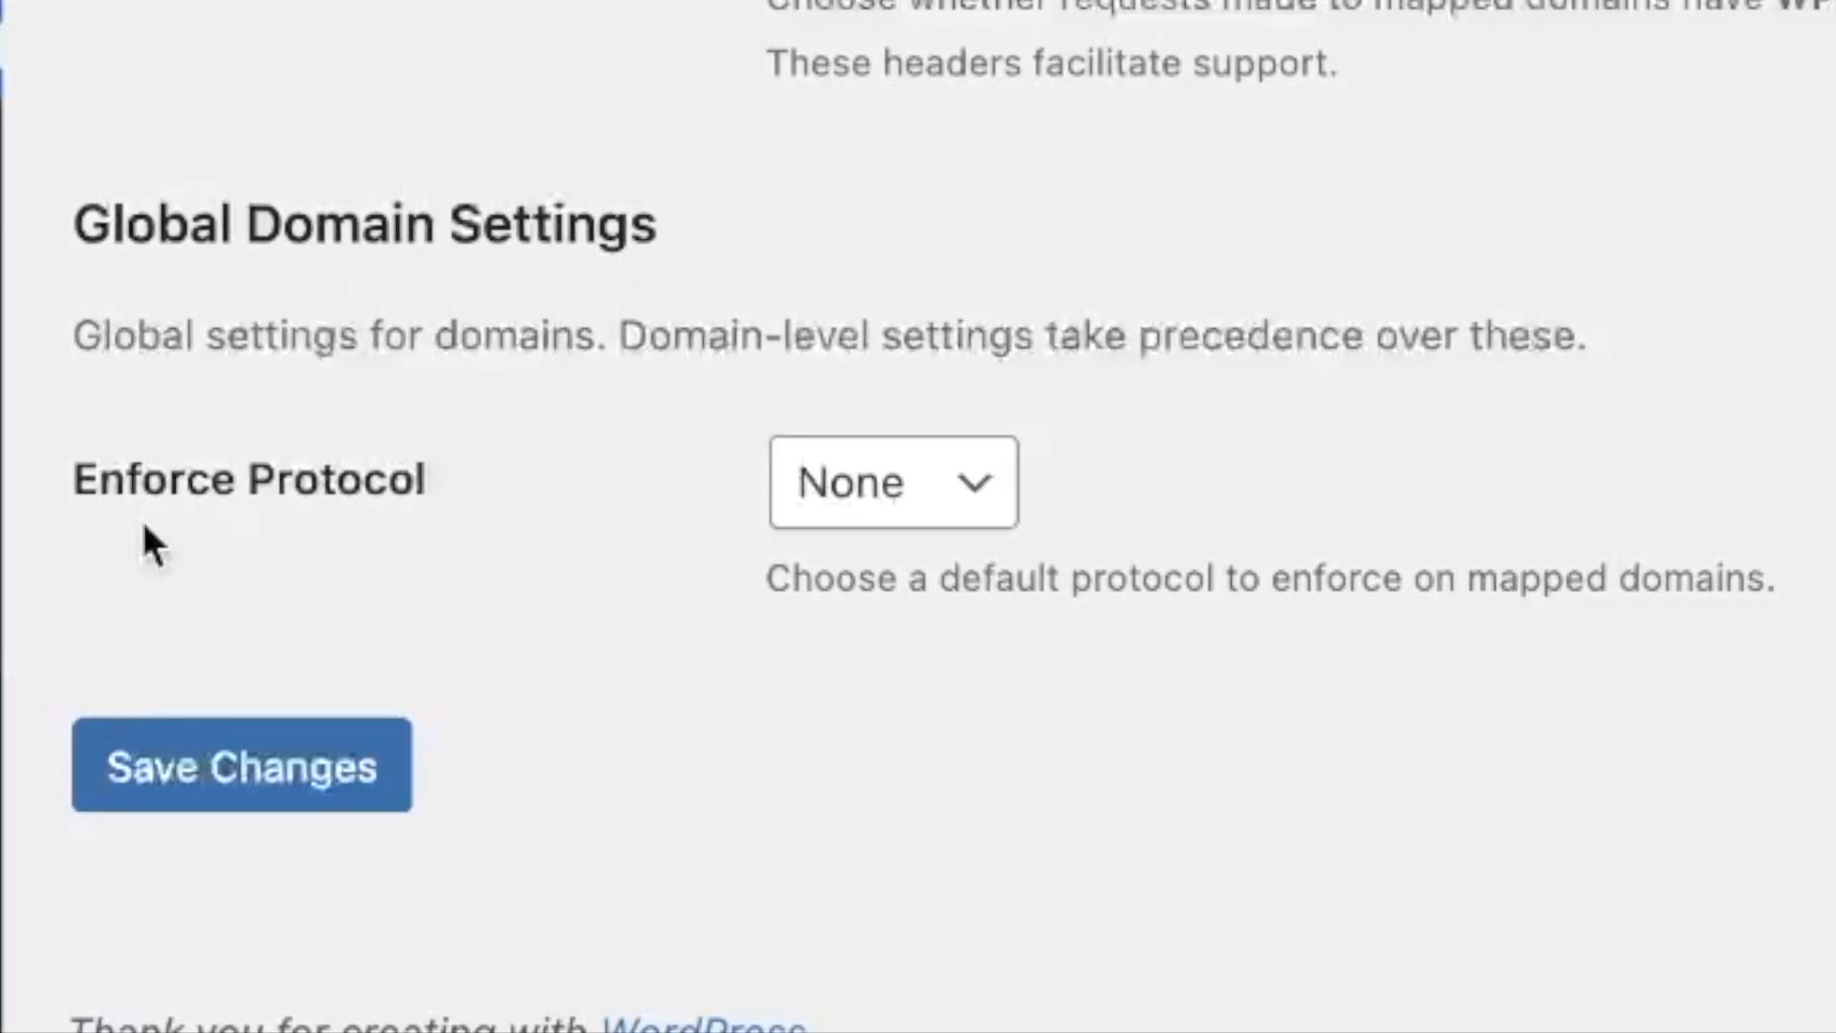
pyautogui.moveTo(992, 515)
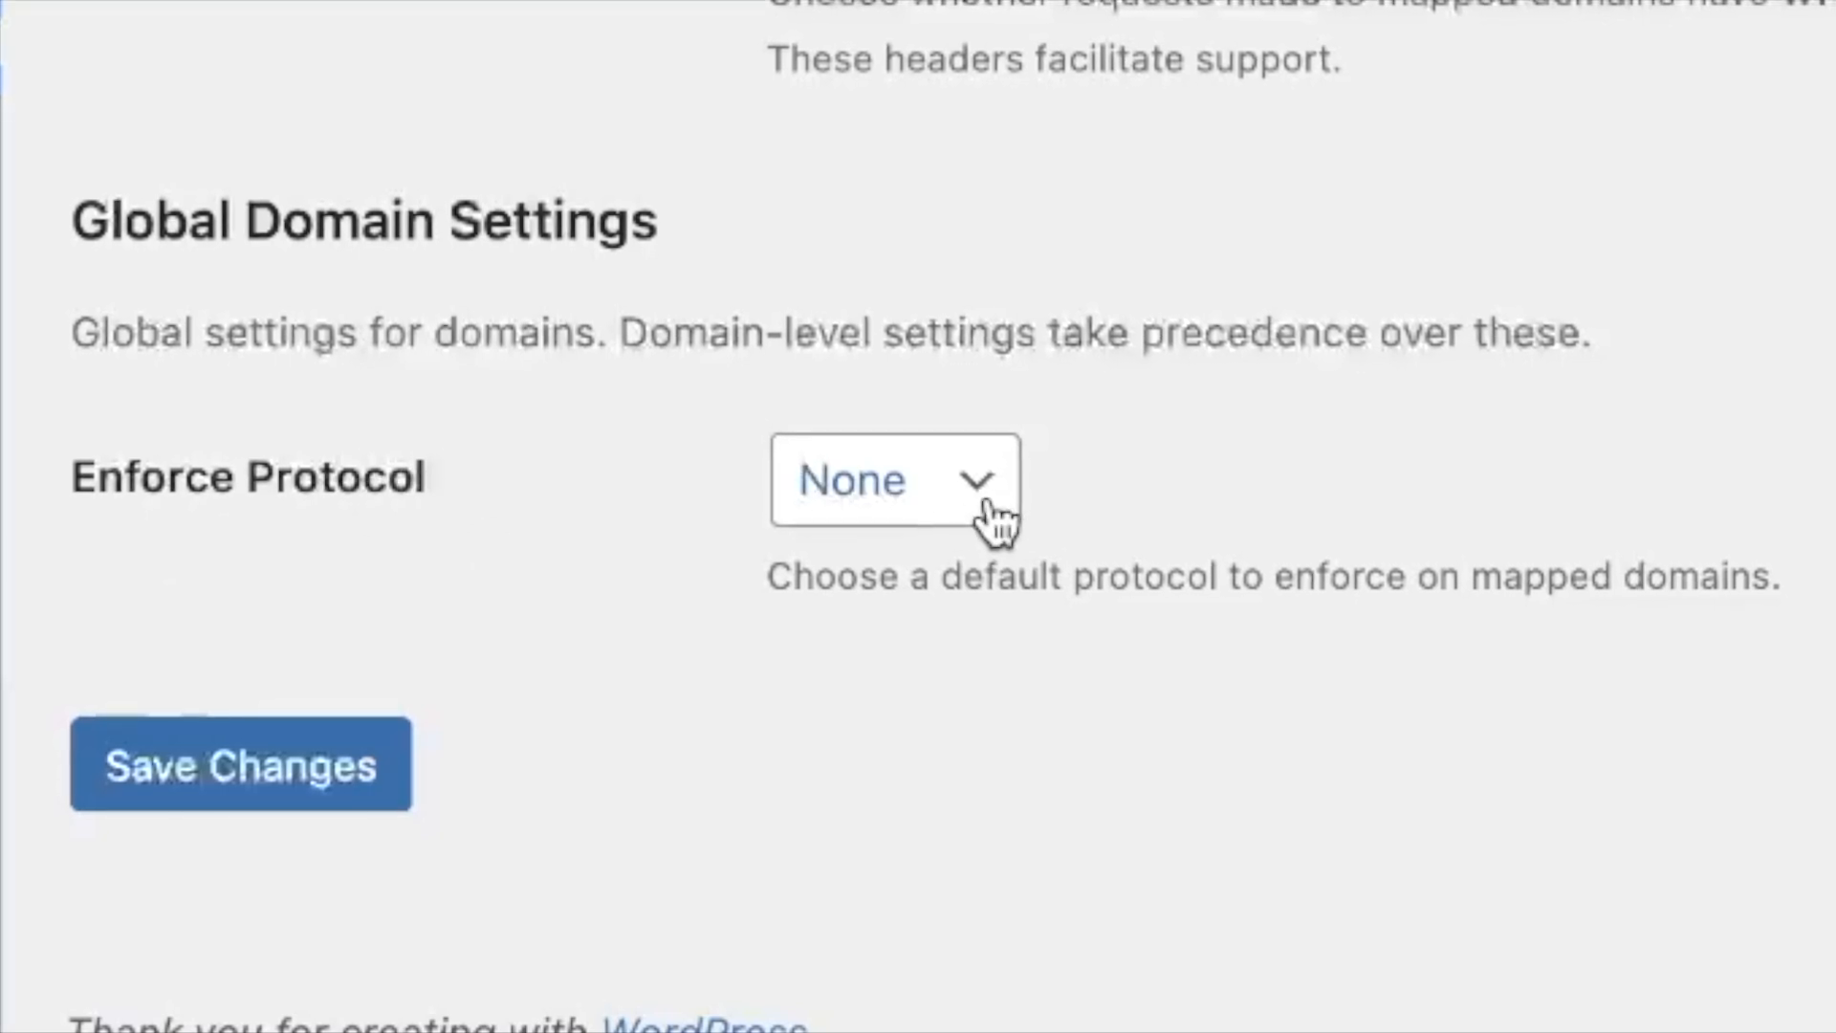
pyautogui.click(890, 480)
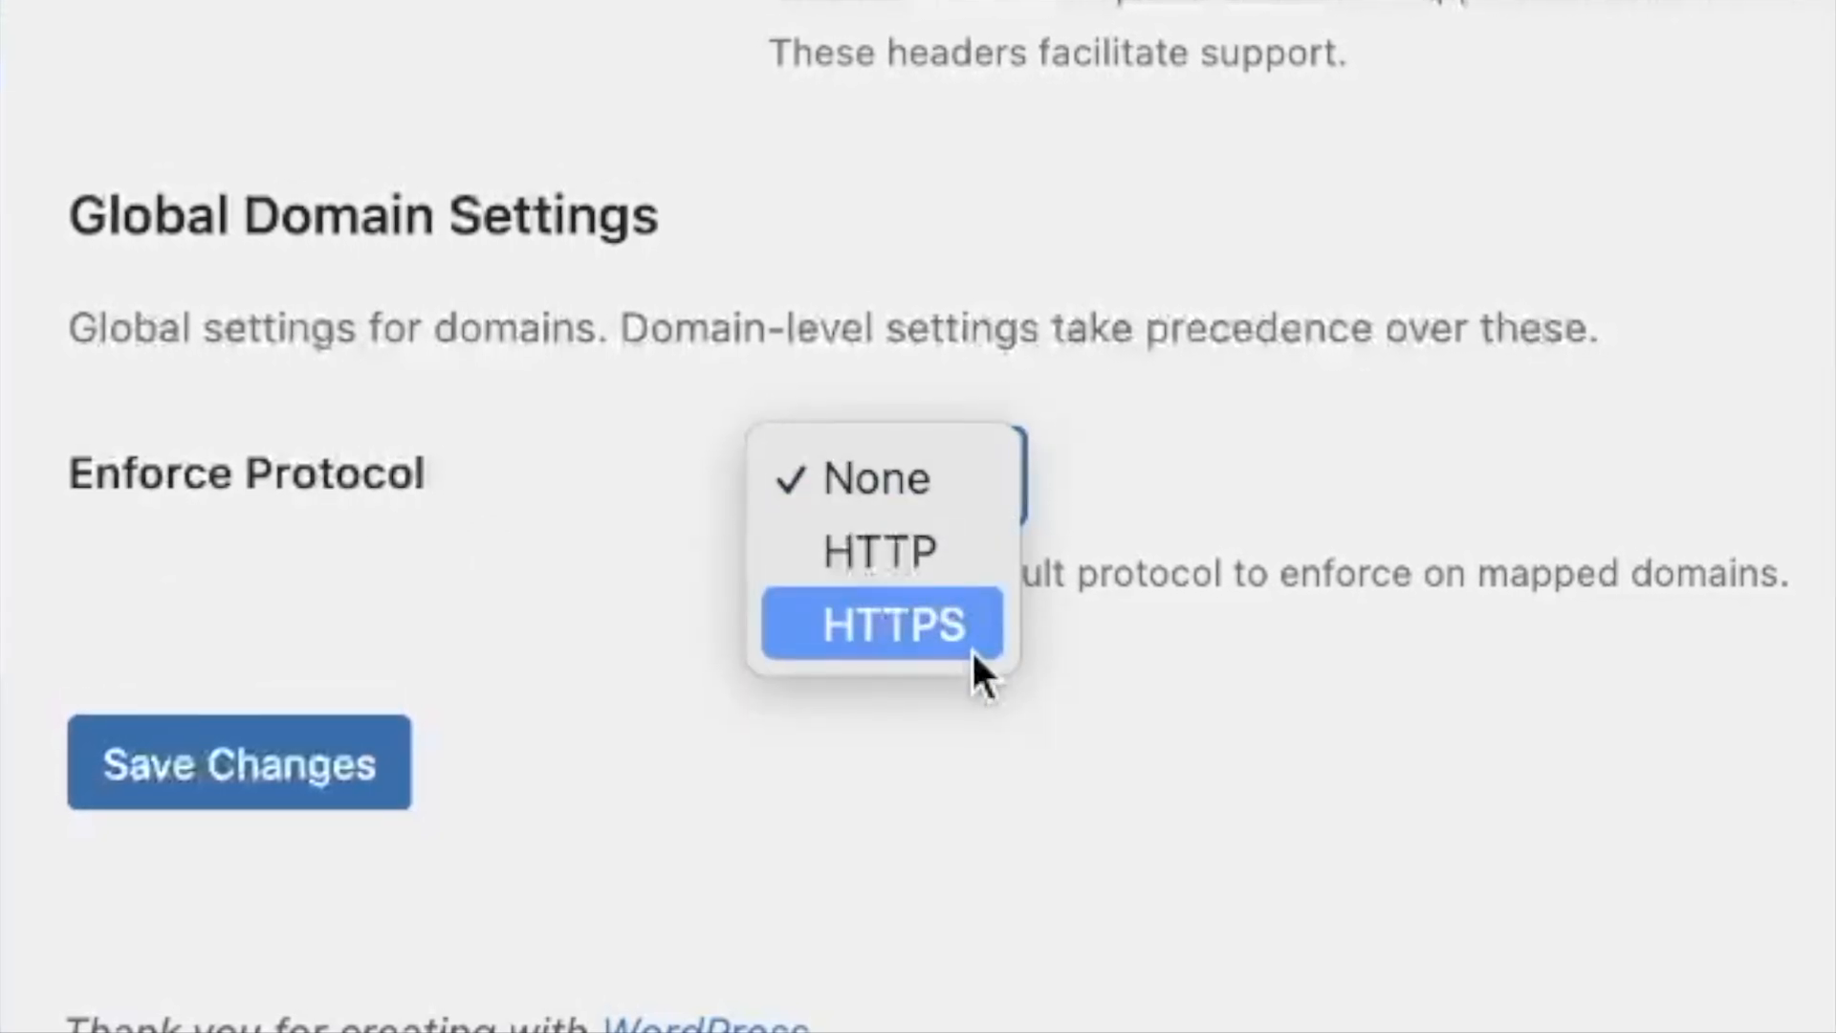
pyautogui.click(888, 621)
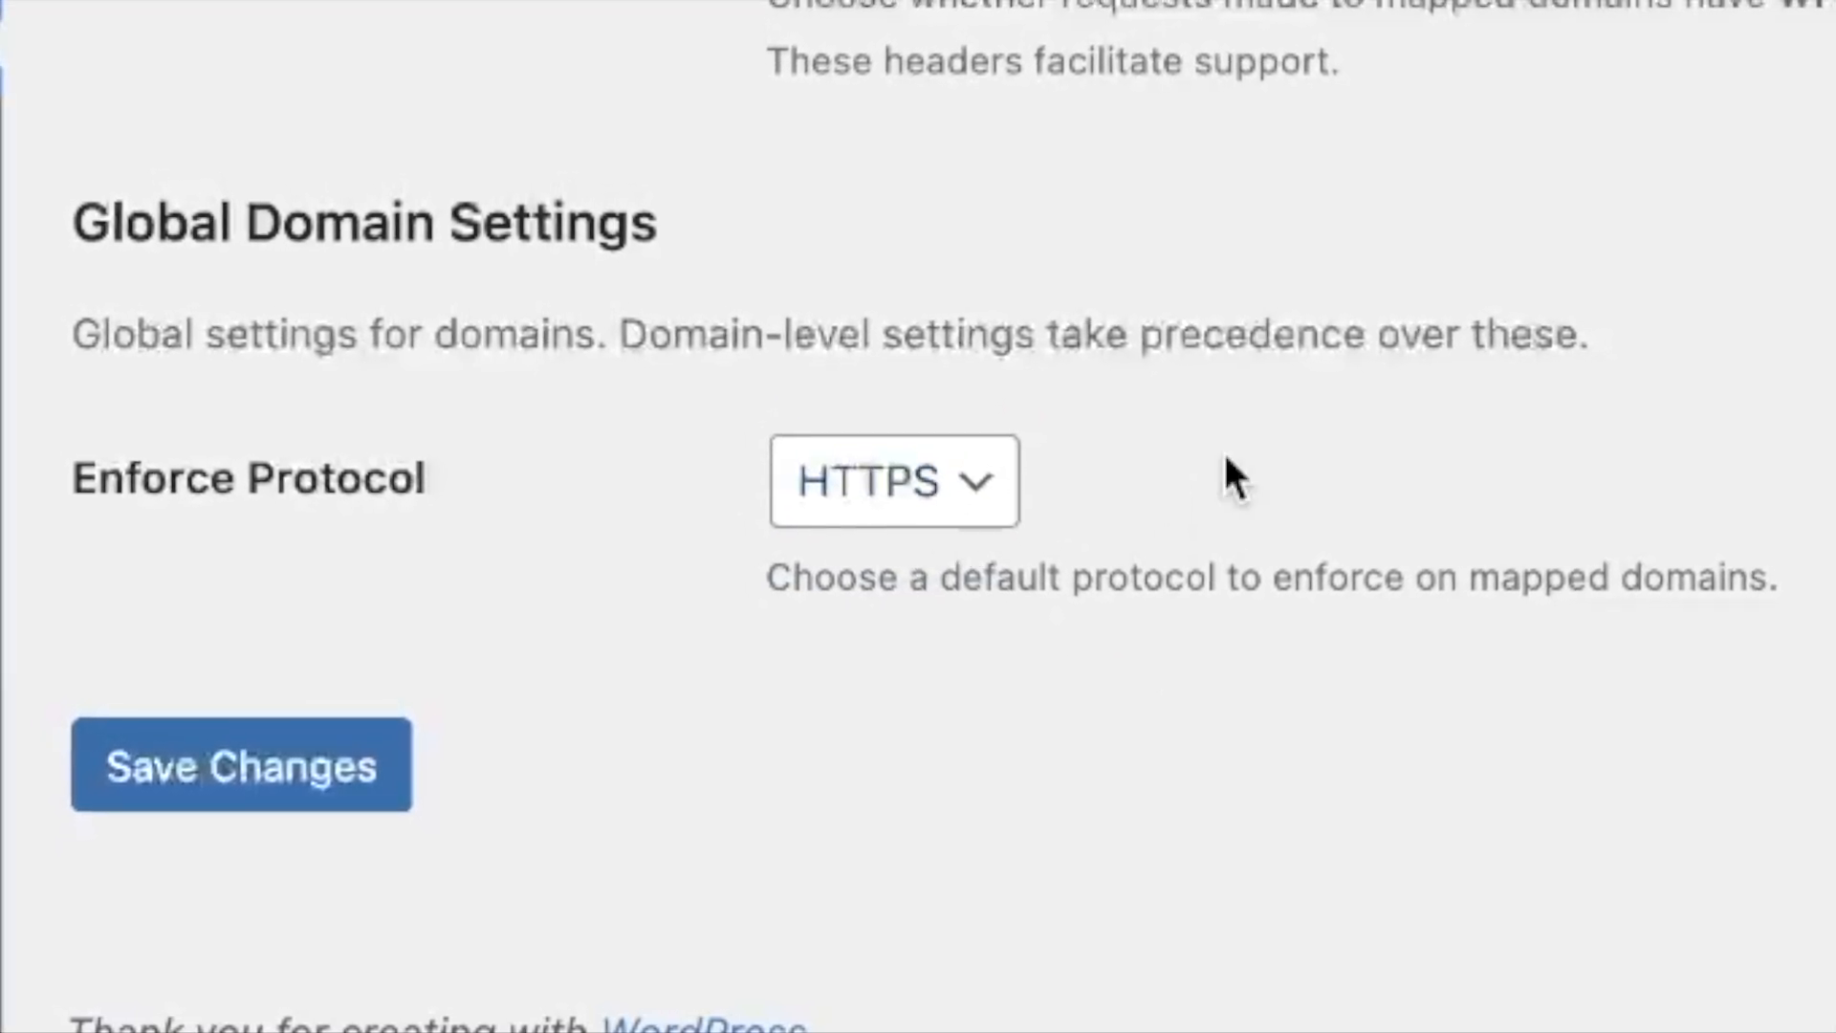
pyautogui.moveTo(1381, 468)
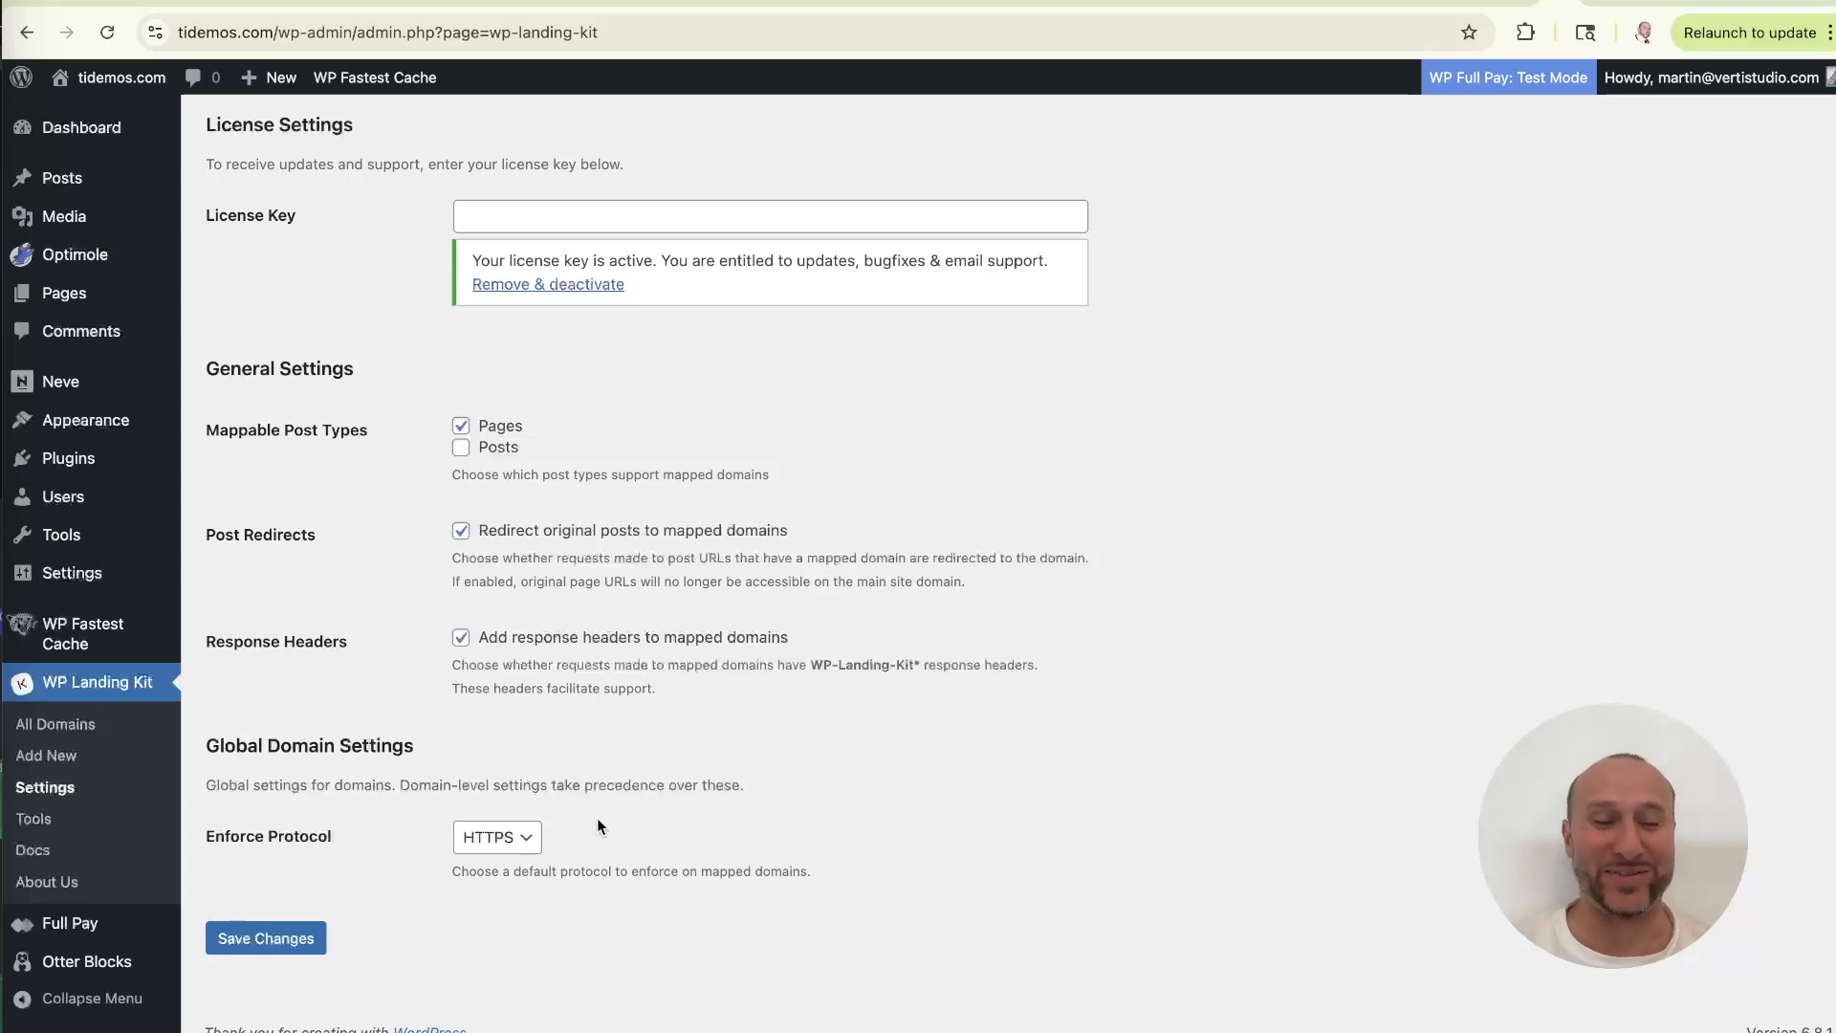
pyautogui.moveTo(601, 826)
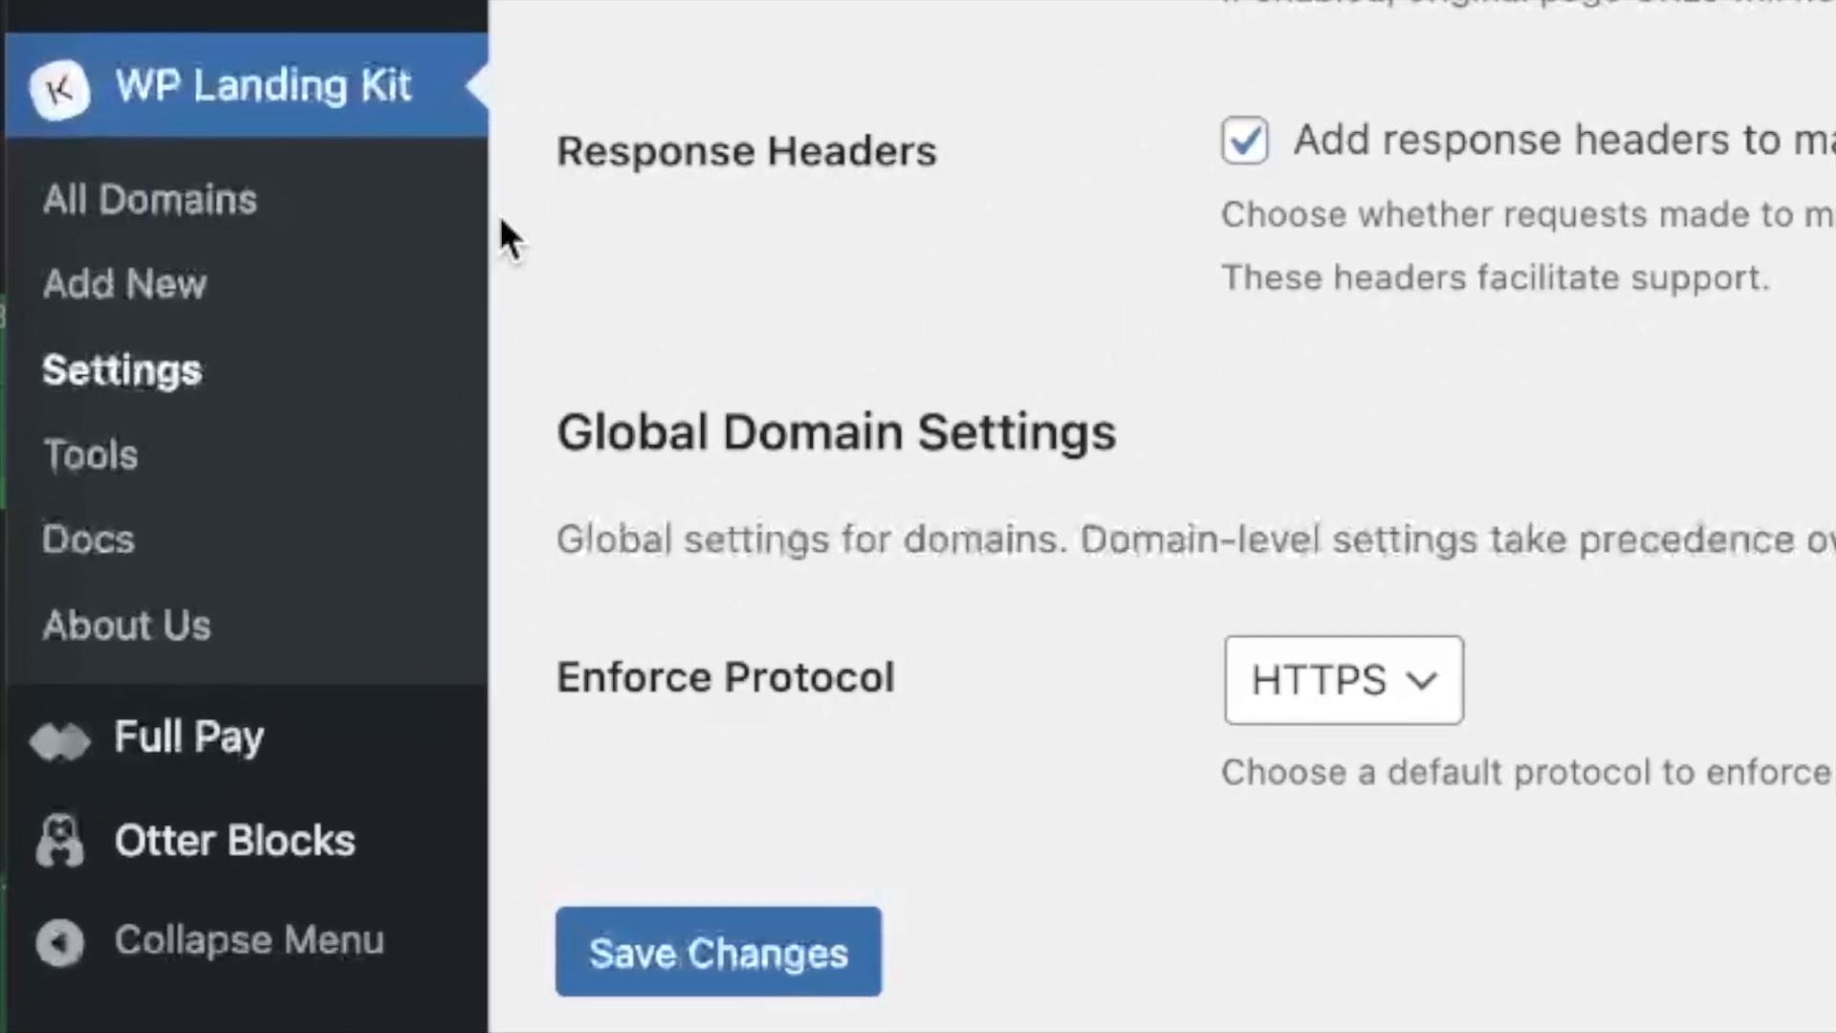
# Add a new WP Landing Kit domain named crete.tidemos.com.
pyautogui.click(151, 199)
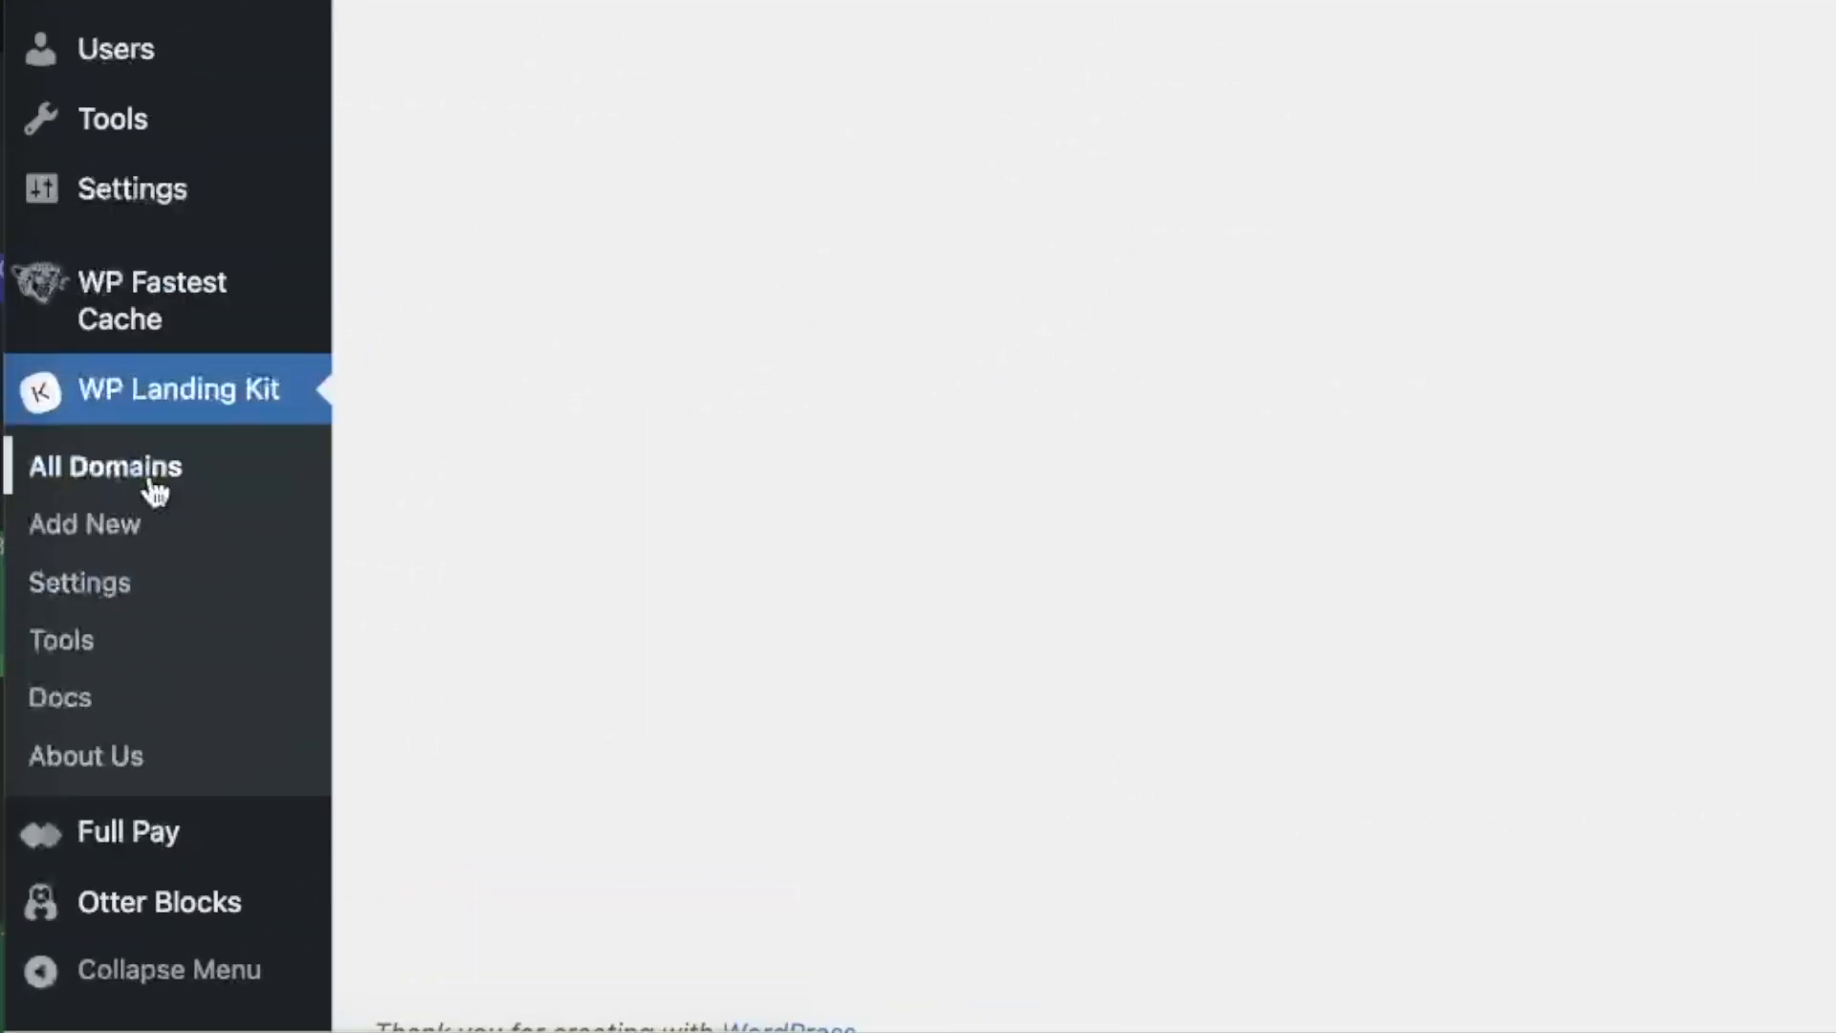
pyautogui.click(104, 465)
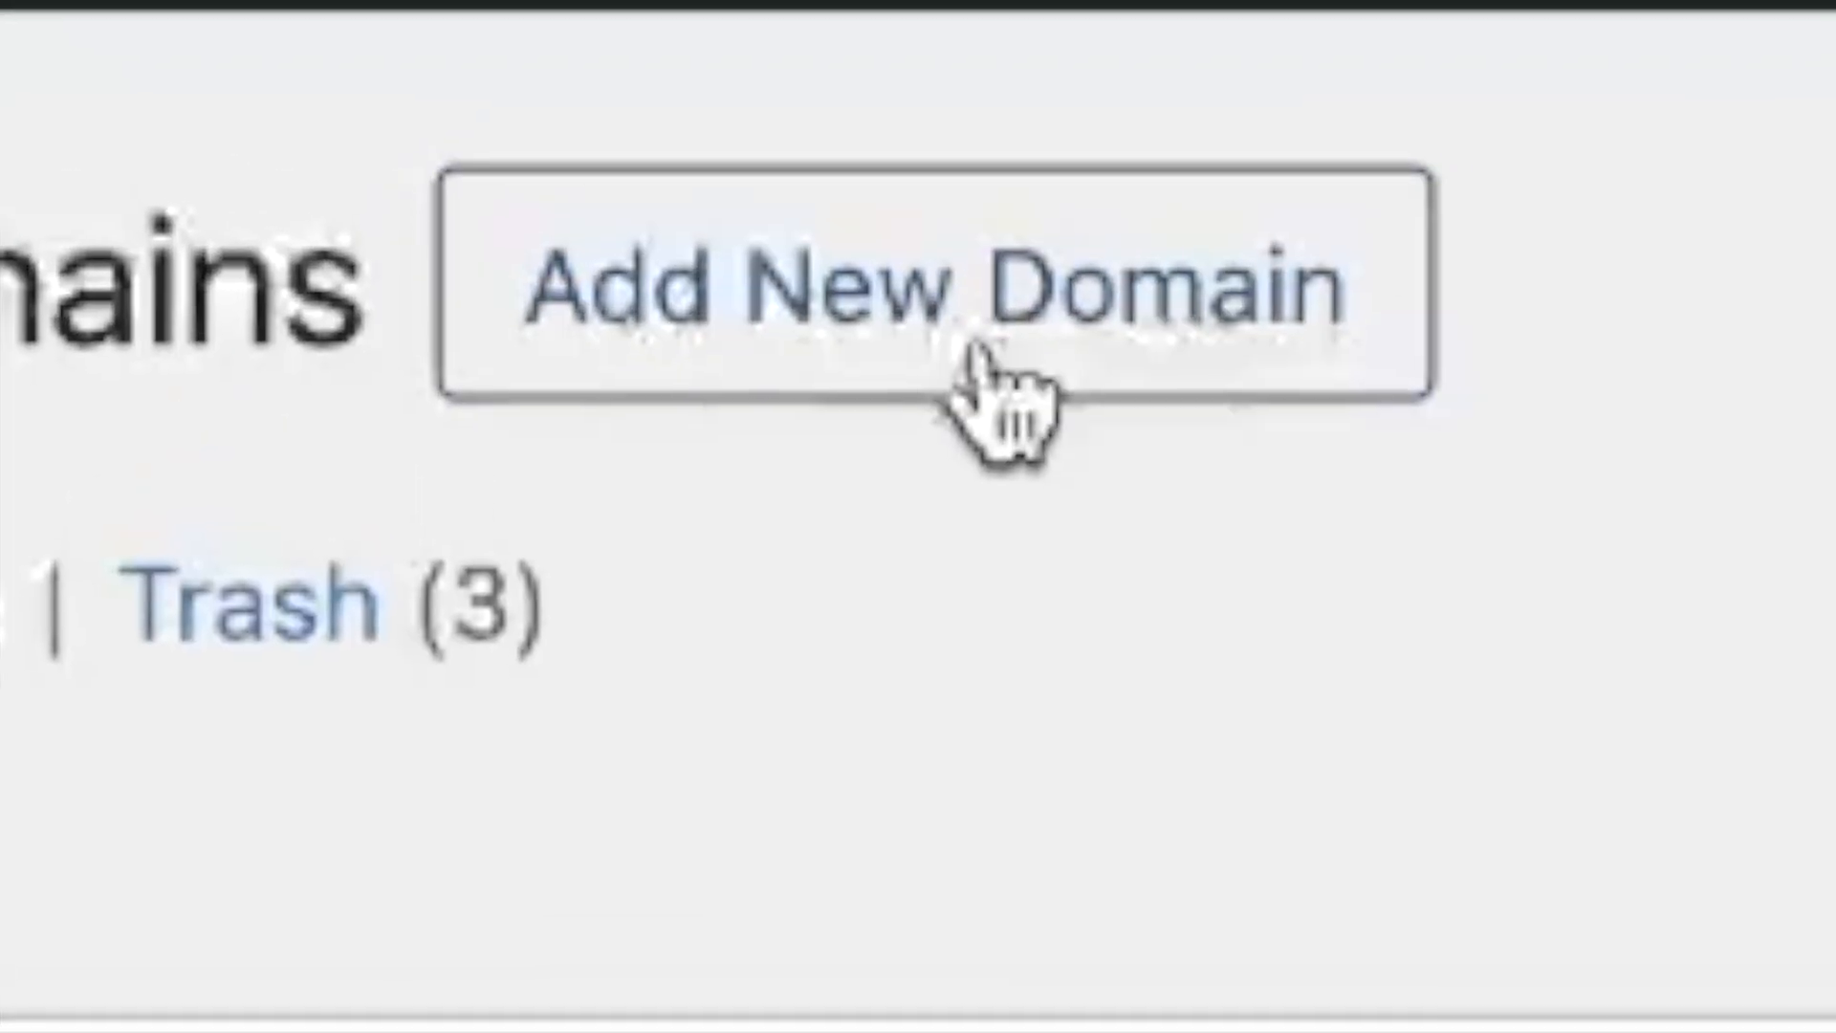
pyautogui.click(934, 287)
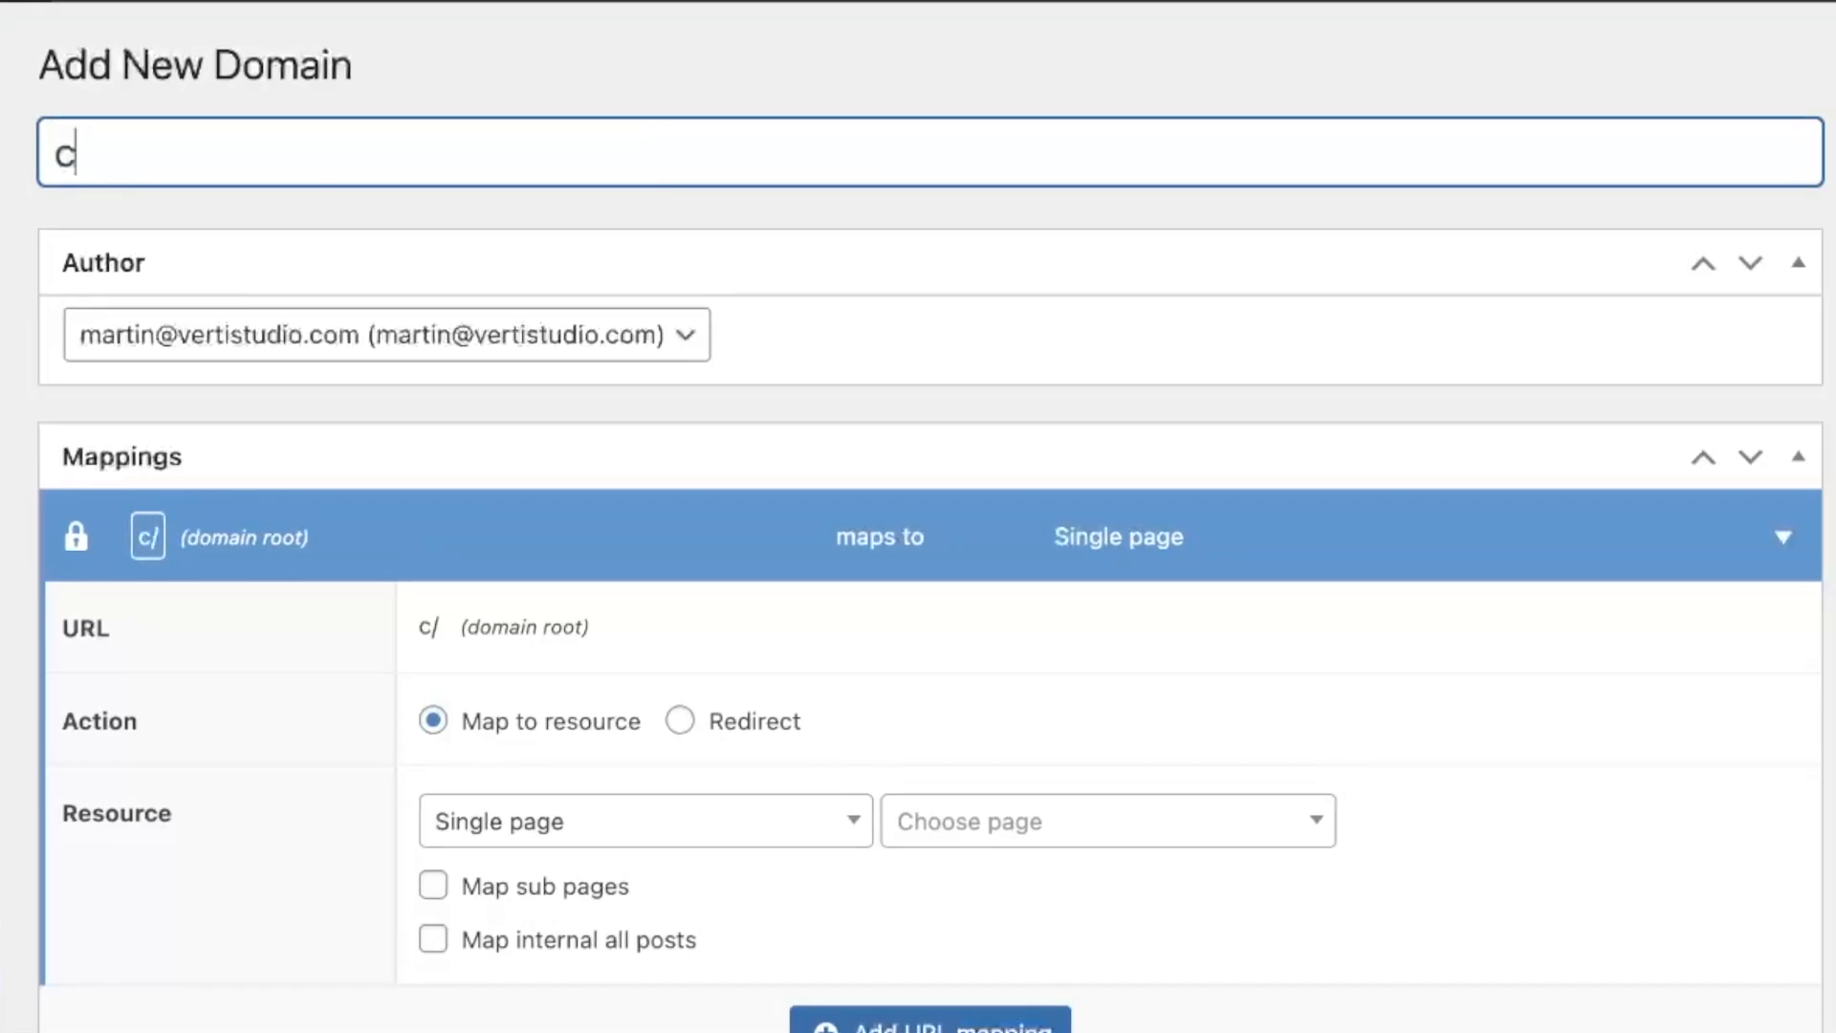
pyautogui.write('rete.t')
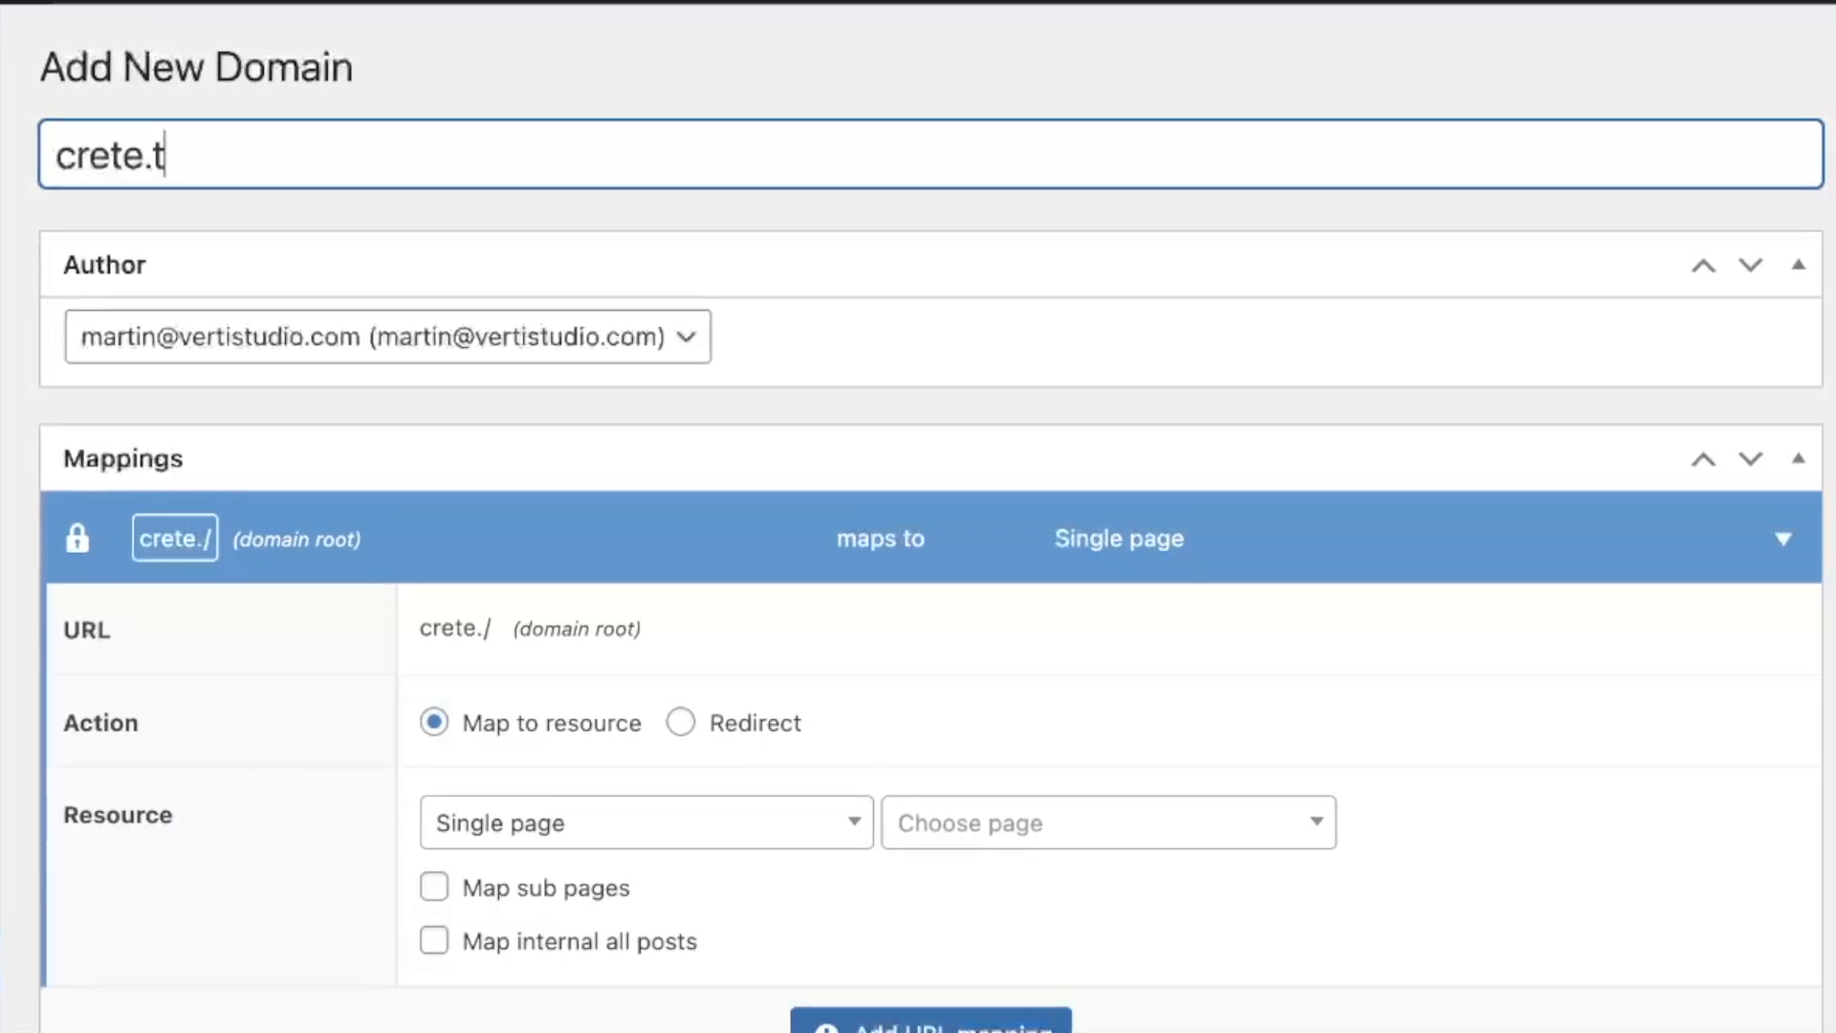
pyautogui.write('idemos.com')
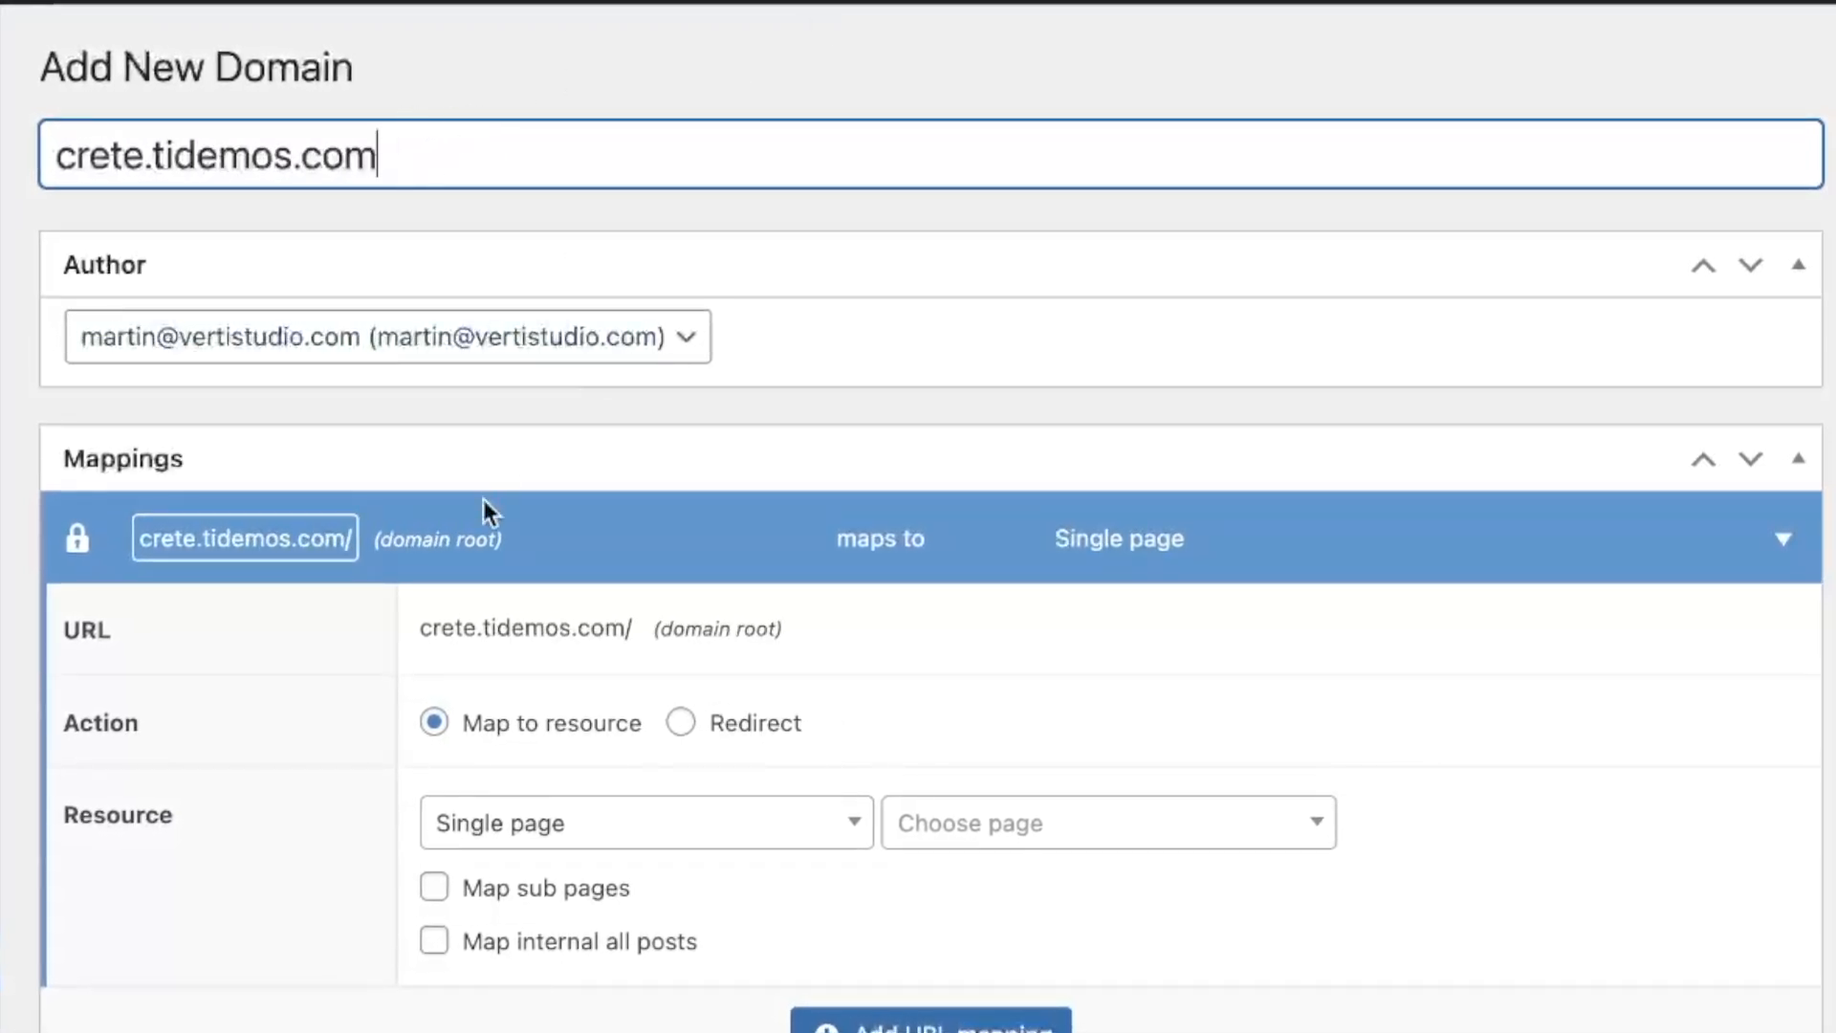
pyautogui.moveTo(586, 398)
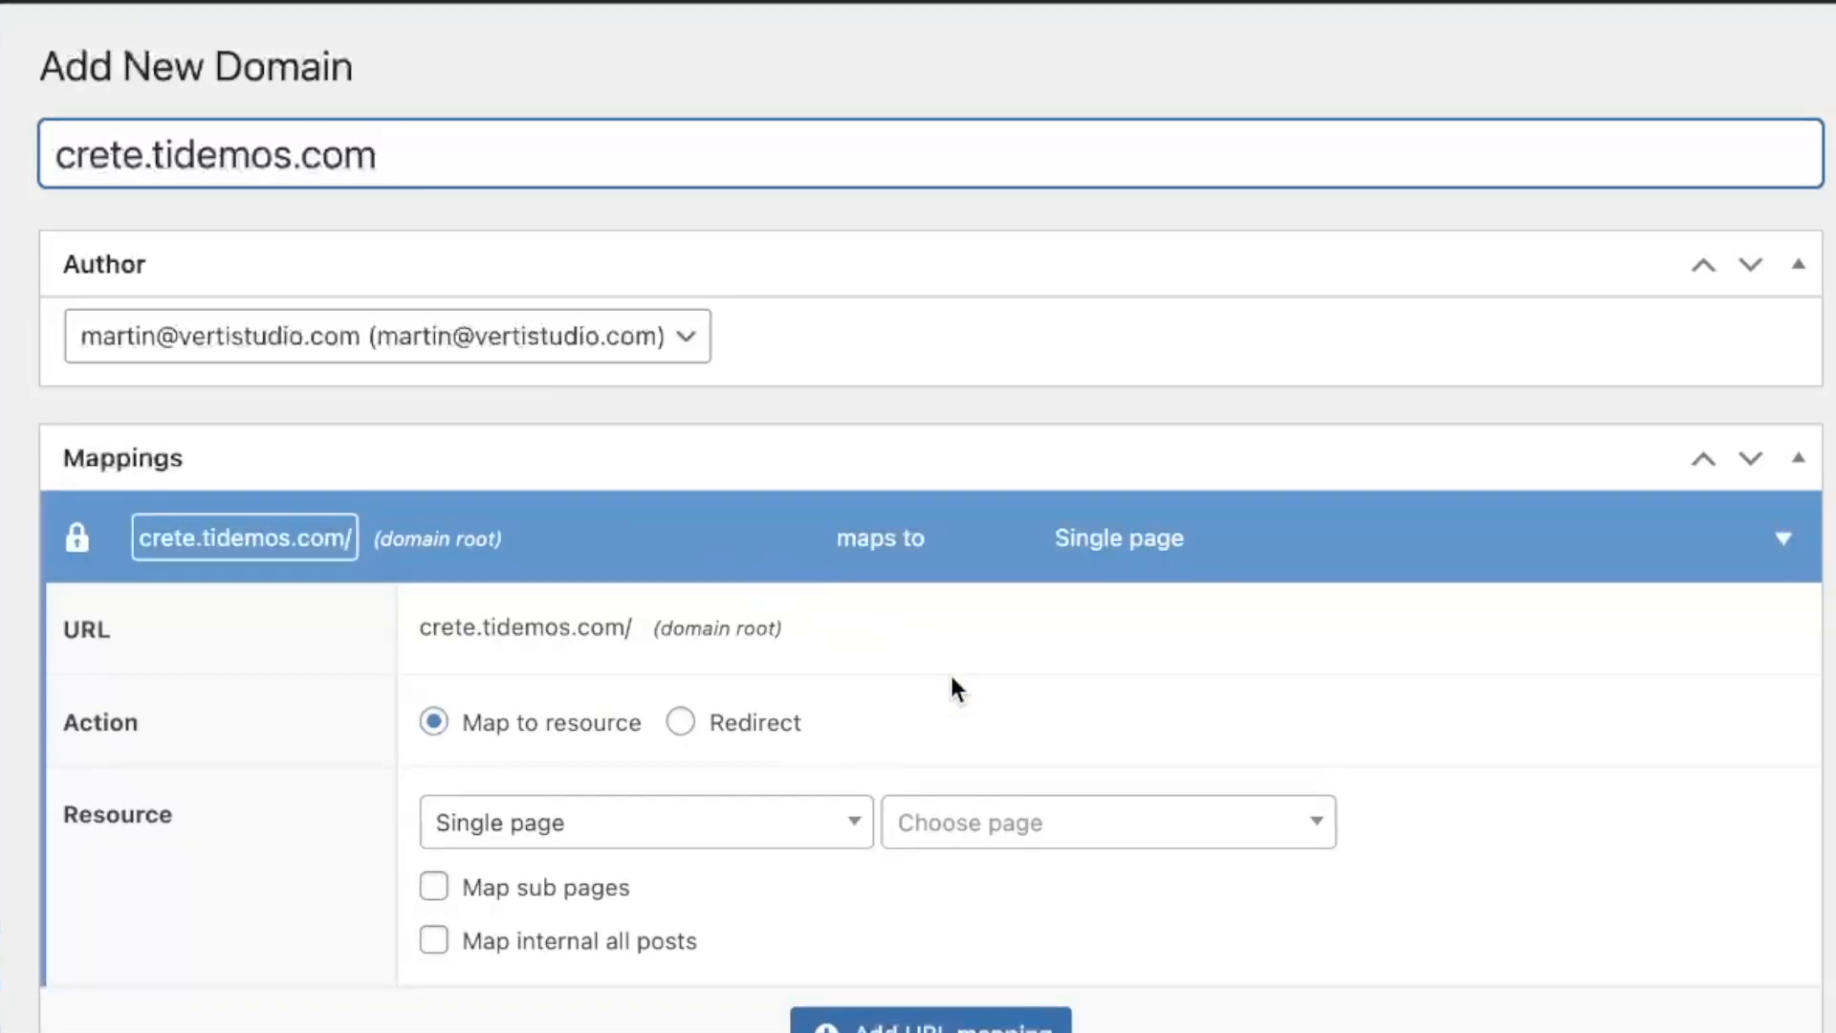
pyautogui.scroll(-3)
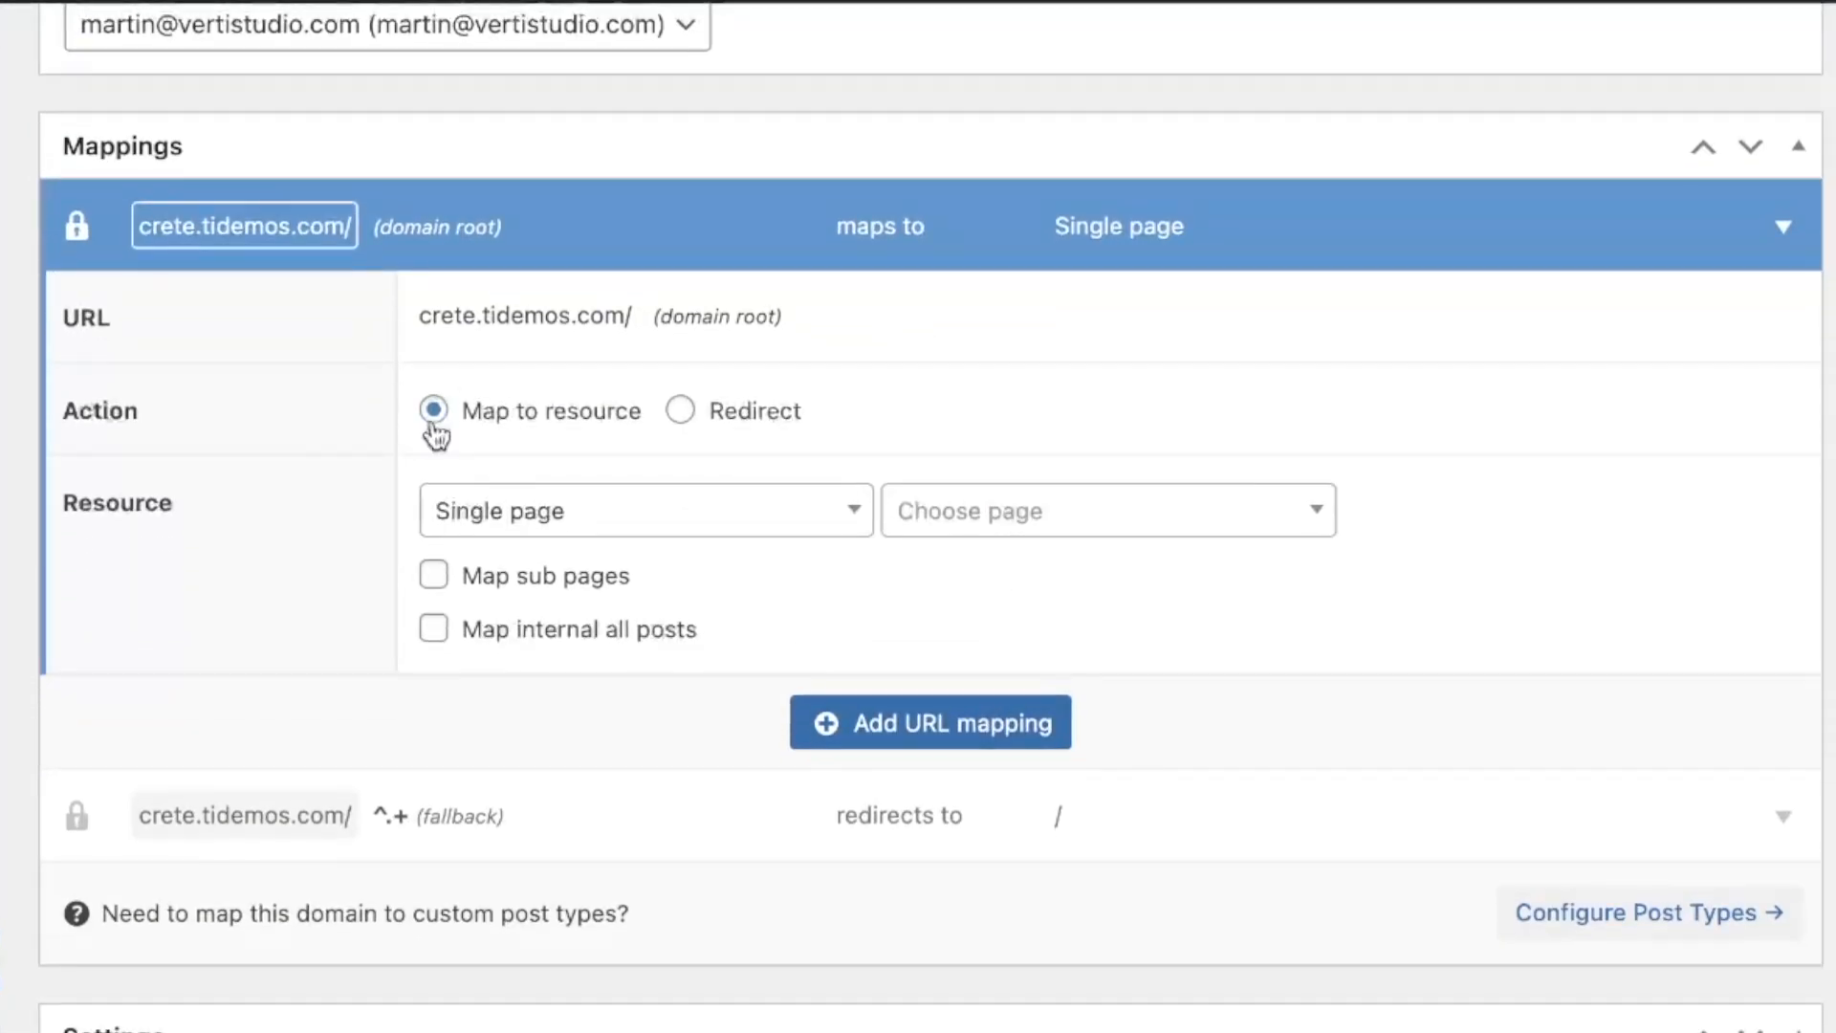
pyautogui.moveTo(1074, 513)
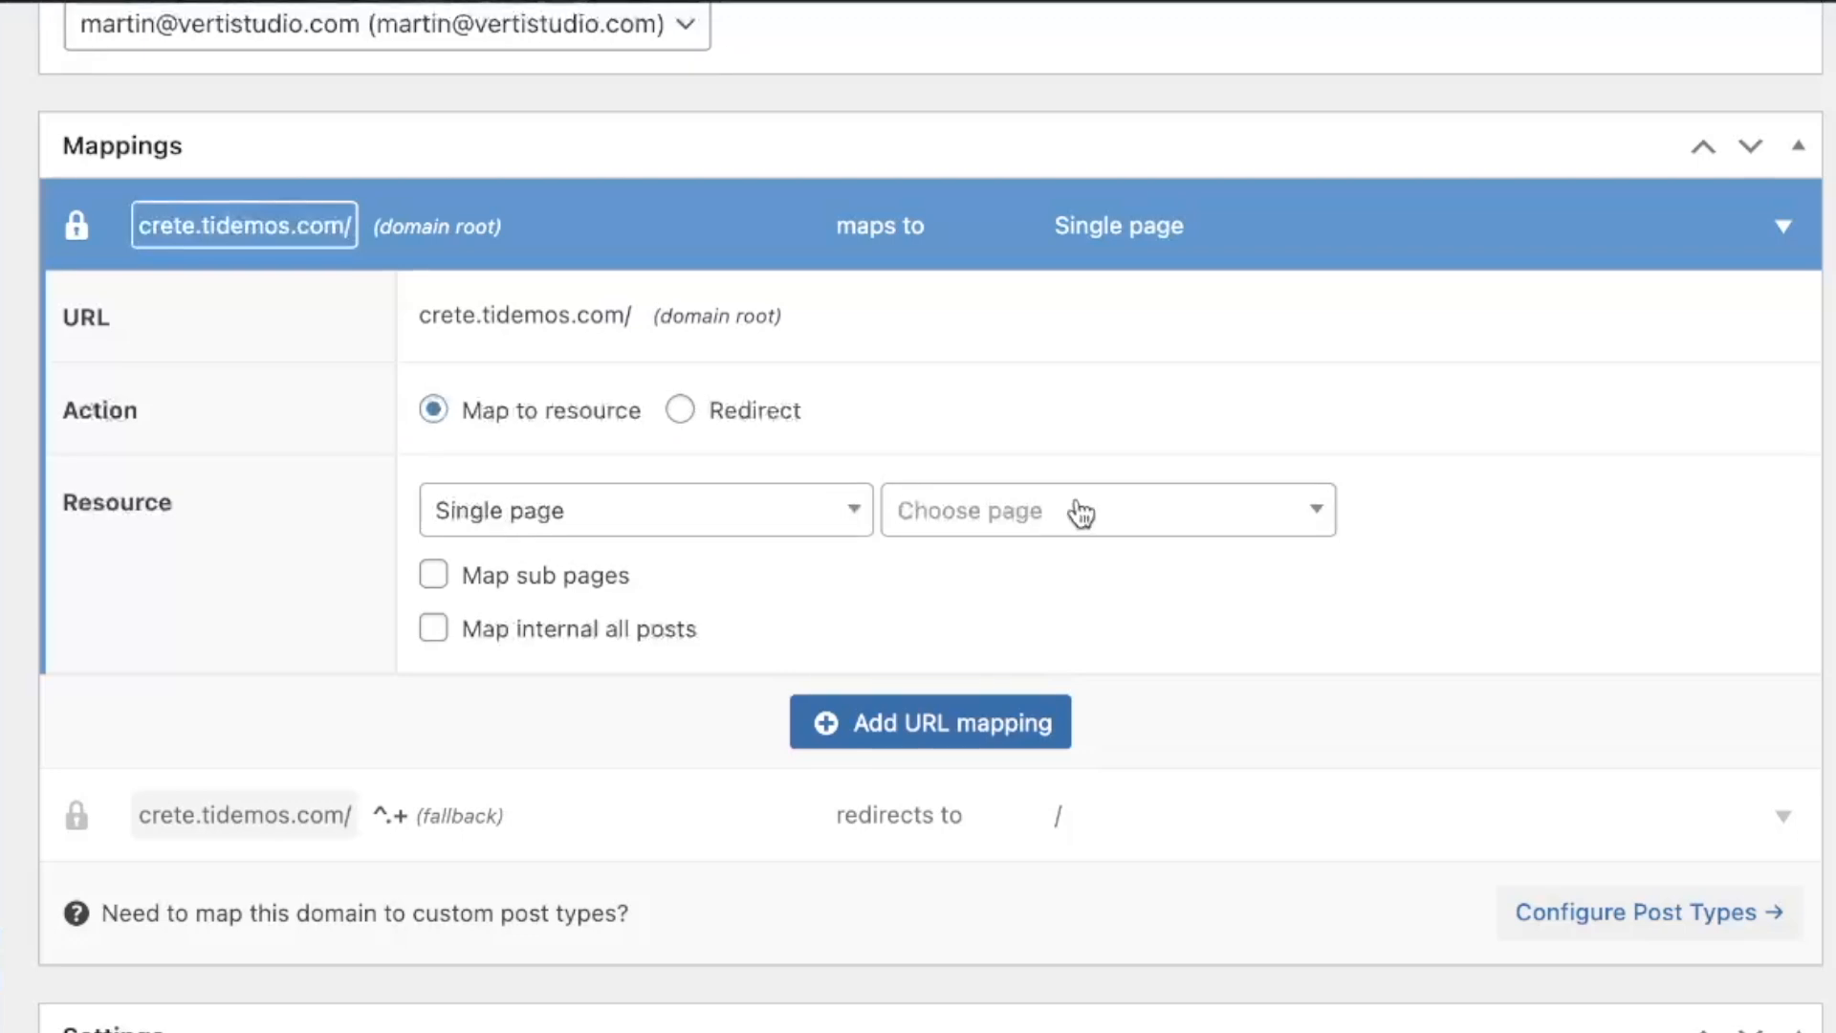
# Map the domain root to Crete Luxury Villa, including sub pages and posts.
pyautogui.click(1101, 509)
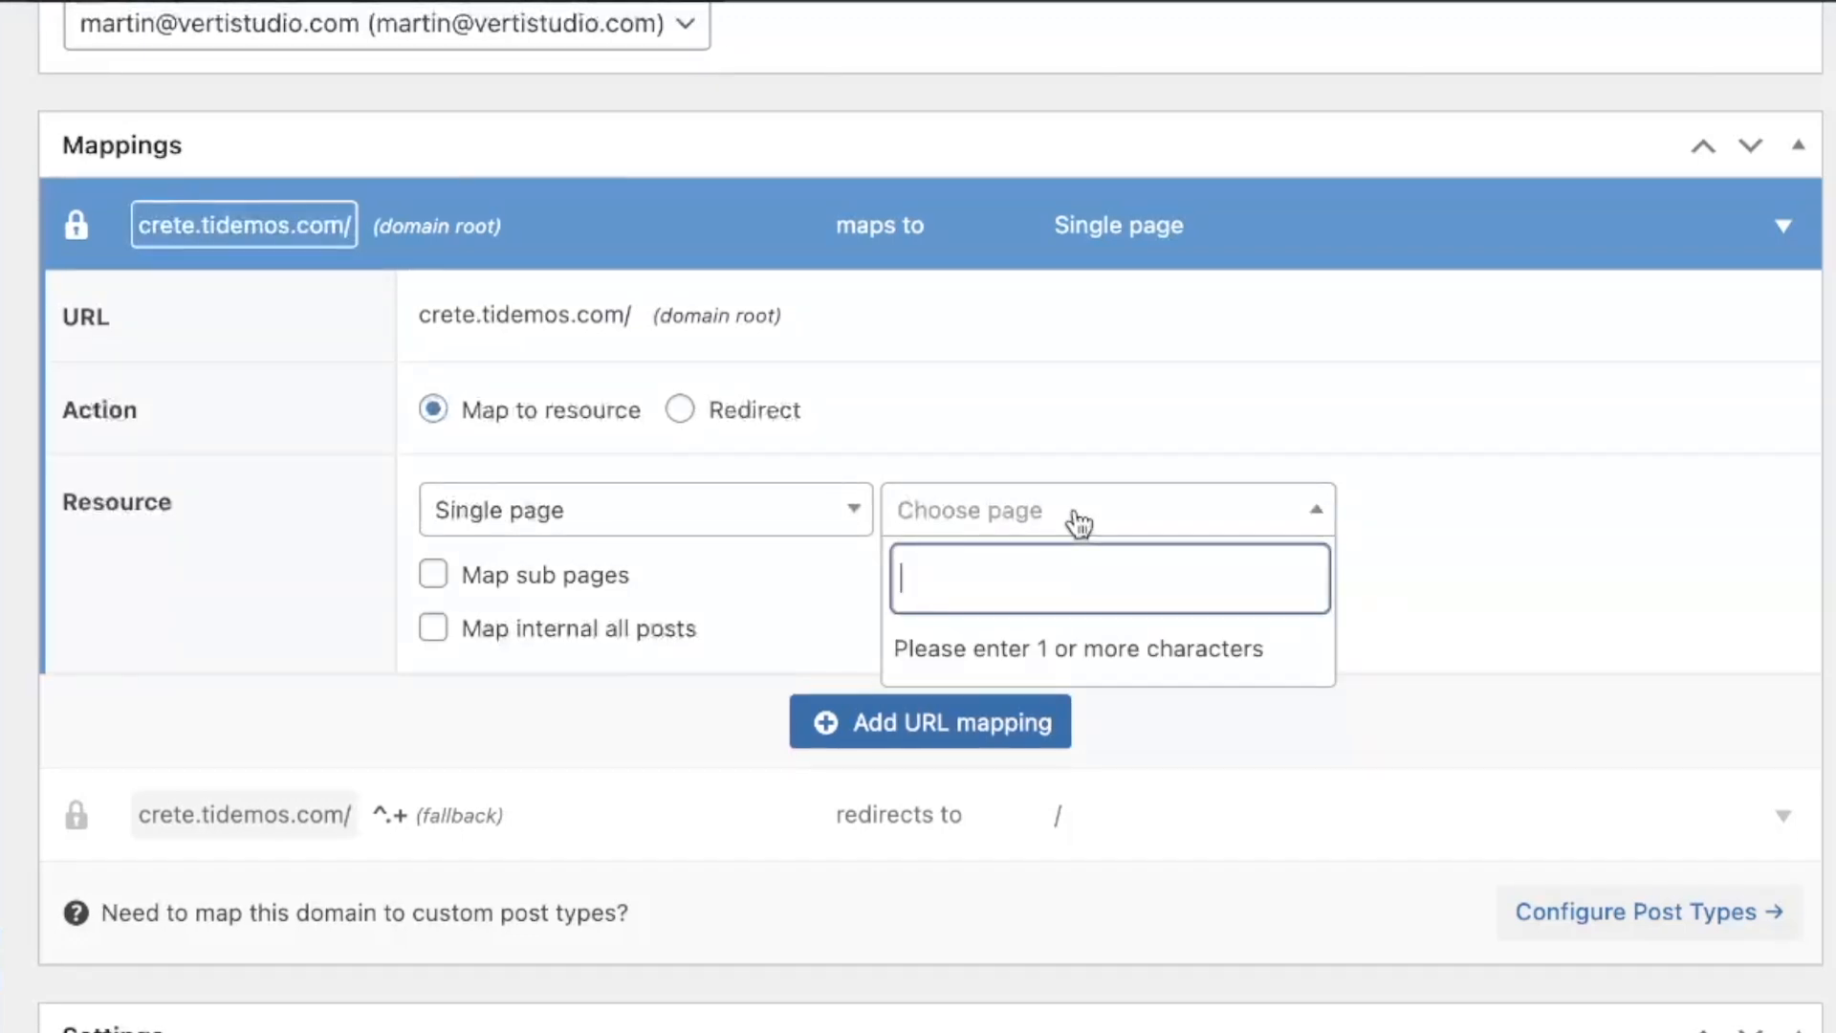
pyautogui.write('cr')
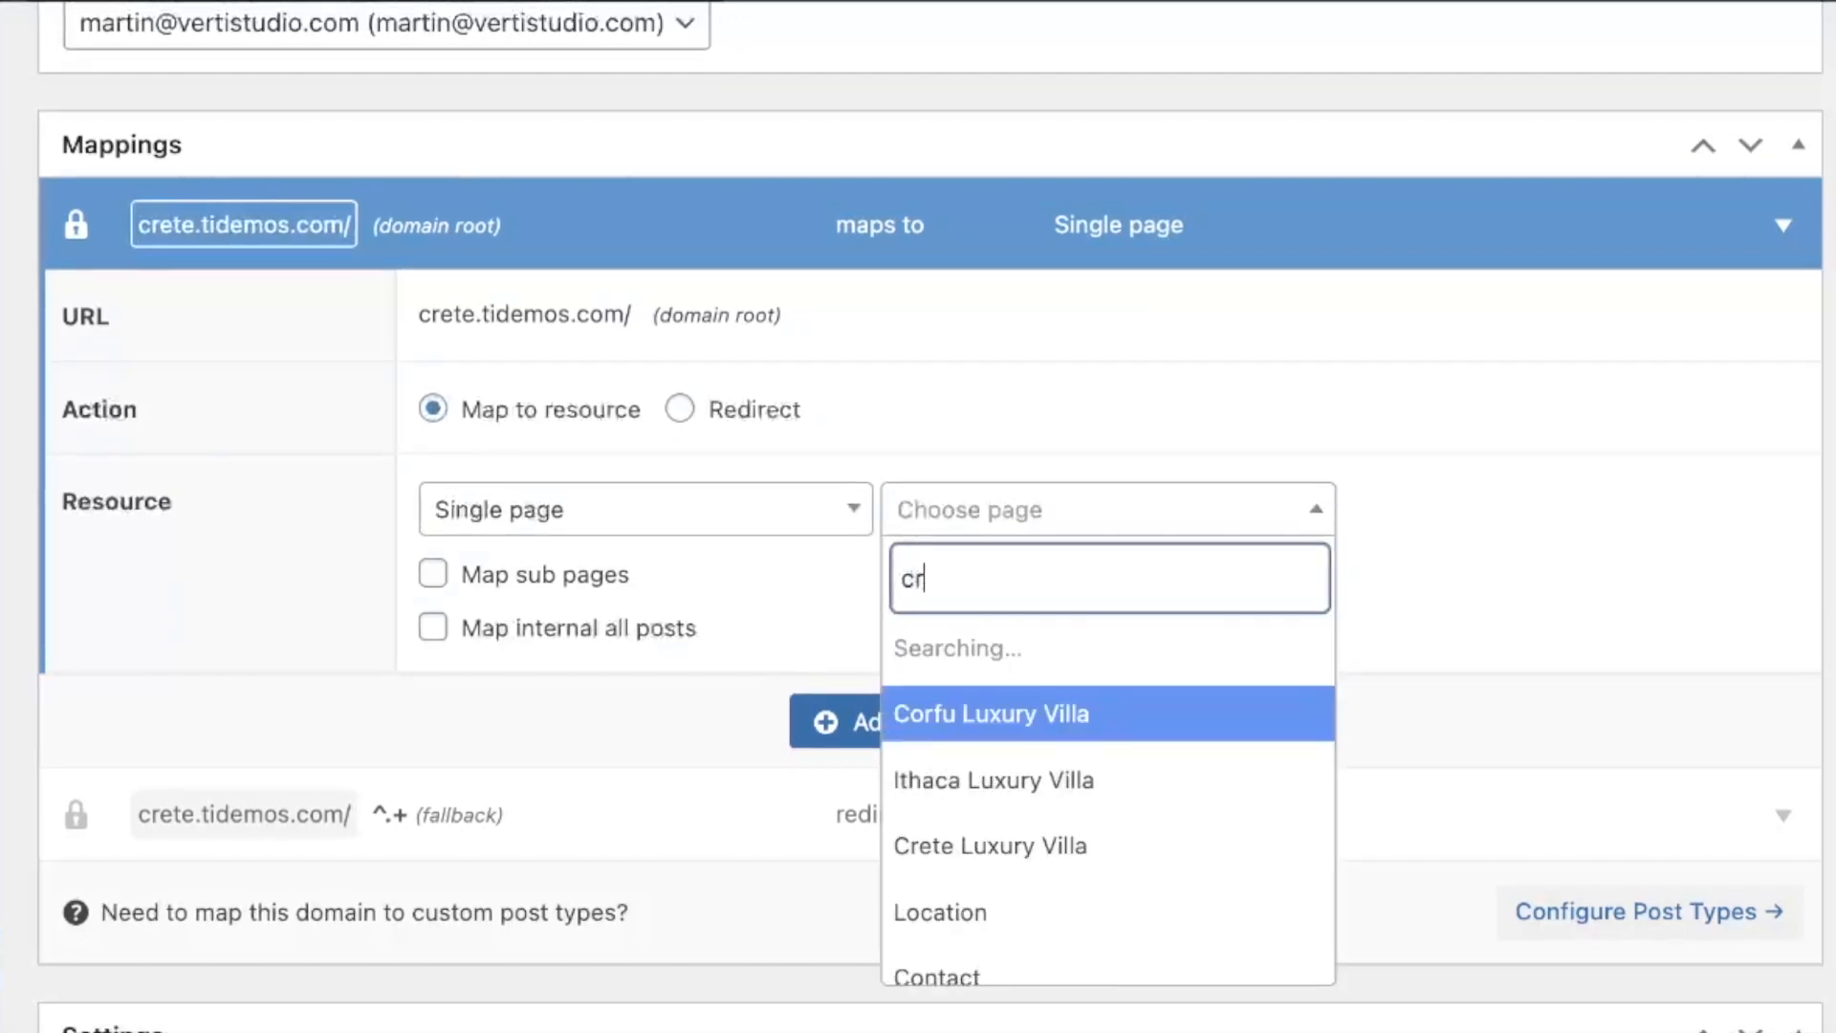
pyautogui.write('ete')
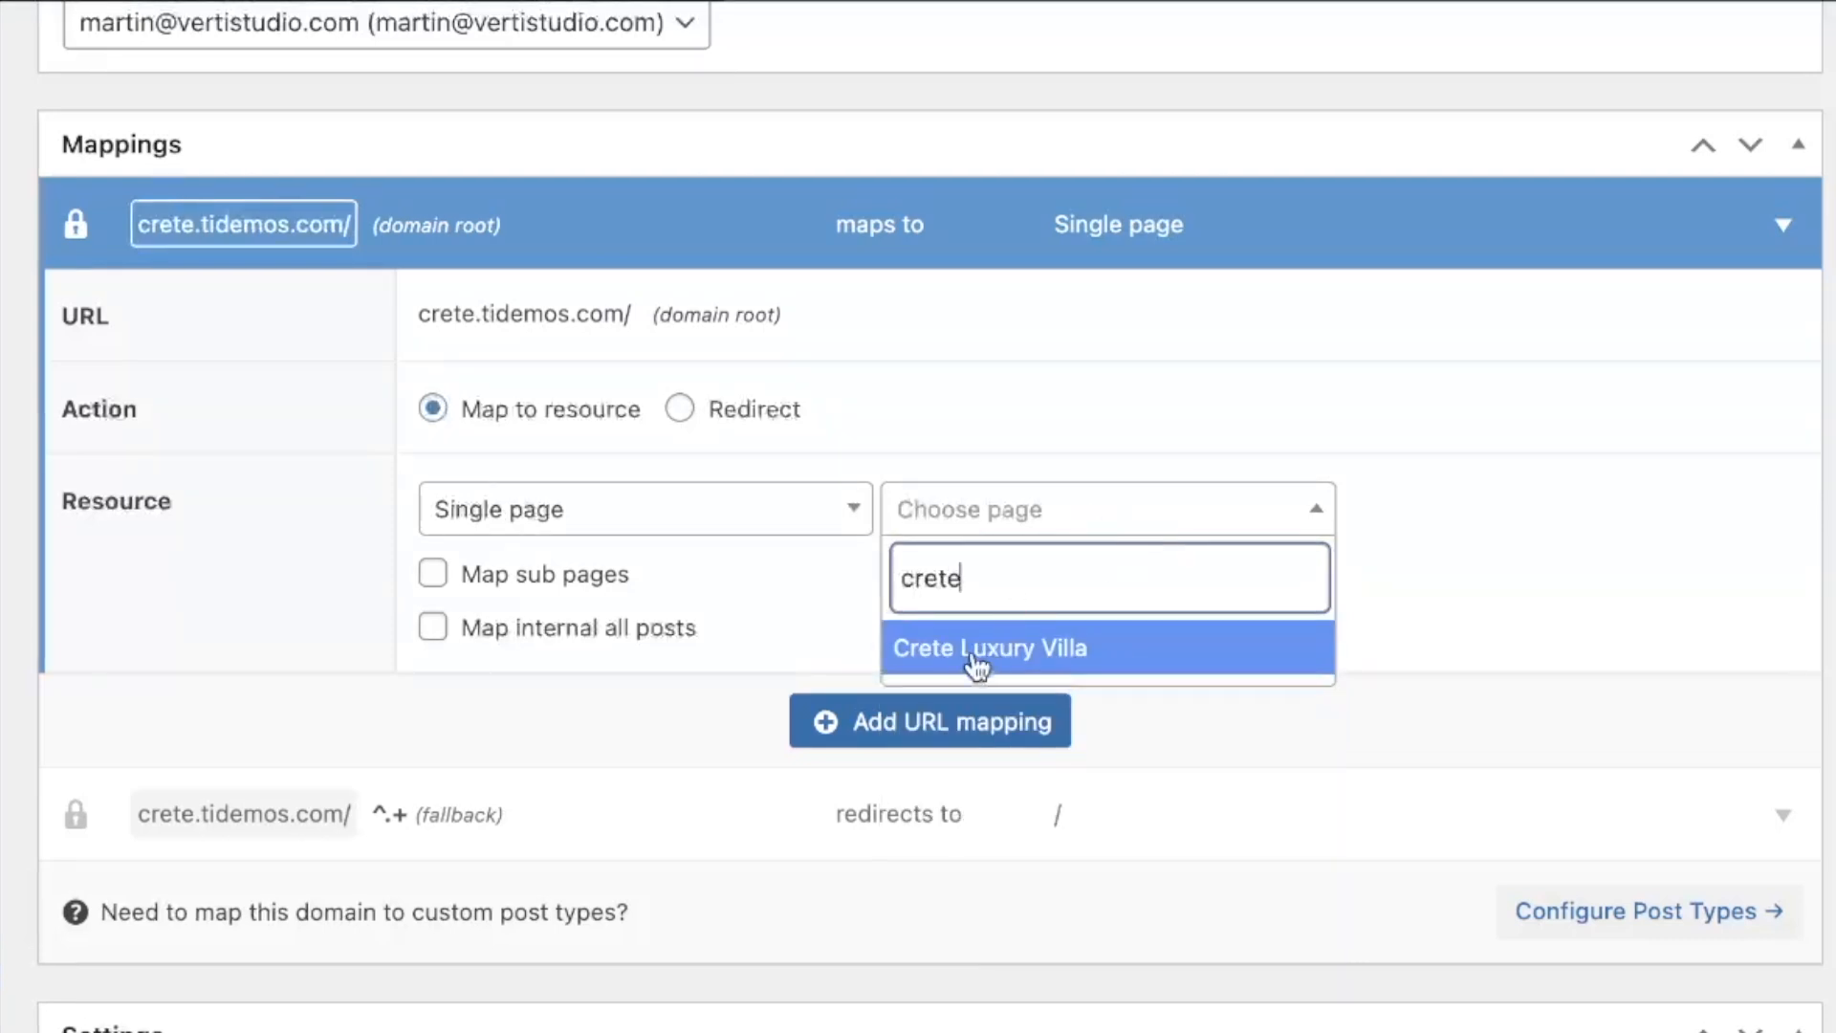
pyautogui.click(989, 648)
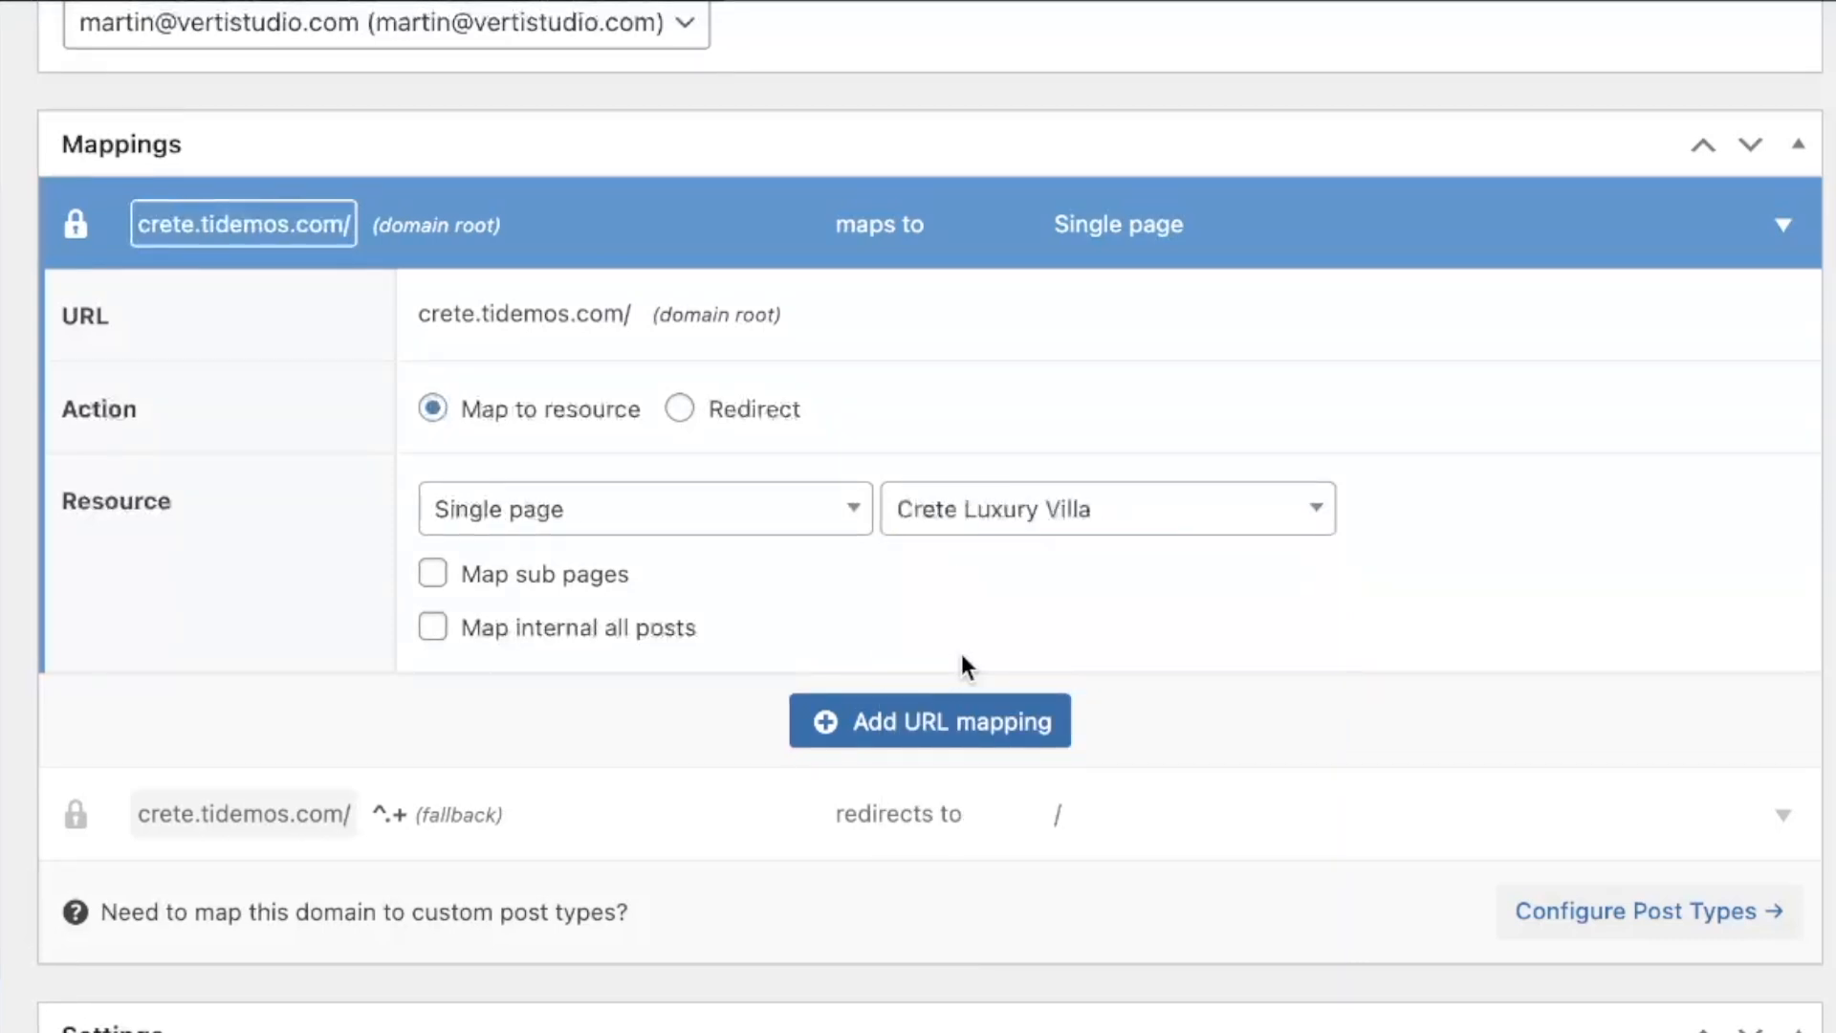
pyautogui.click(432, 626)
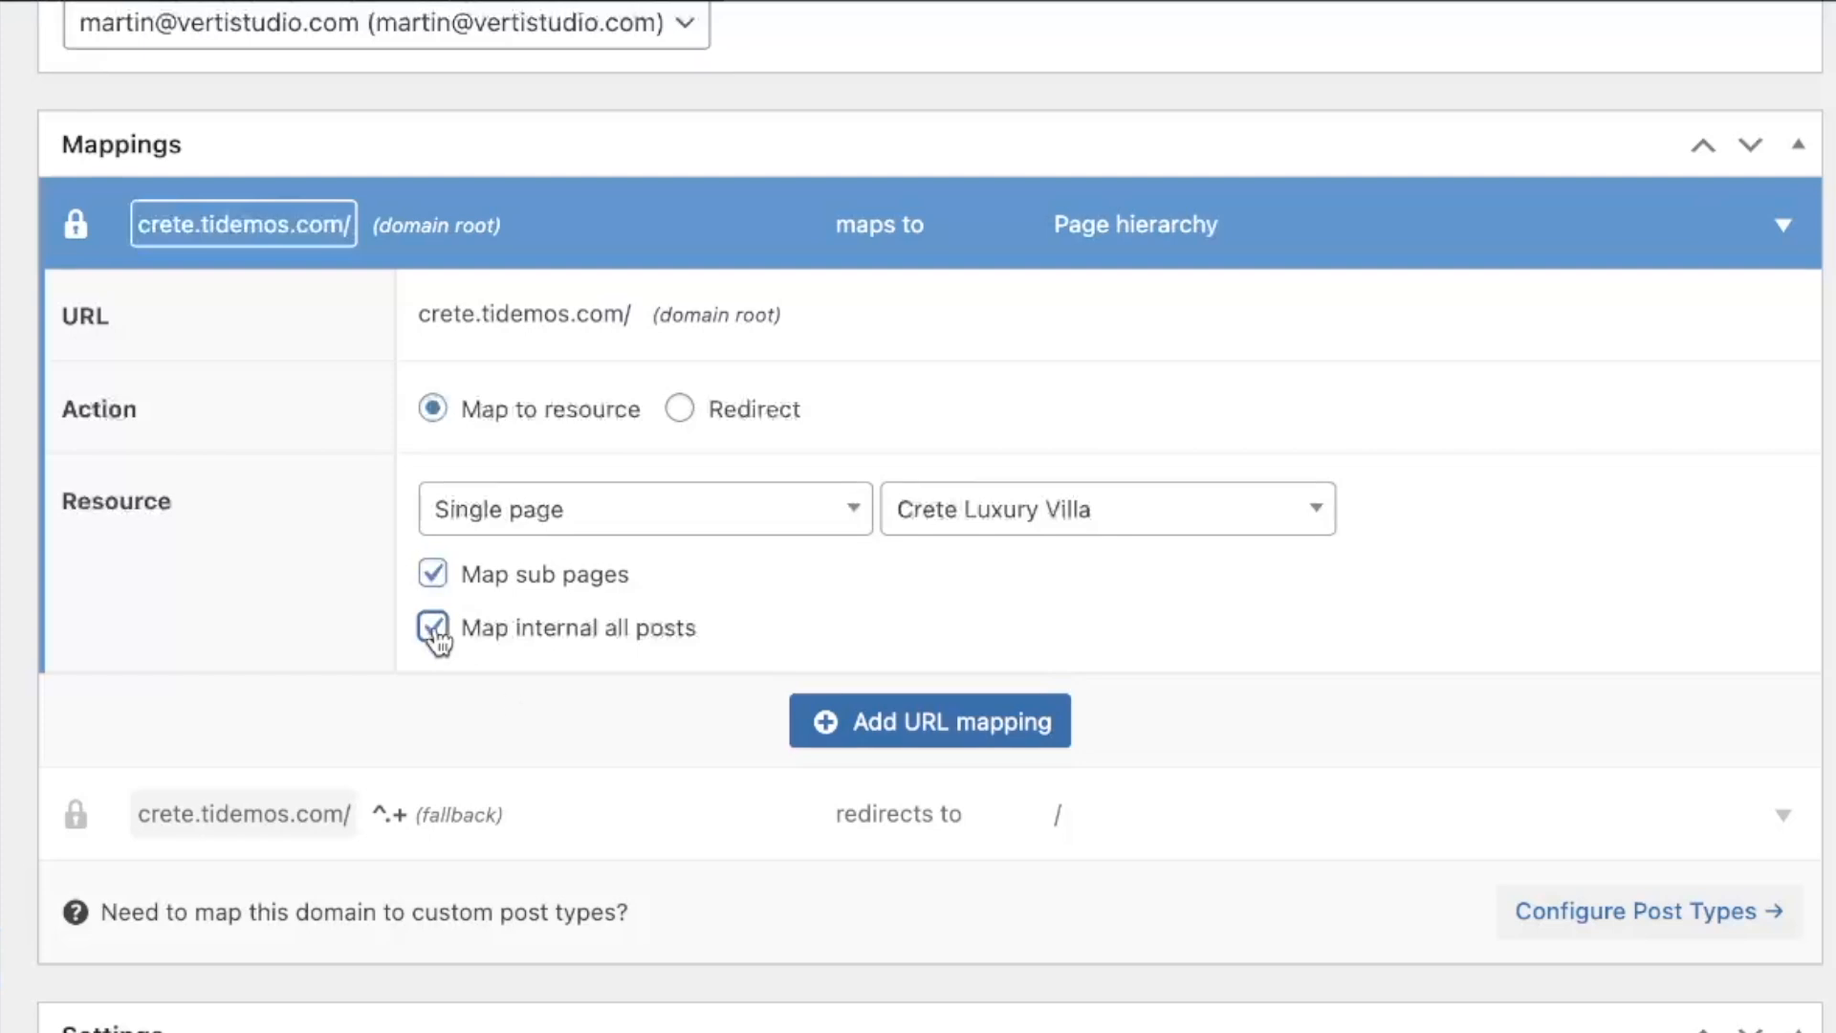
# Enable Force HTTPS and publish the domain mapping.
pyautogui.scroll(-3)
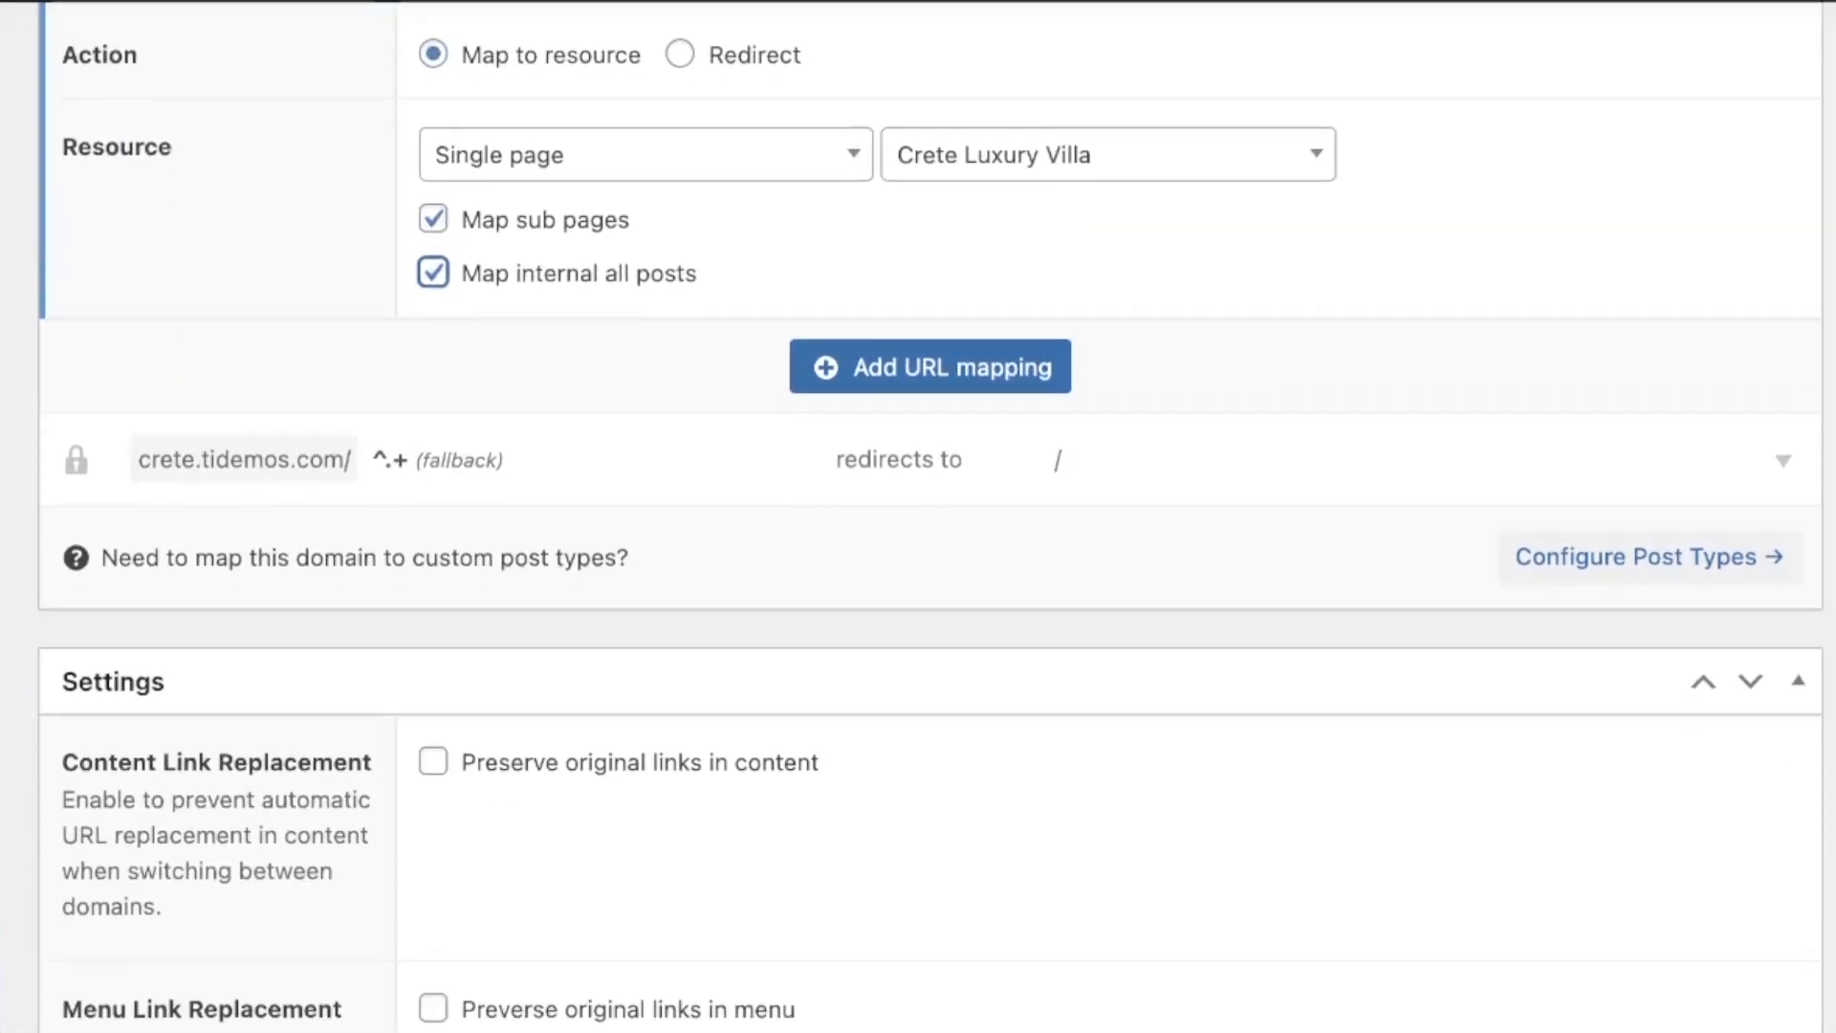
pyautogui.scroll(-3)
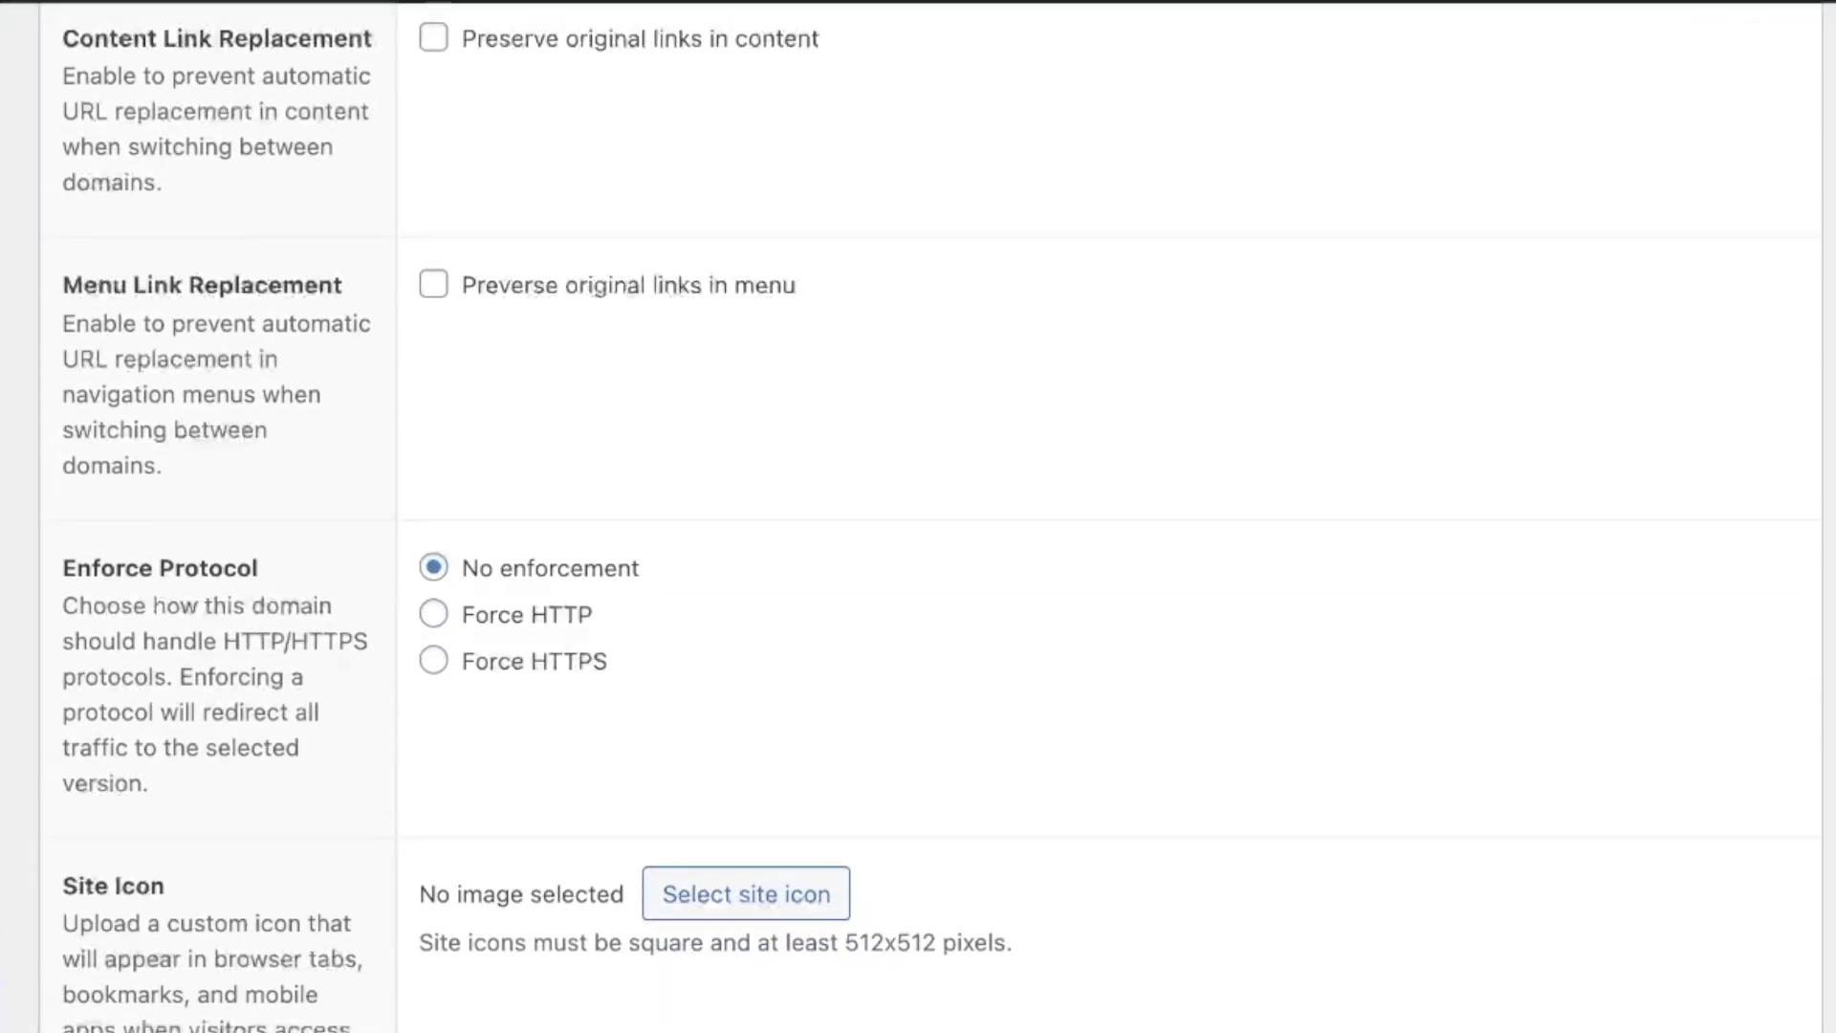
pyautogui.moveTo(434, 661)
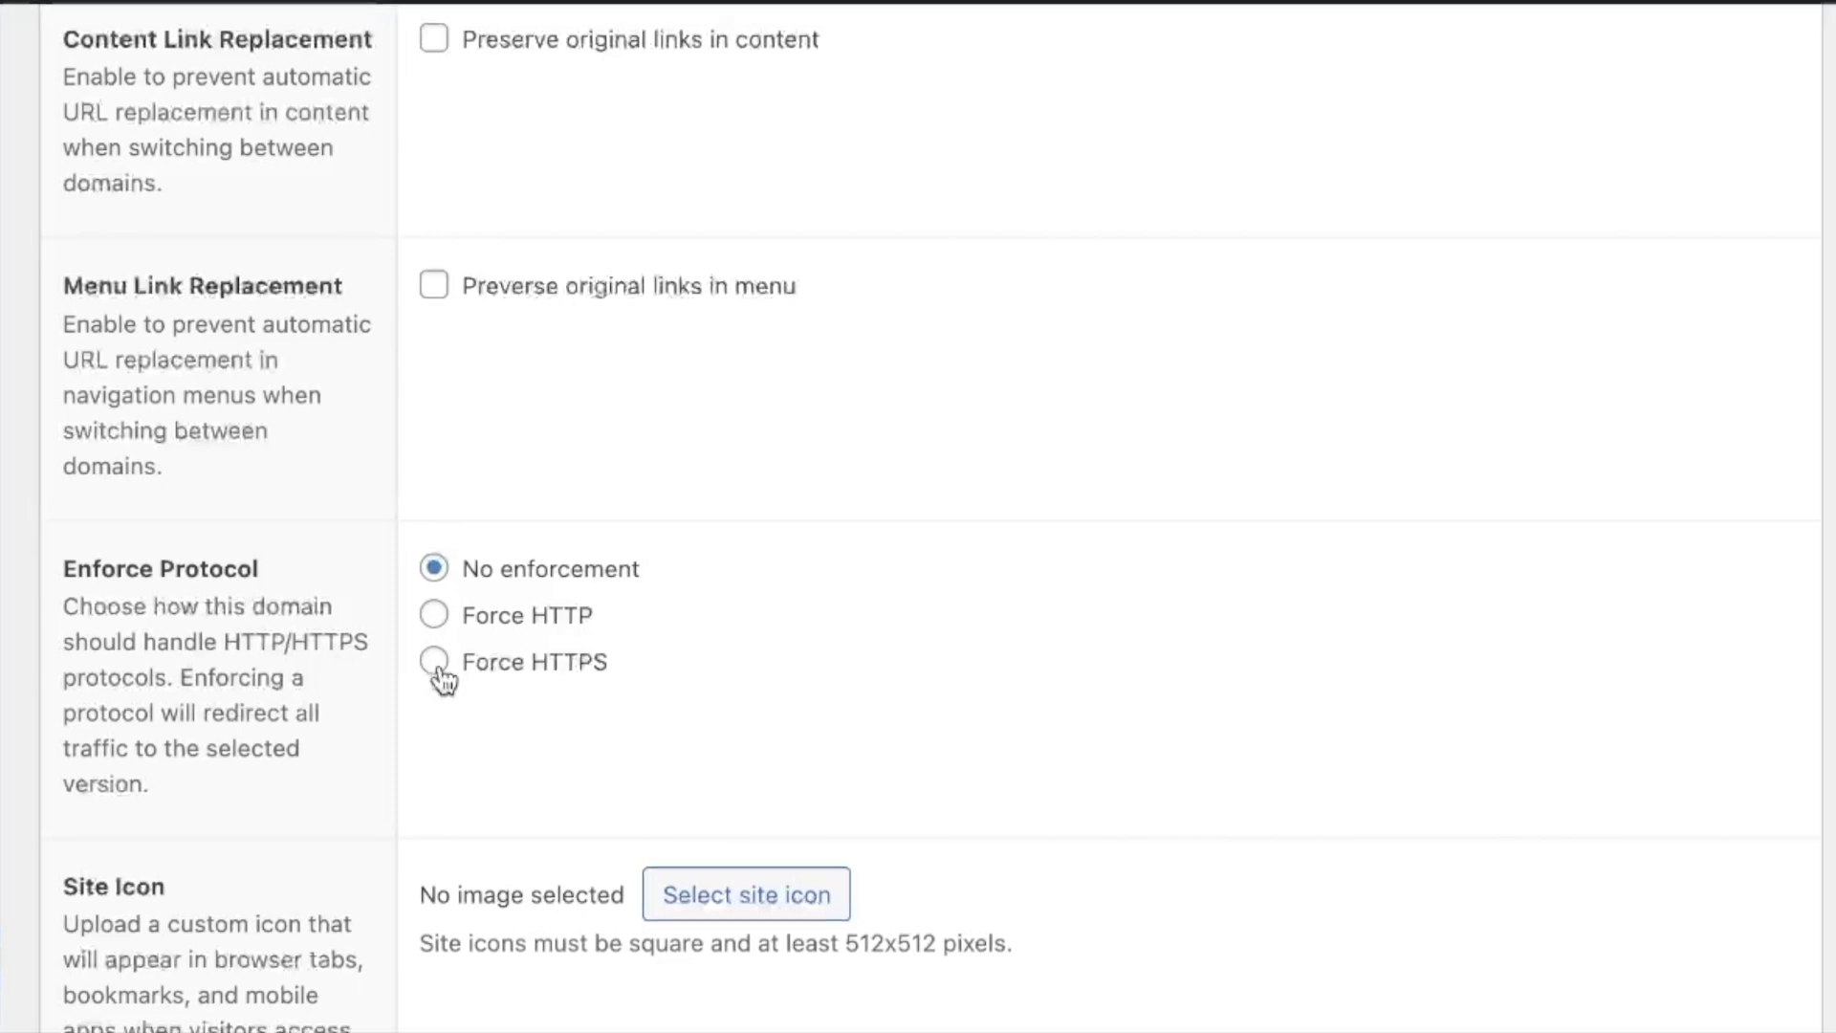
pyautogui.click(433, 662)
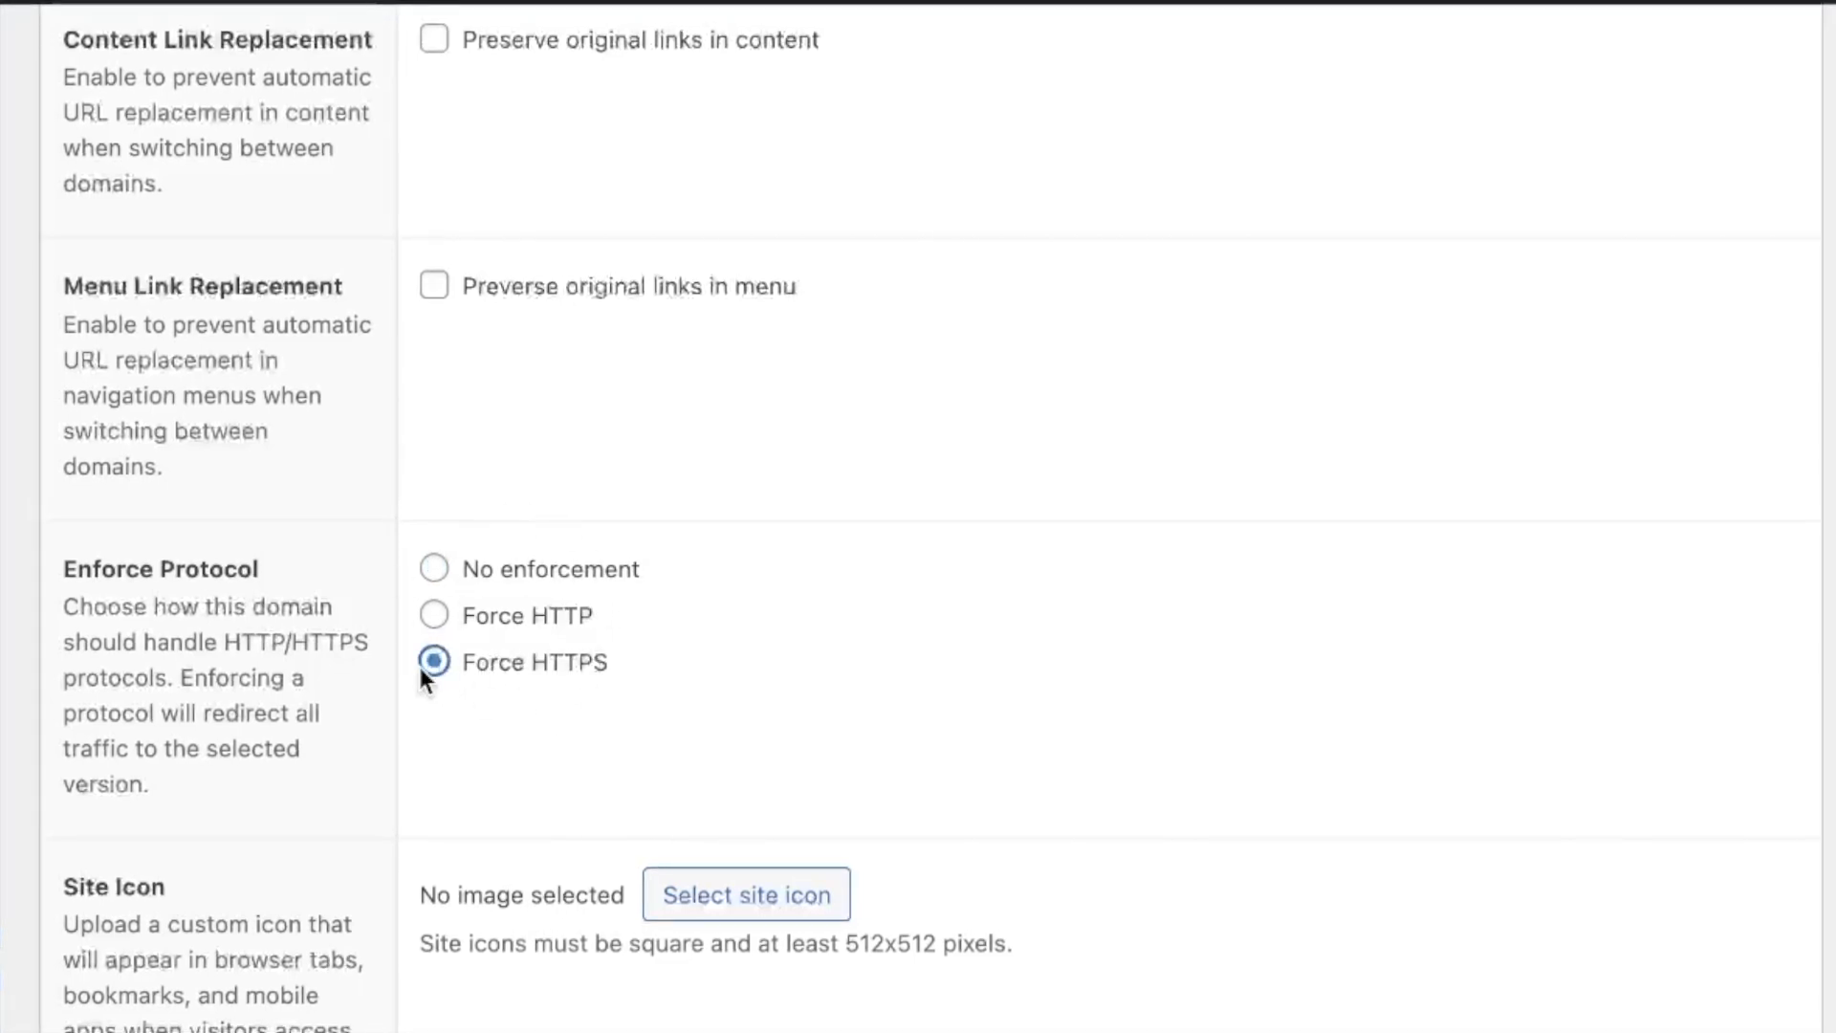
pyautogui.scroll(-3)
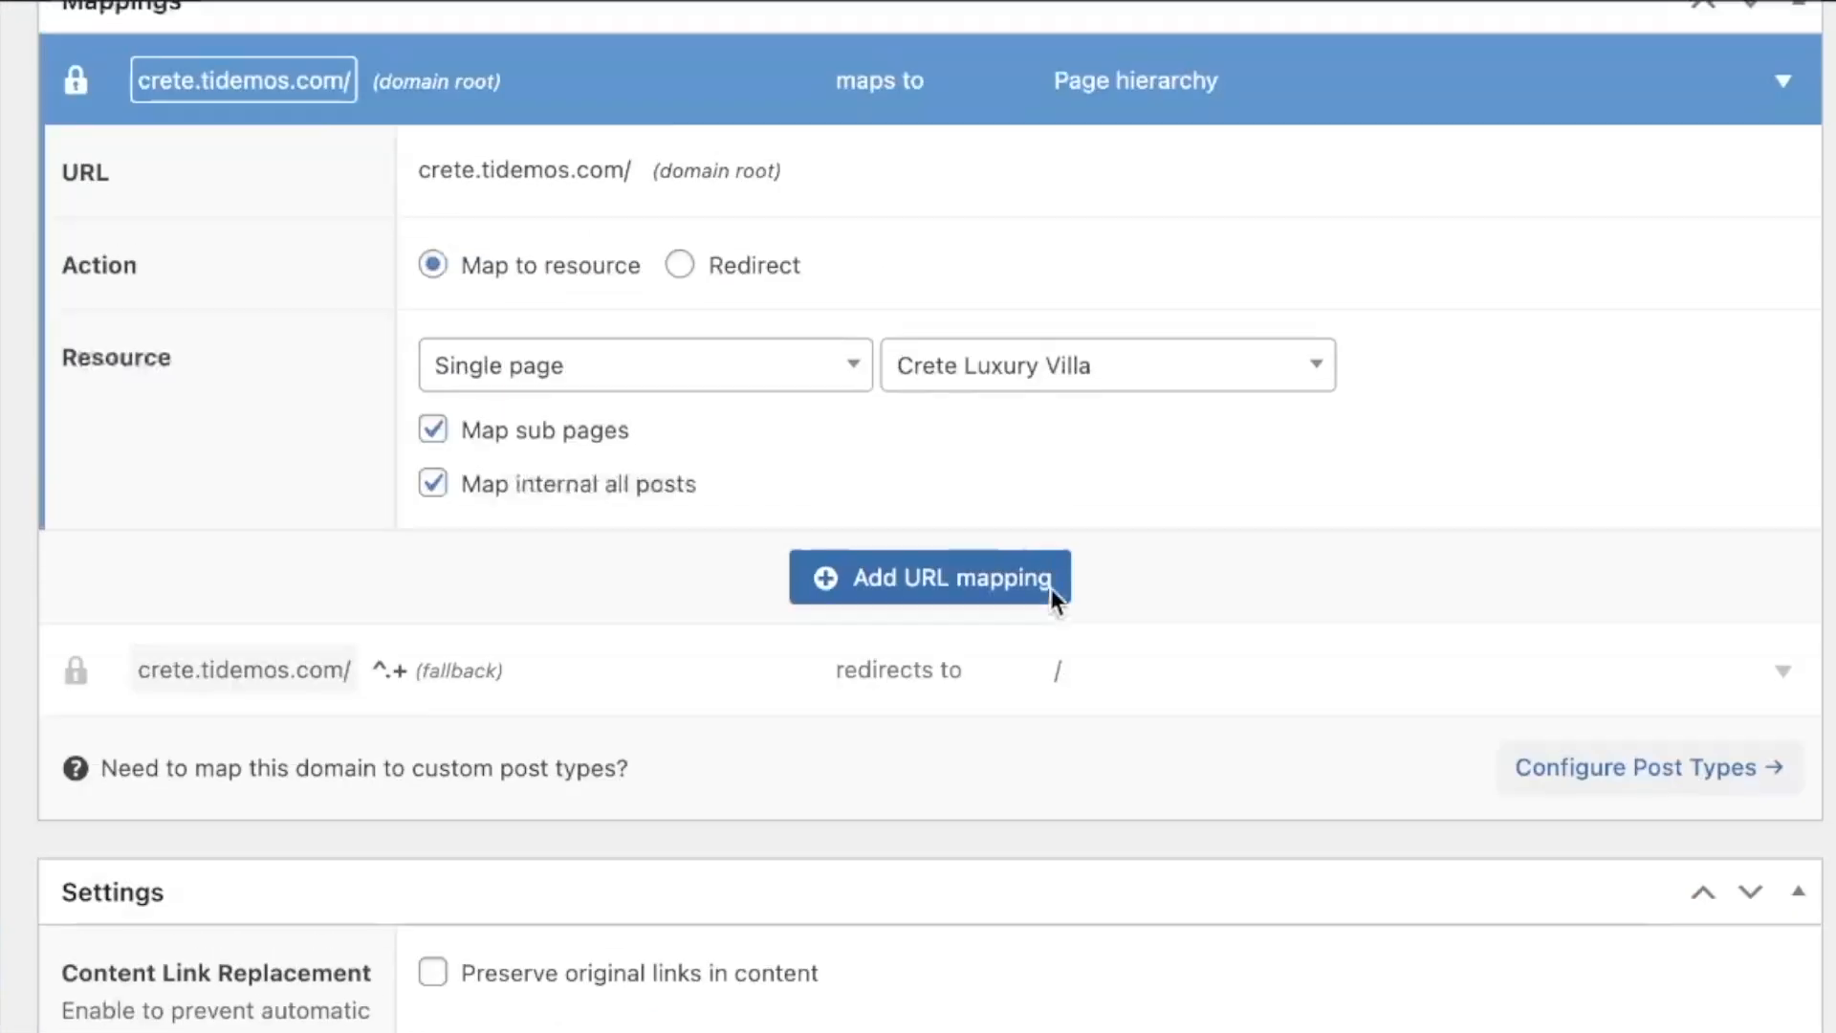
pyautogui.scroll(3)
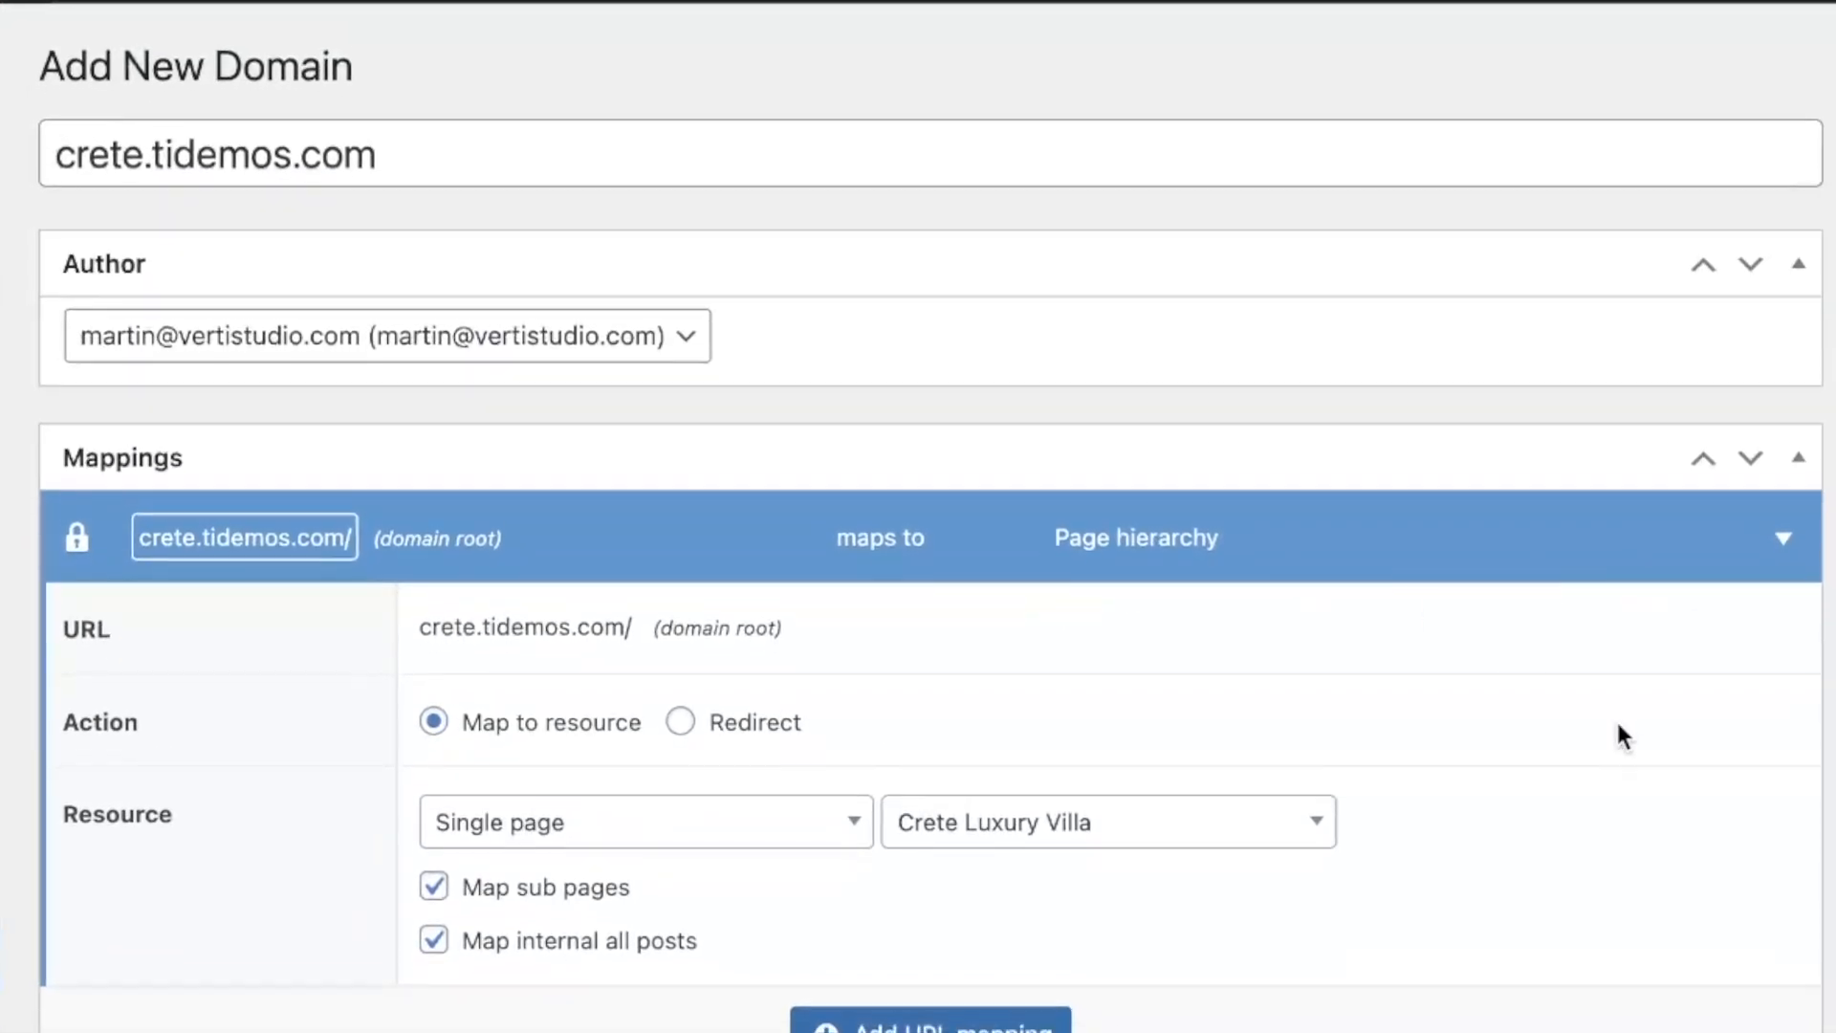
pyautogui.scroll(-3)
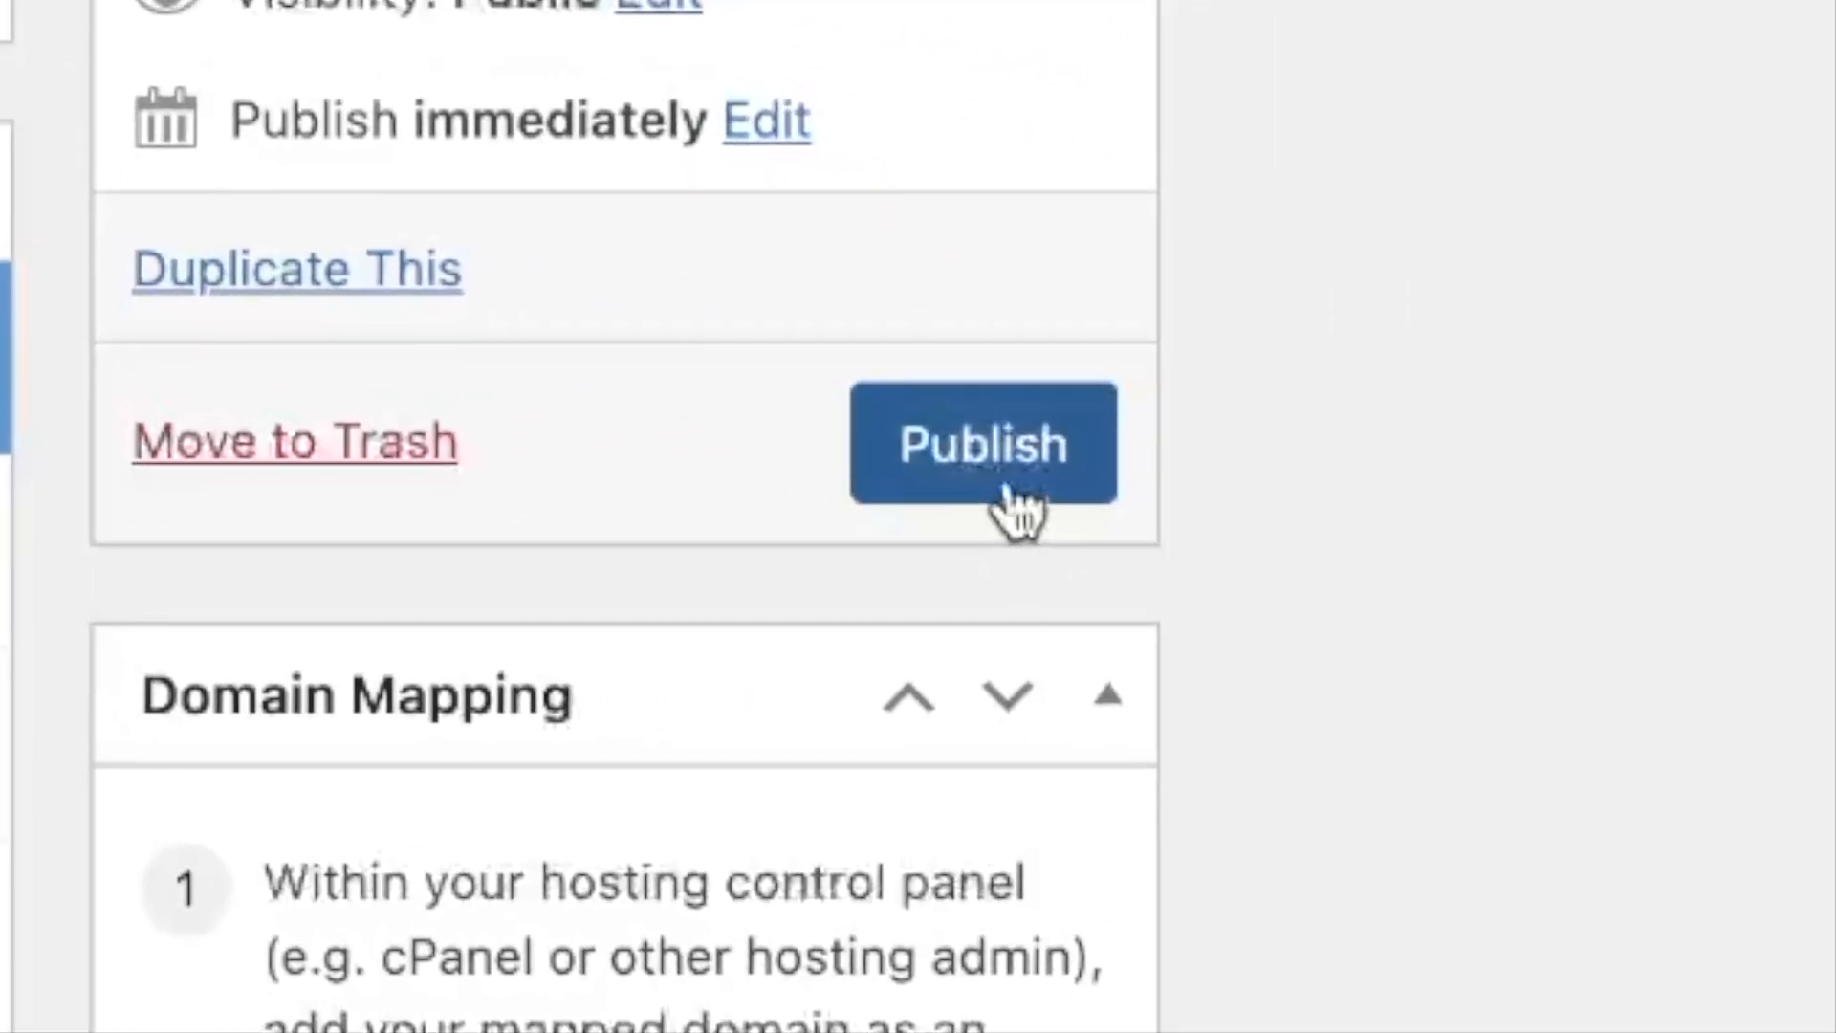
pyautogui.click(981, 443)
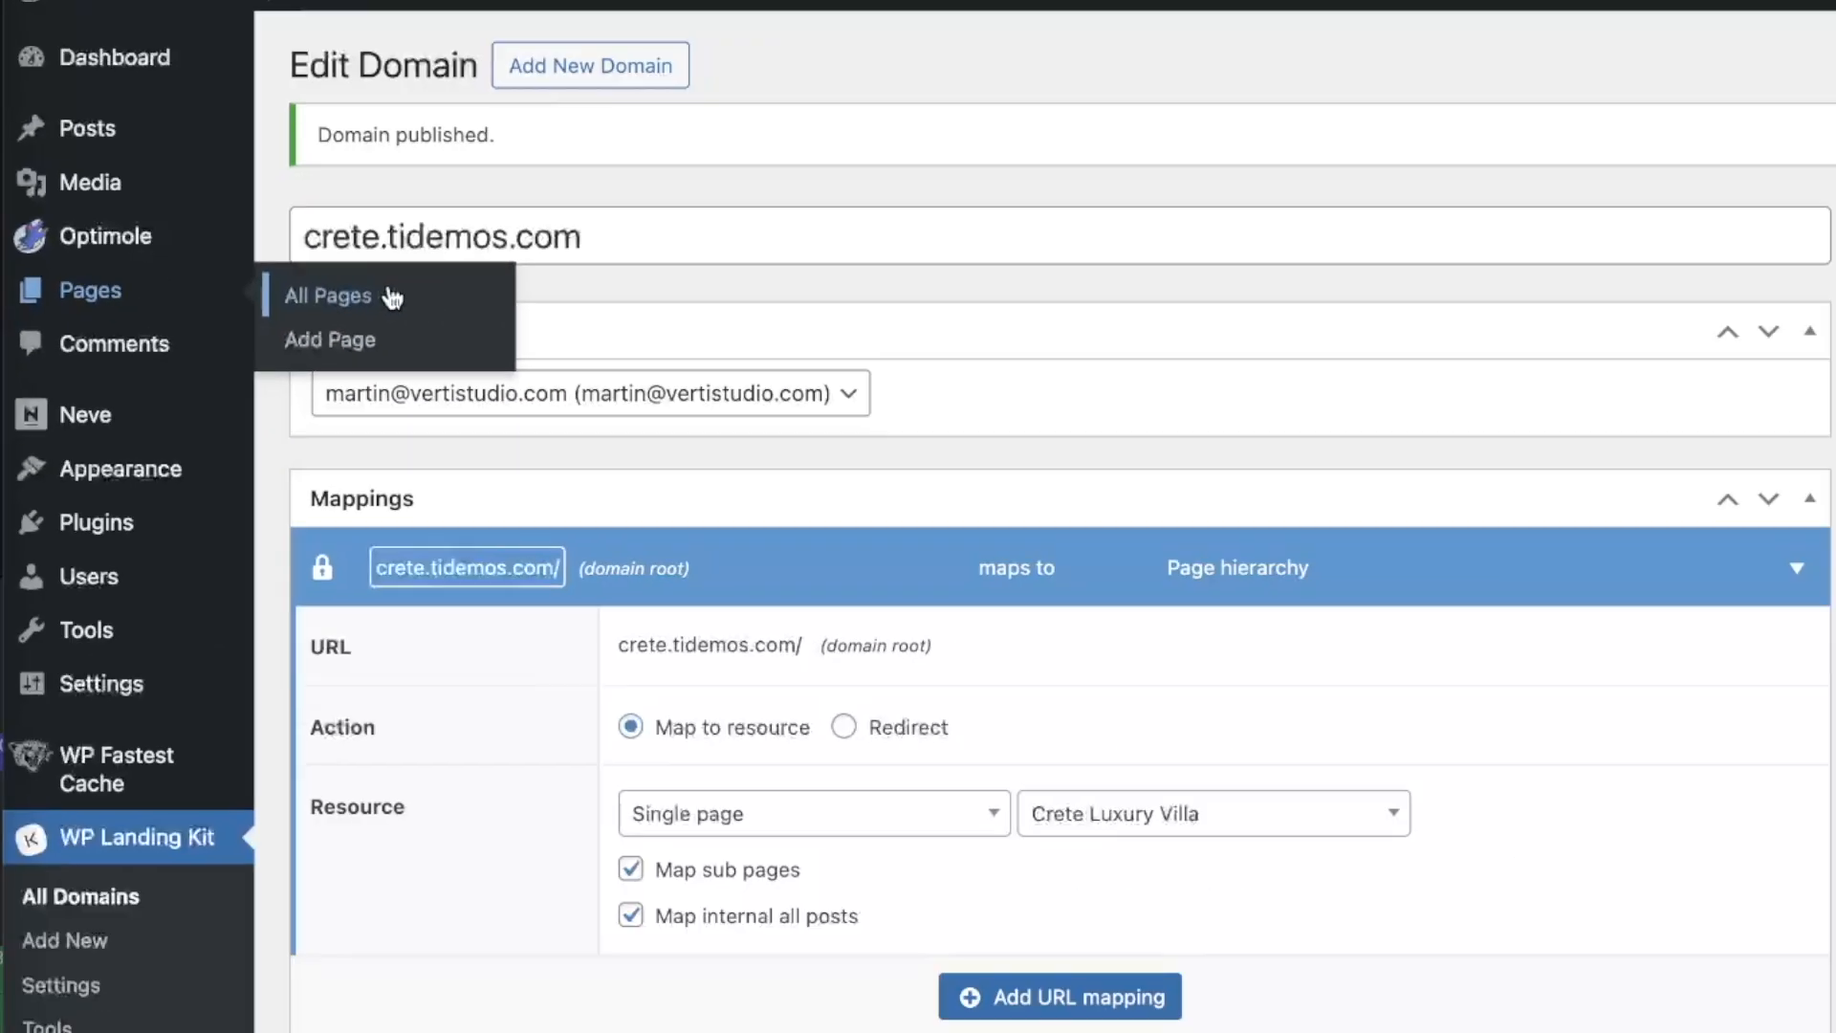
pyautogui.click(328, 295)
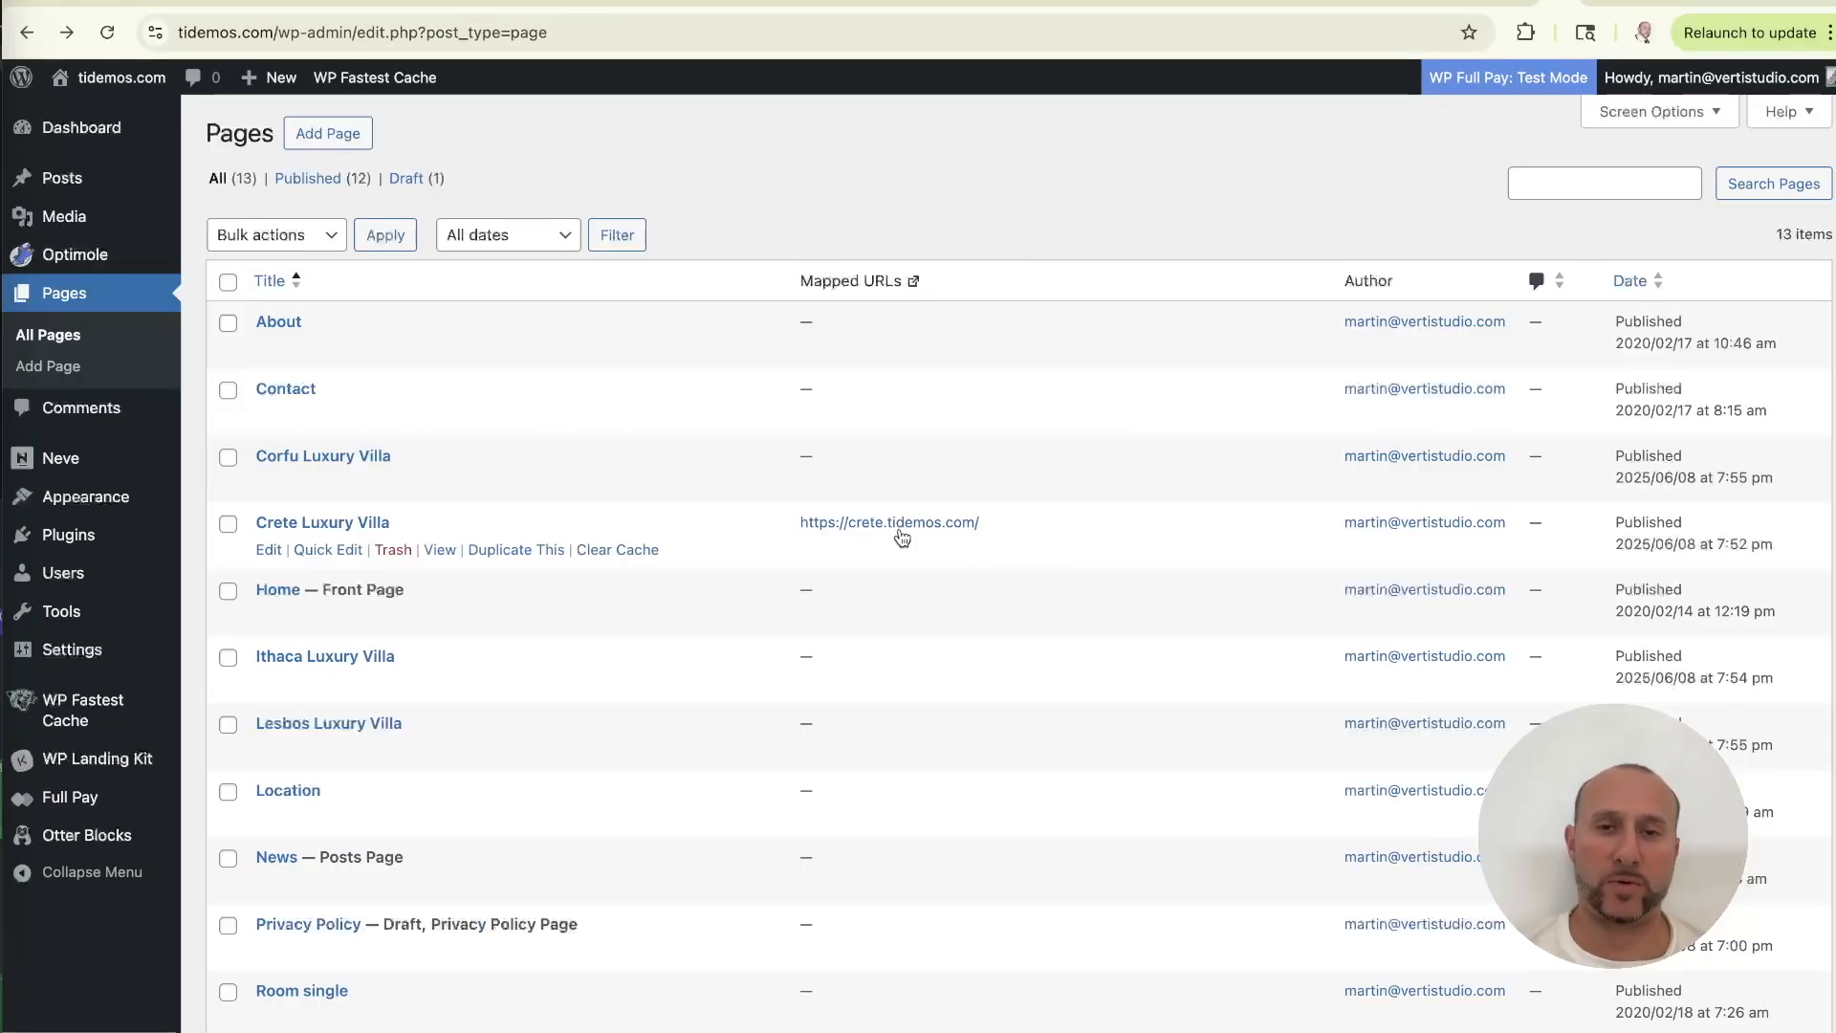
pyautogui.moveTo(736, 539)
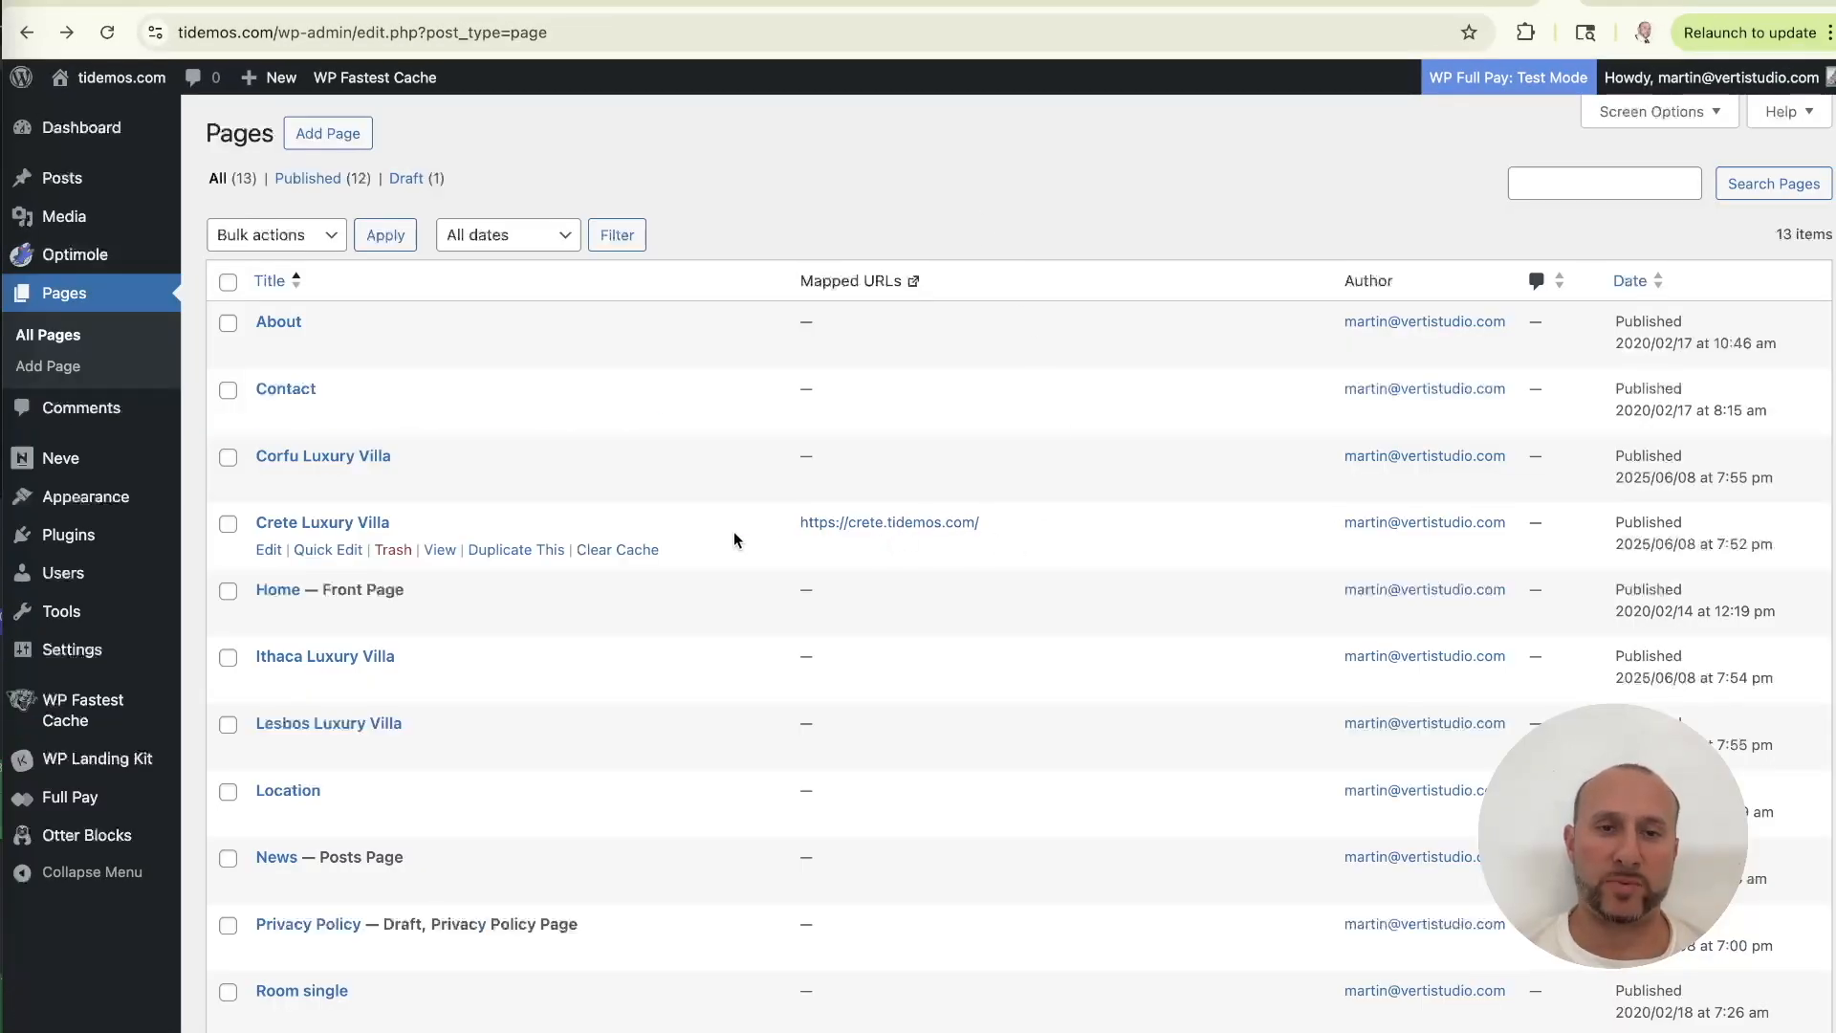
pyautogui.moveTo(389, 521)
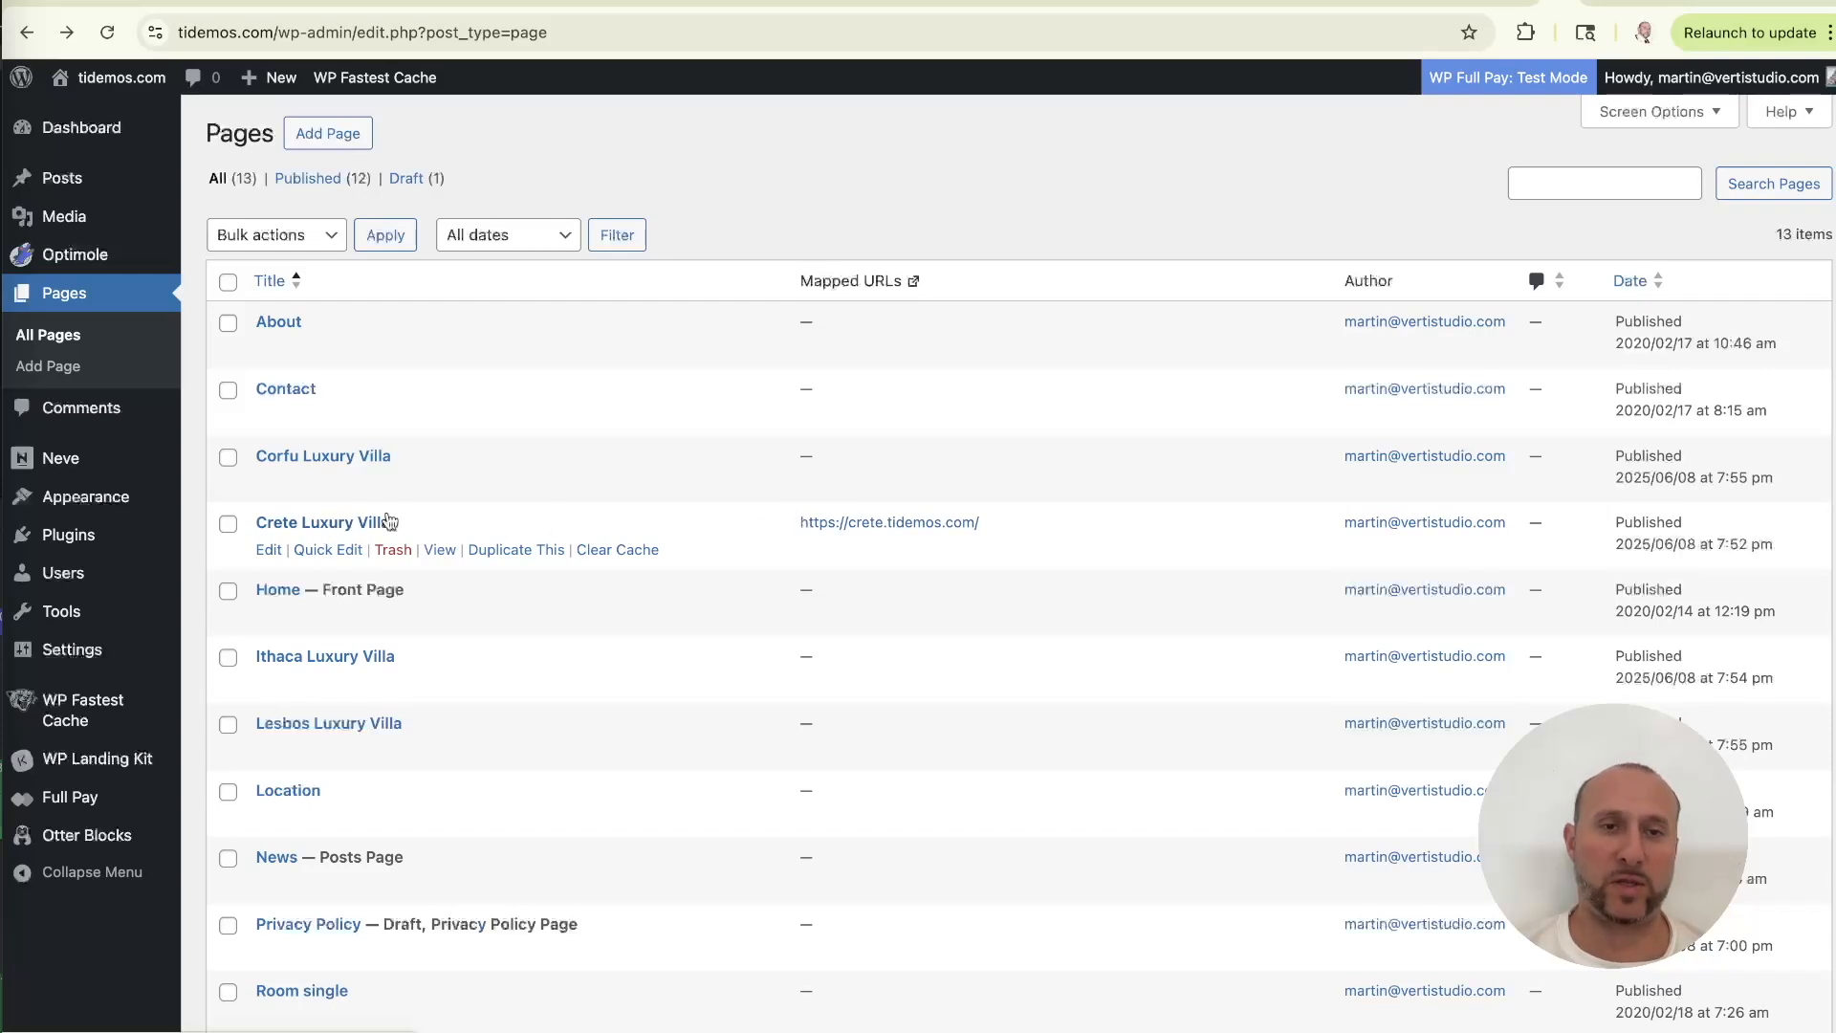
pyautogui.moveTo(801, 289)
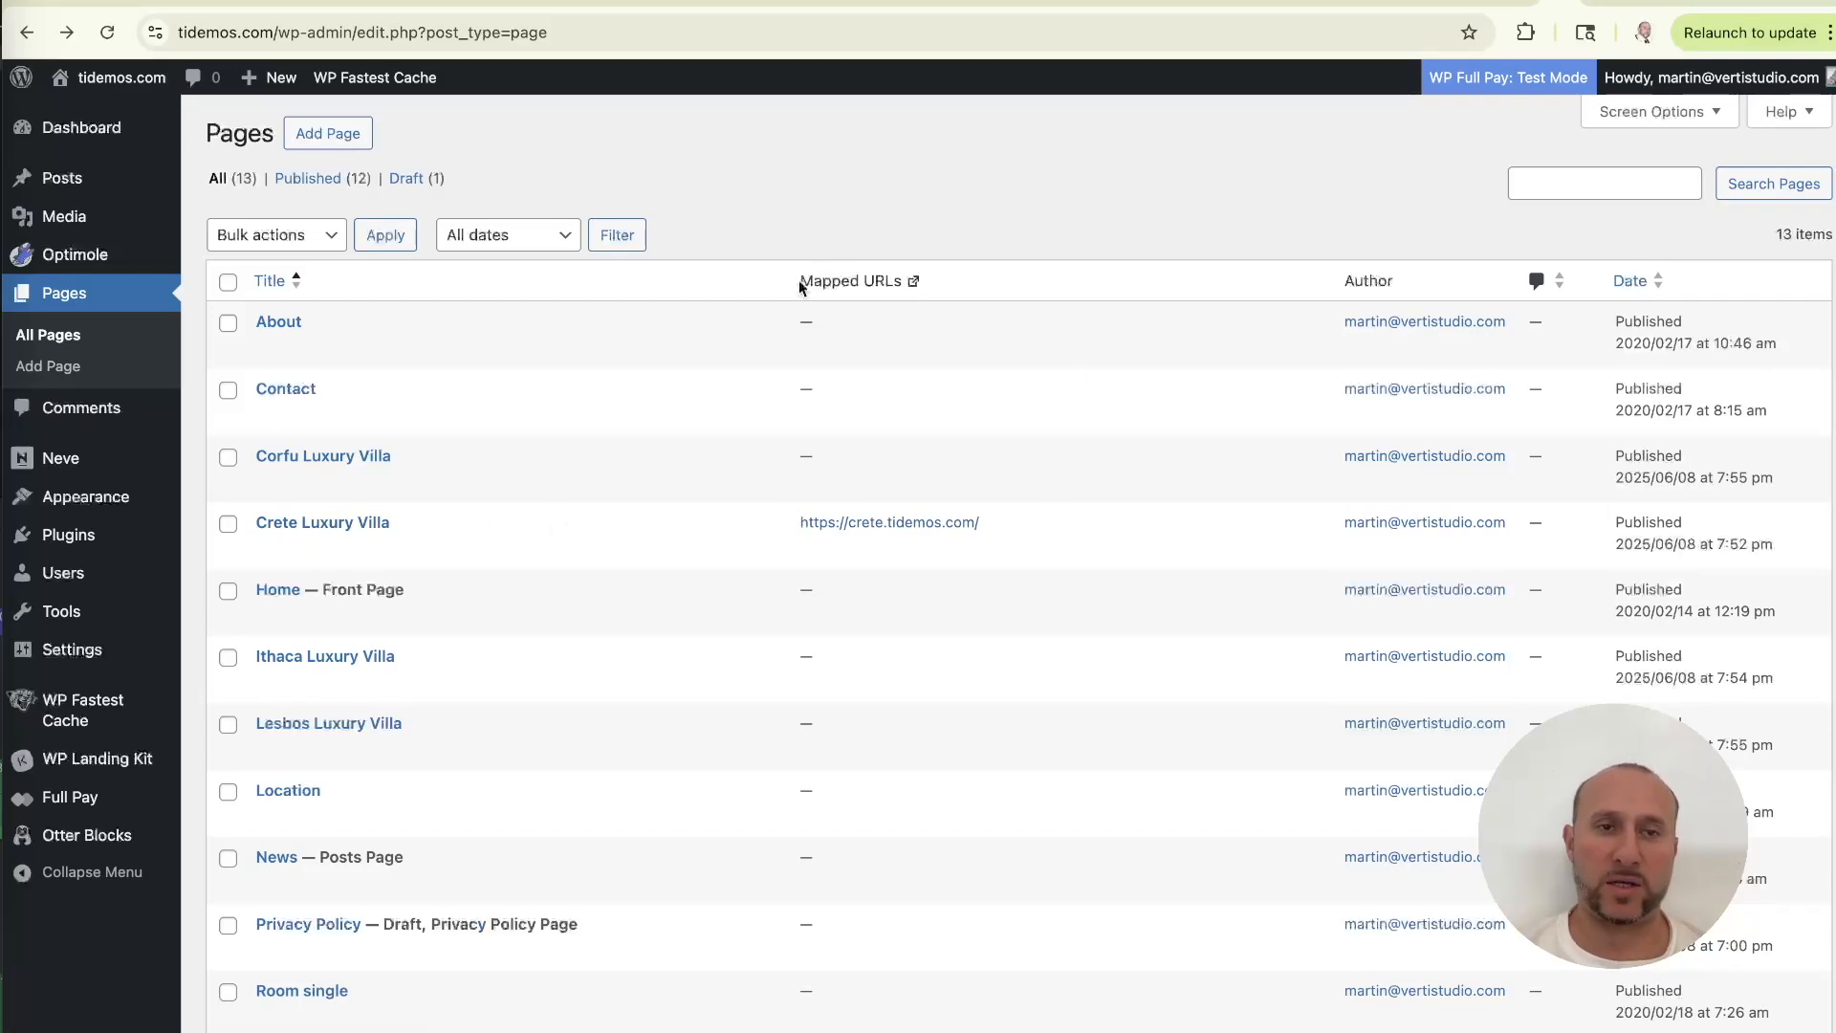
pyautogui.moveTo(323, 522)
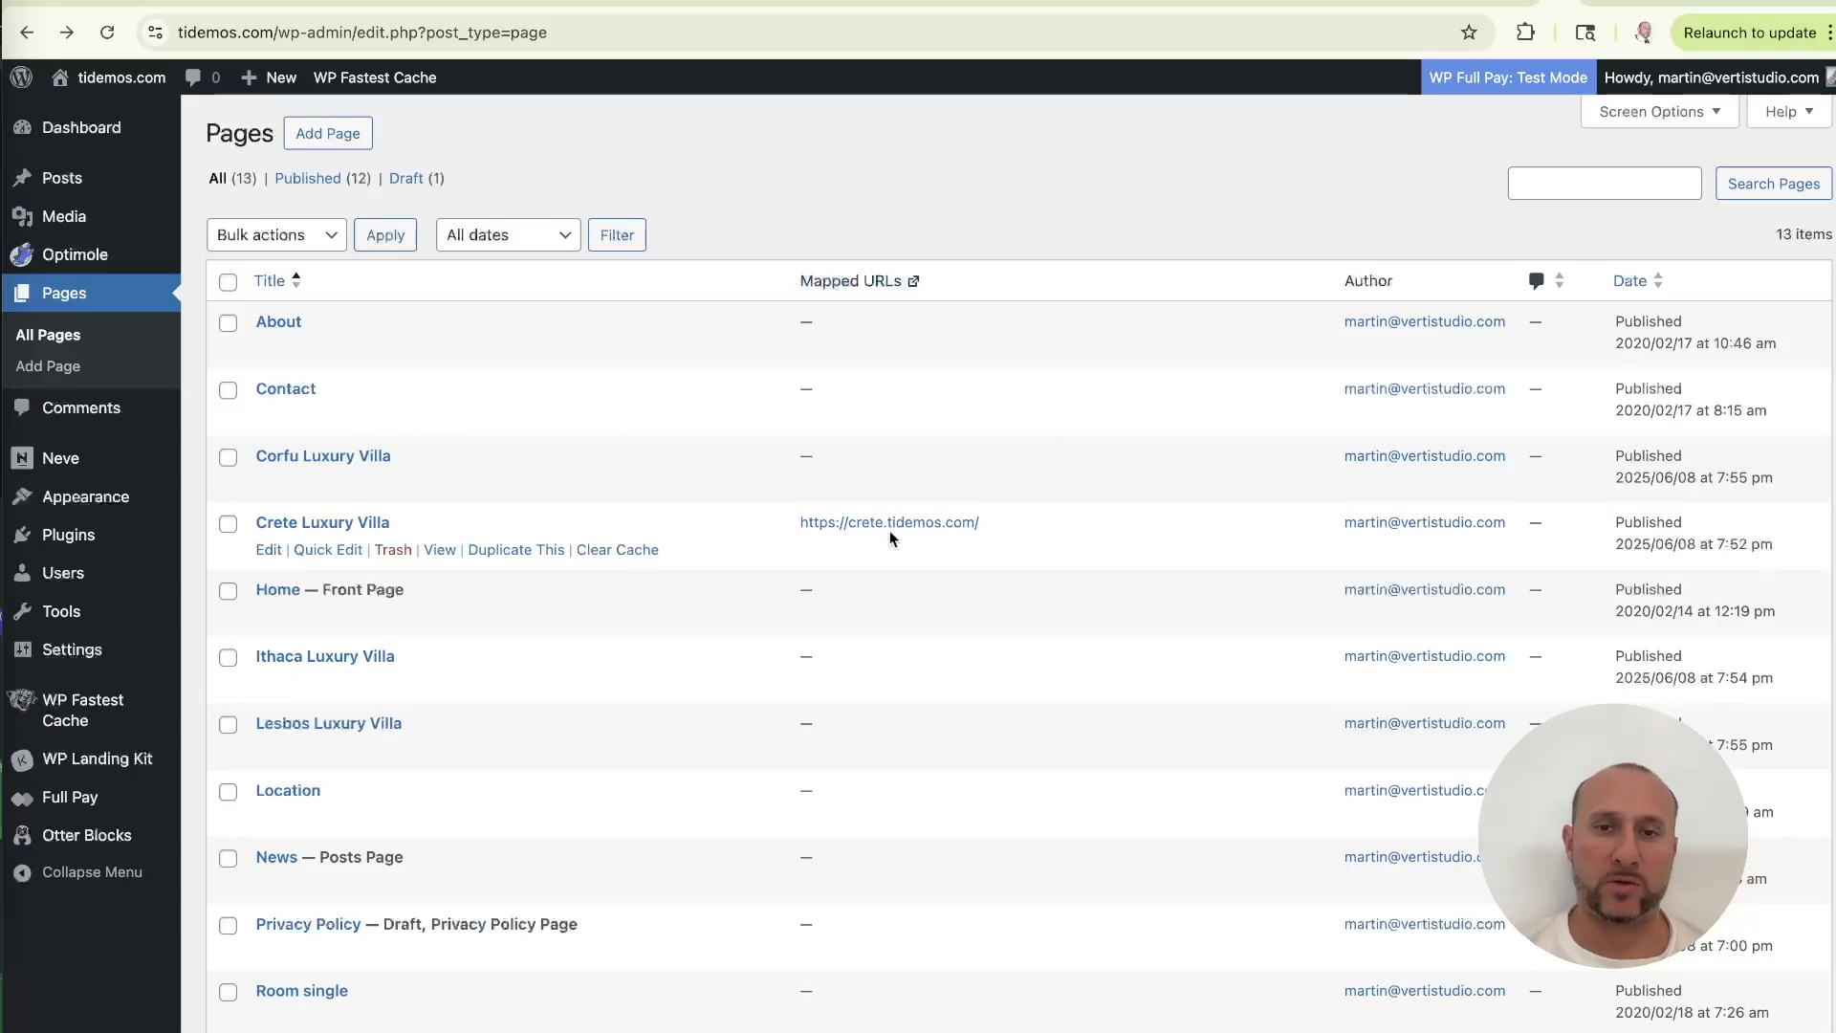
pyautogui.moveTo(888, 522)
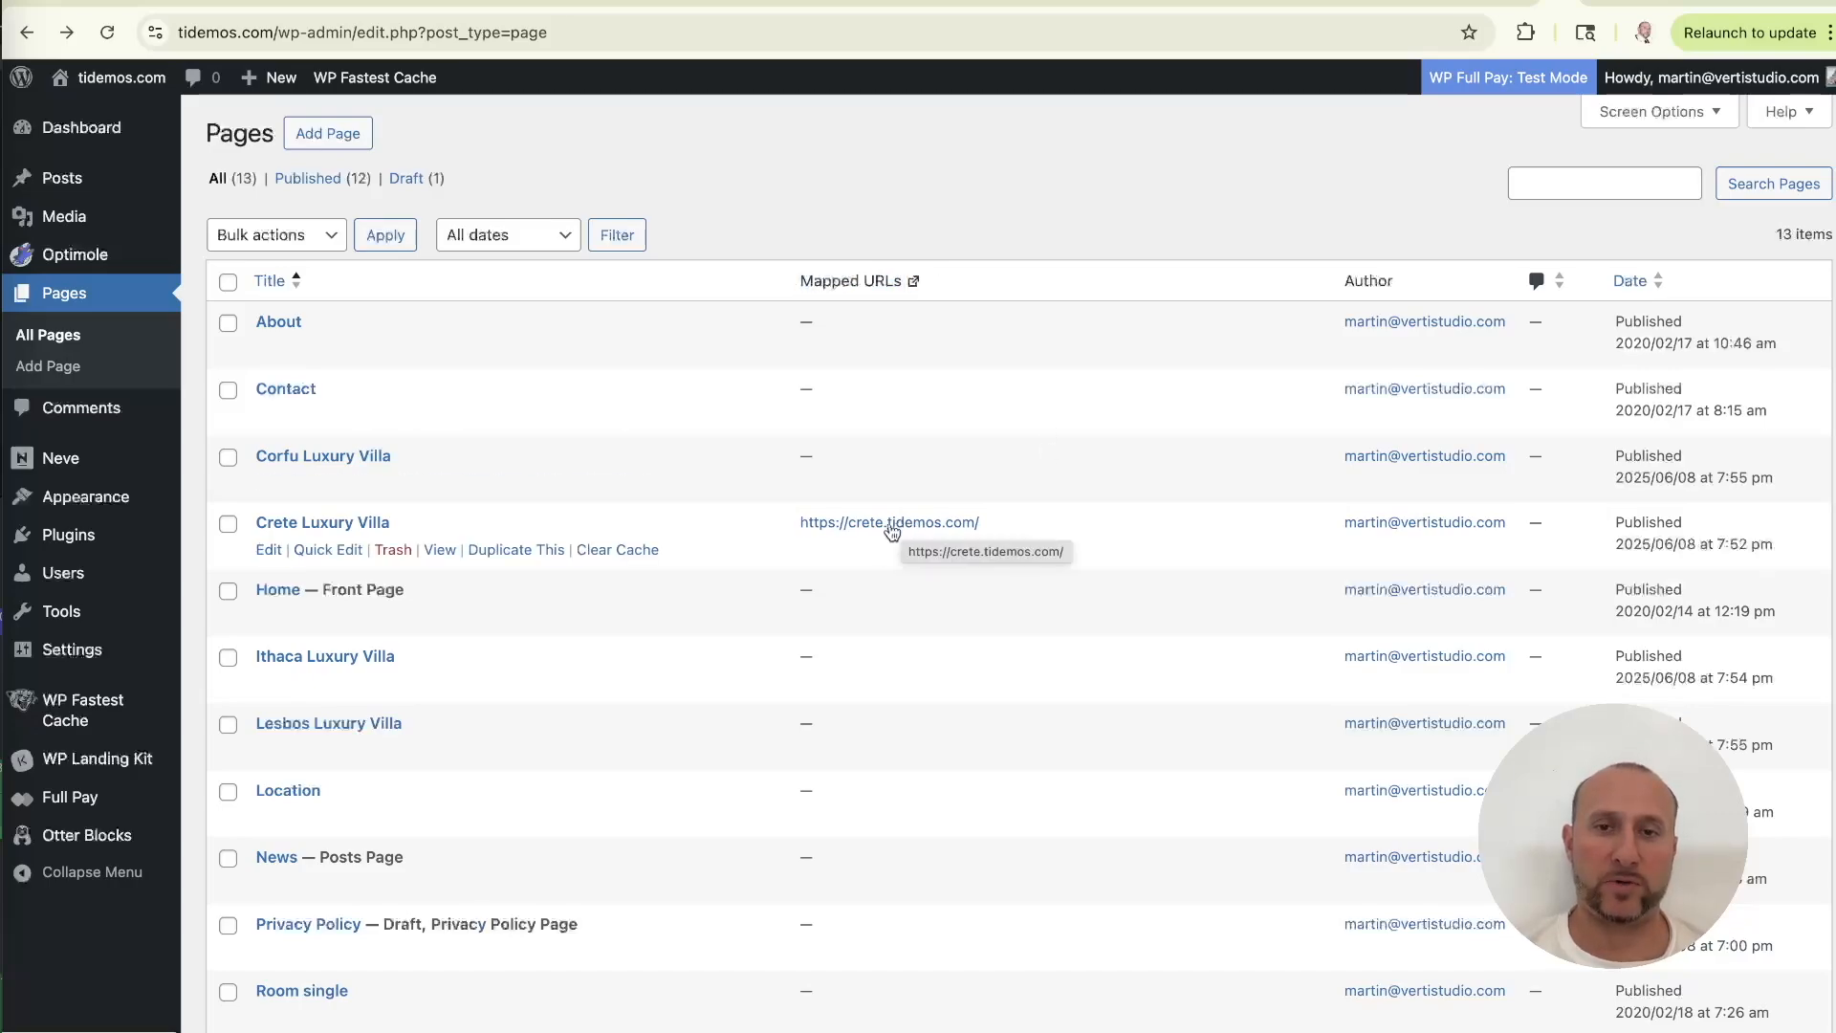
pyautogui.click(888, 522)
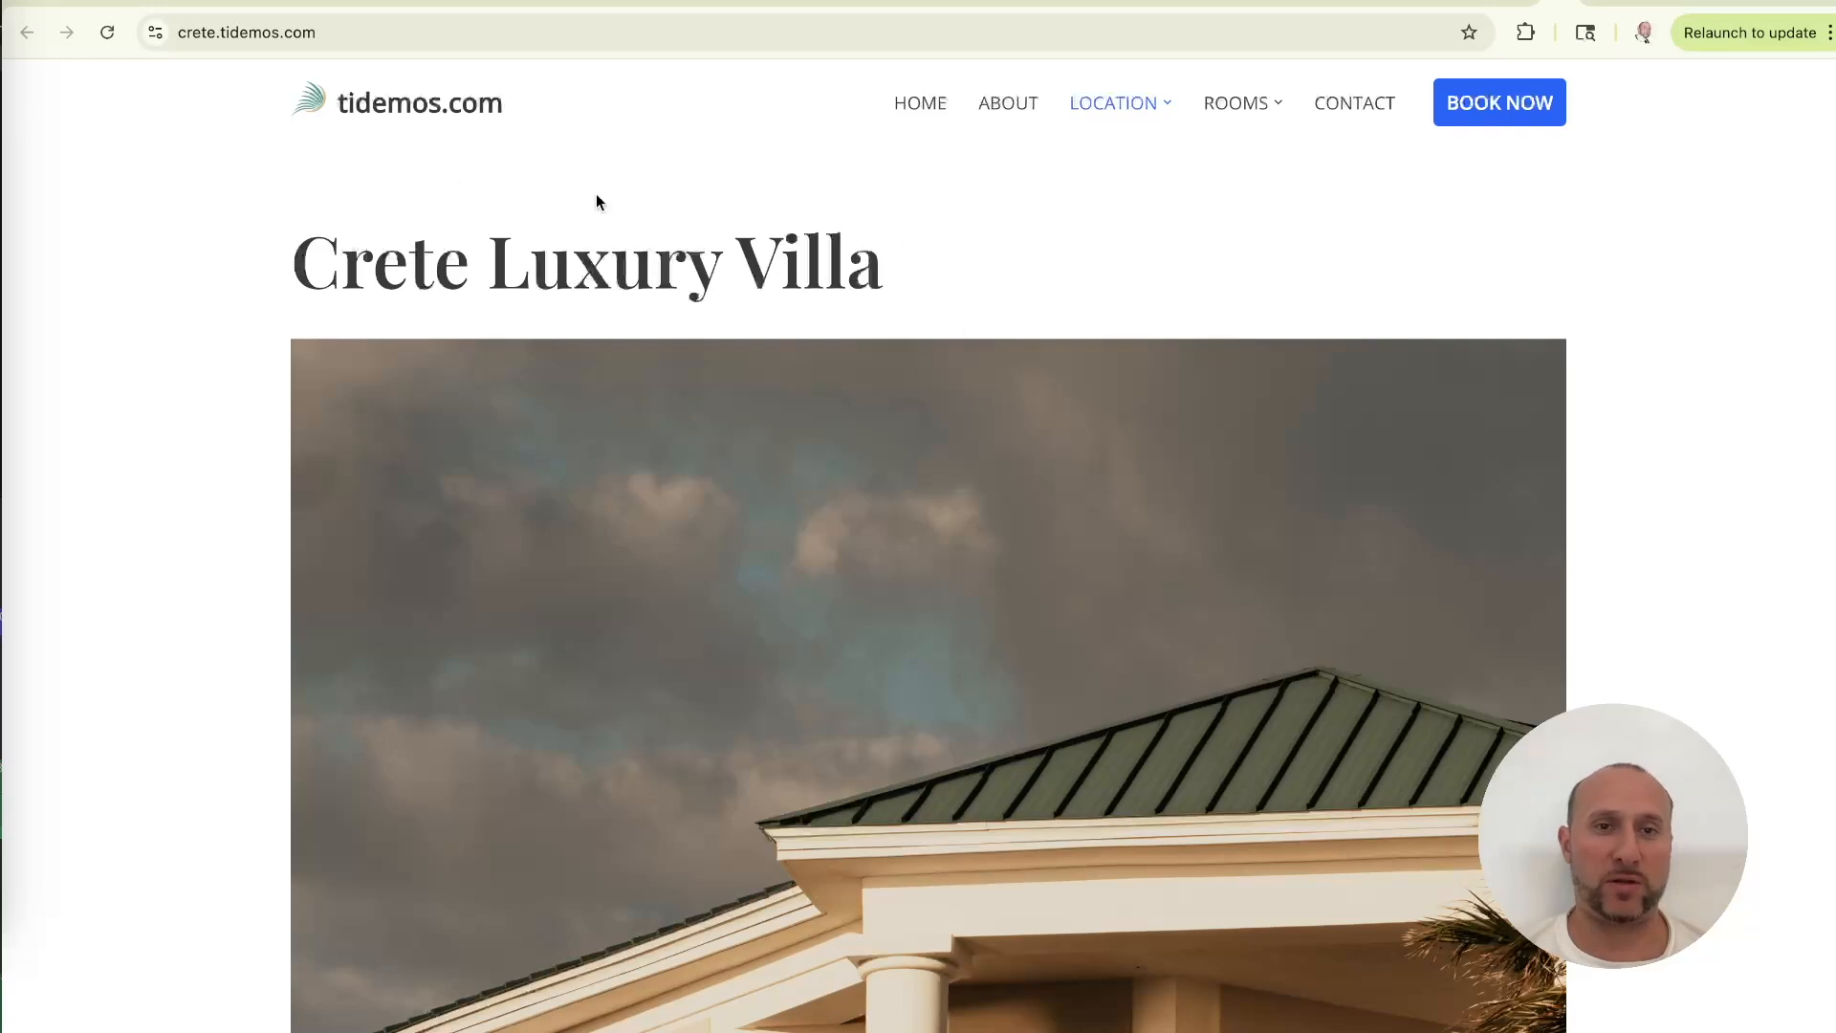
pyautogui.moveTo(747, 193)
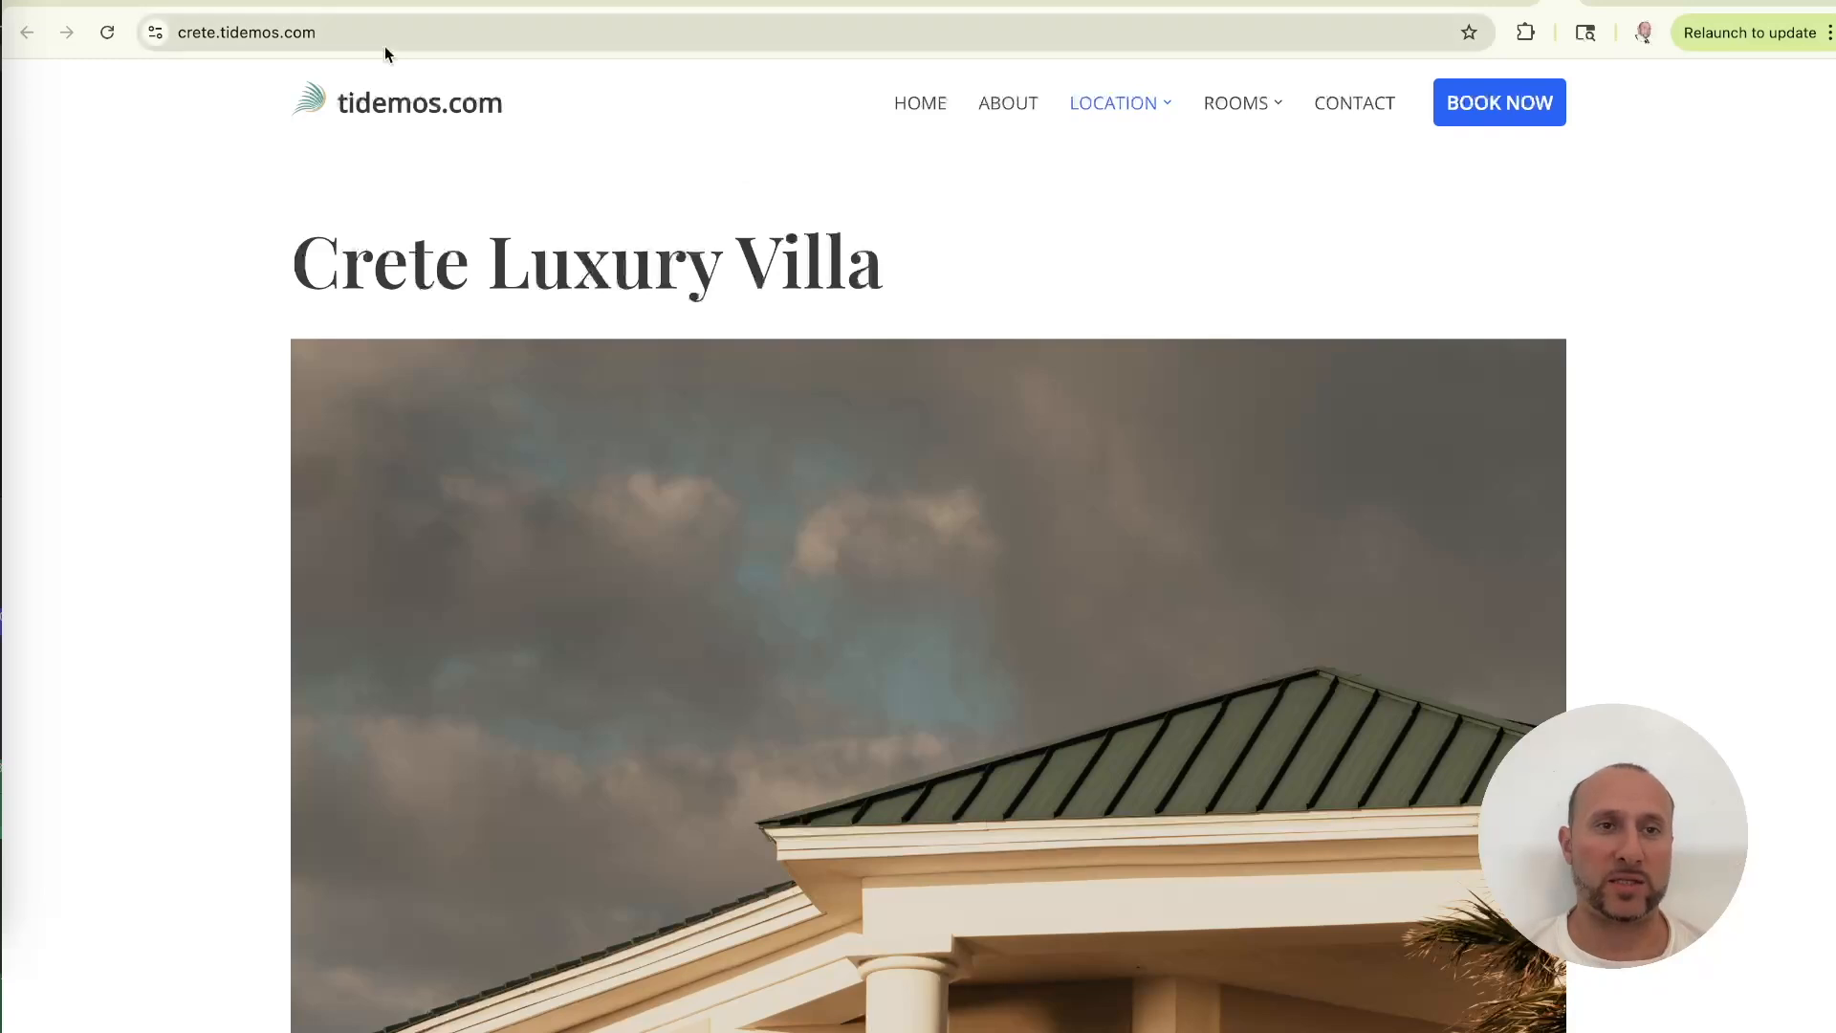
pyautogui.click(246, 31)
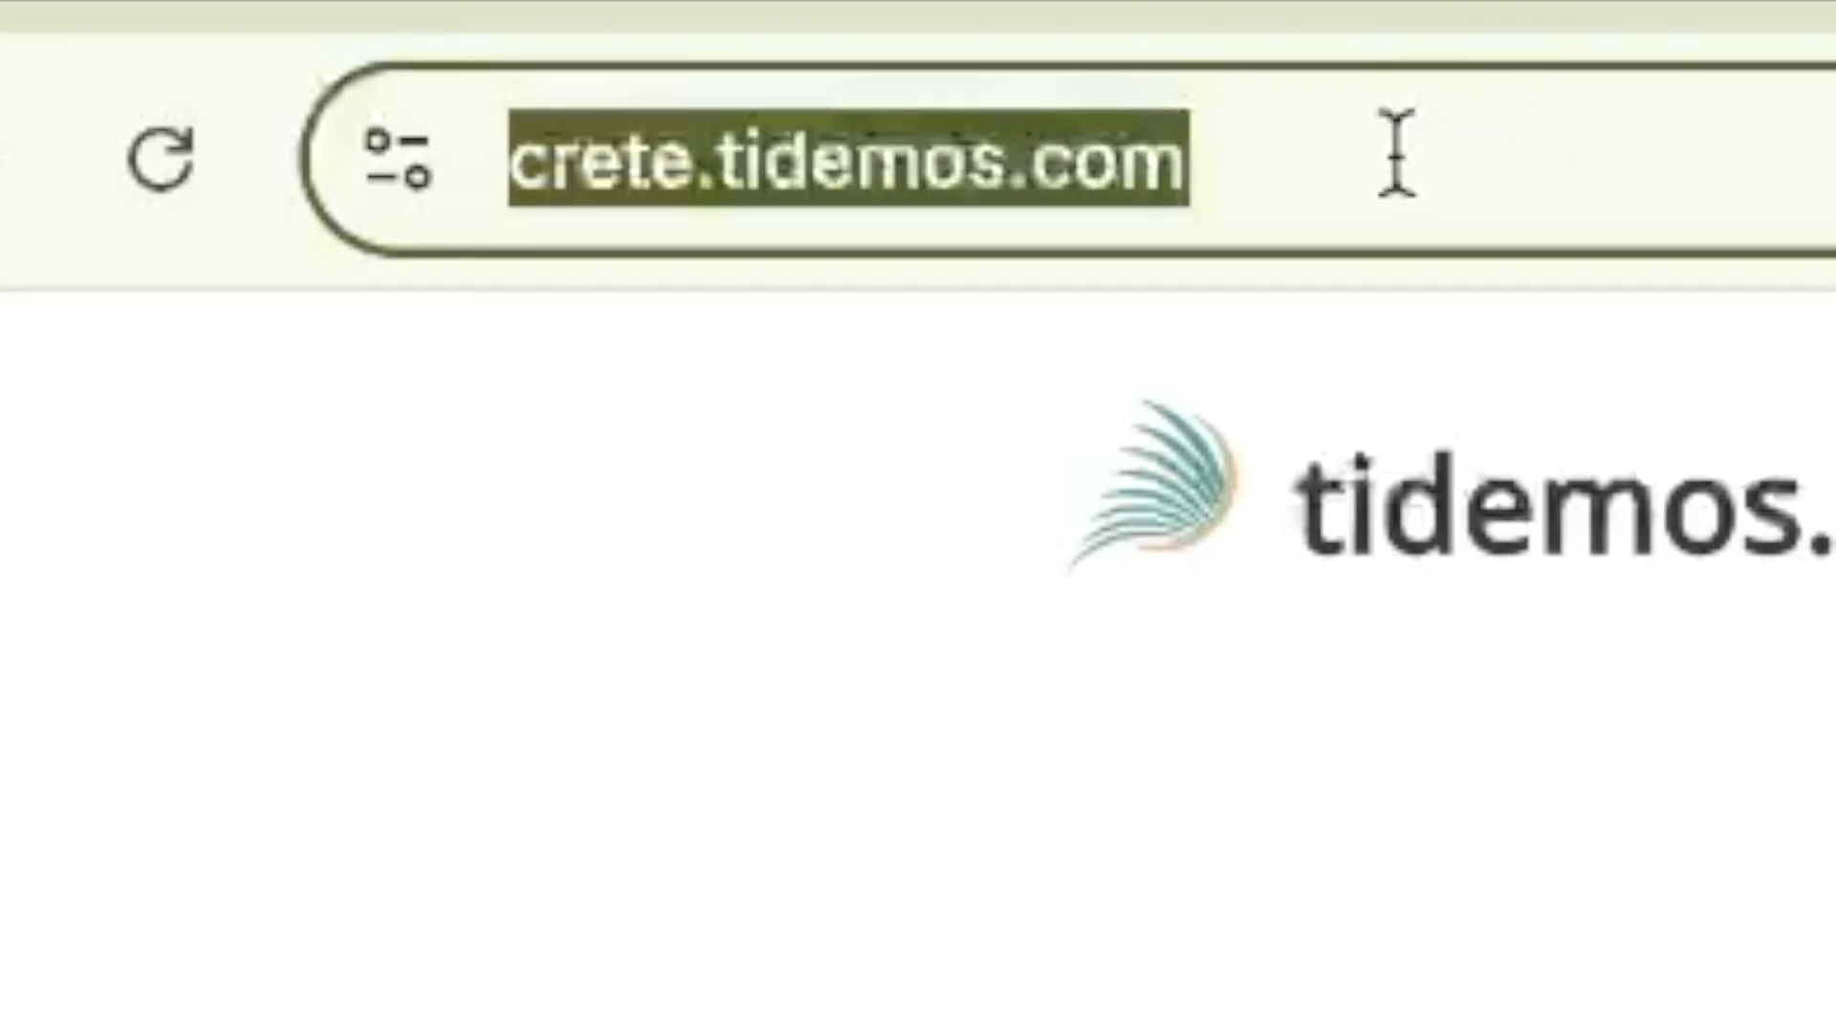
pyautogui.click(844, 162)
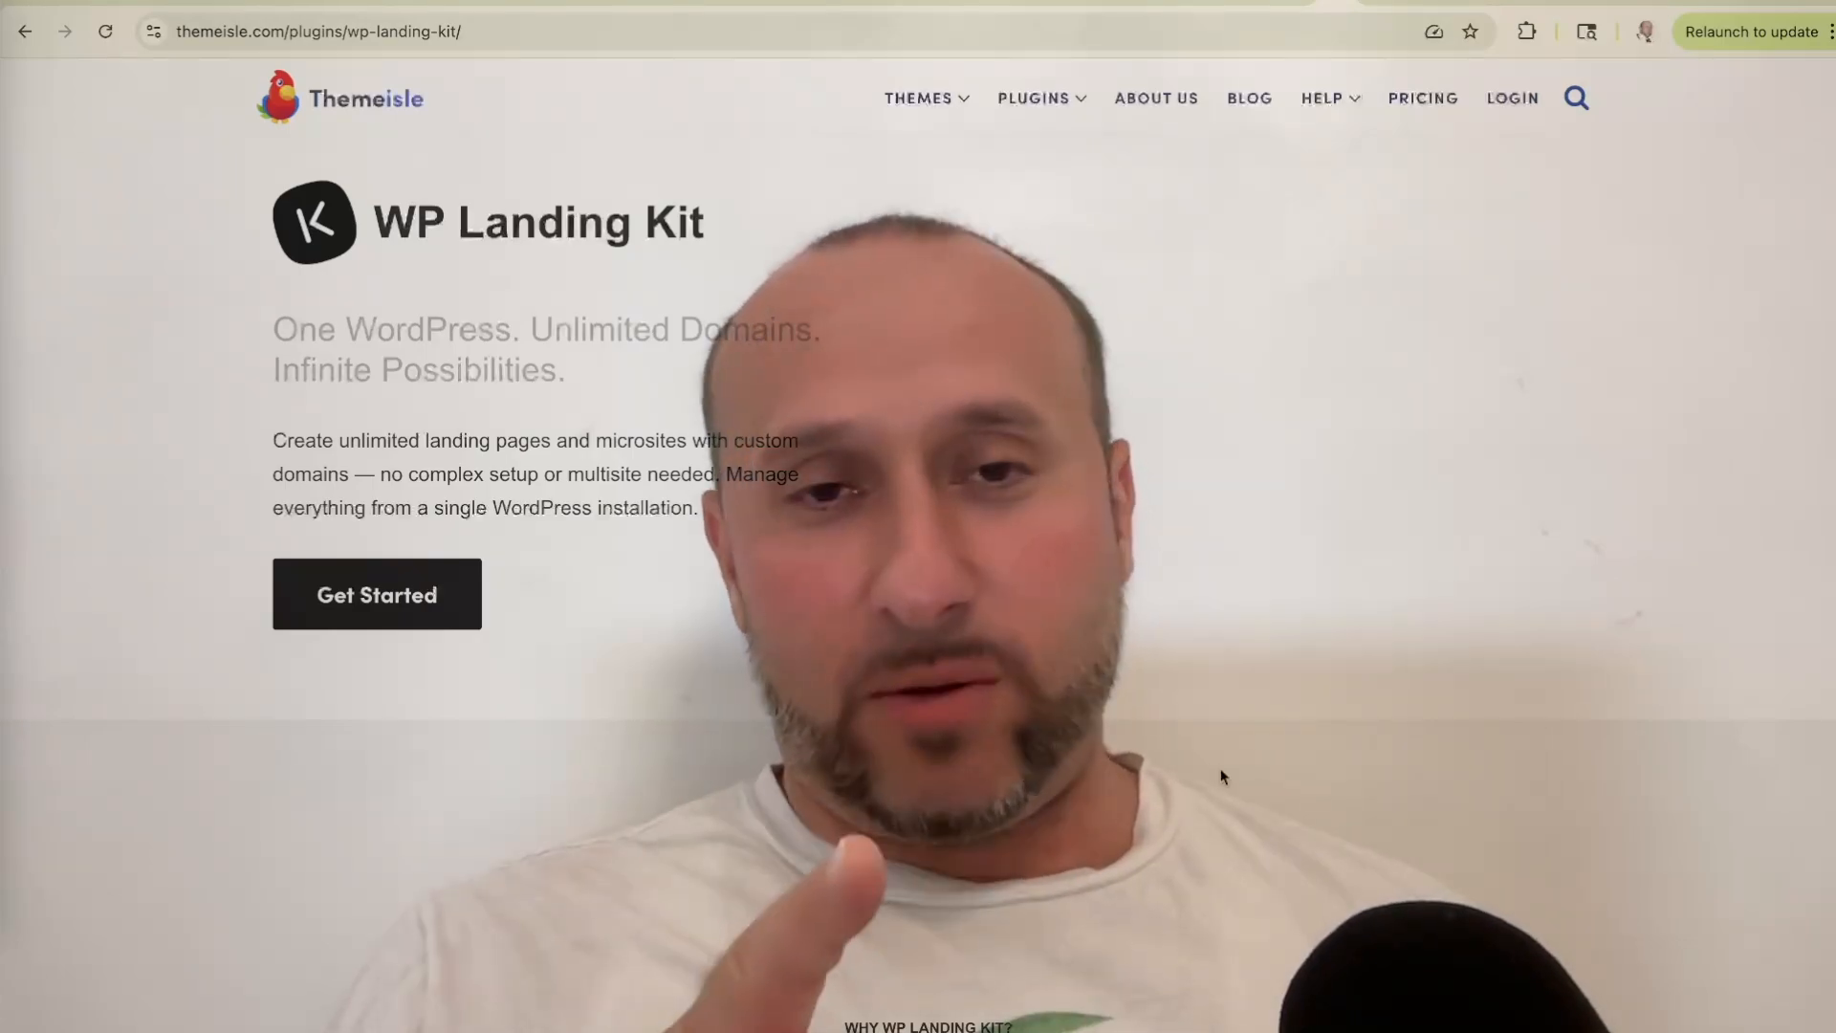
# Scroll to the Themeisle footer and open Docs under Company.
pyautogui.scroll(-3)
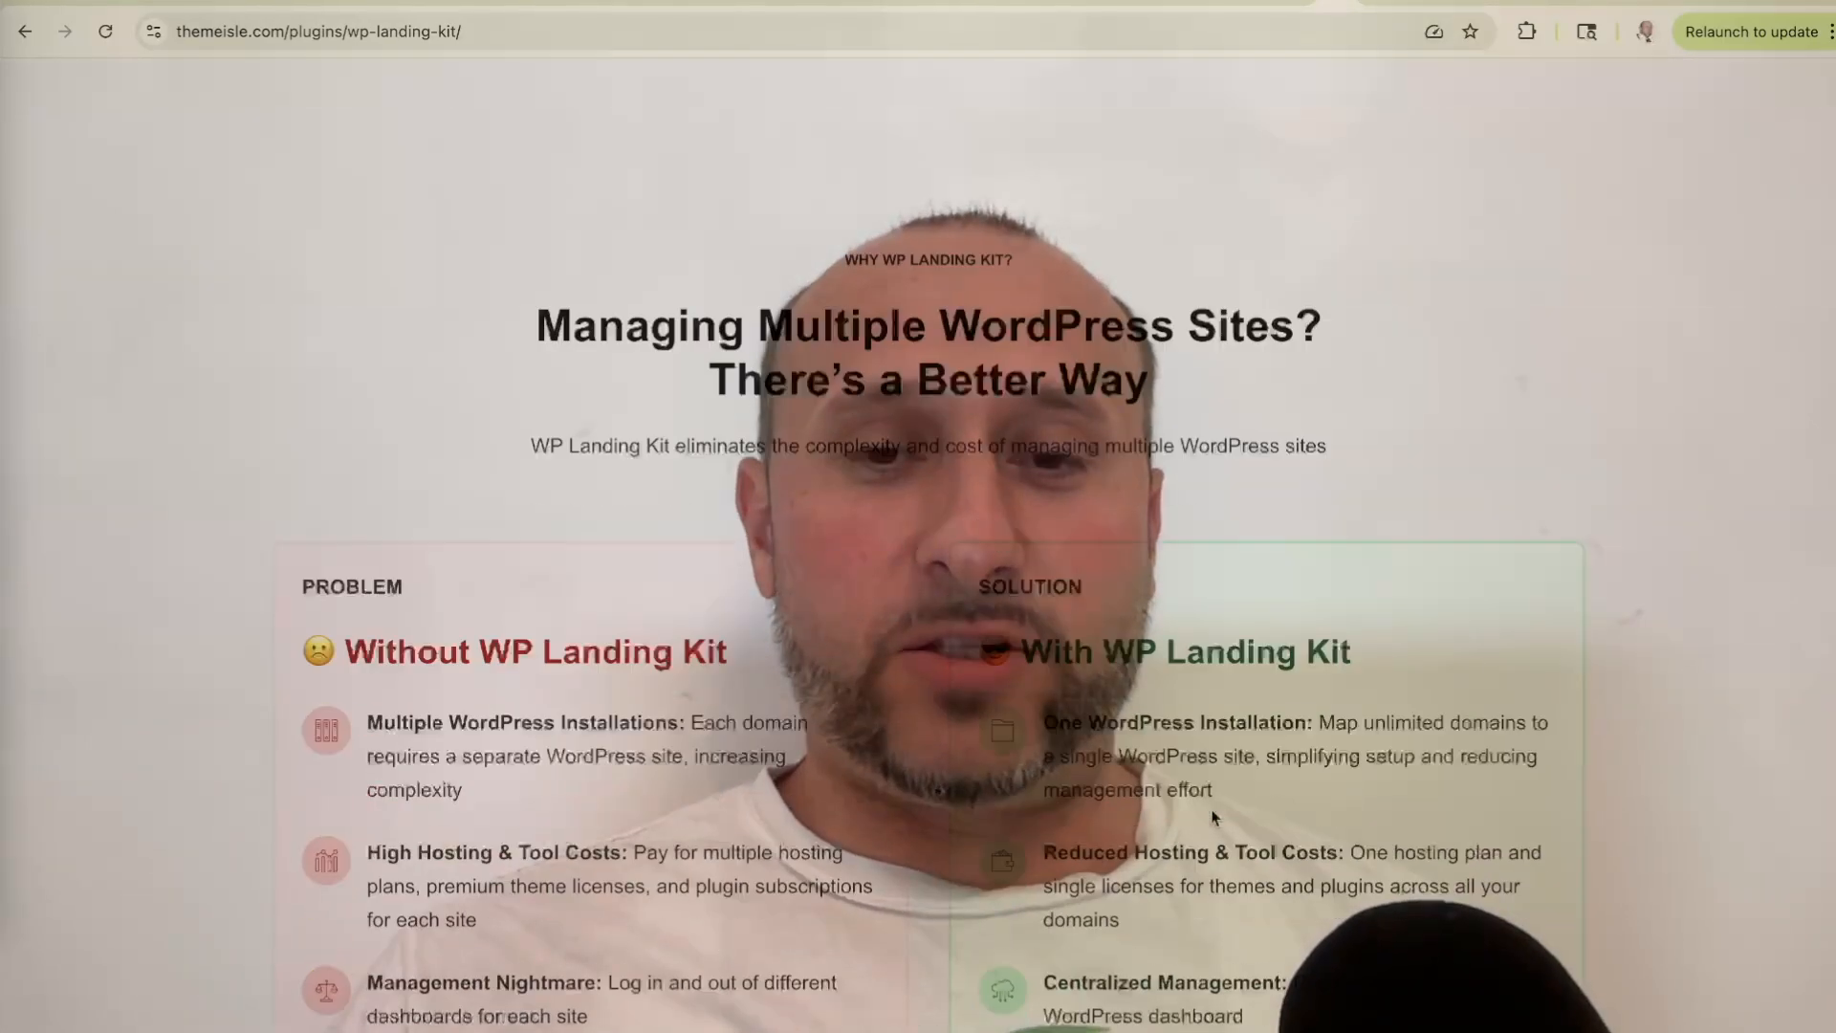
pyautogui.scroll(-3)
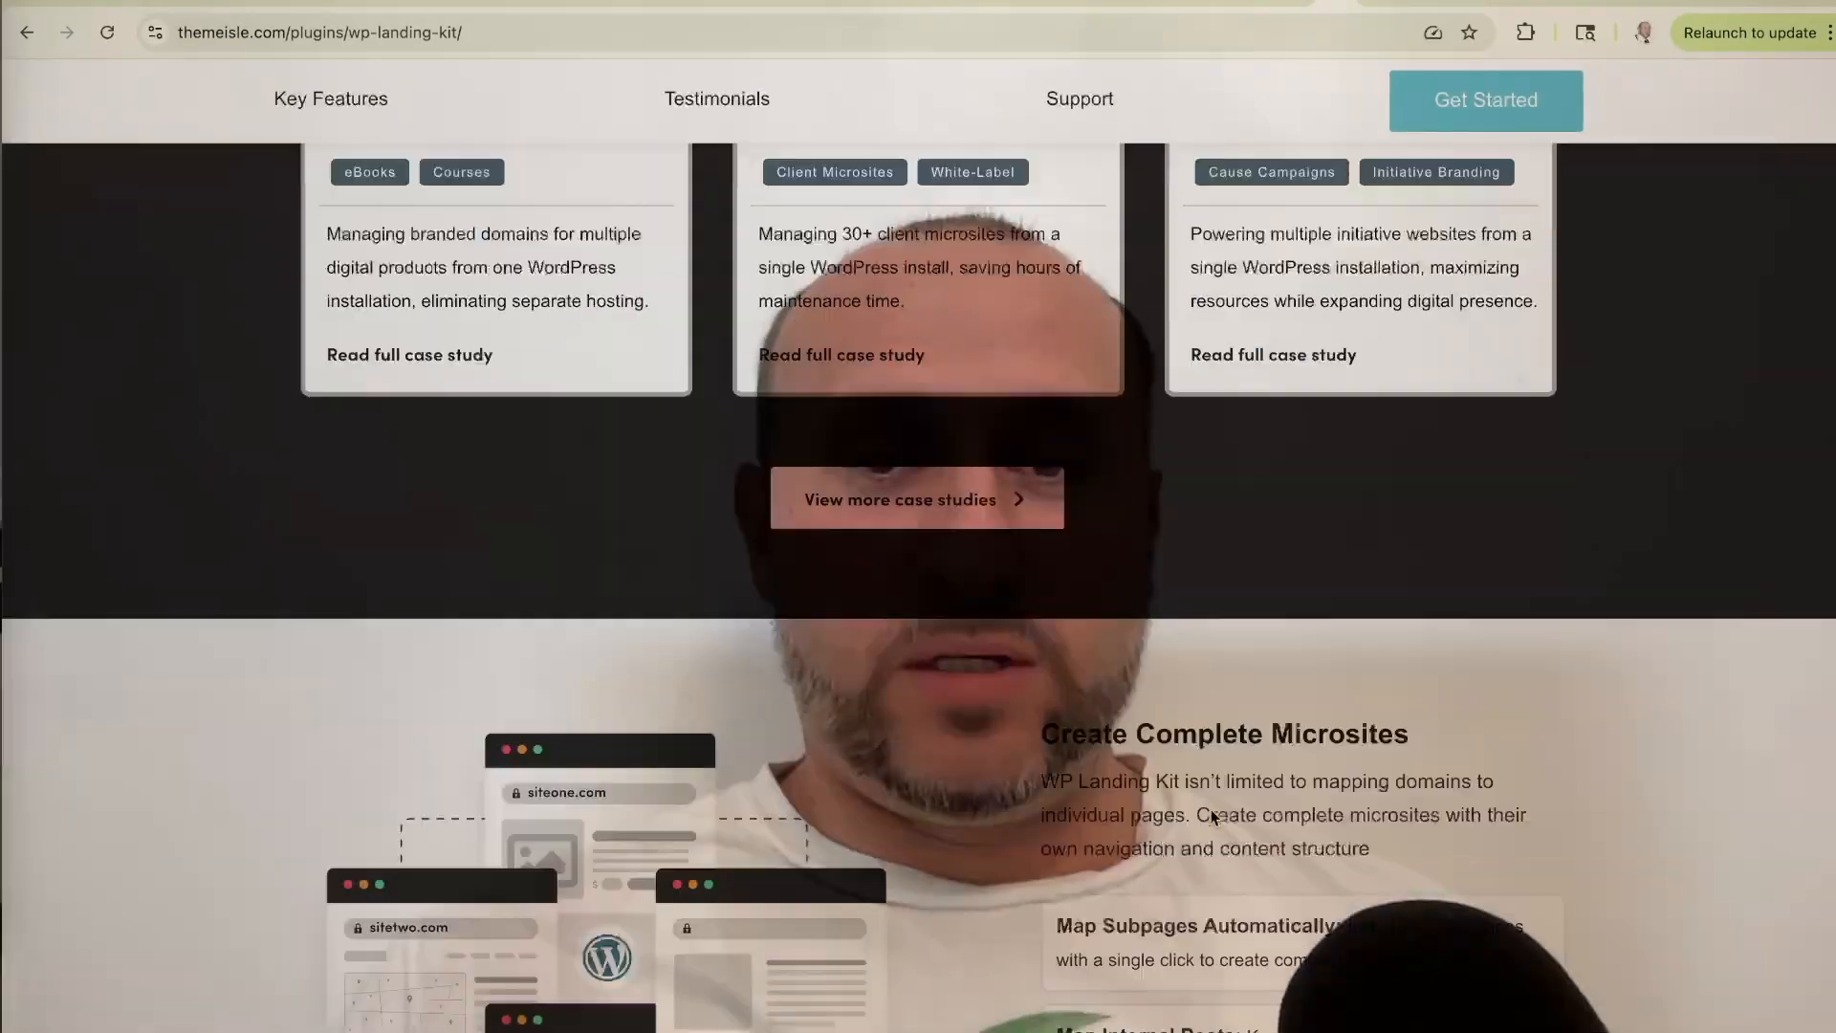
pyautogui.scroll(-3)
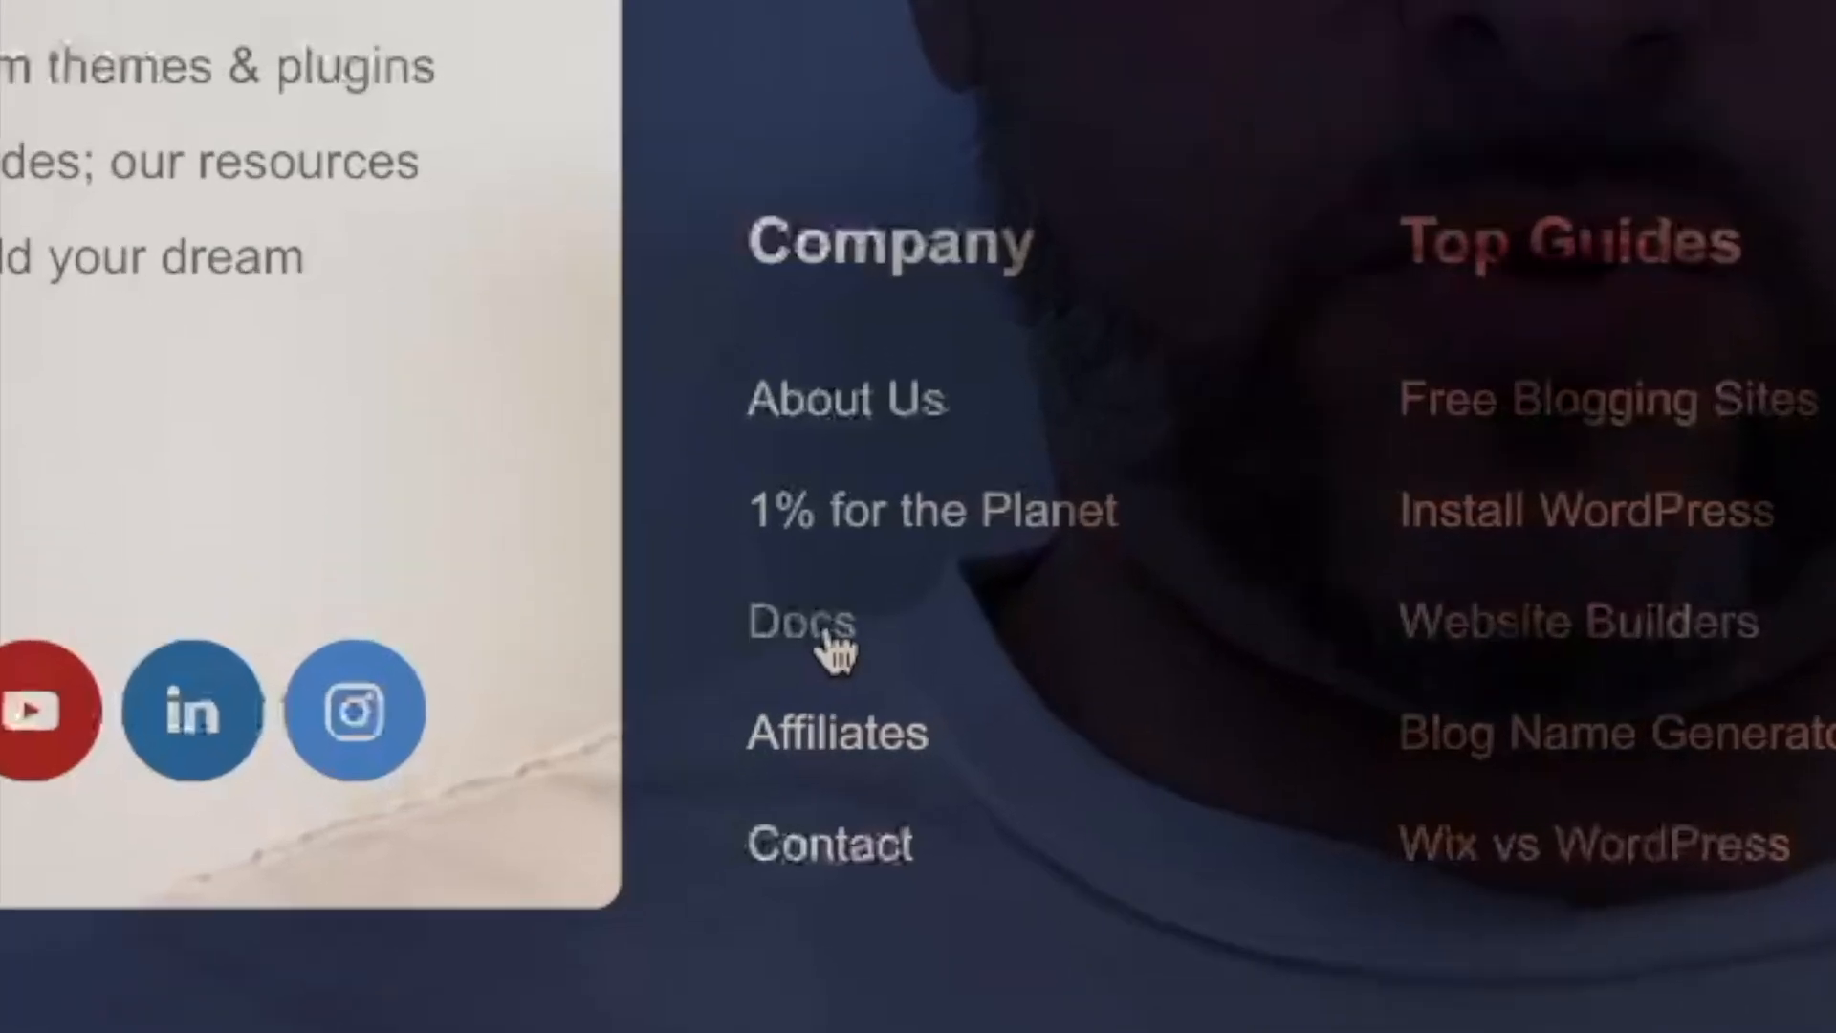
pyautogui.click(801, 620)
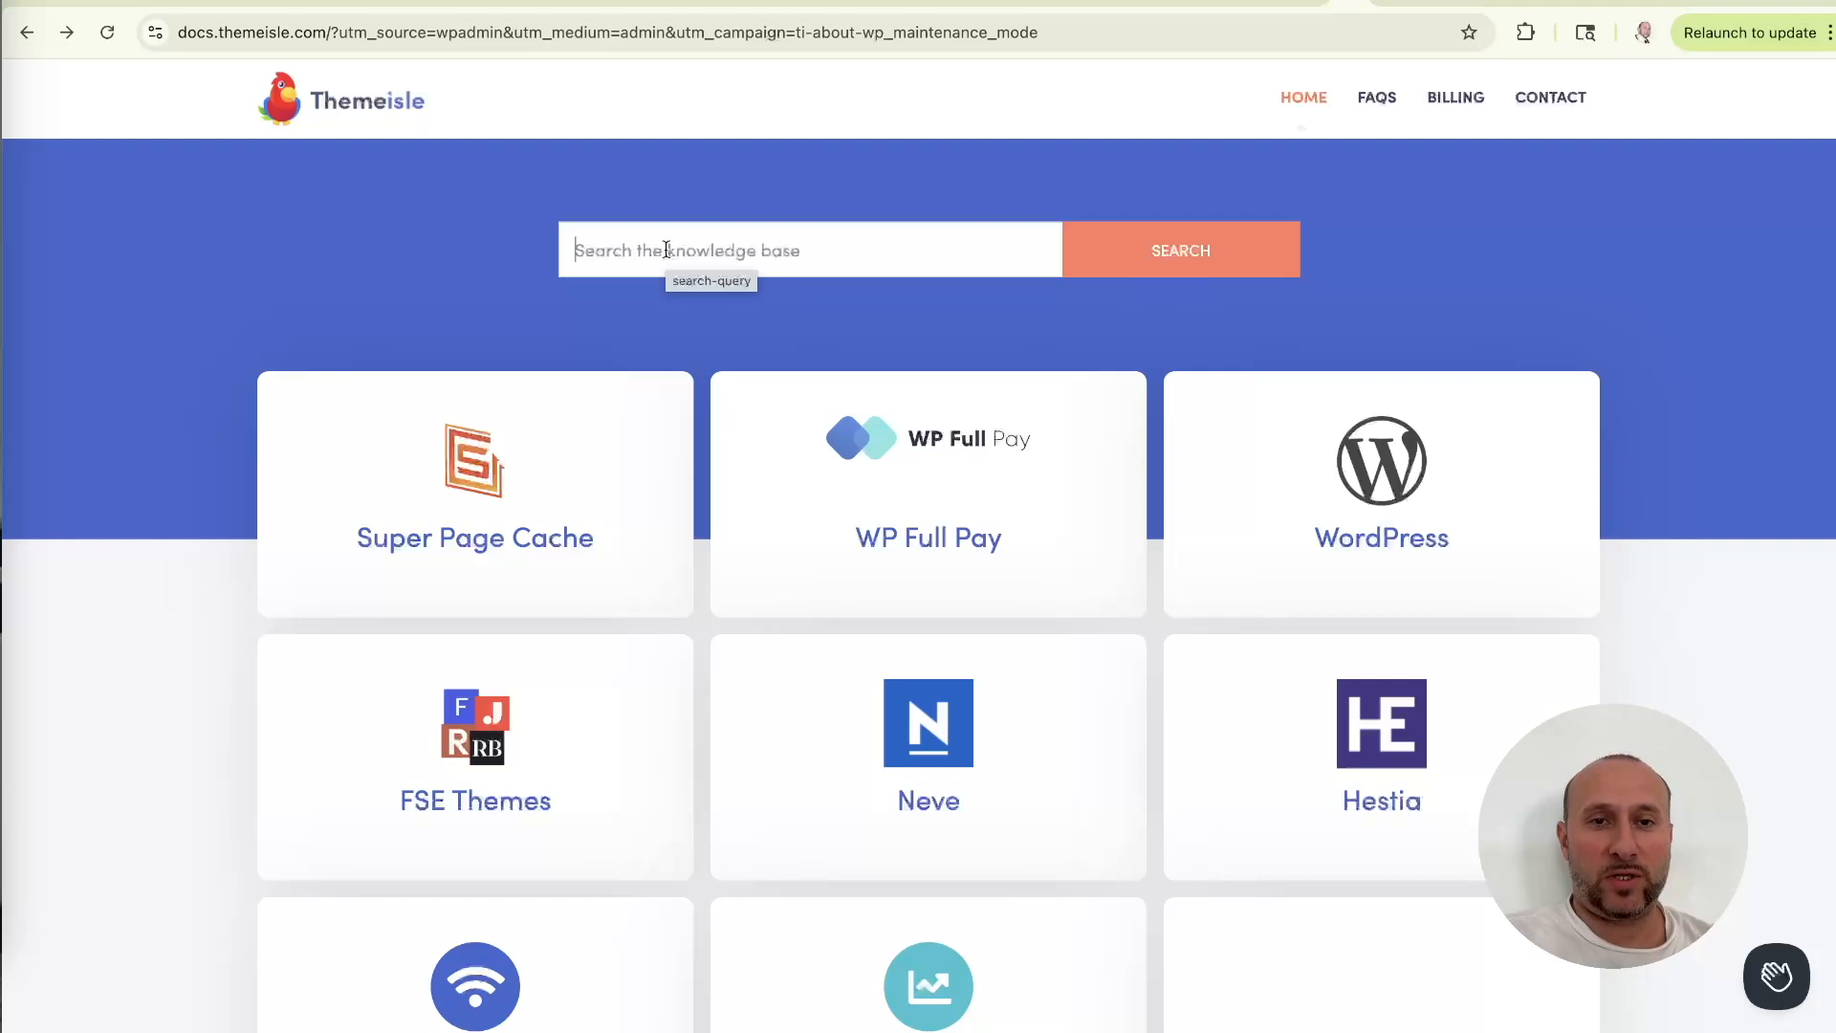
# Search the knowledge base for 'wp', open the WP Landing Kit article and skim it.
pyautogui.write('wp')
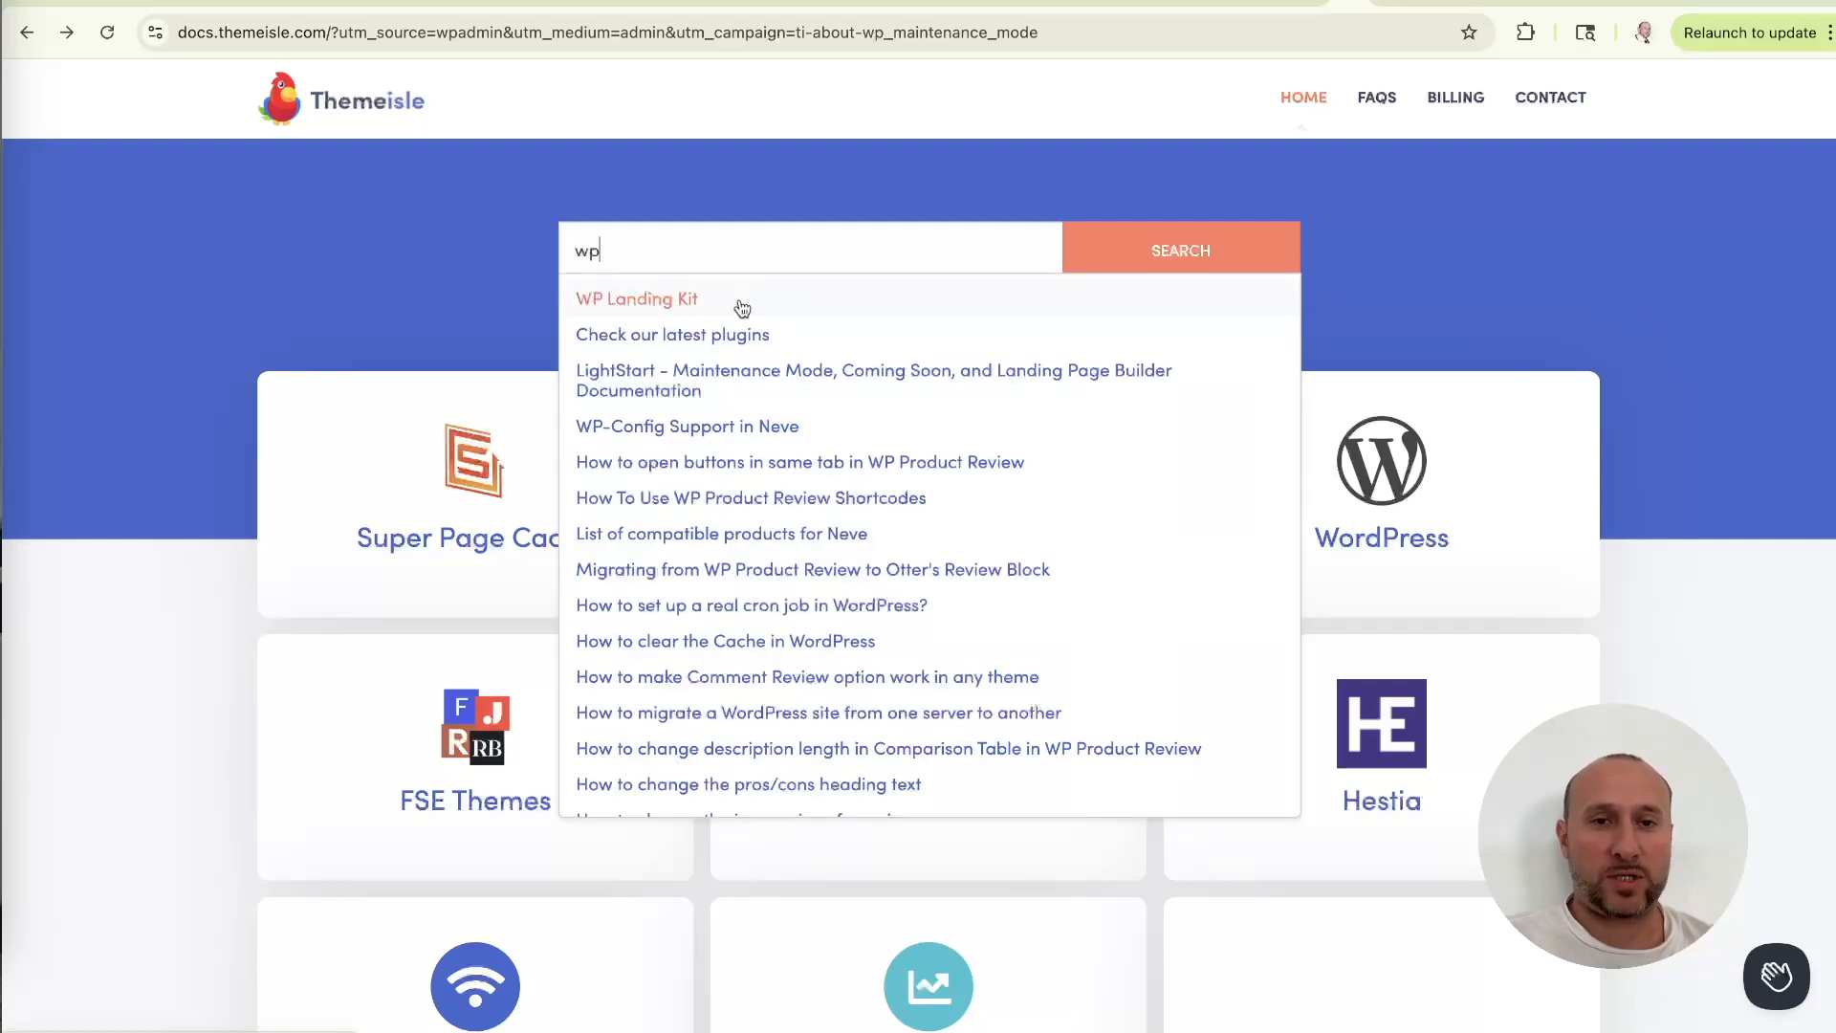
pyautogui.click(637, 298)
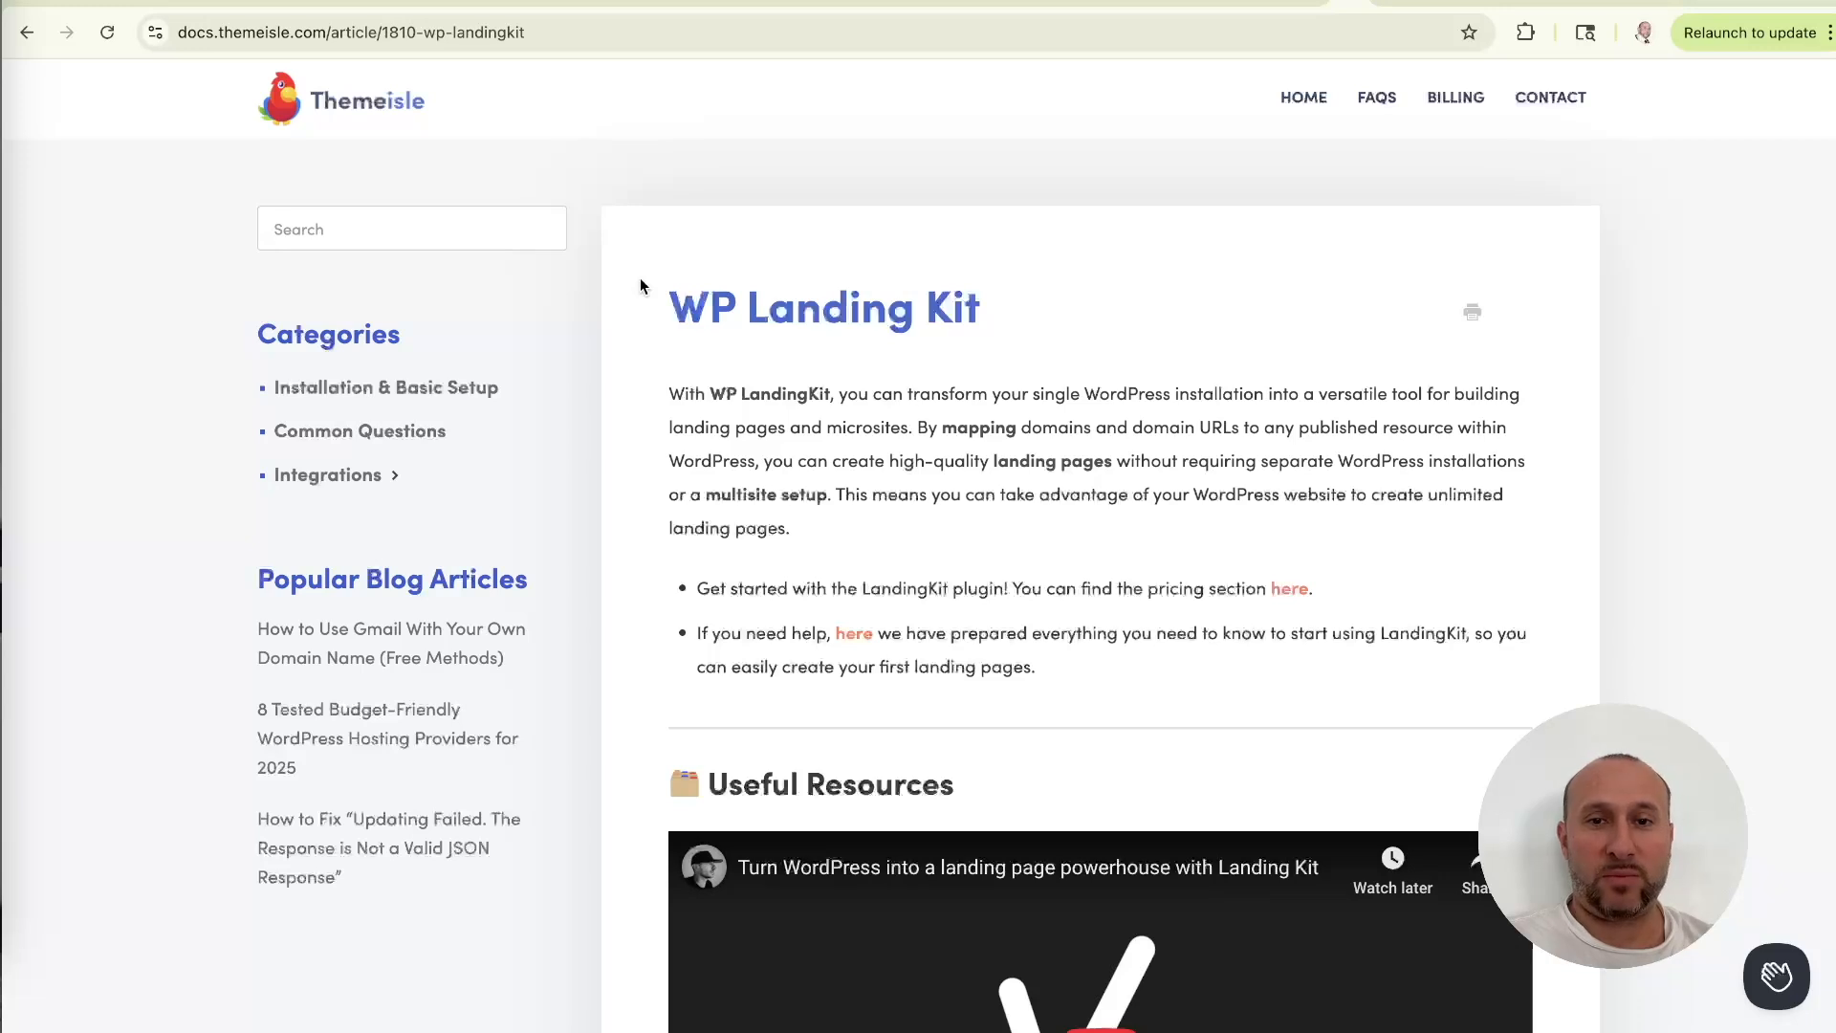
pyautogui.moveTo(663, 345)
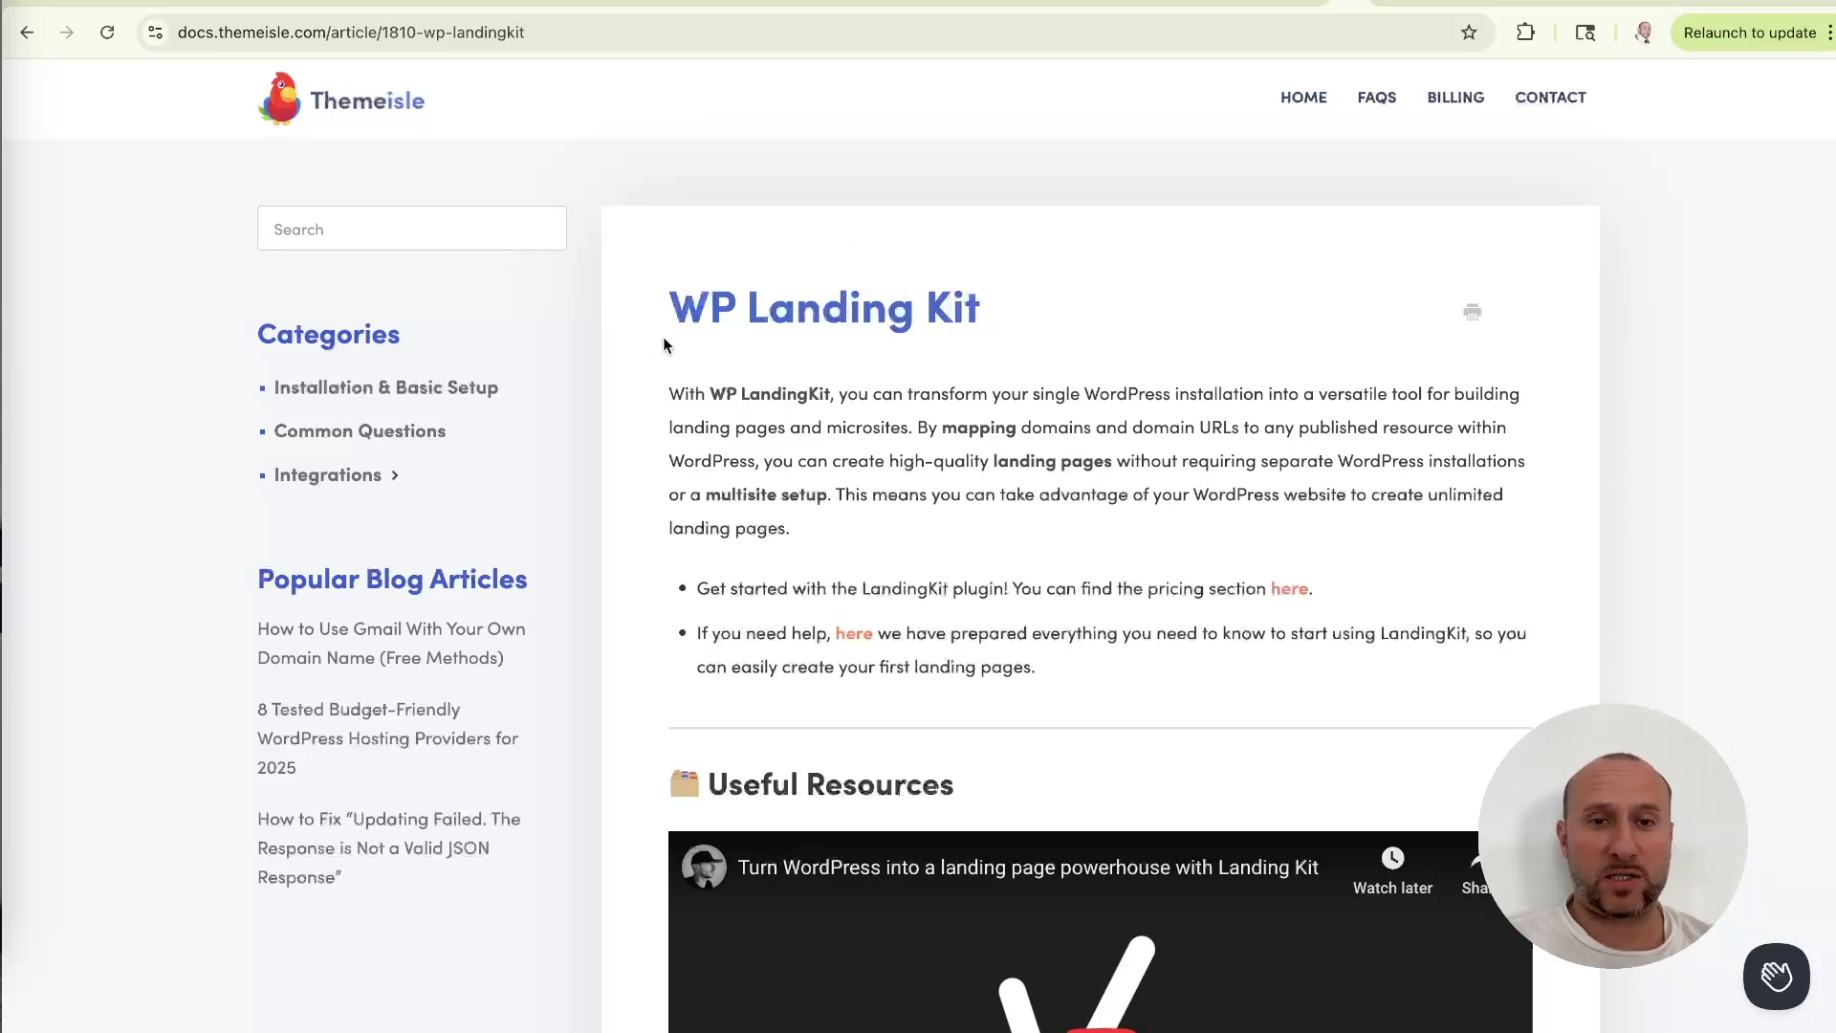
pyautogui.moveTo(1709, 632)
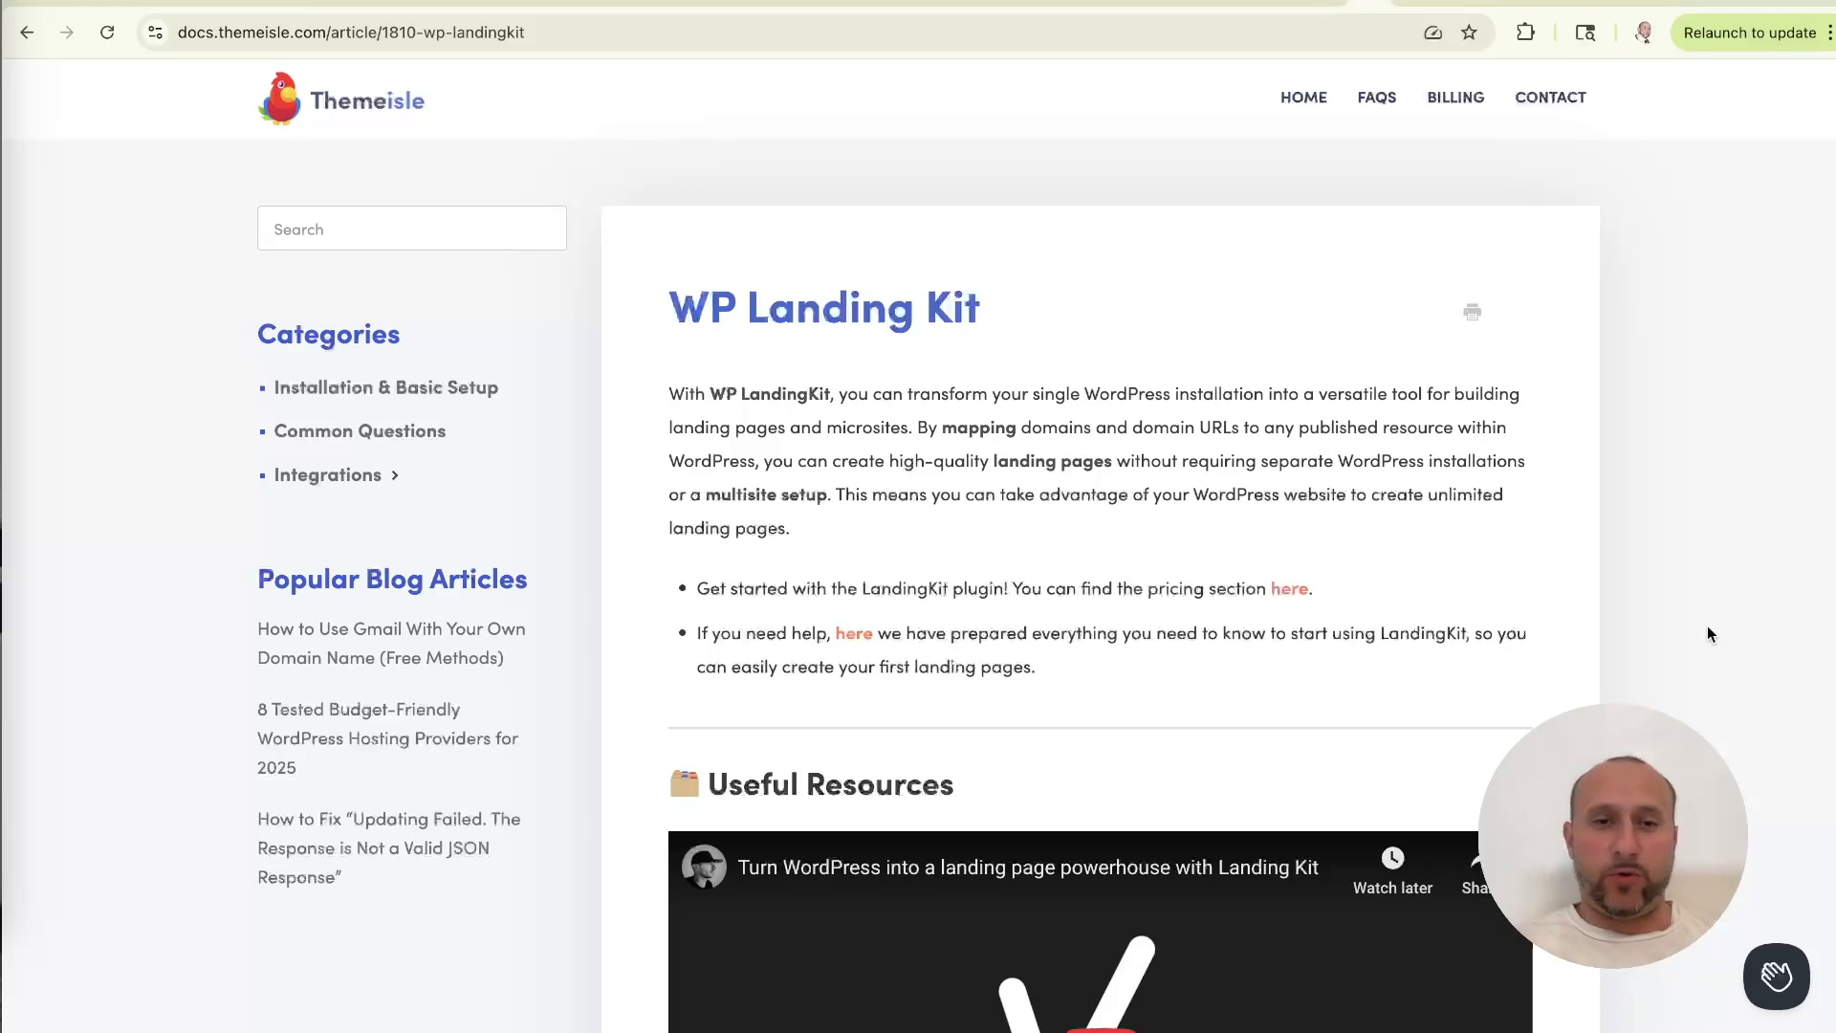
pyautogui.scroll(-3)
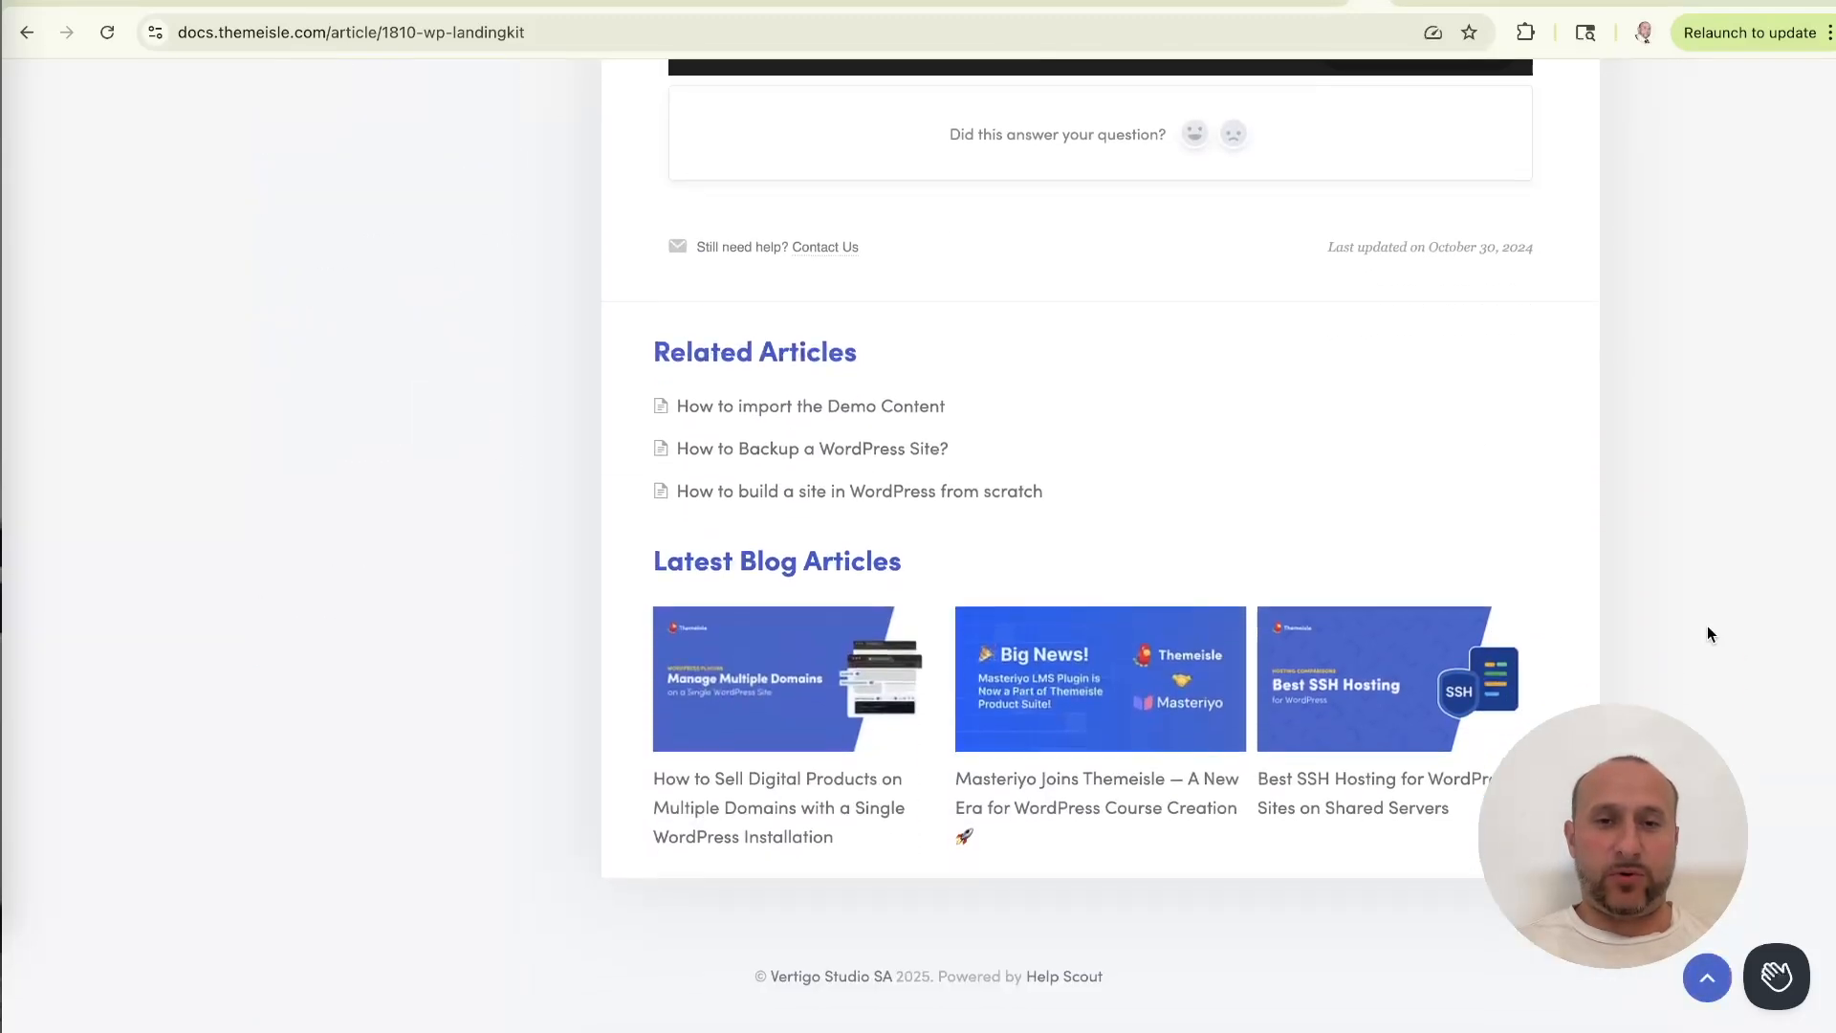
pyautogui.scroll(3)
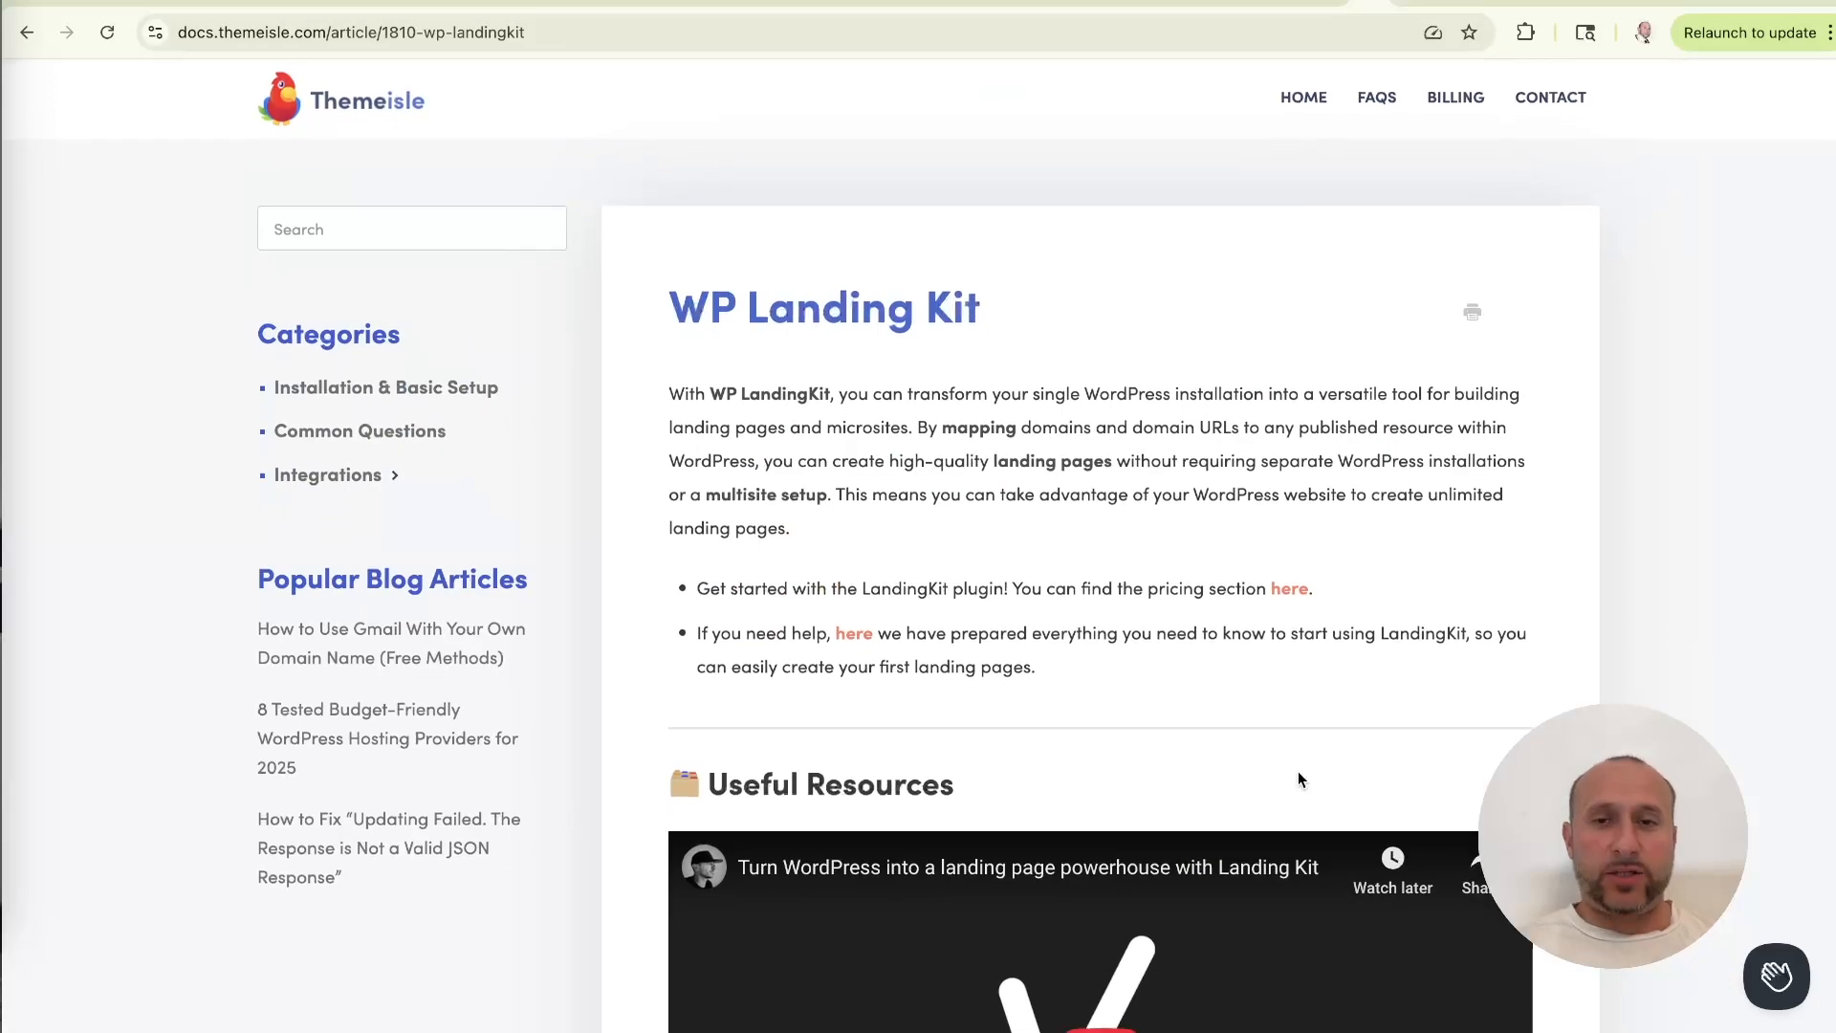
pyautogui.moveTo(981, 703)
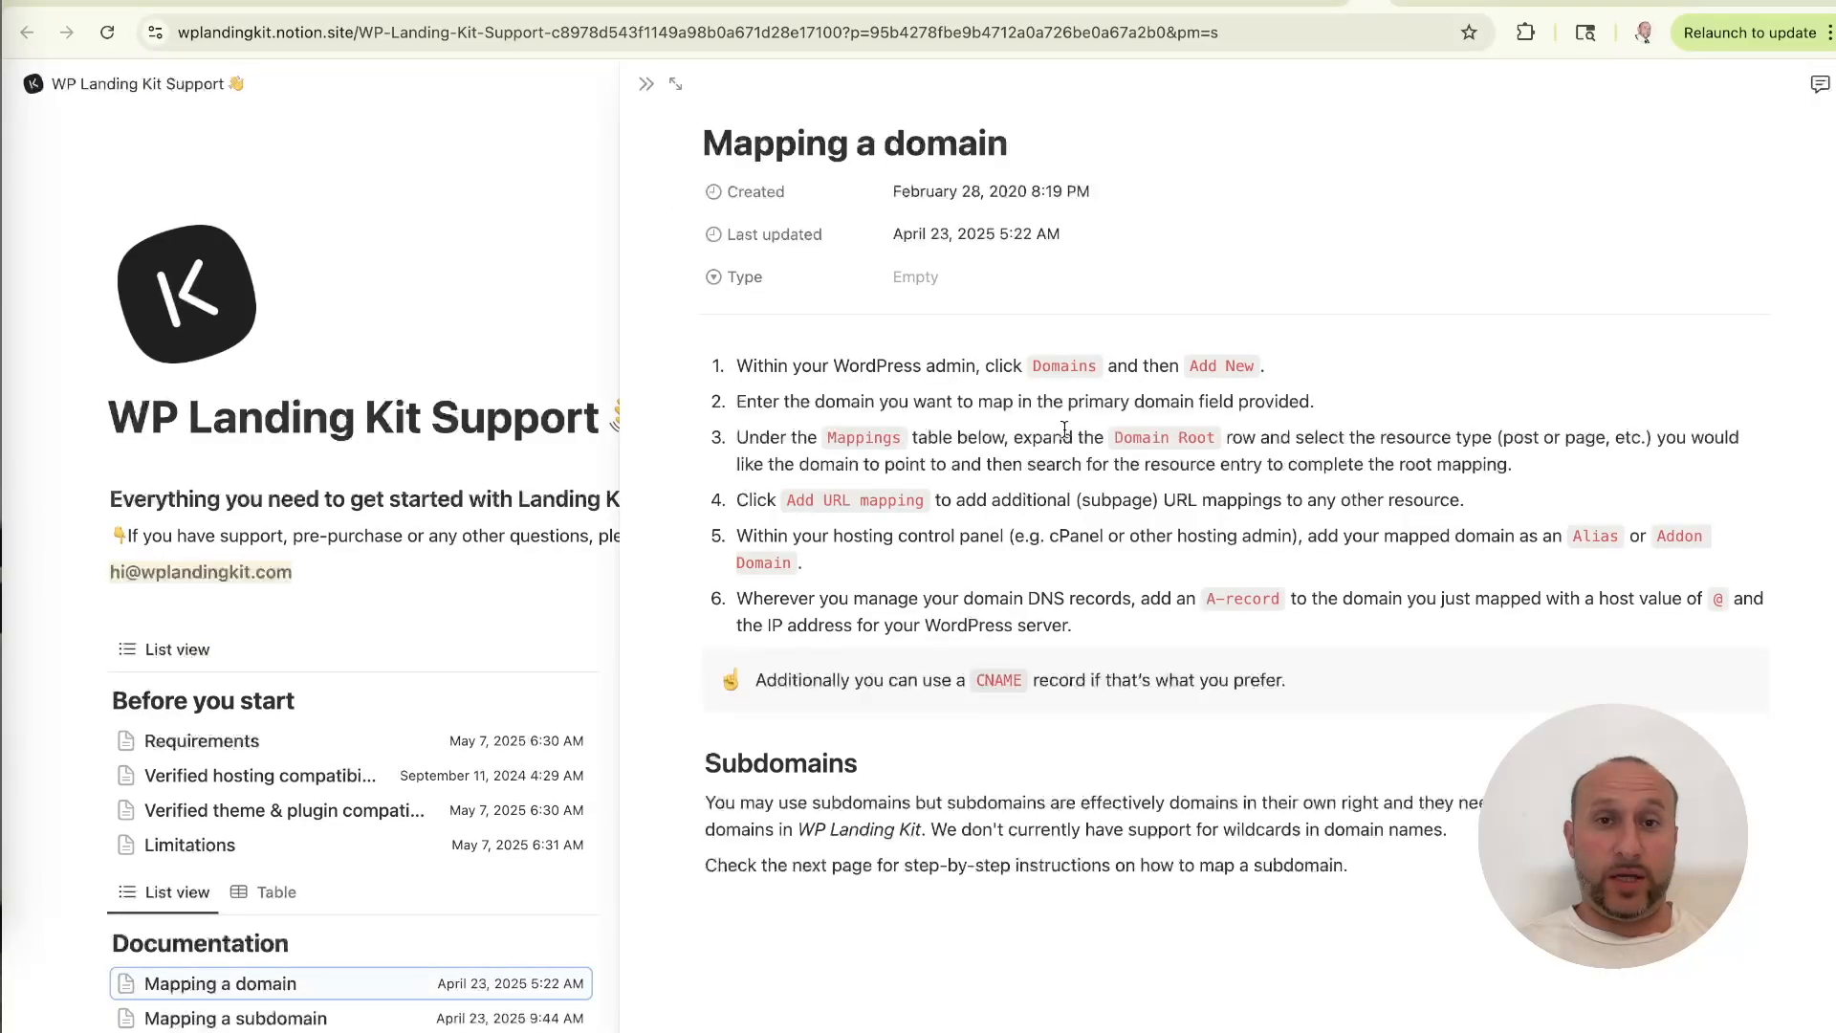
pyautogui.moveTo(619, 173)
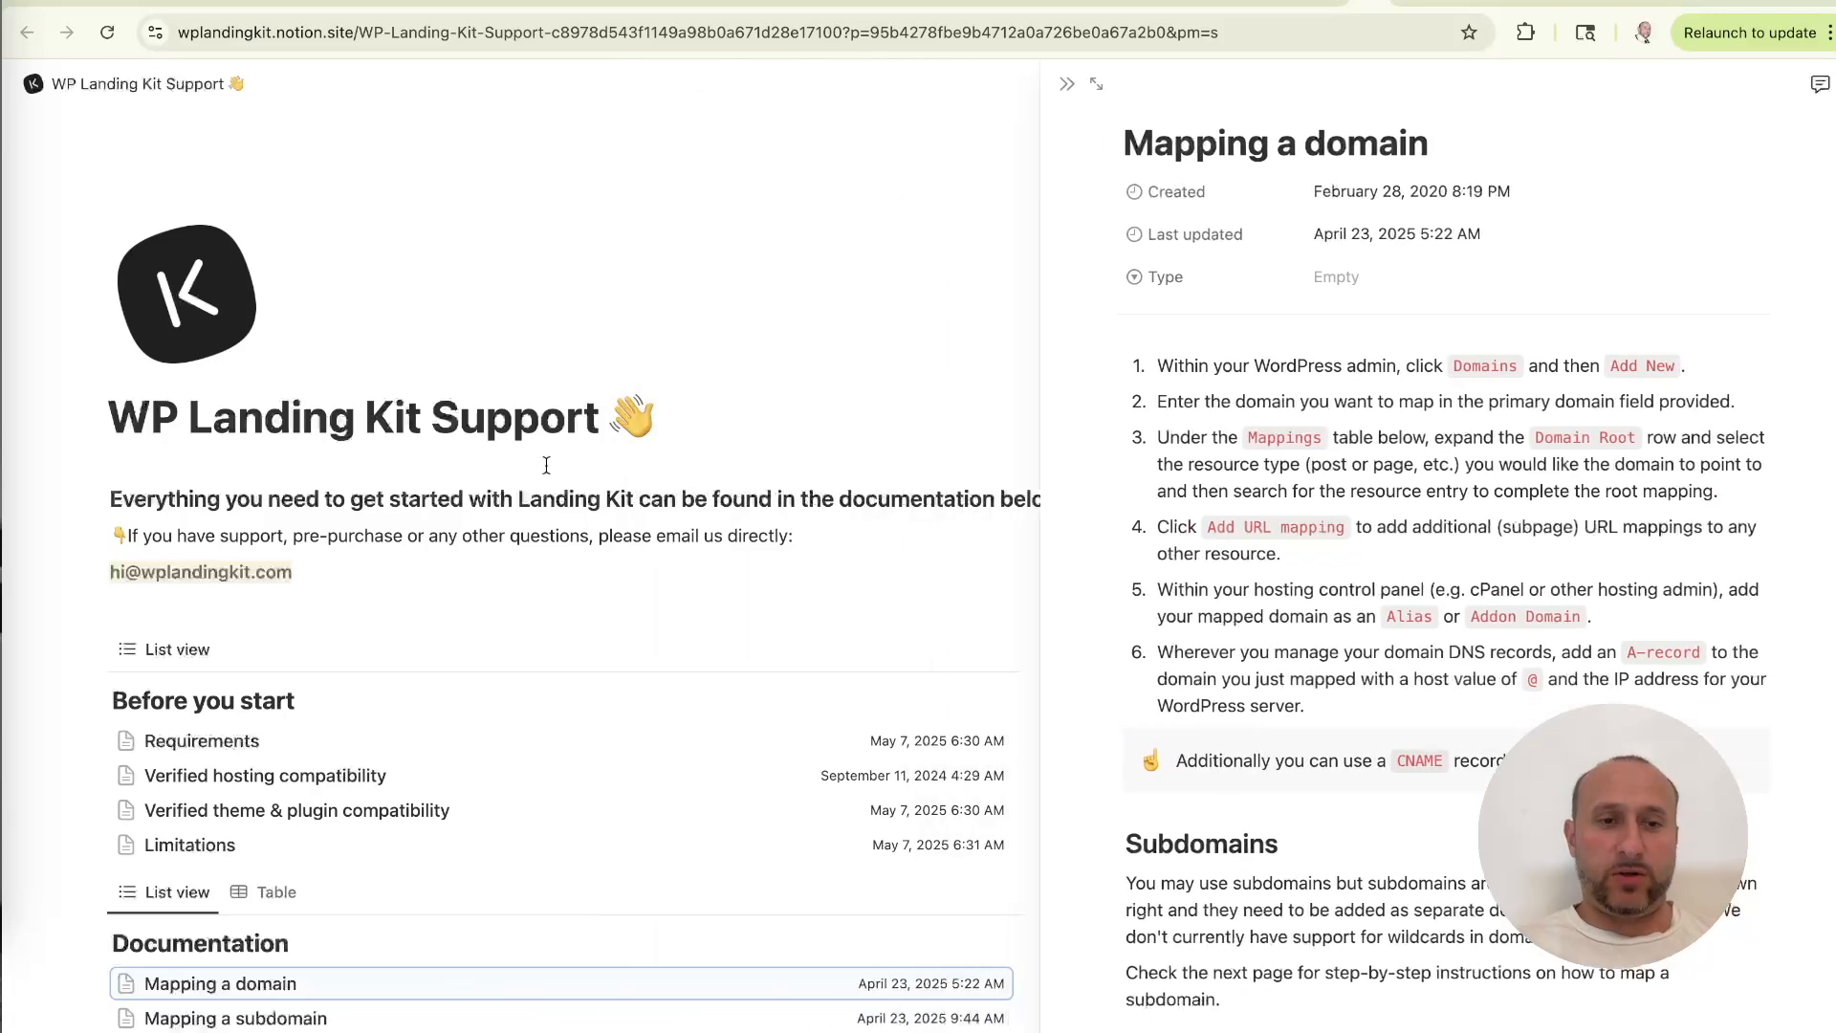
pyautogui.scroll(-3)
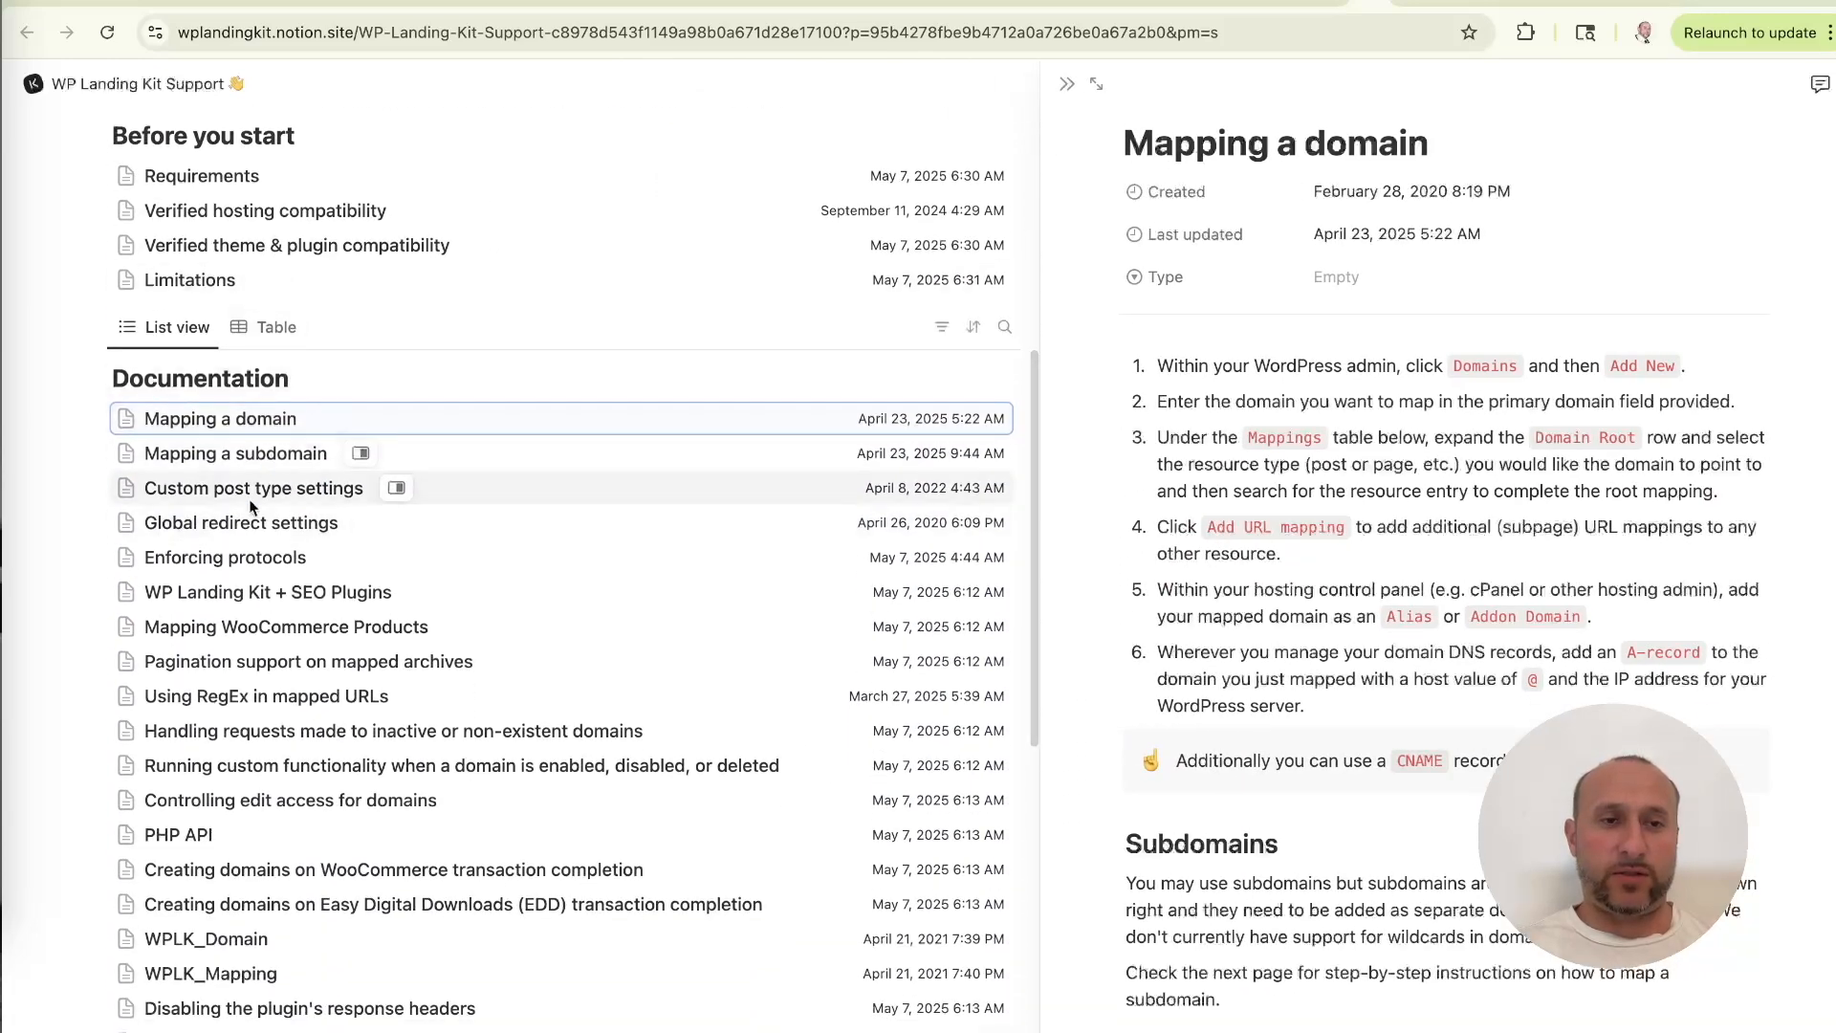
pyautogui.scroll(-3)
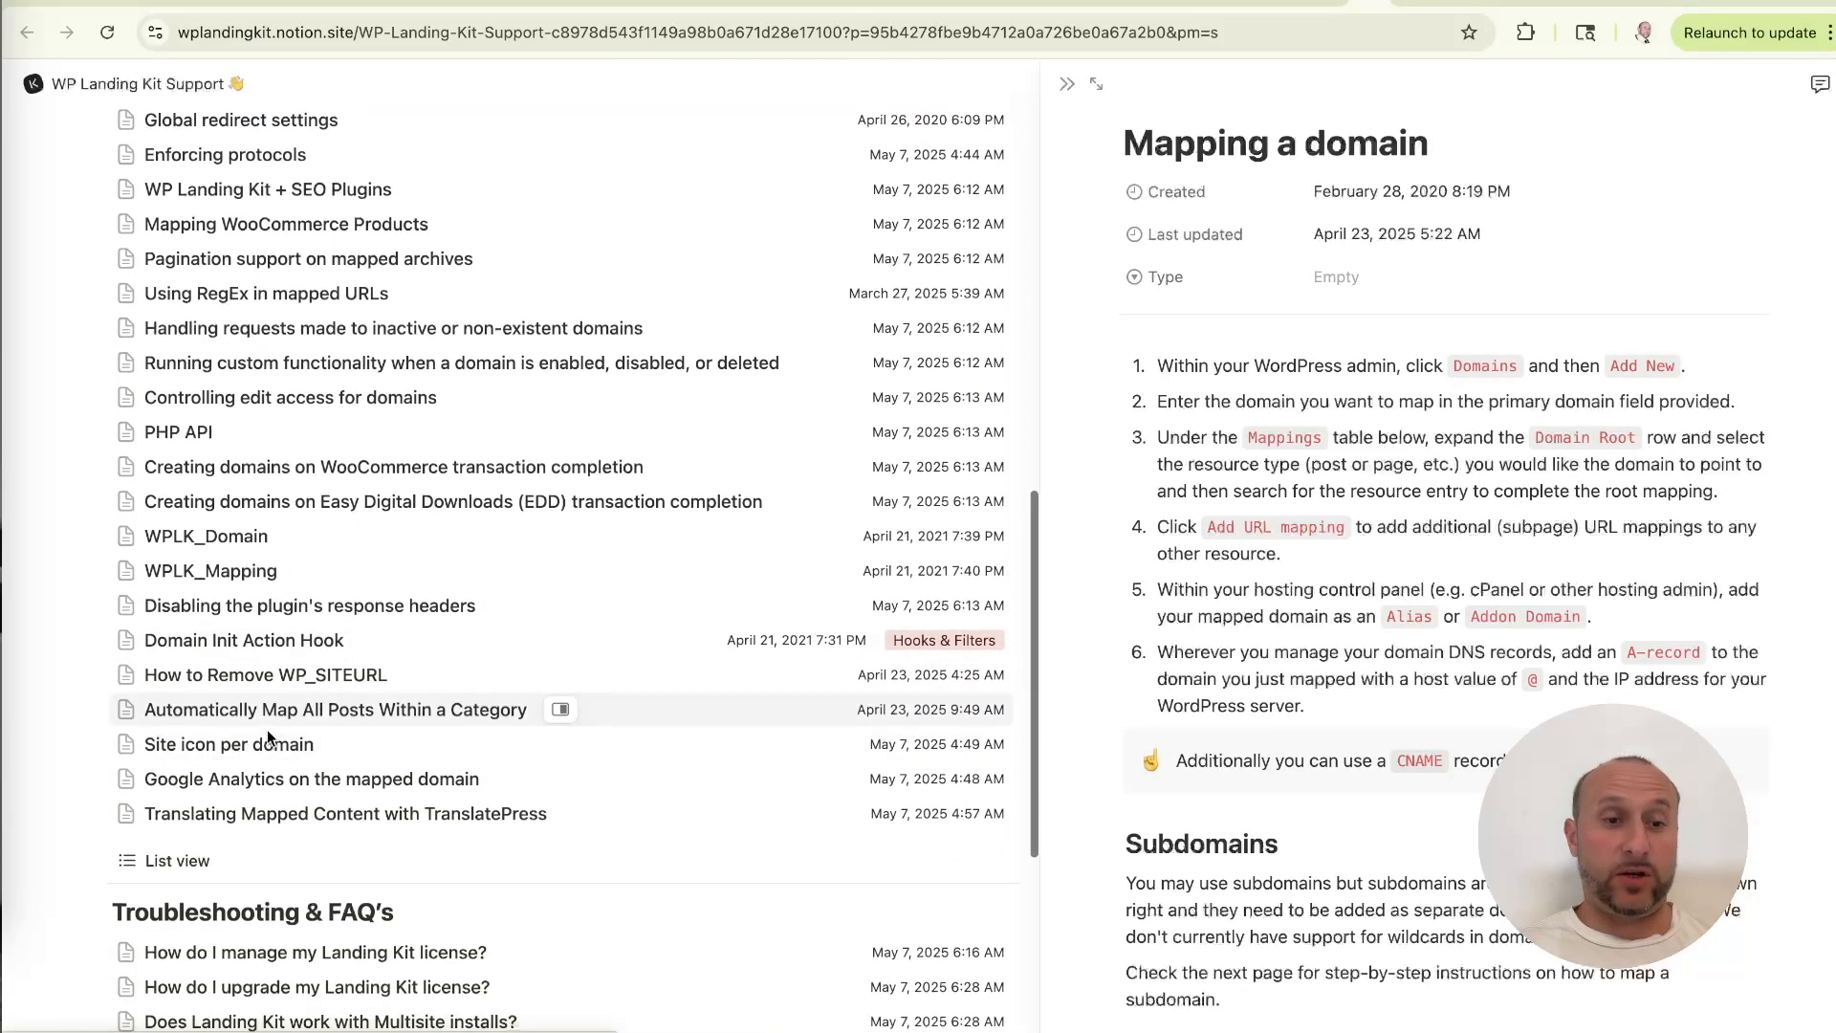
pyautogui.scroll(3)
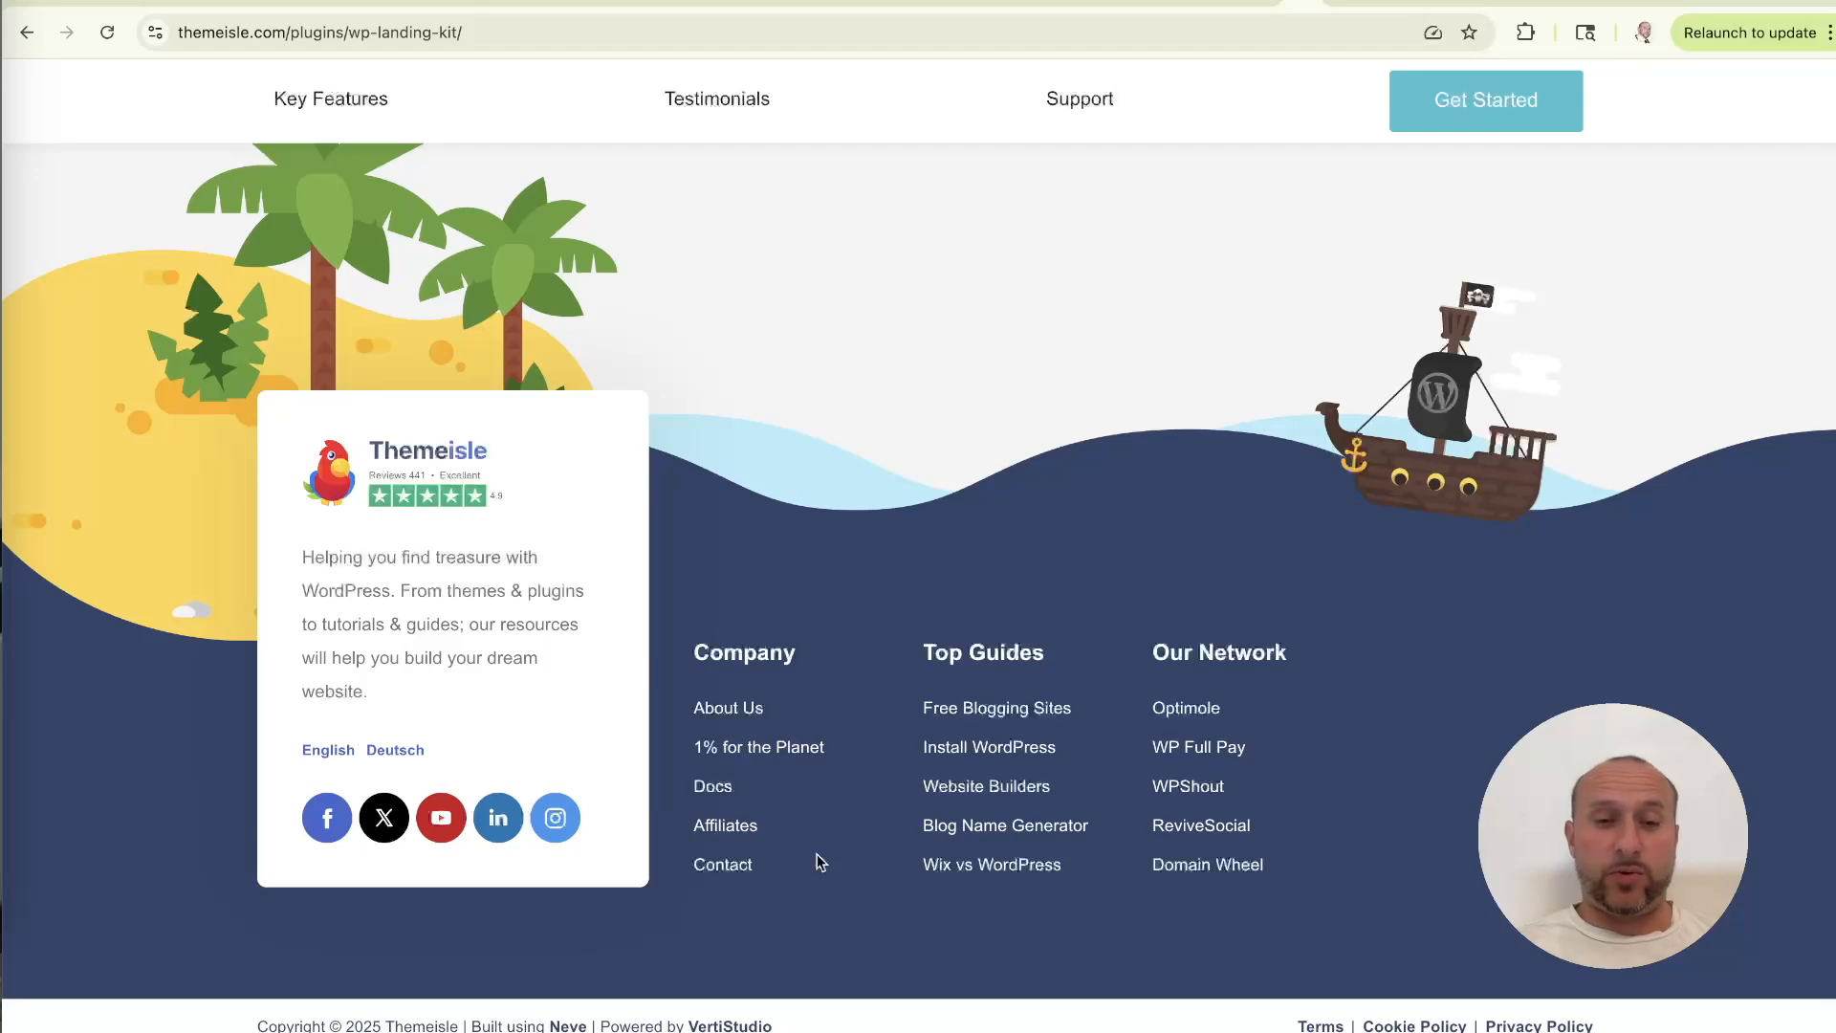
pyautogui.moveTo(772, 791)
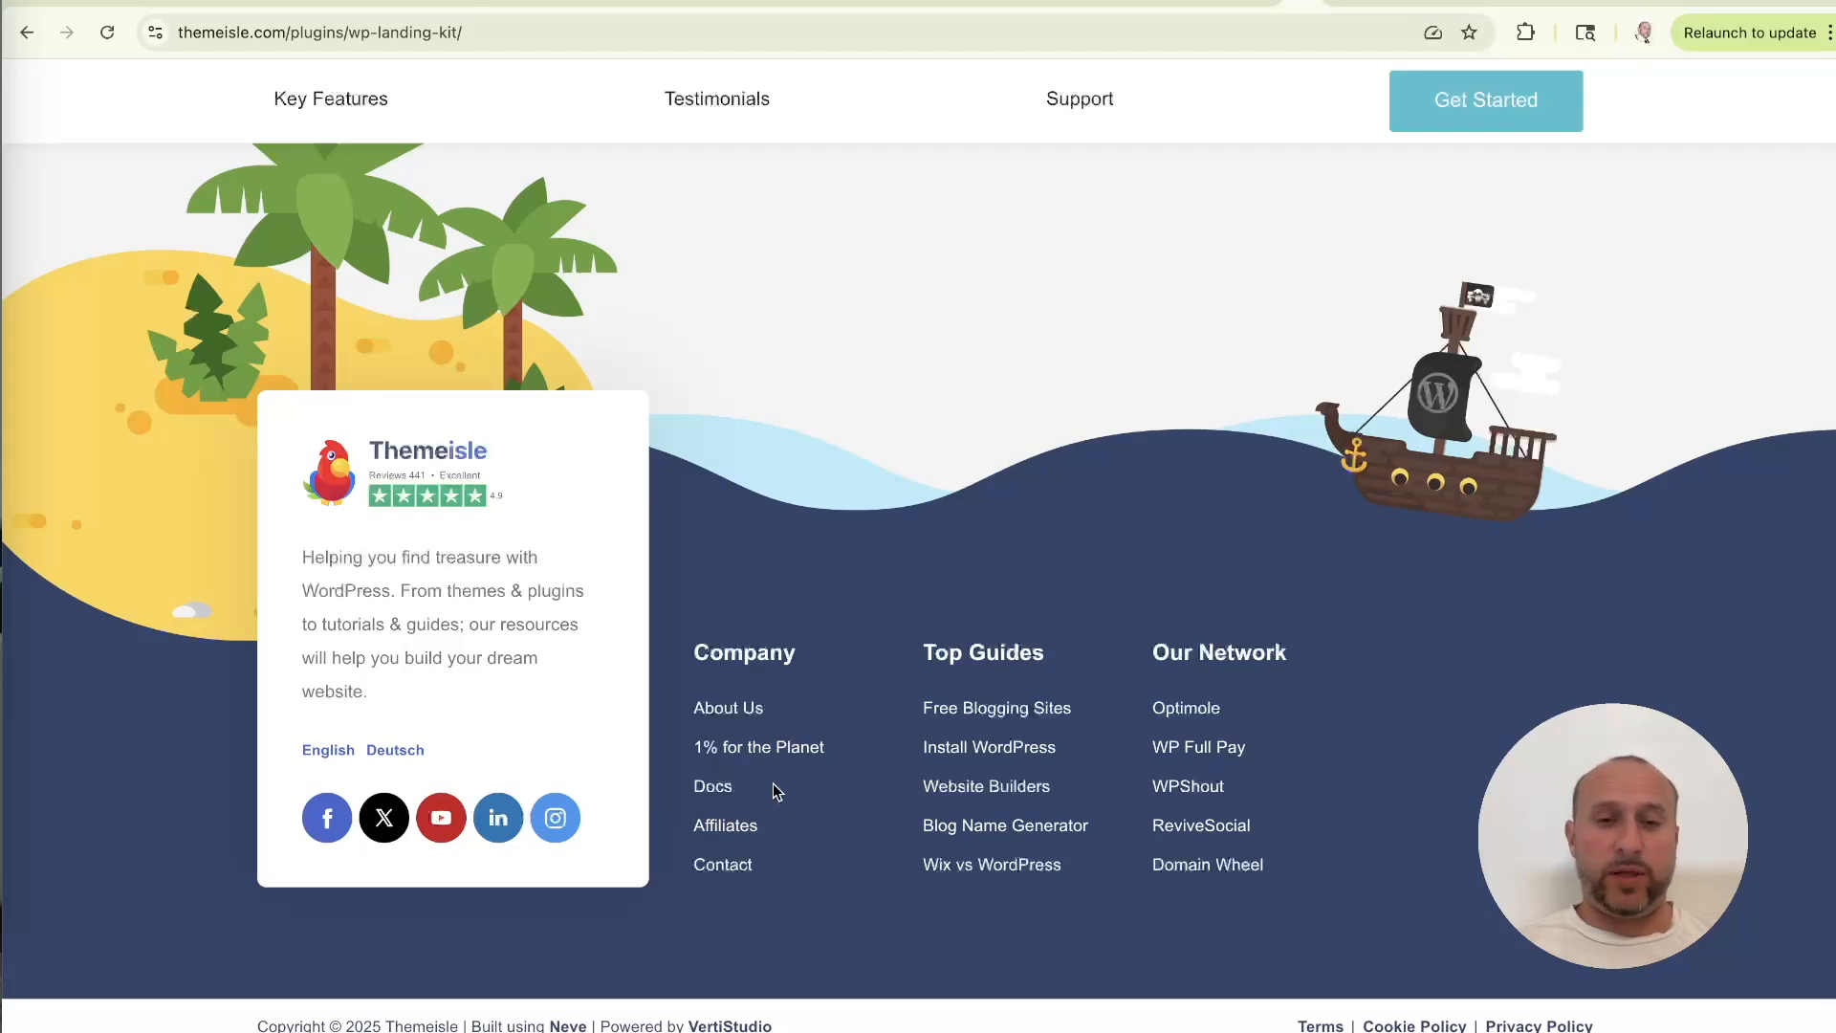
# Open Contact from the footer and scroll down to the support option buttons.
pyautogui.click(723, 864)
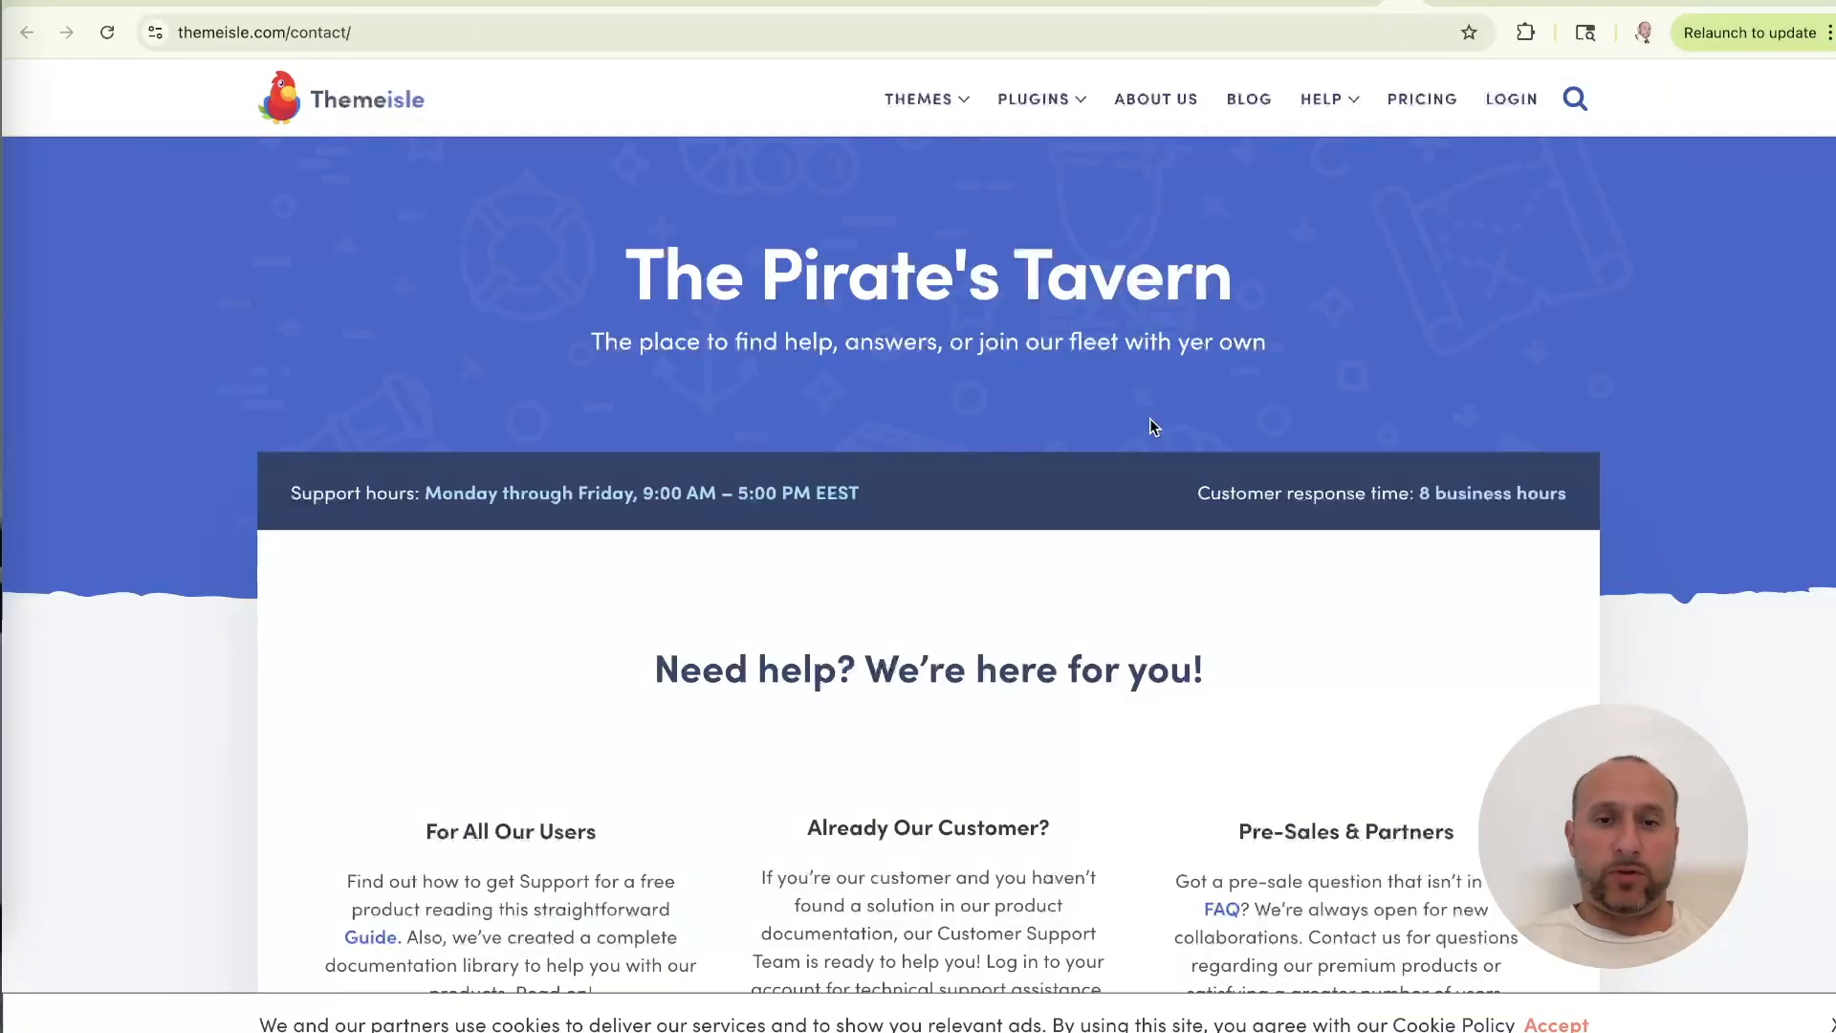
pyautogui.scroll(-3)
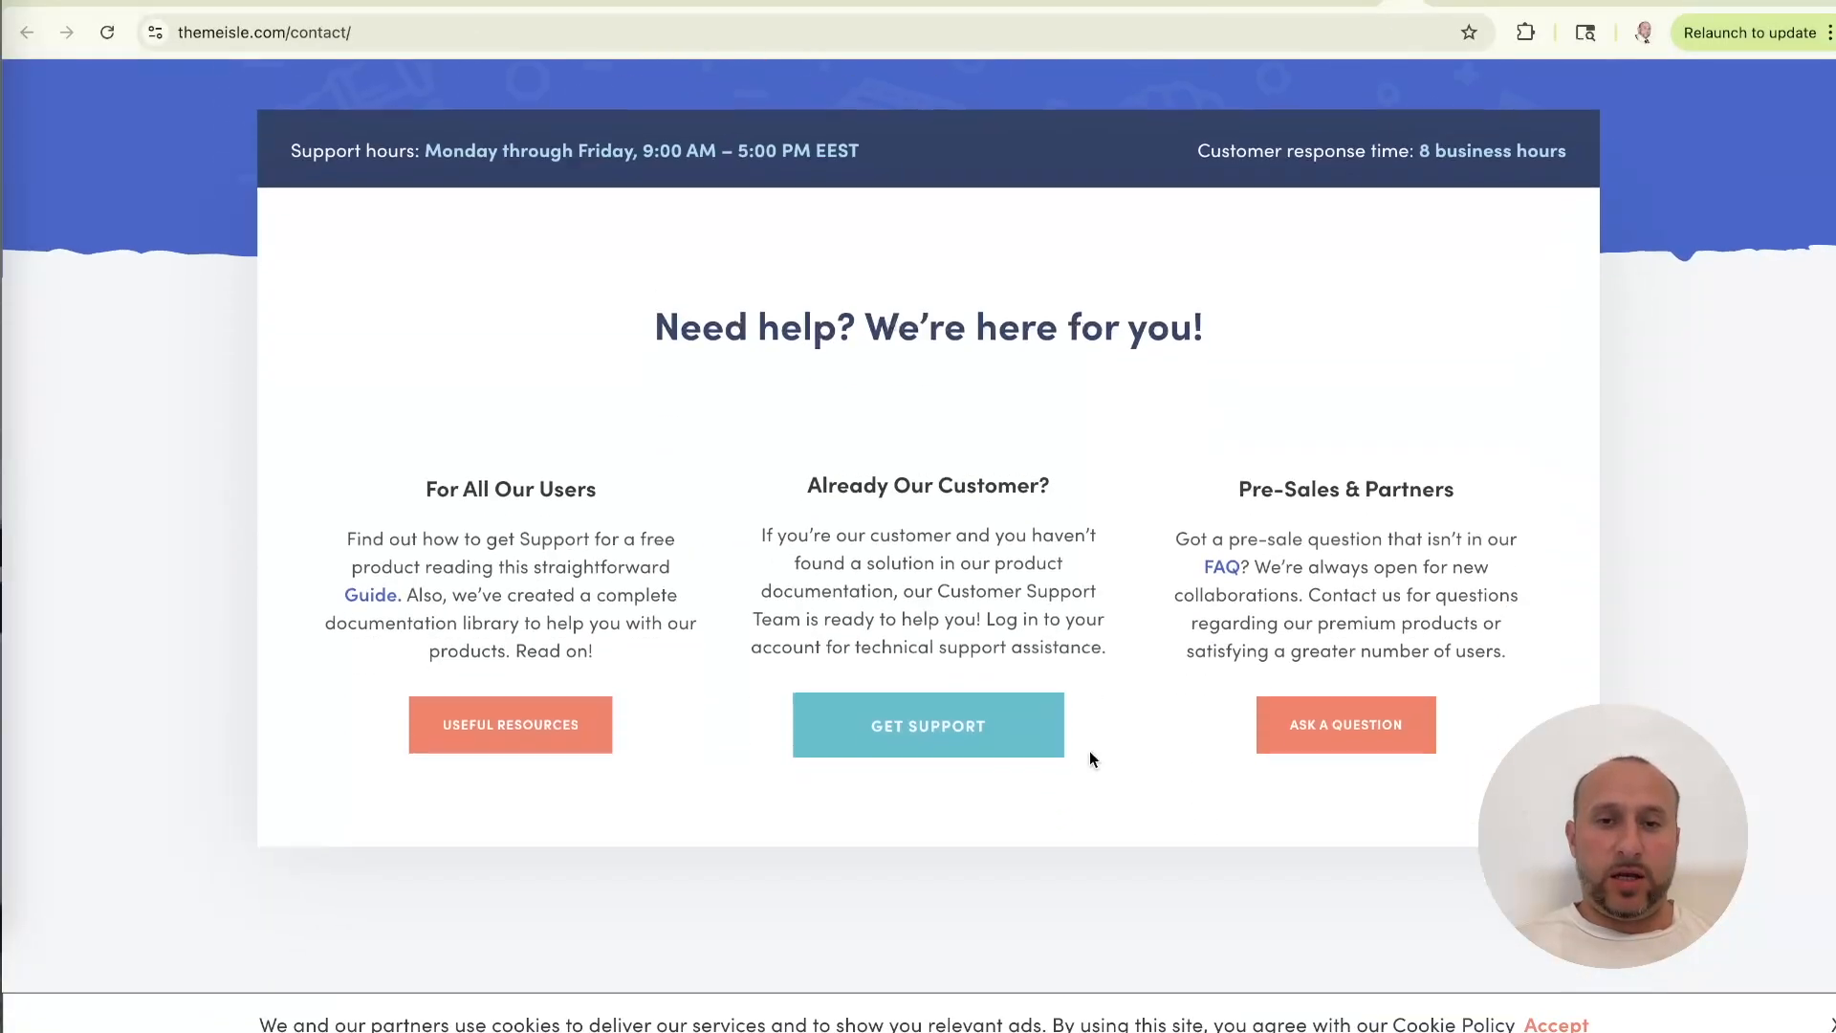
pyautogui.scroll(-3)
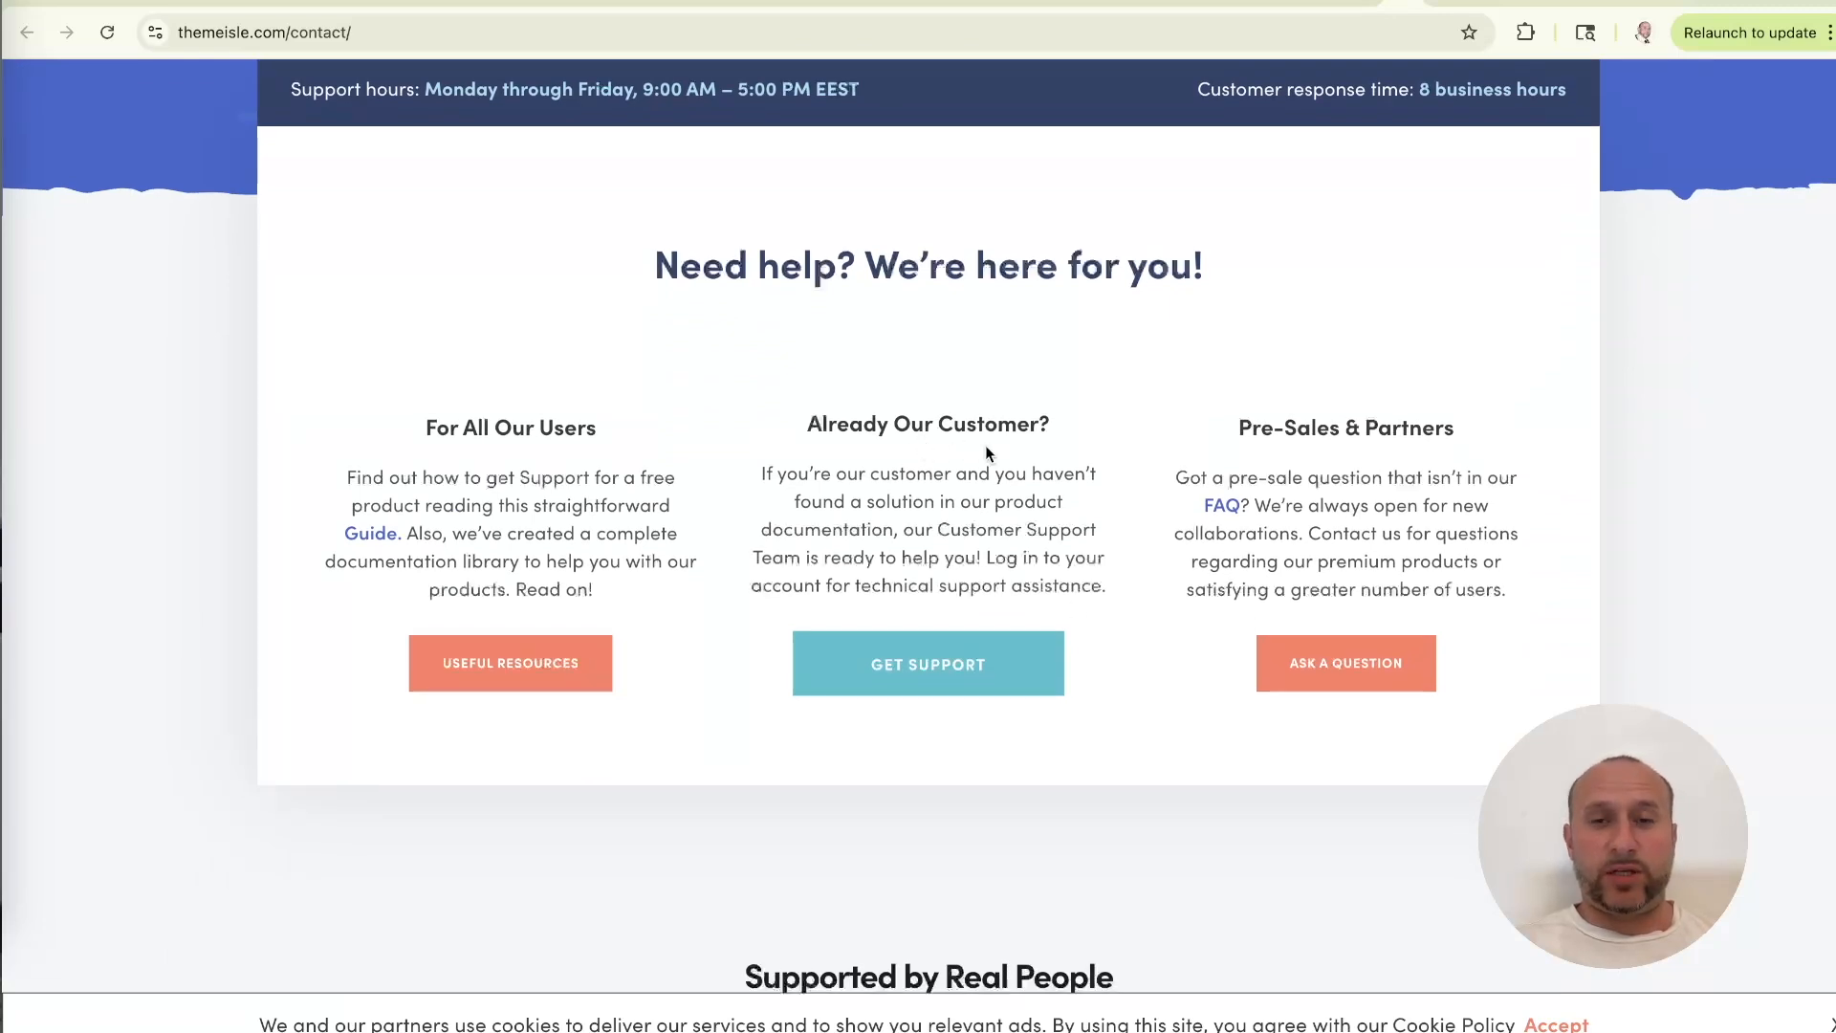
pyautogui.moveTo(1092, 574)
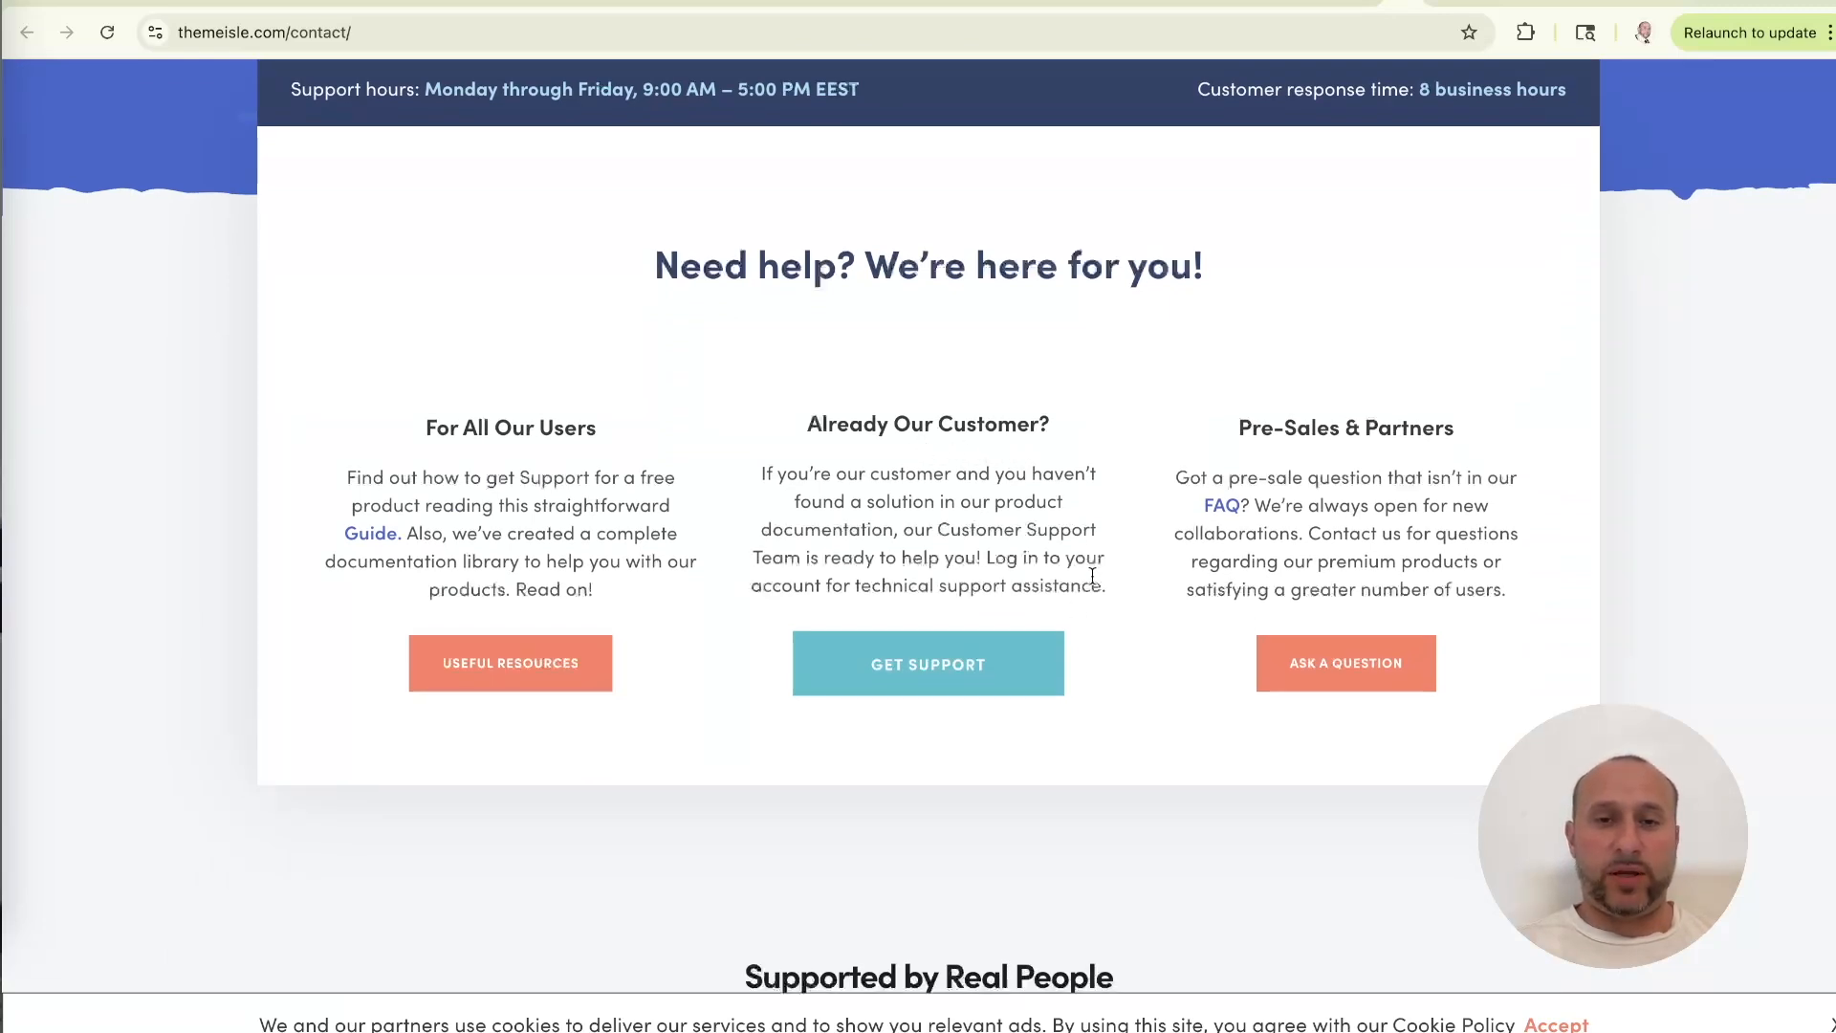